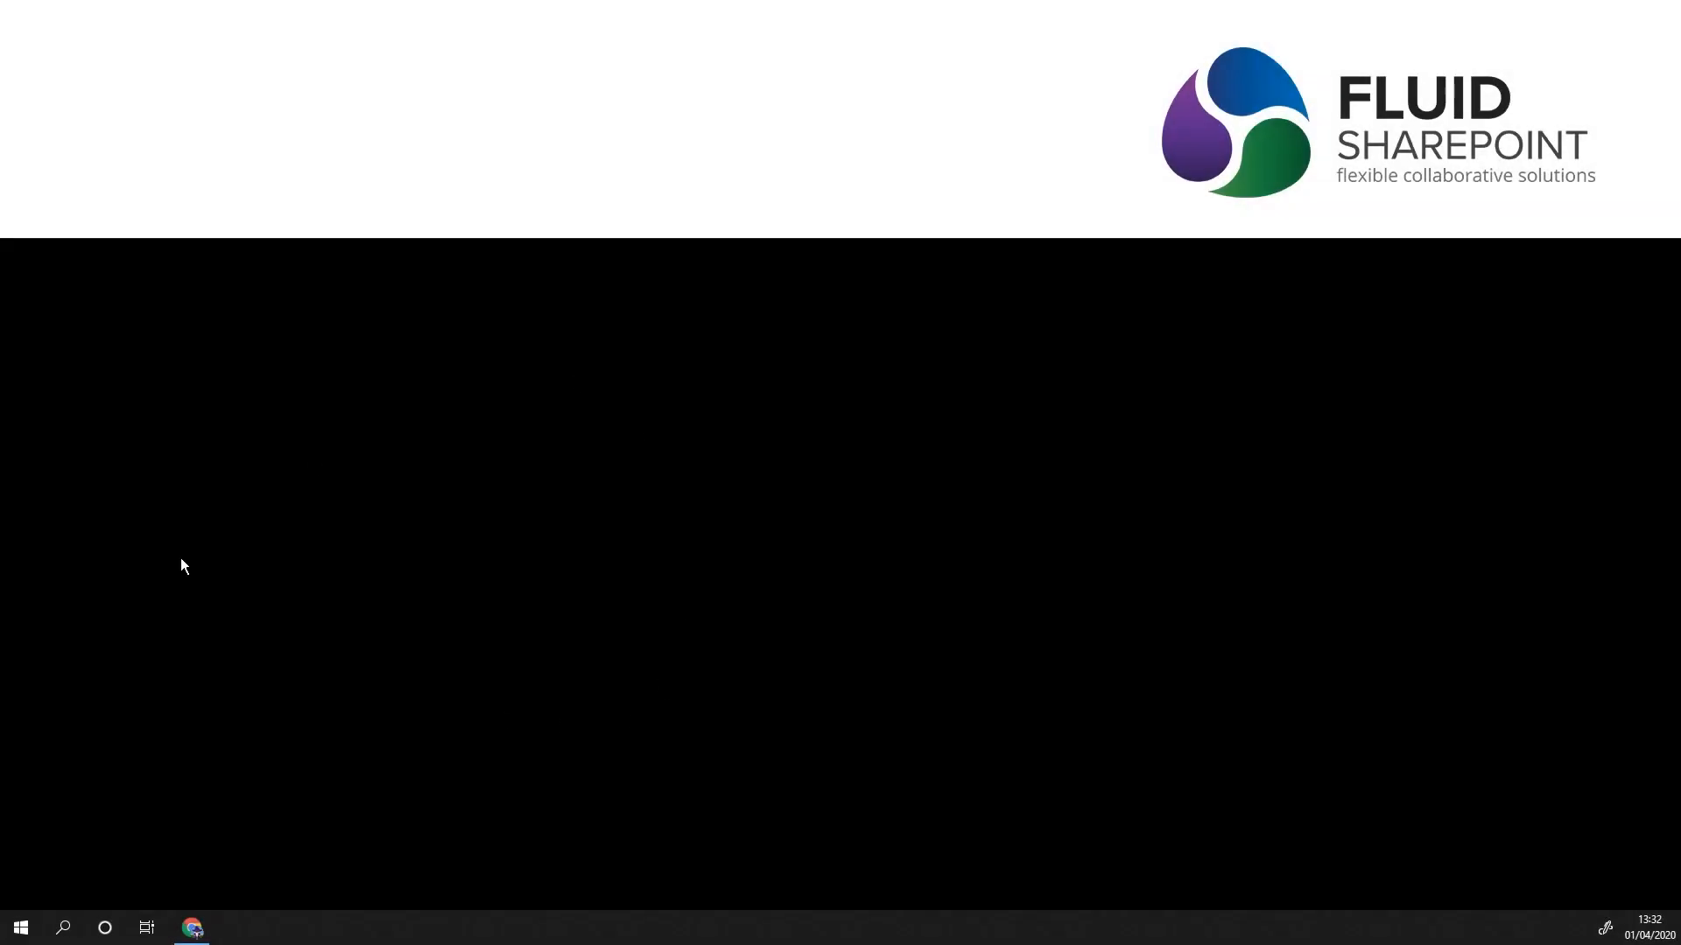
From developer.microsoft.com, open the Microsoft 365 card, then Programs > Microsoft 365 Developer Program.
click(190, 928)
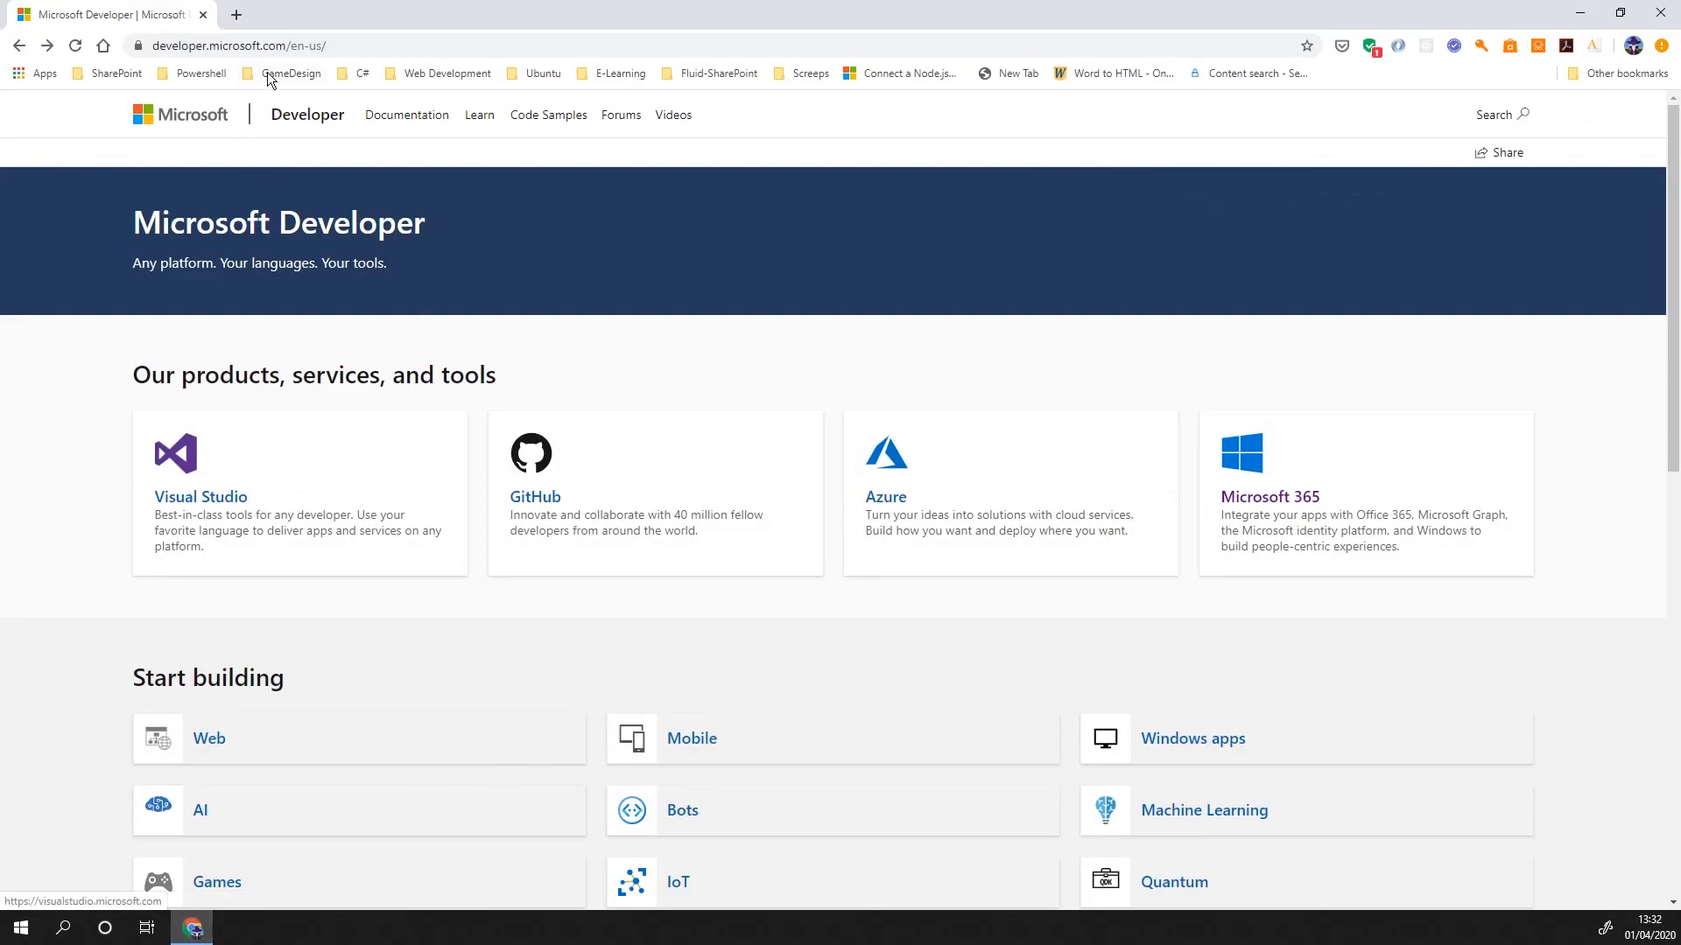
click(242, 46)
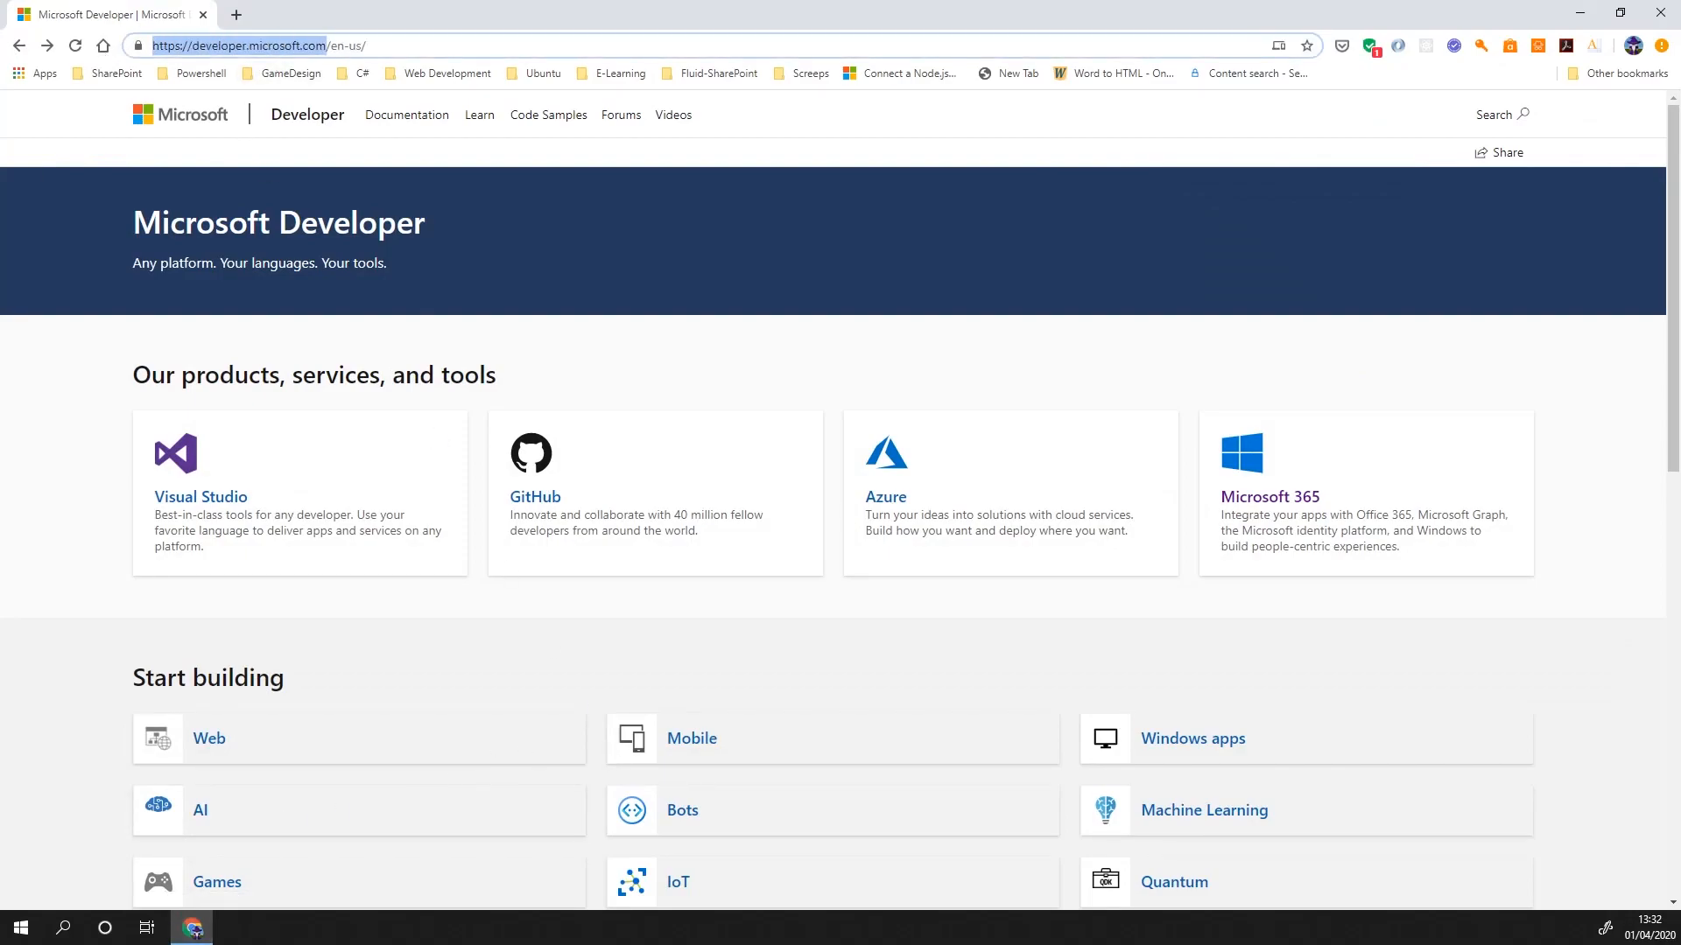
mouse_move(784, 349)
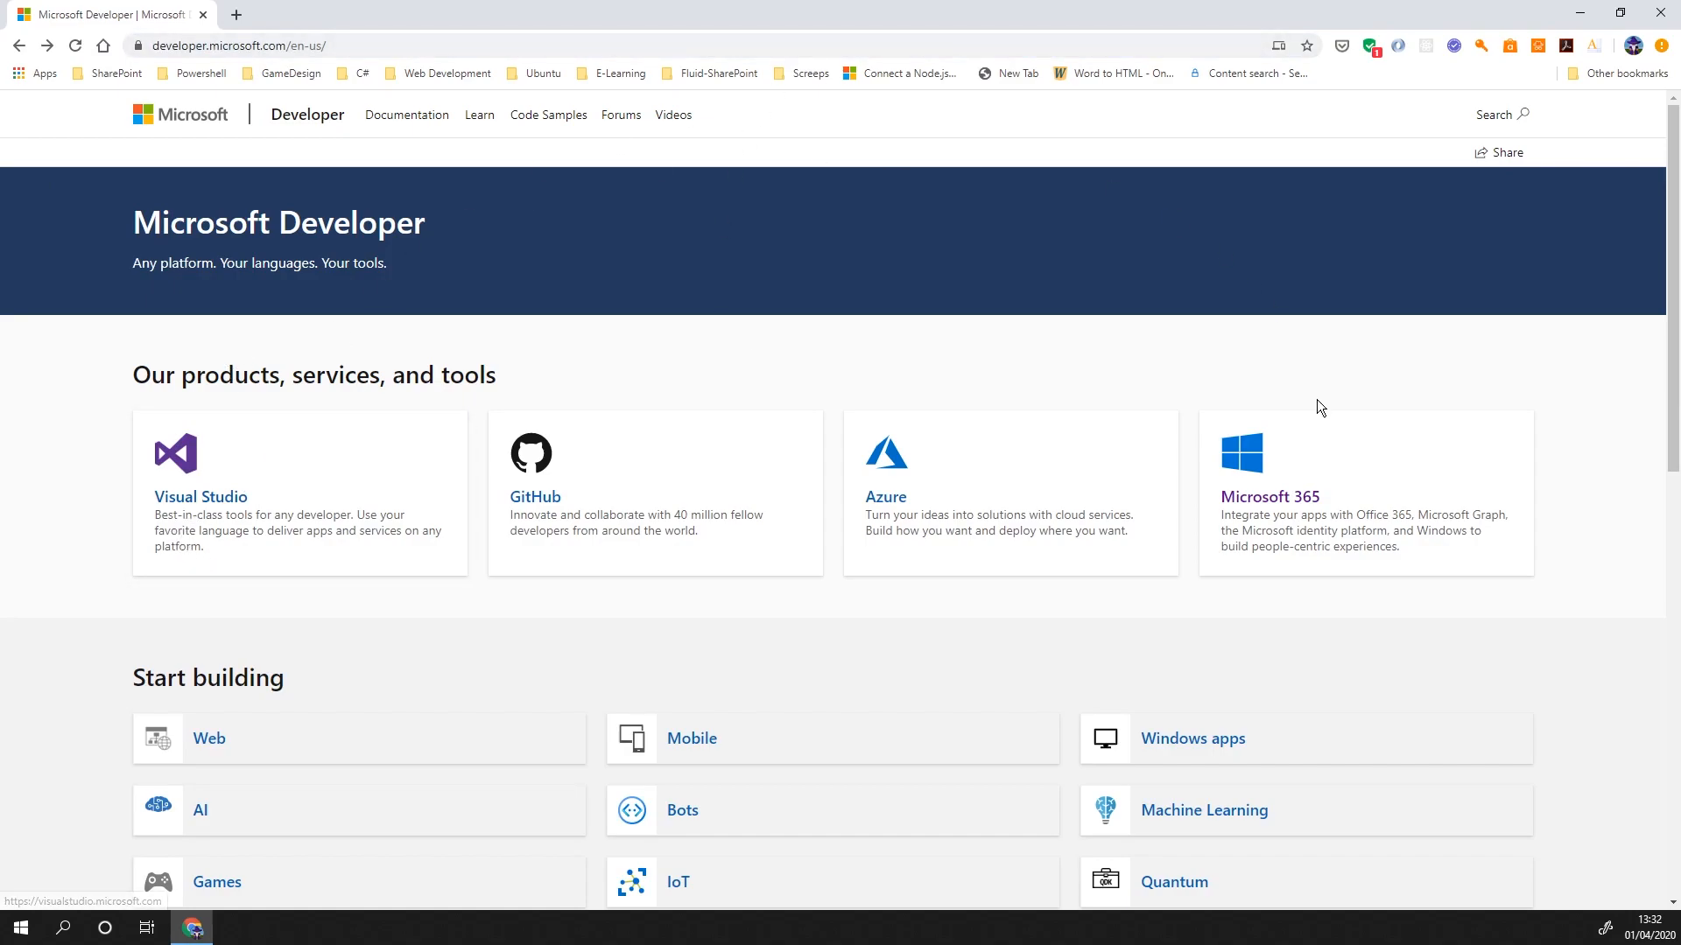
click(1308, 497)
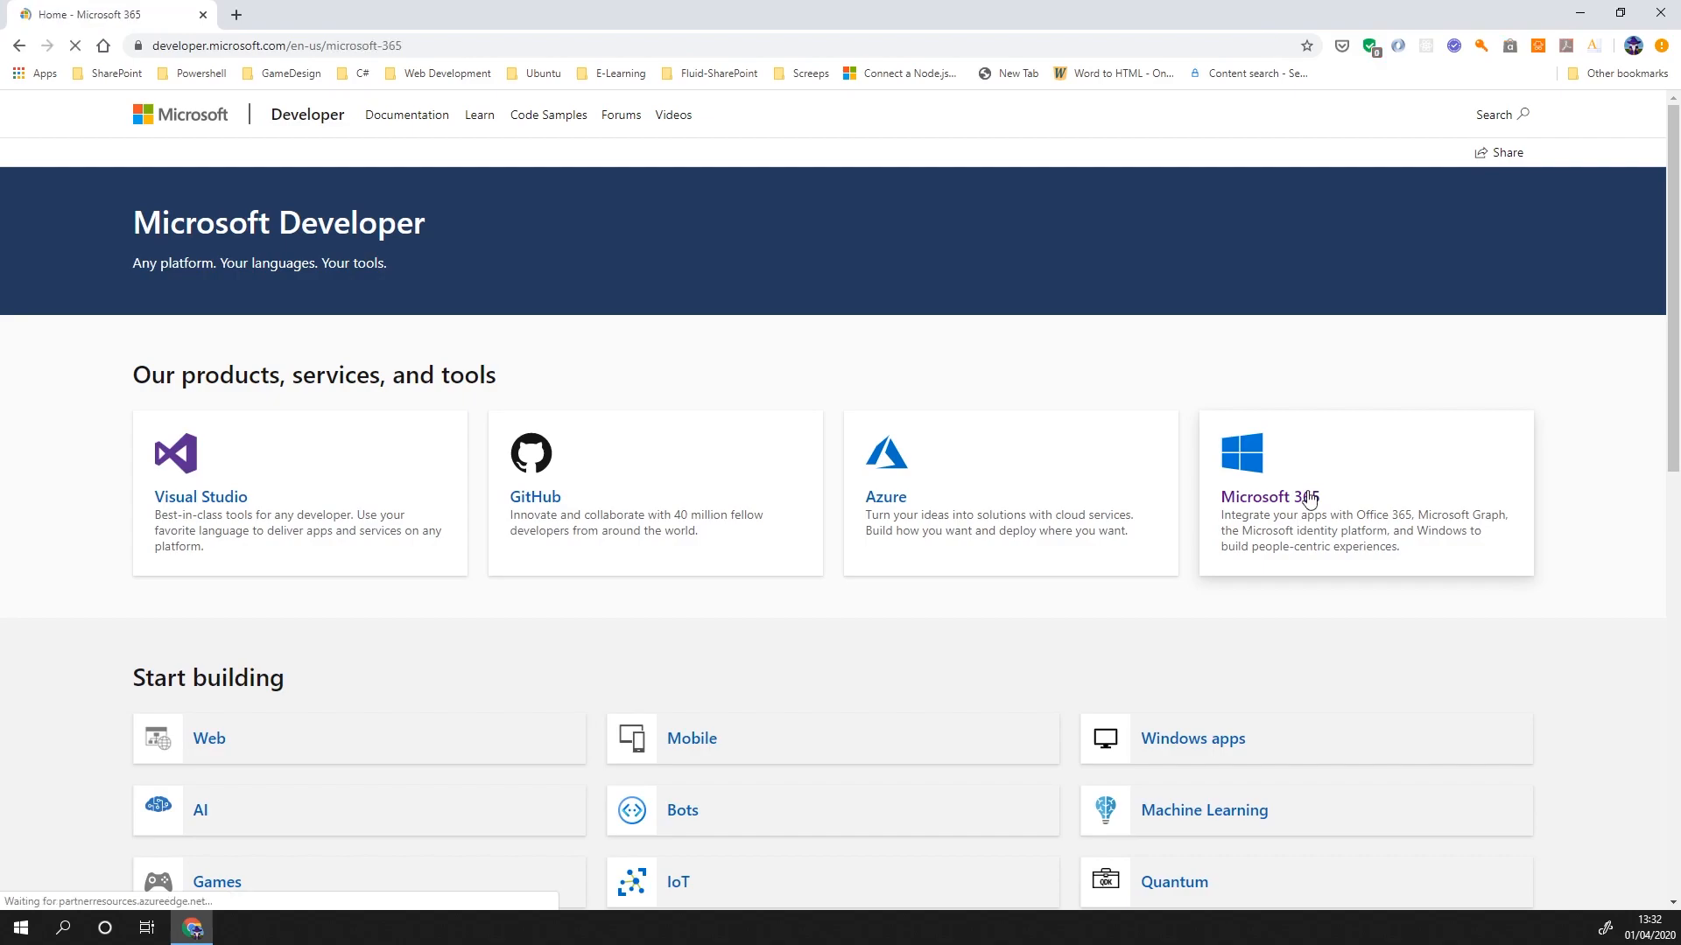
click(1304, 497)
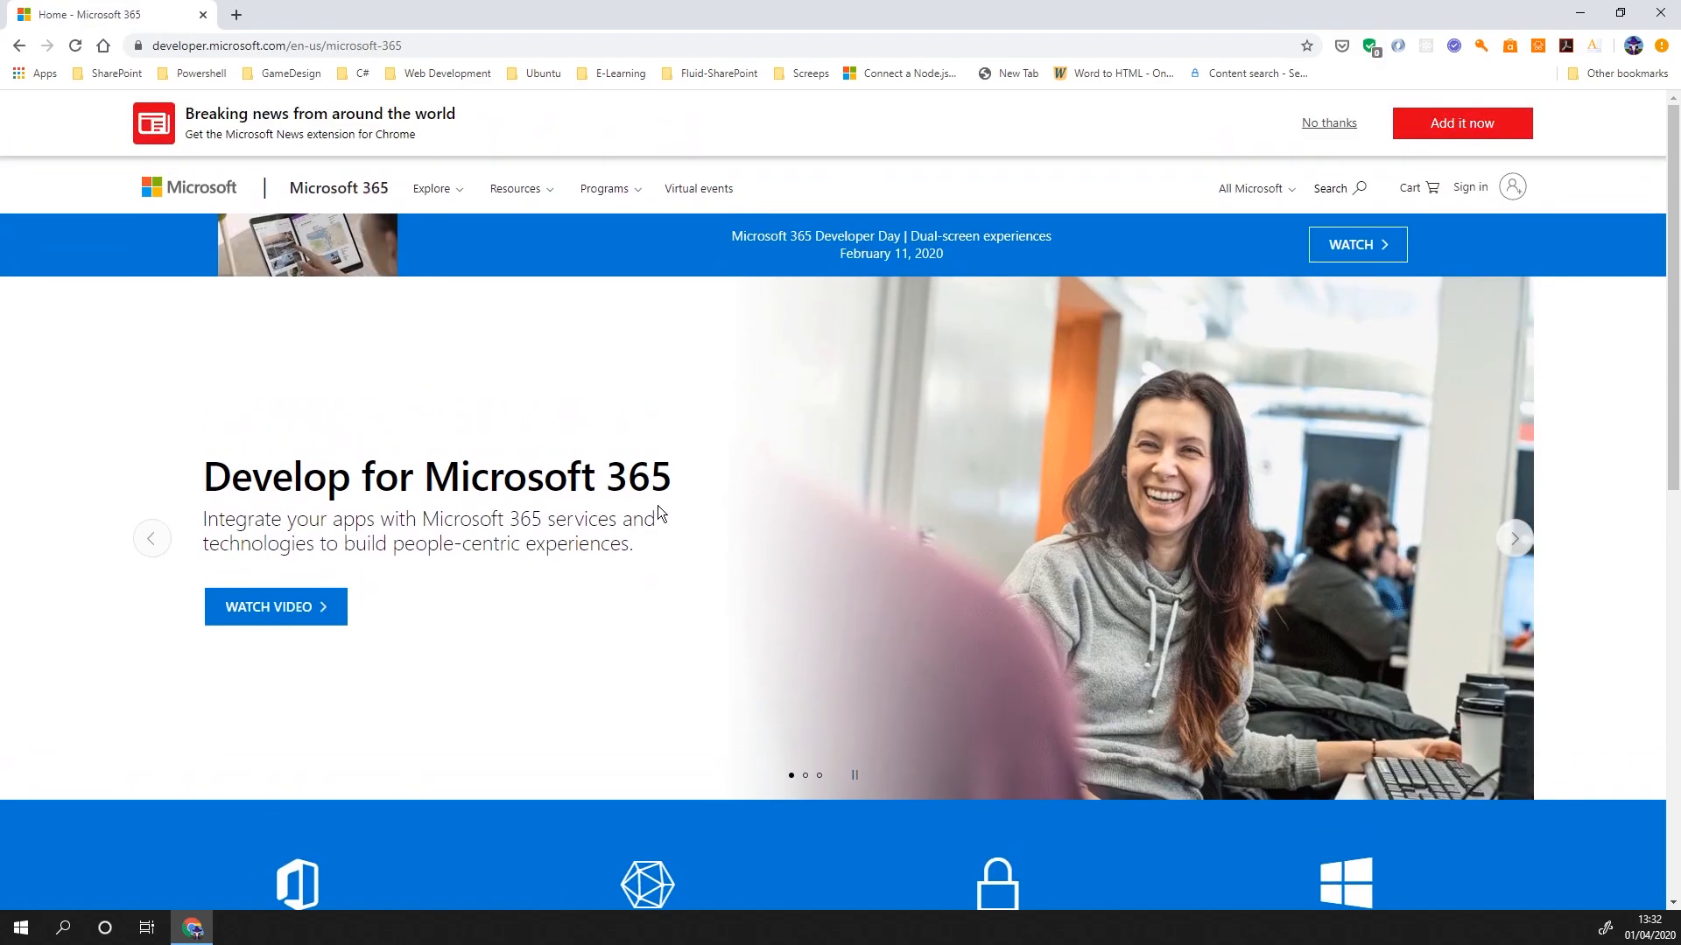
mouse_move(761, 461)
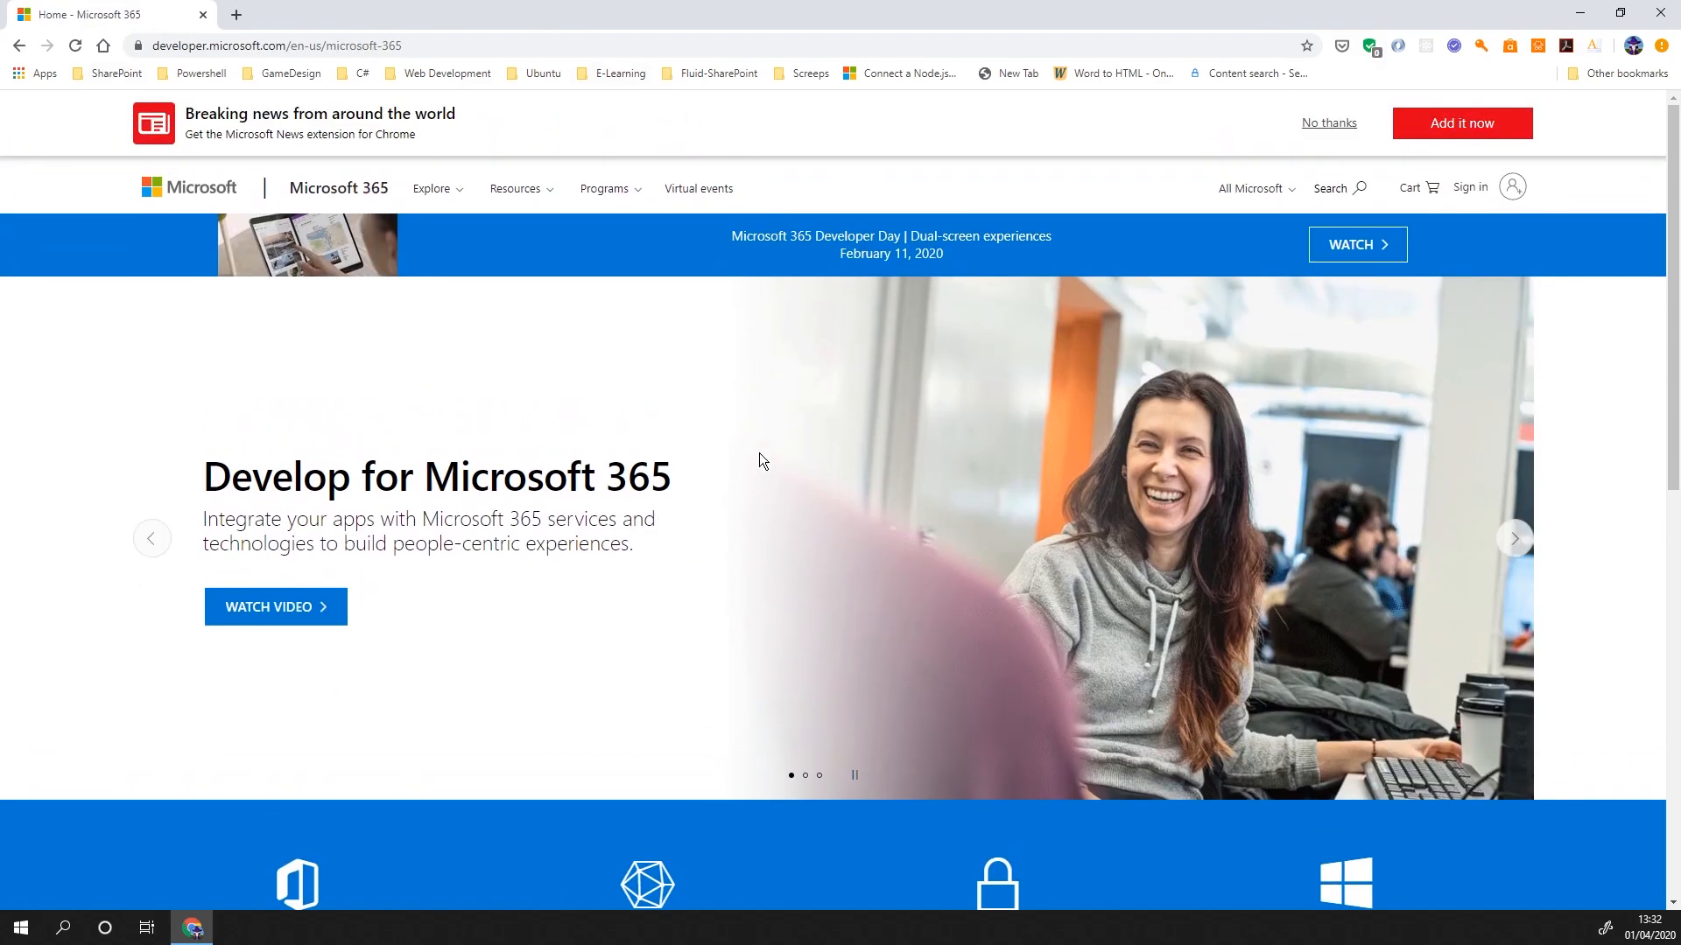
click(604, 188)
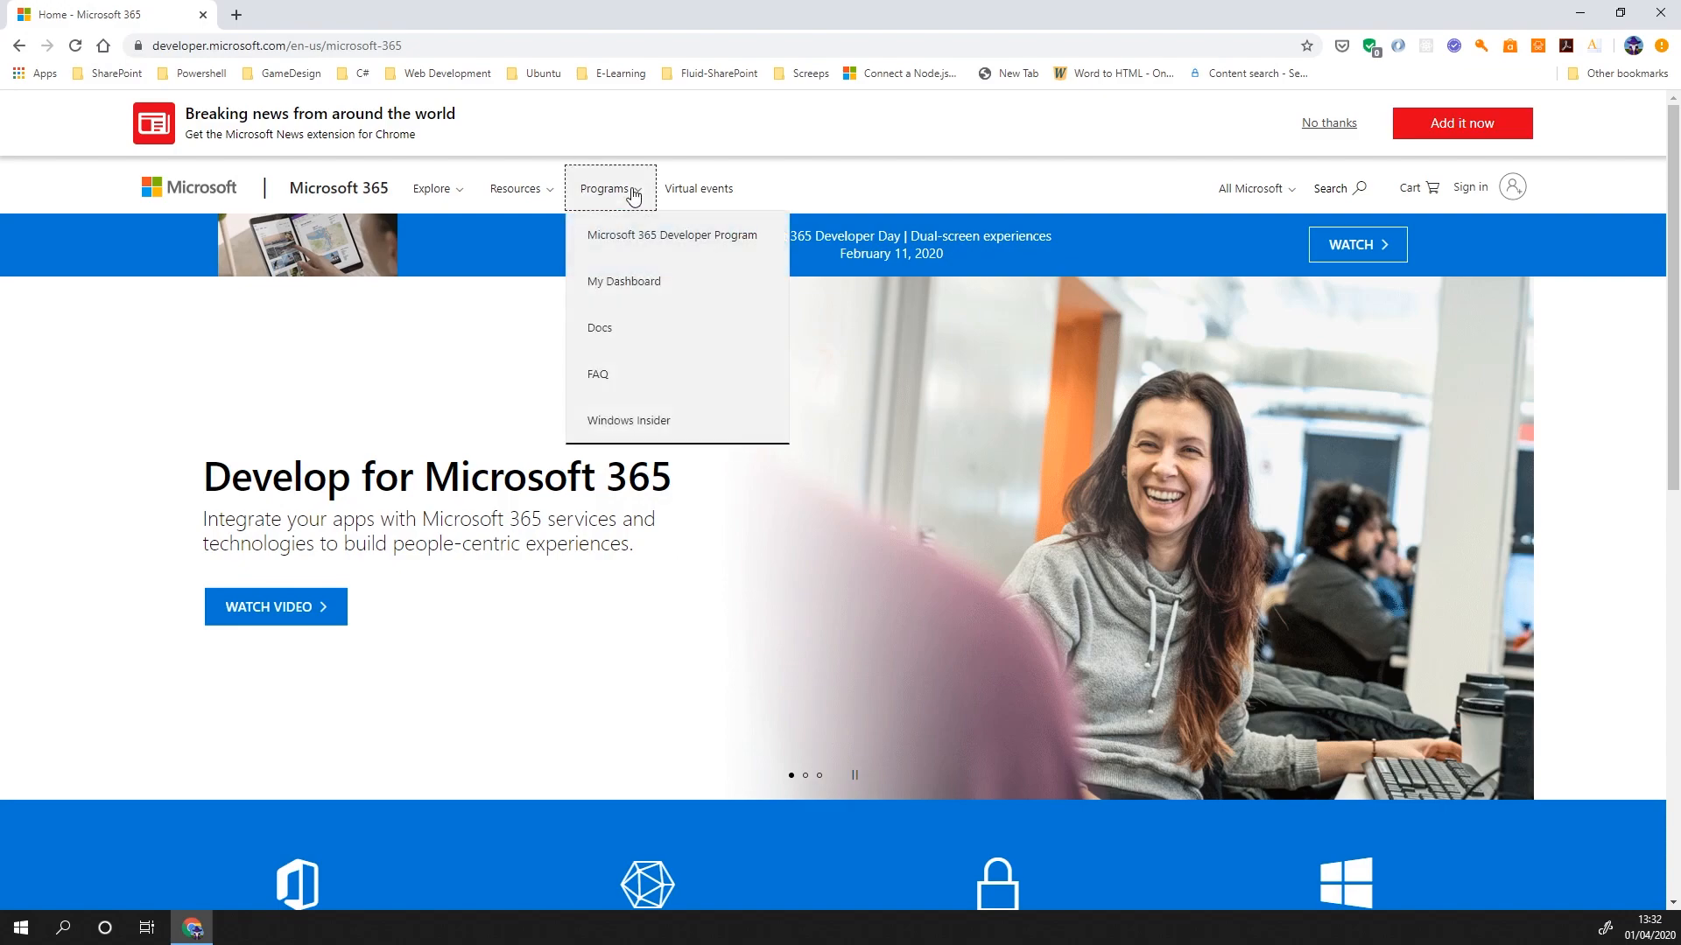
click(671, 235)
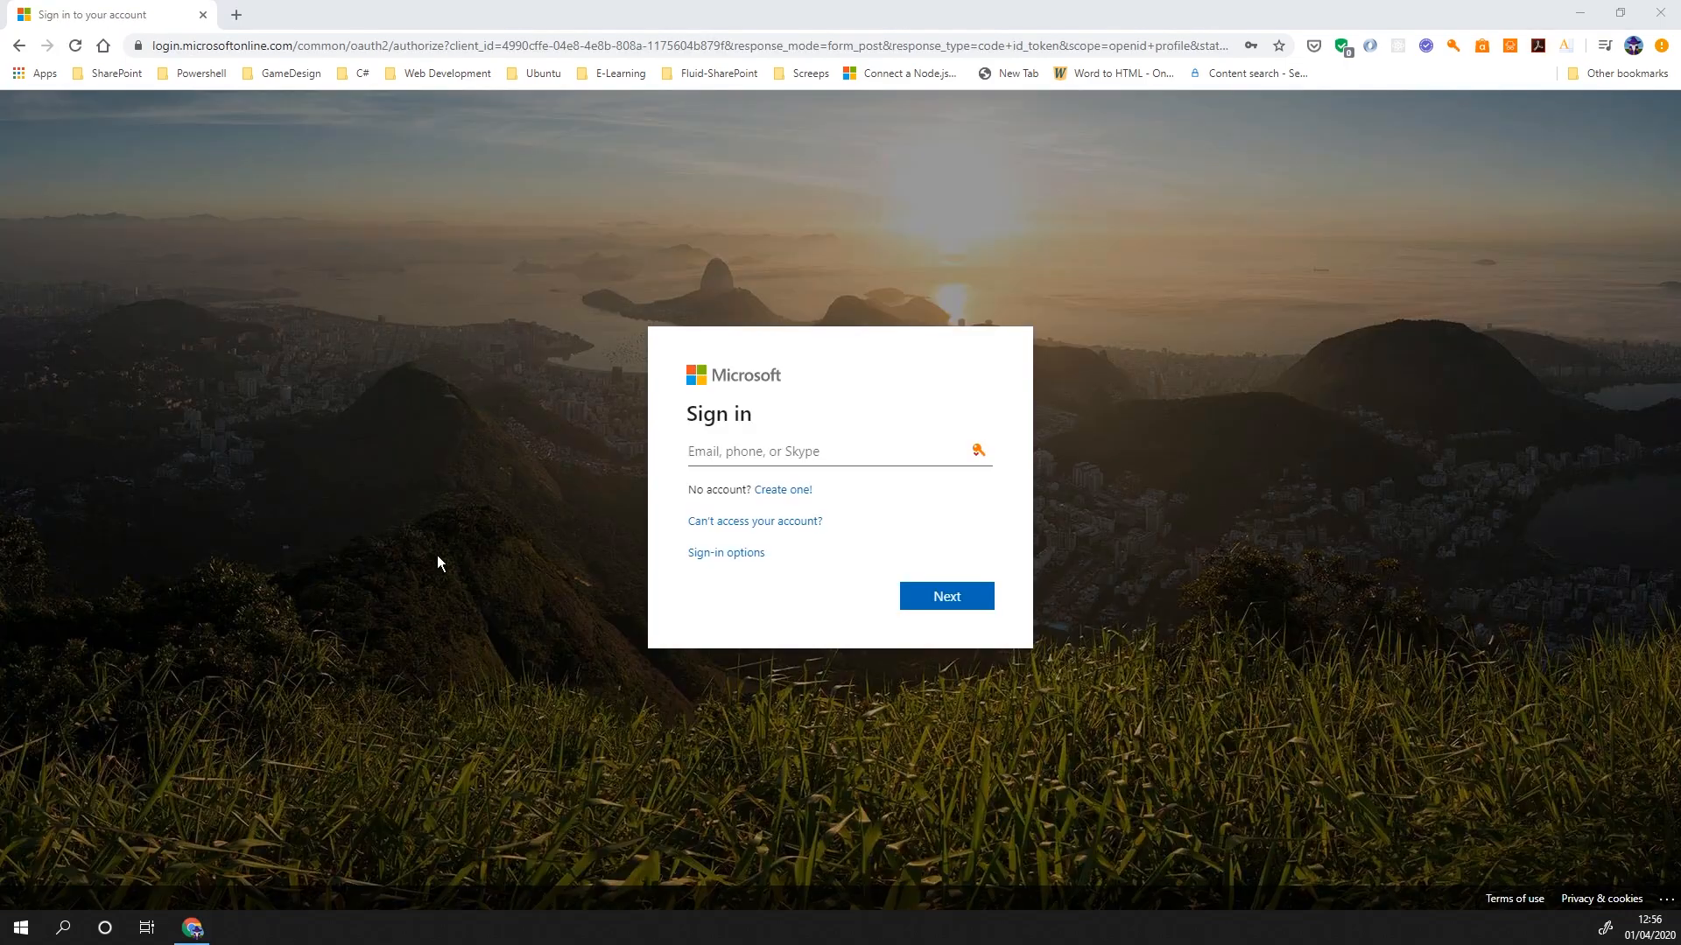
mouse_move(753, 344)
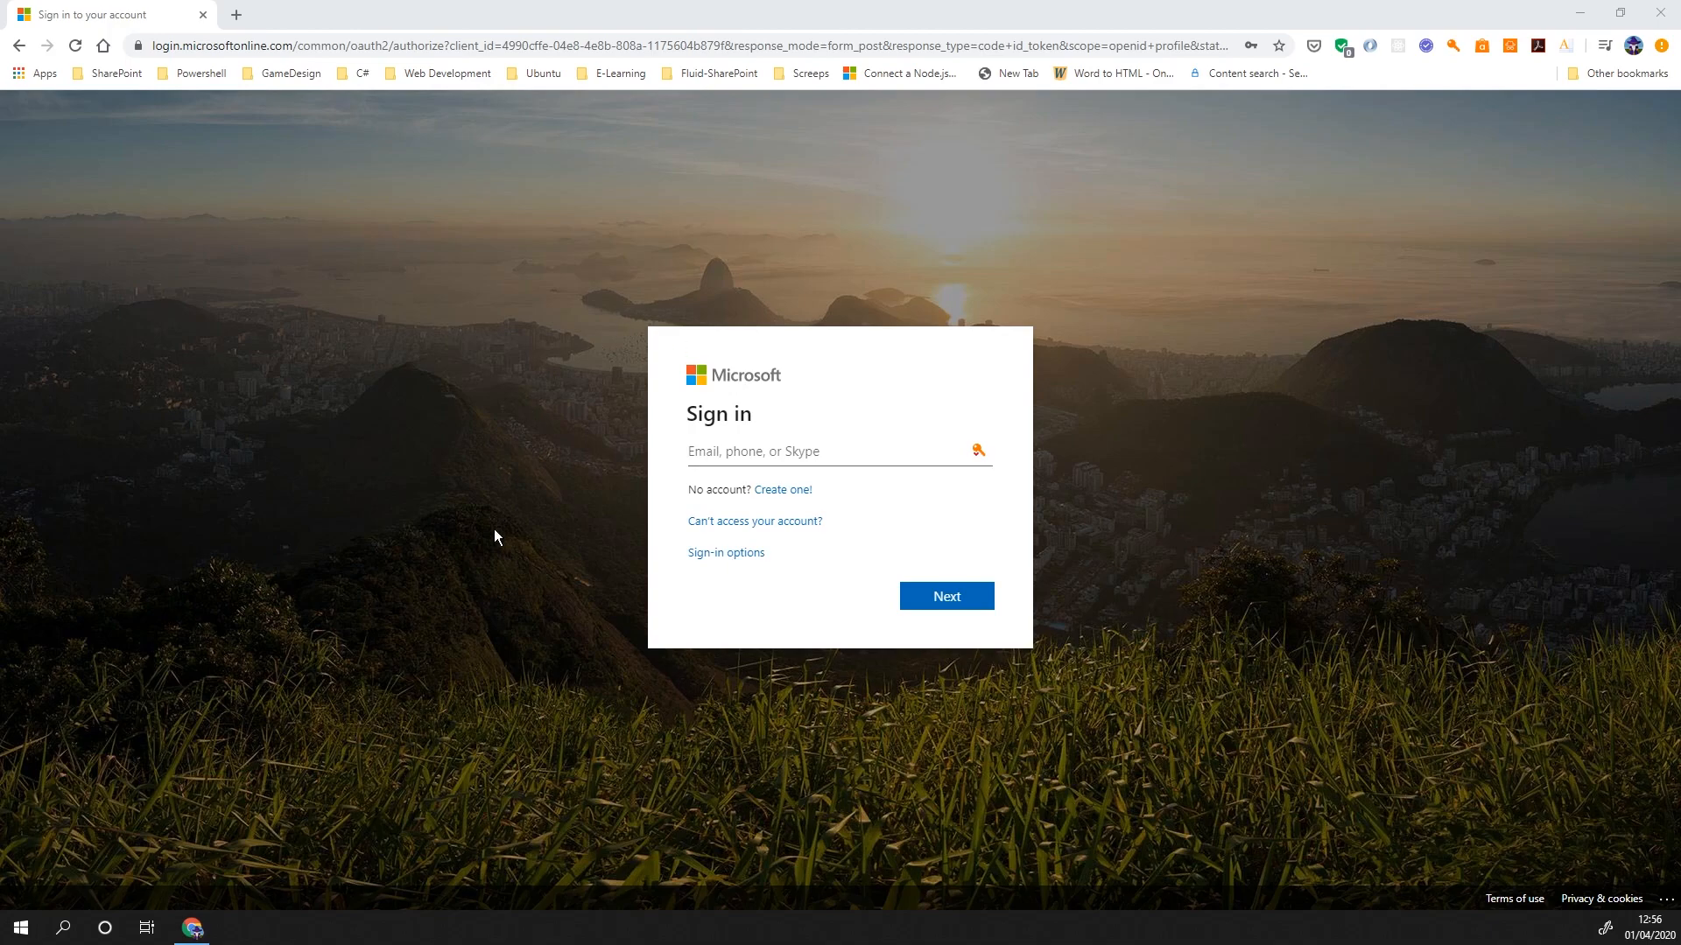
mouse_move(811, 597)
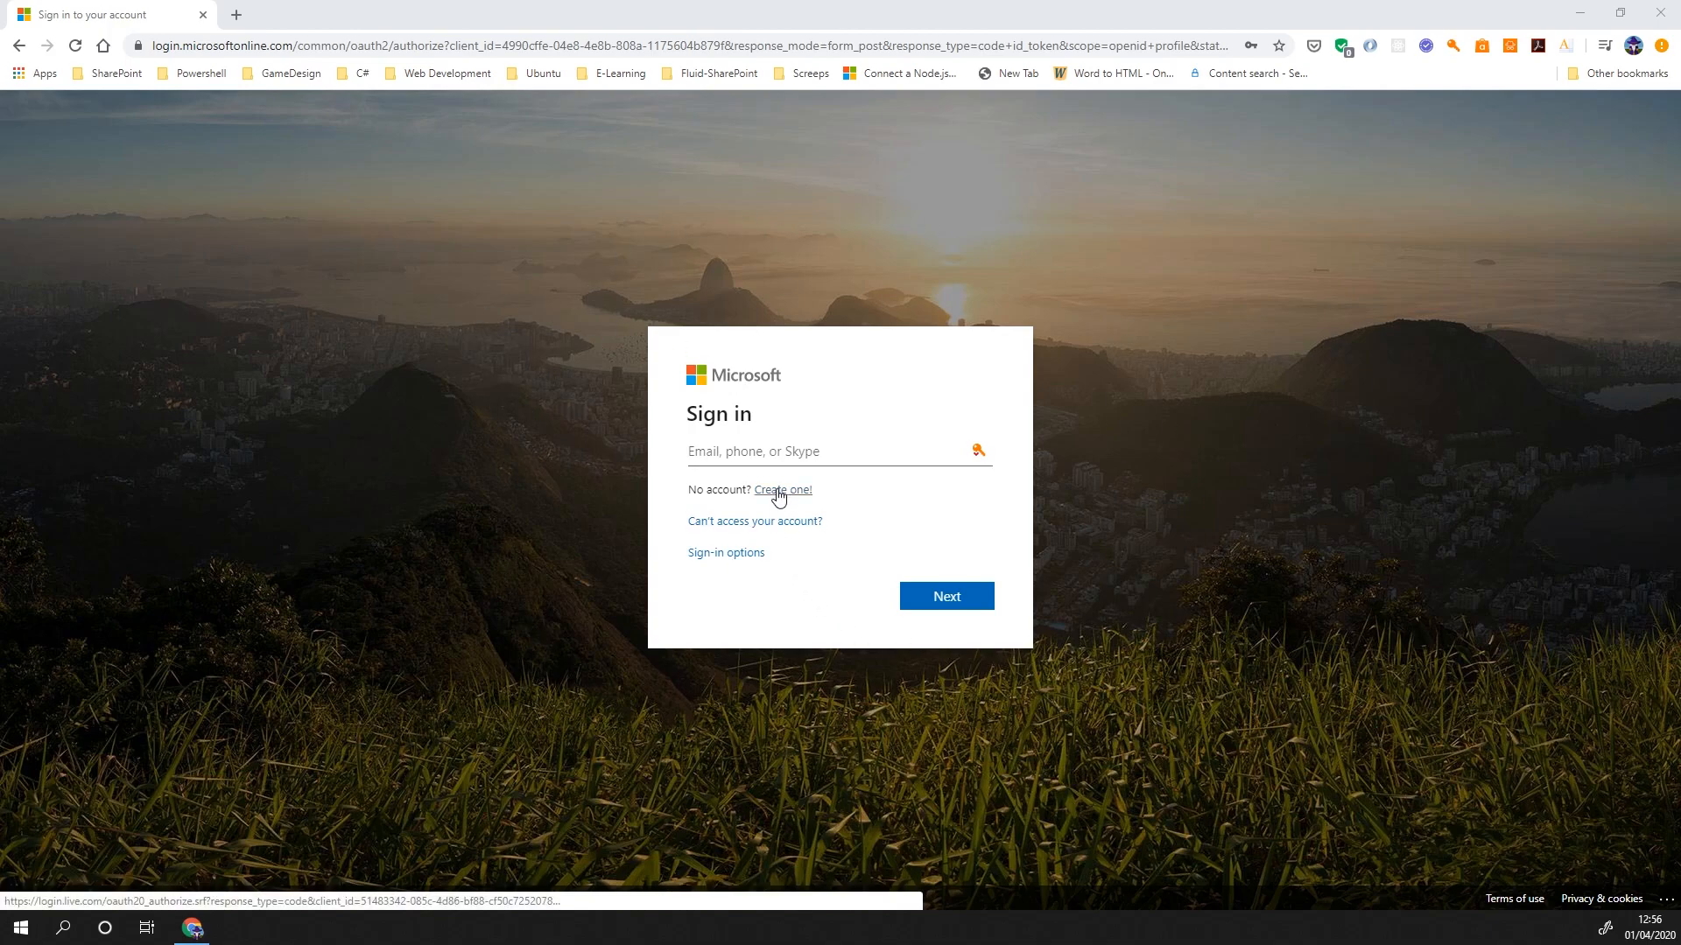
click(782, 490)
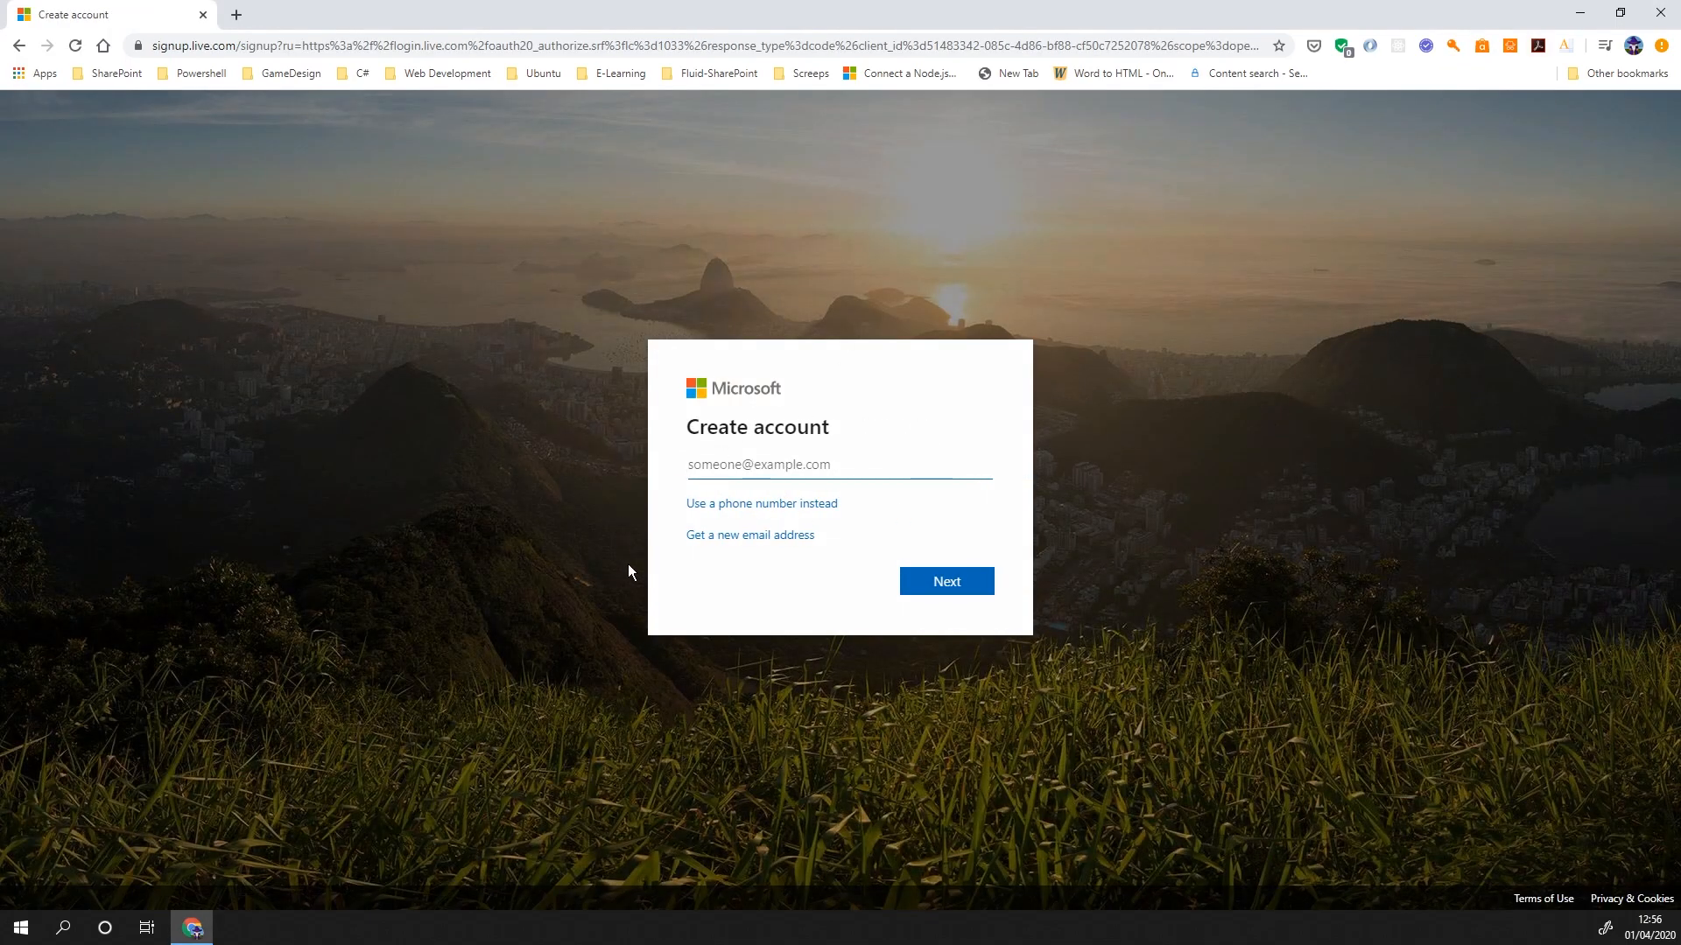
mouse_move(722, 554)
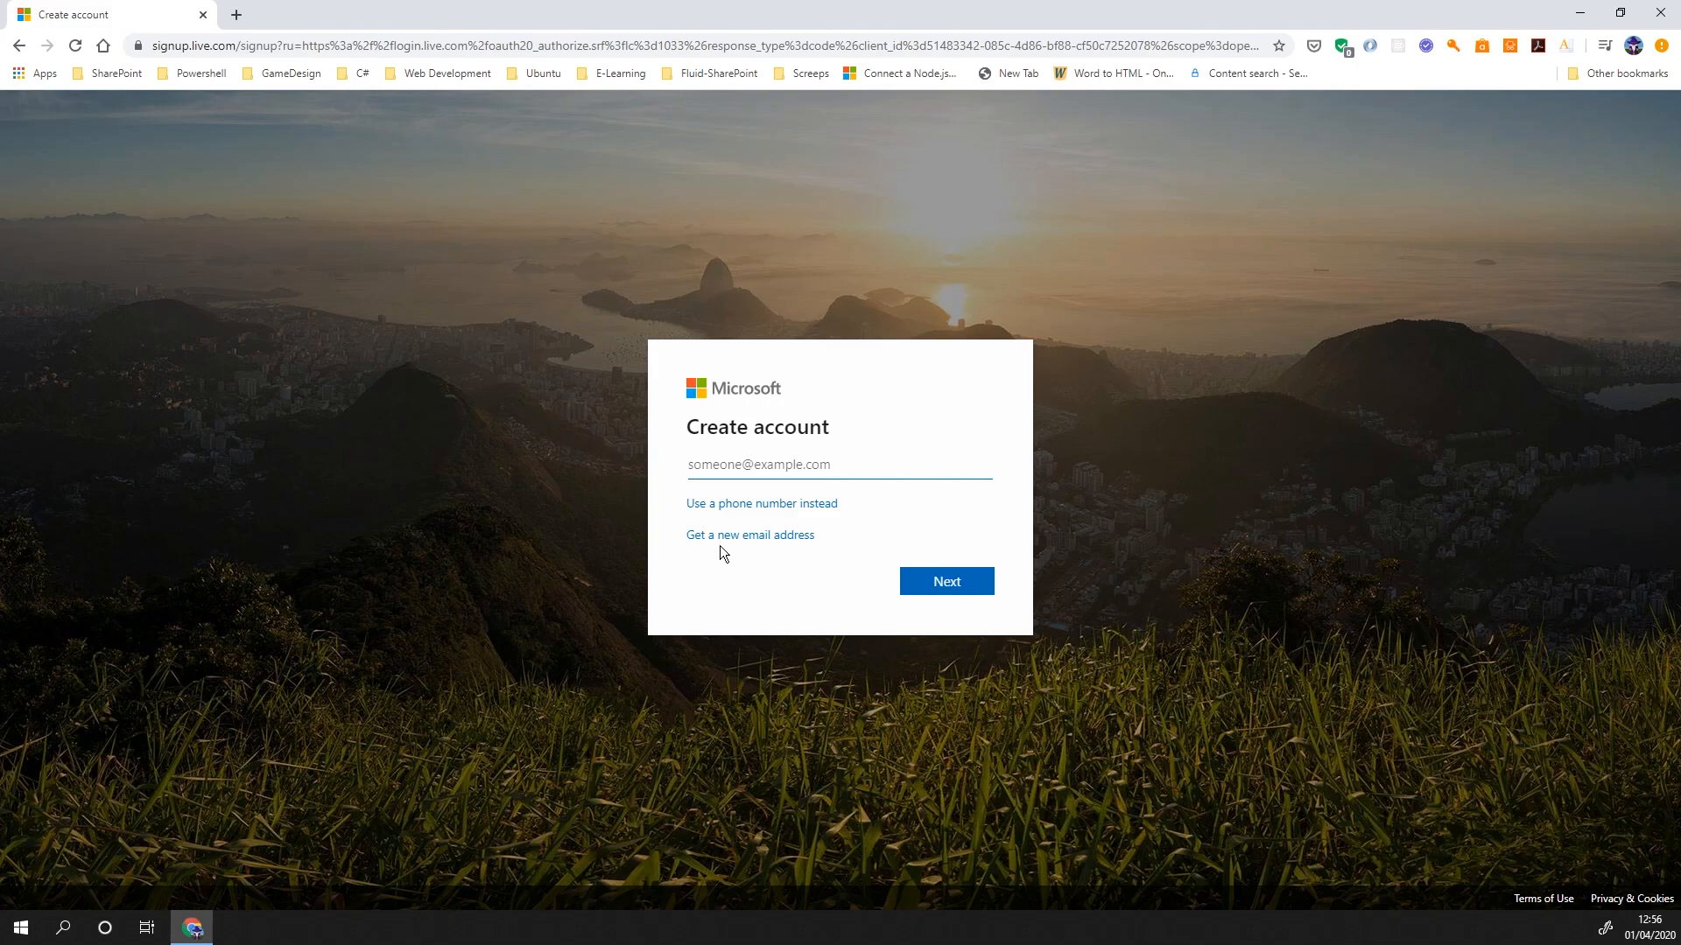
click(751, 534)
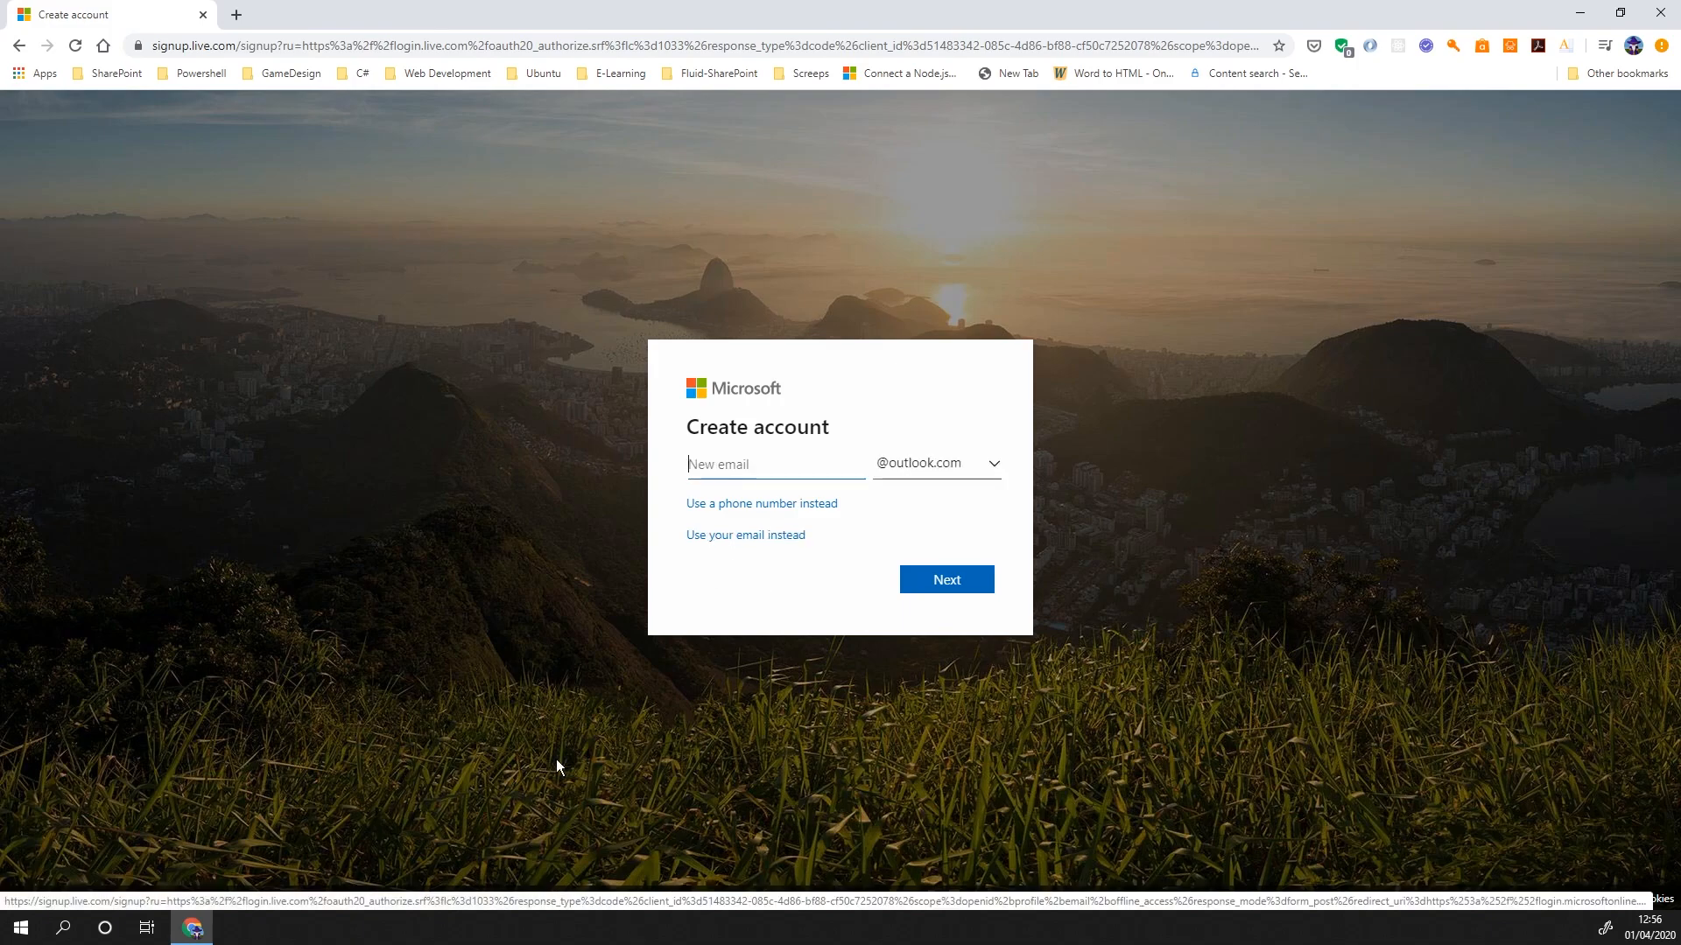
click(731, 464)
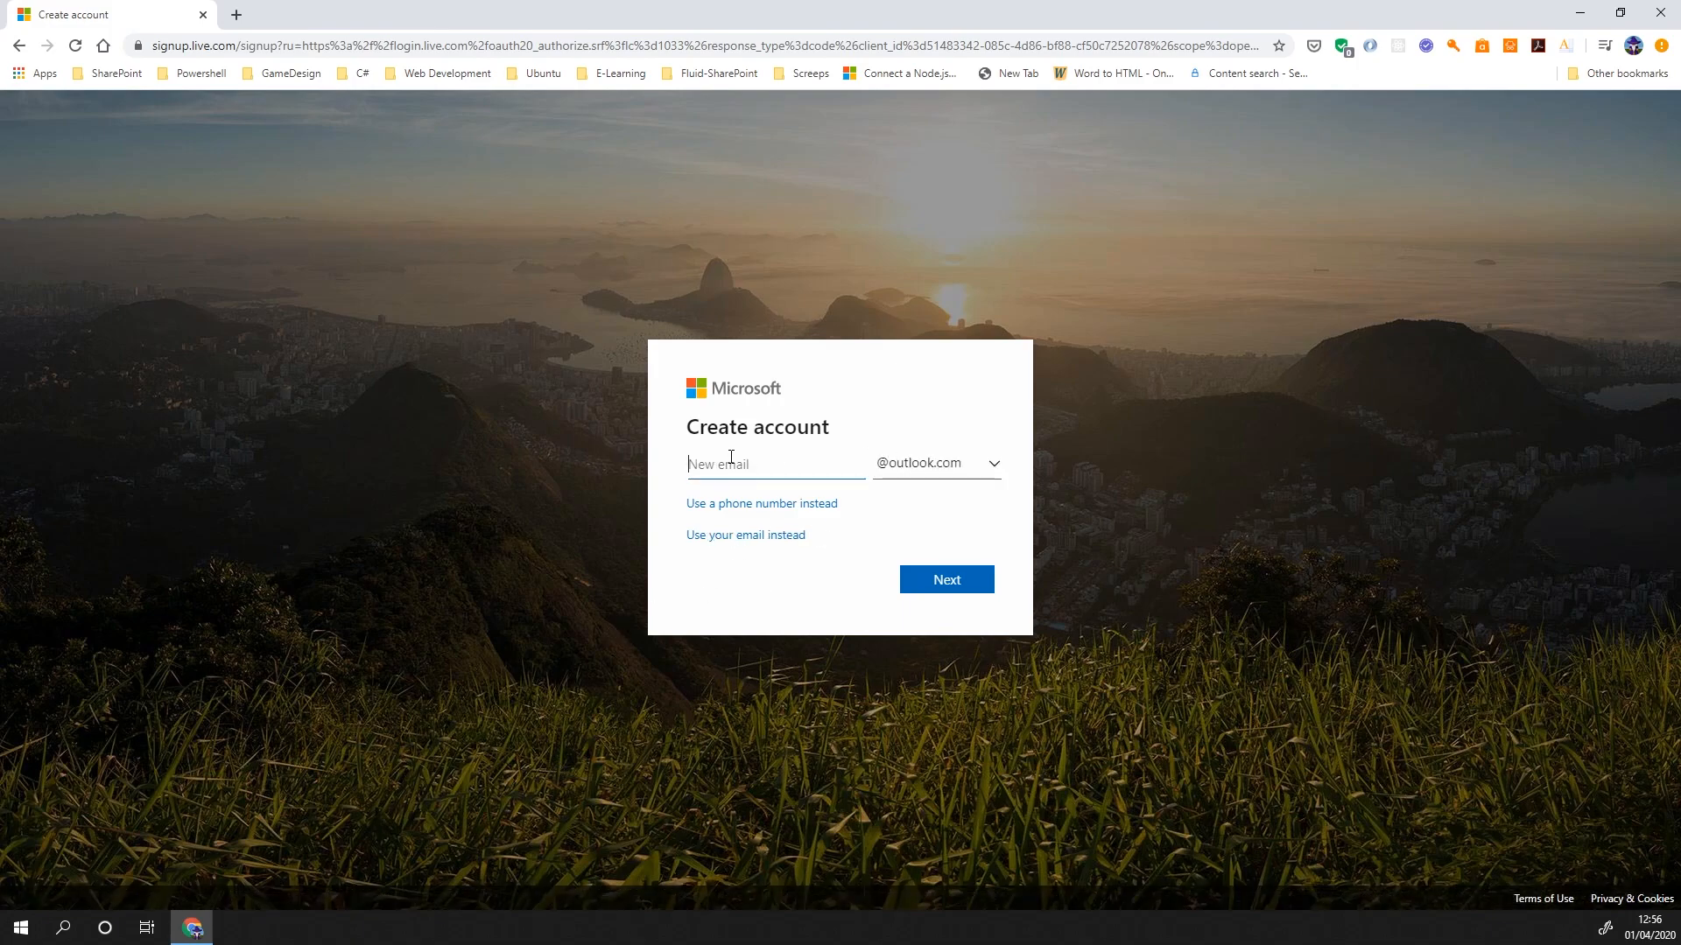
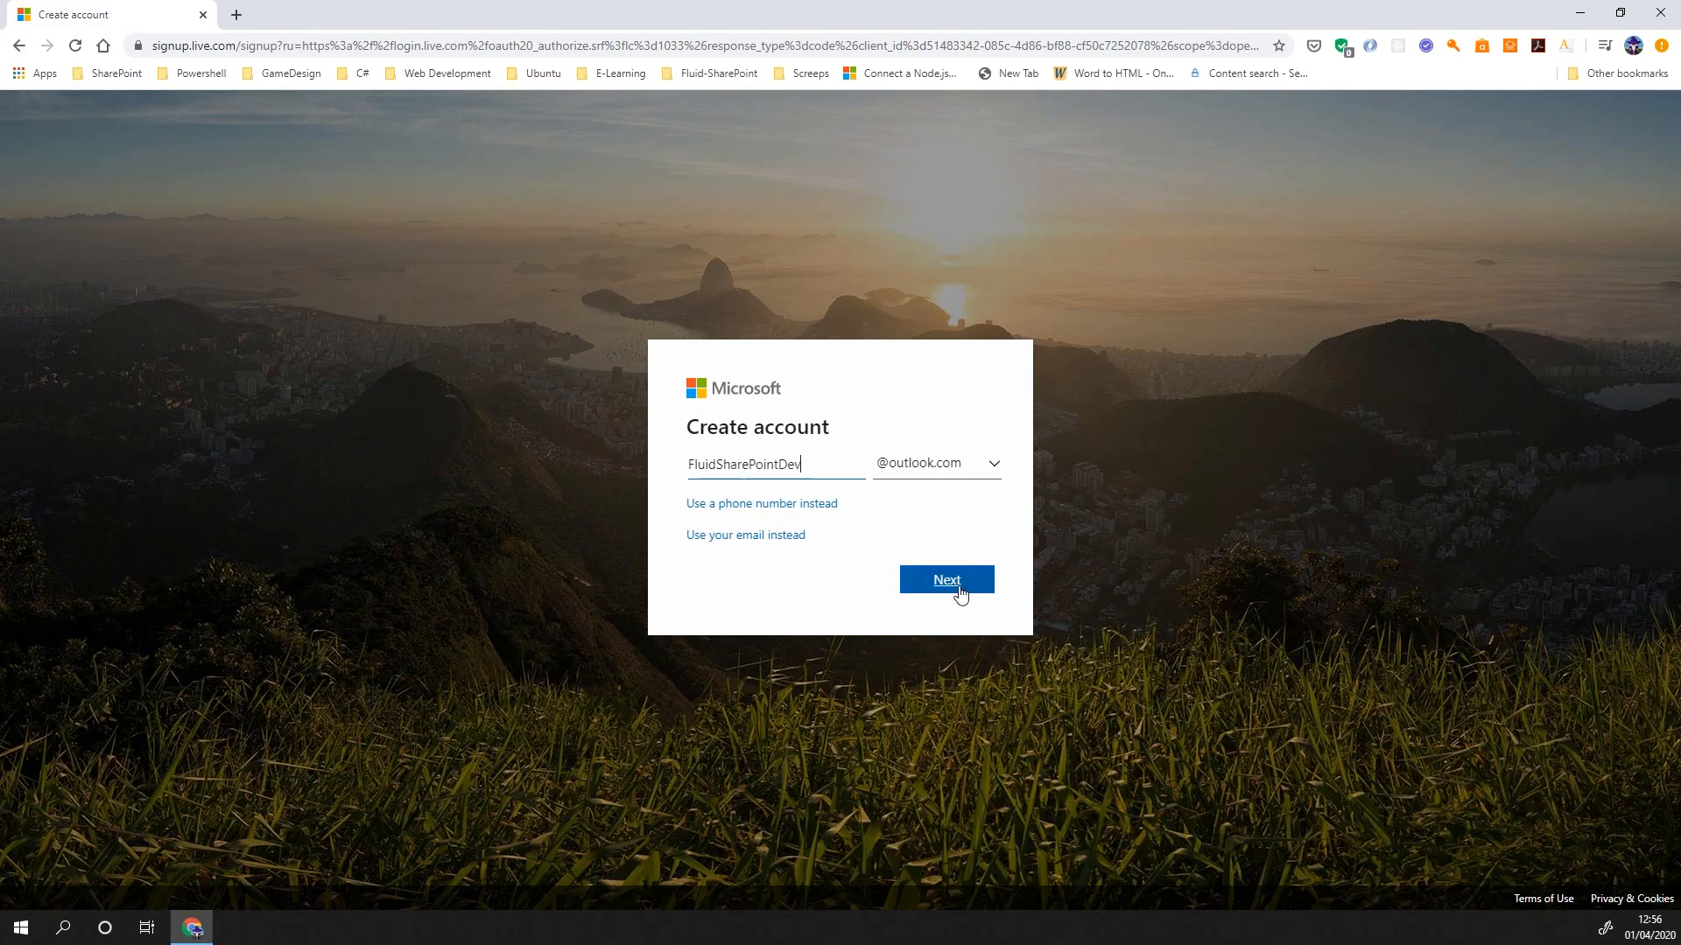
click(946, 580)
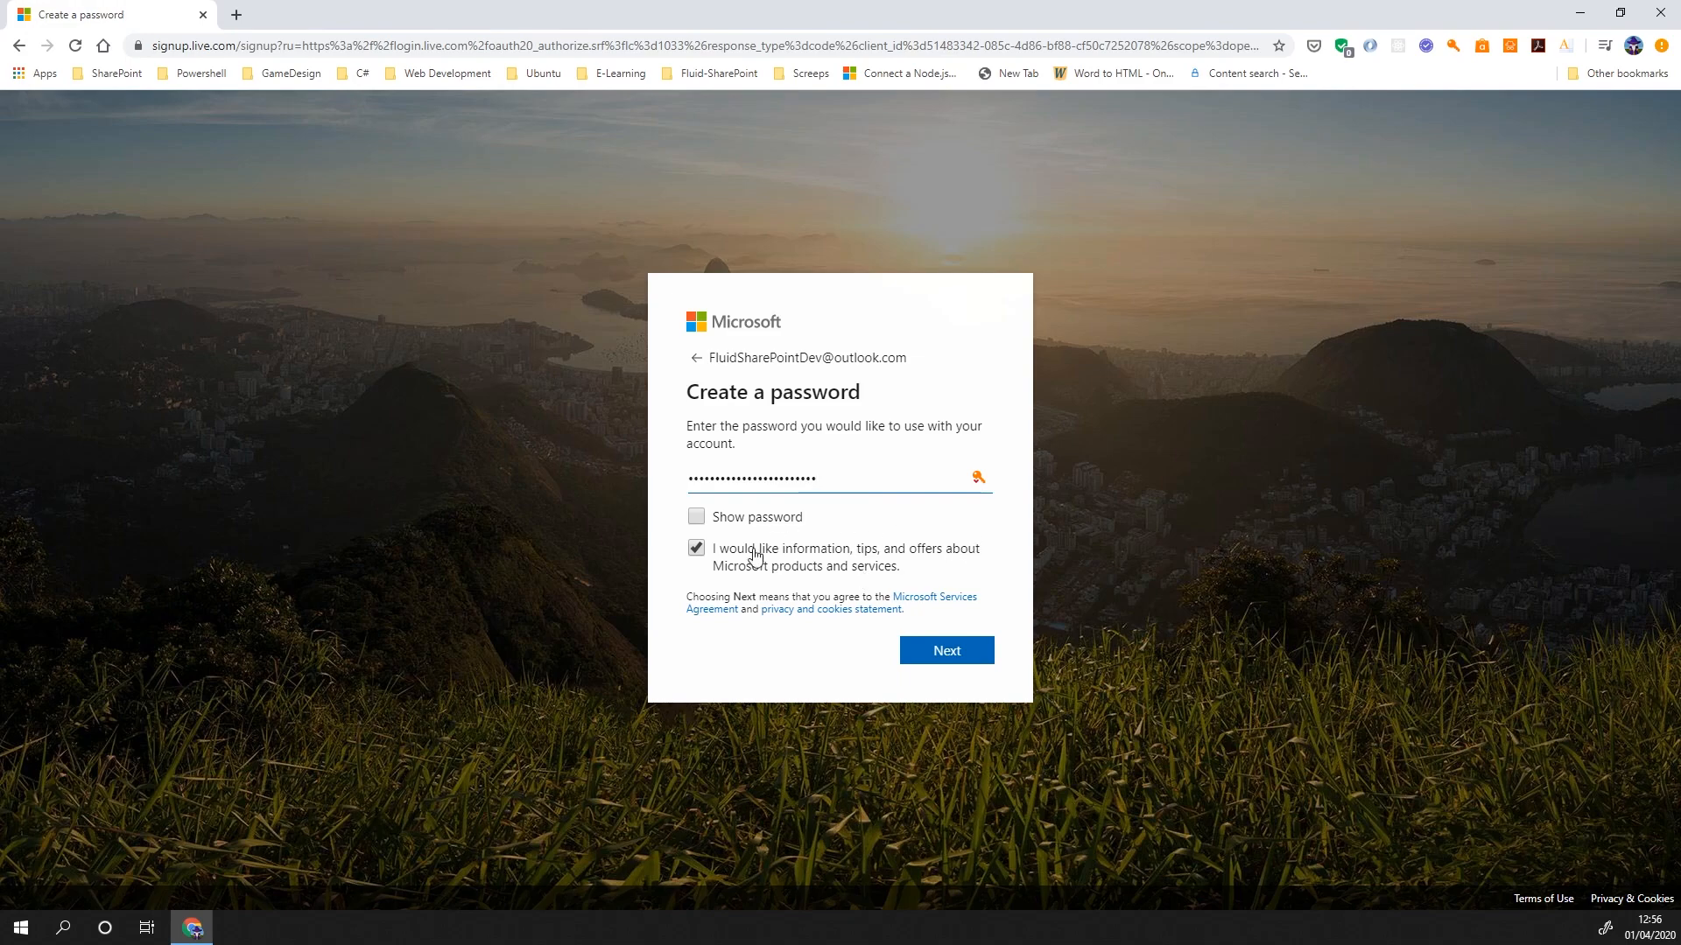
click(696, 549)
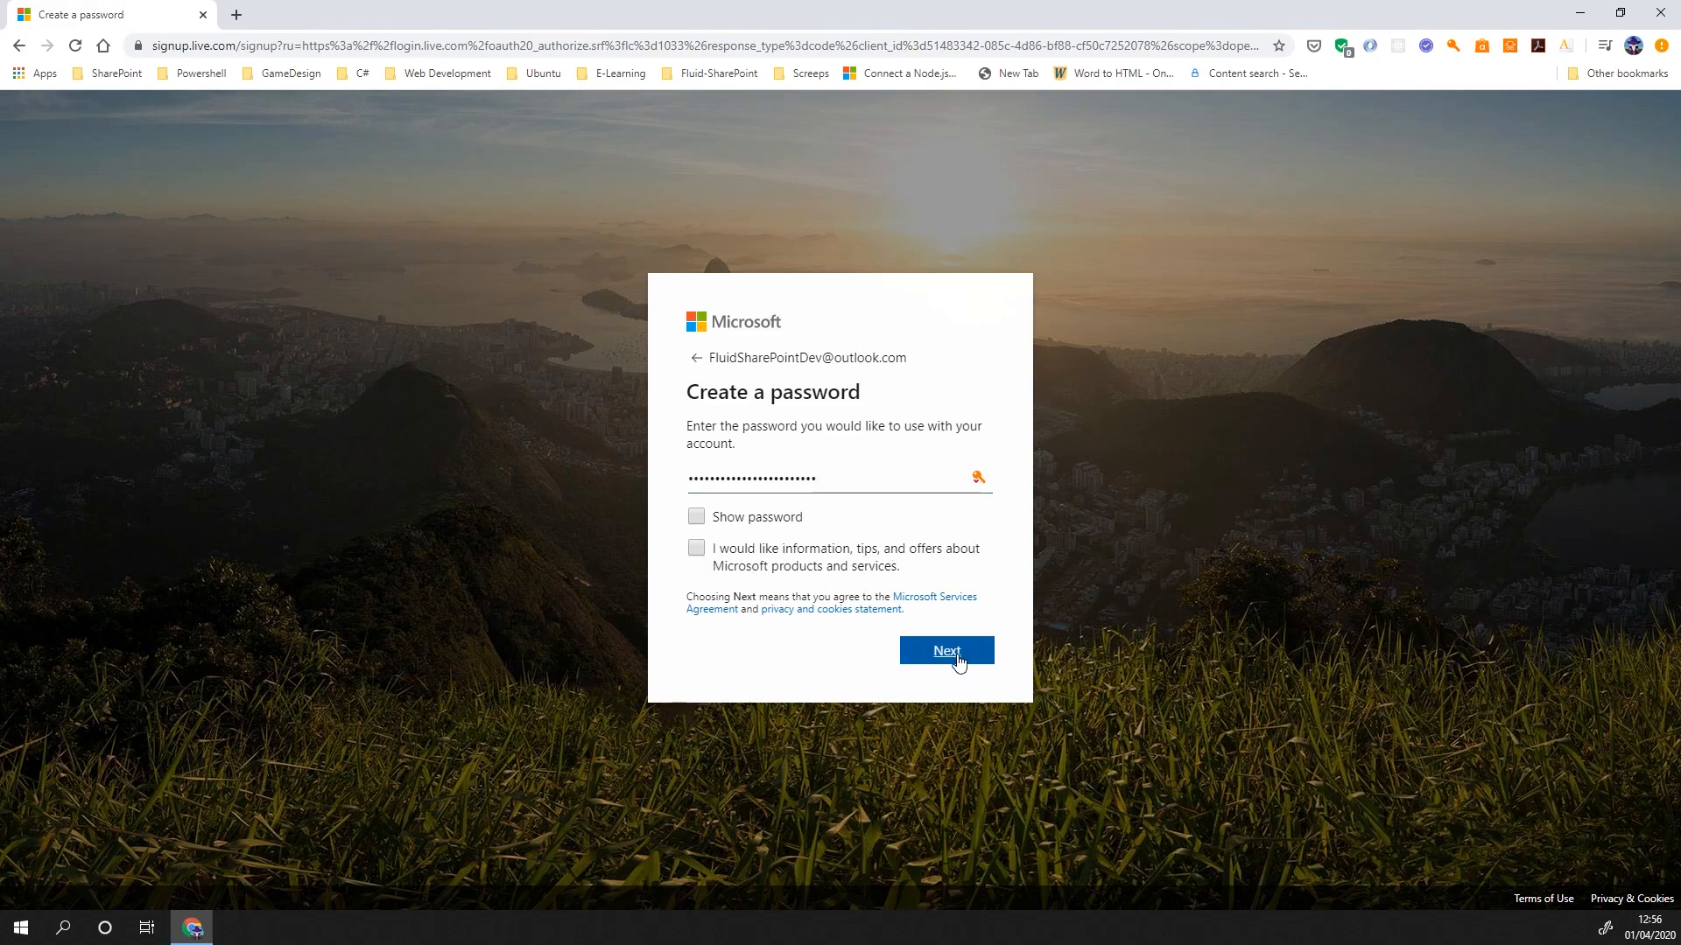
click(946, 650)
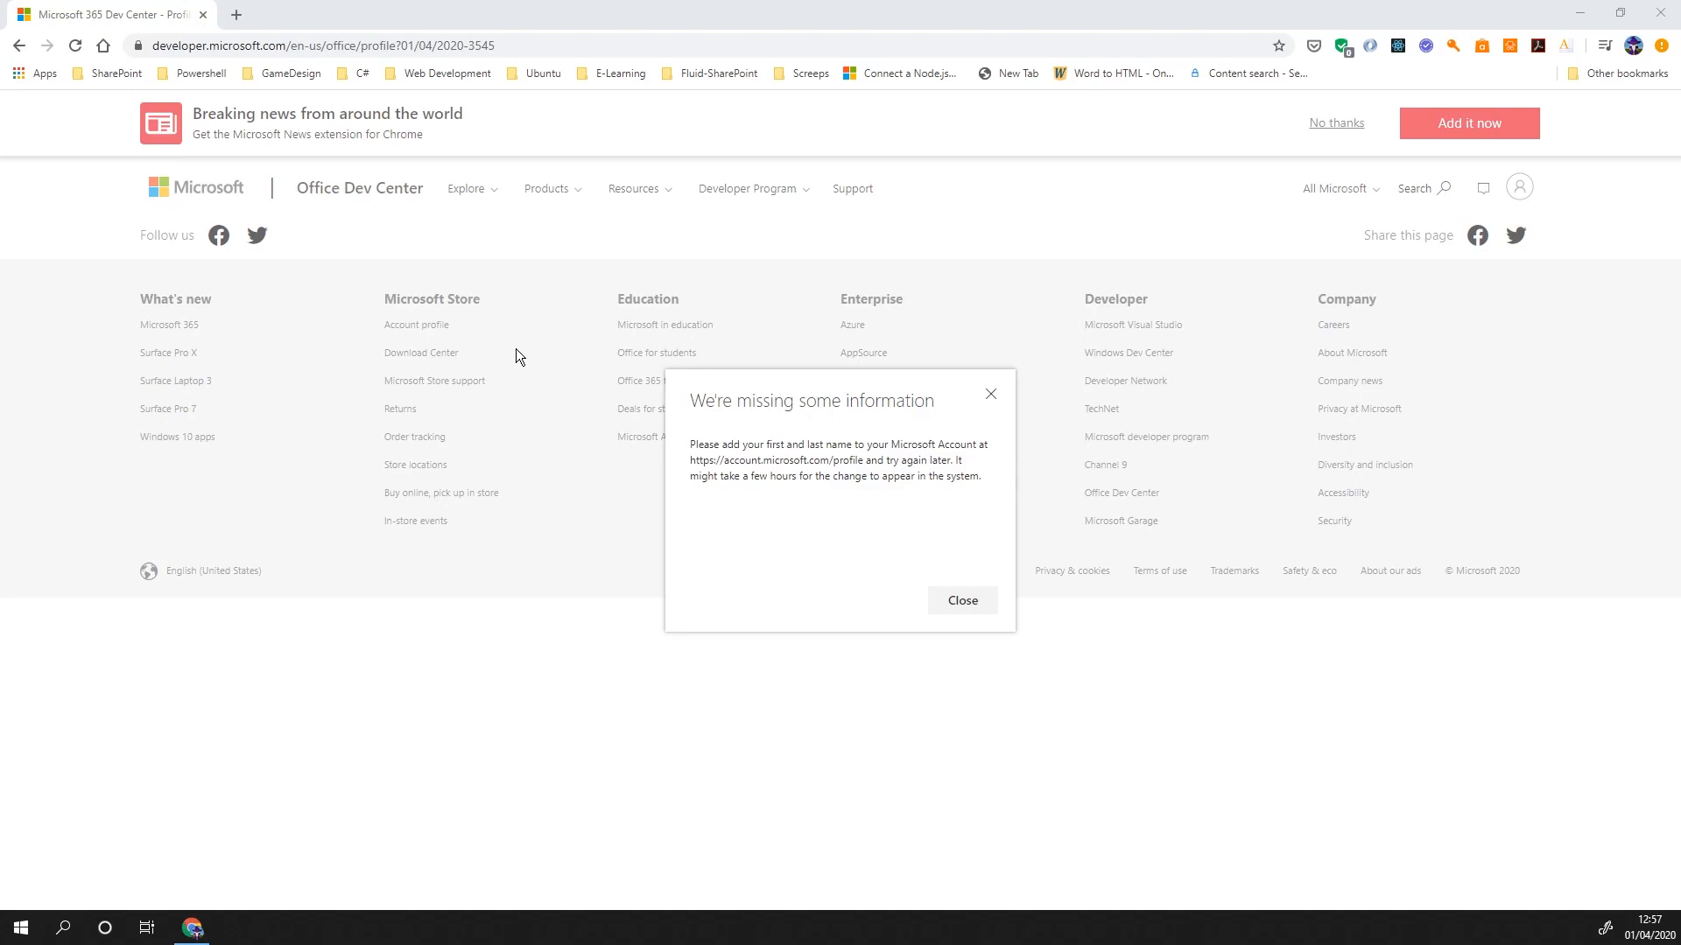
mouse_move(497, 689)
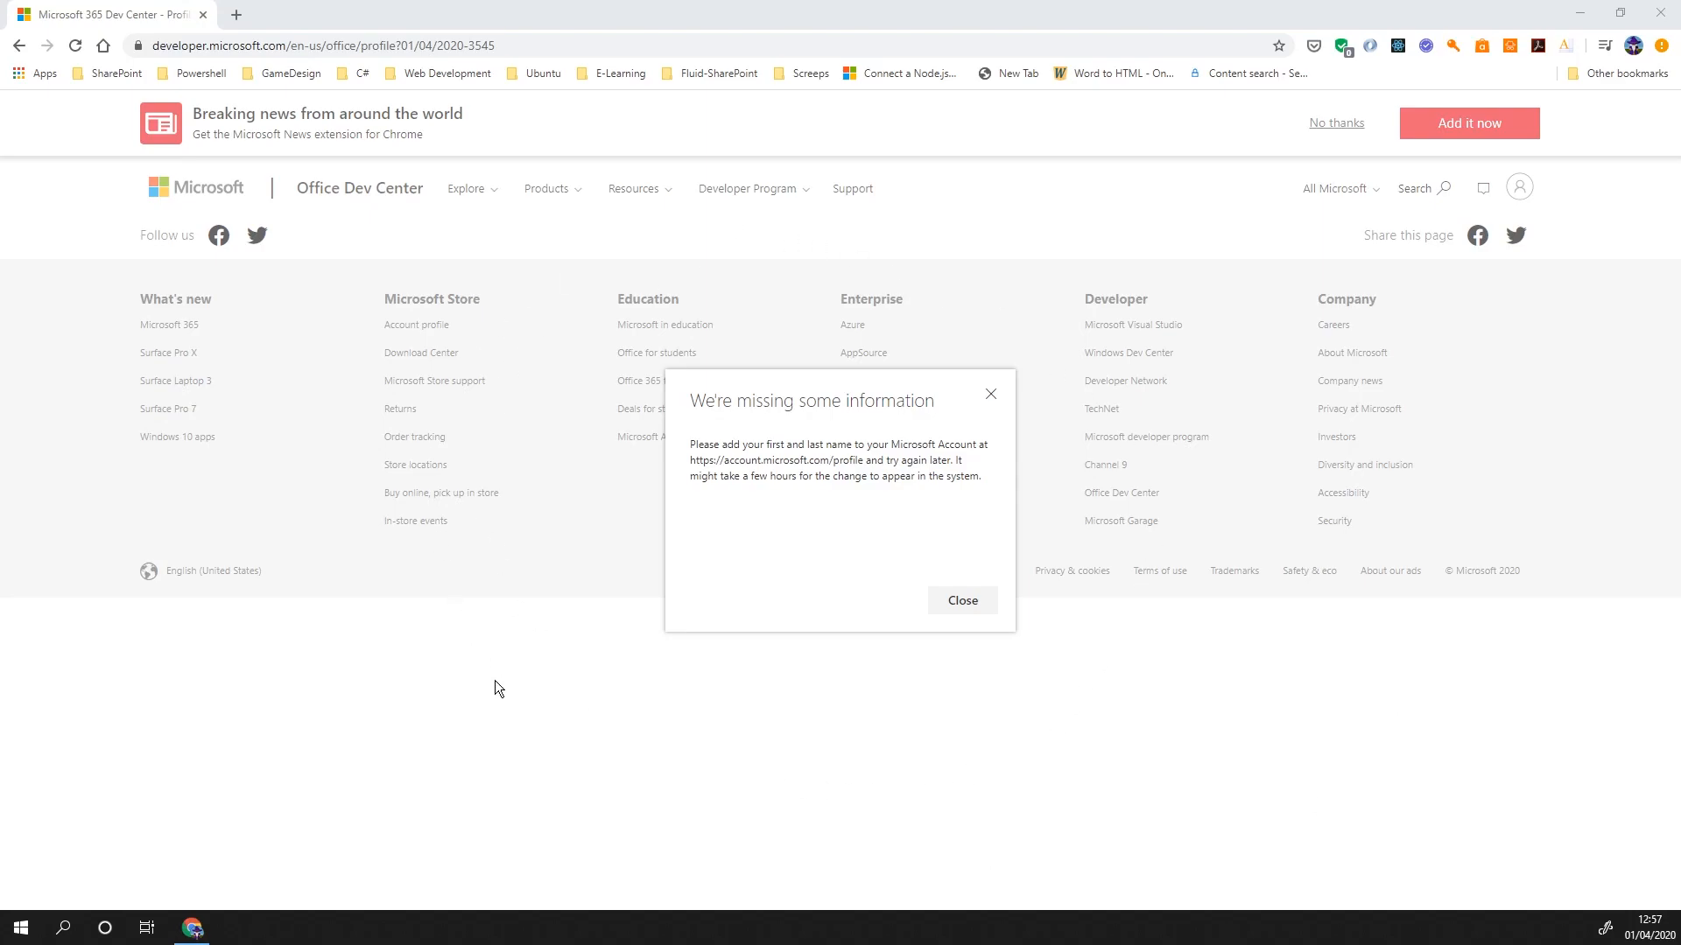
mouse_move(496, 672)
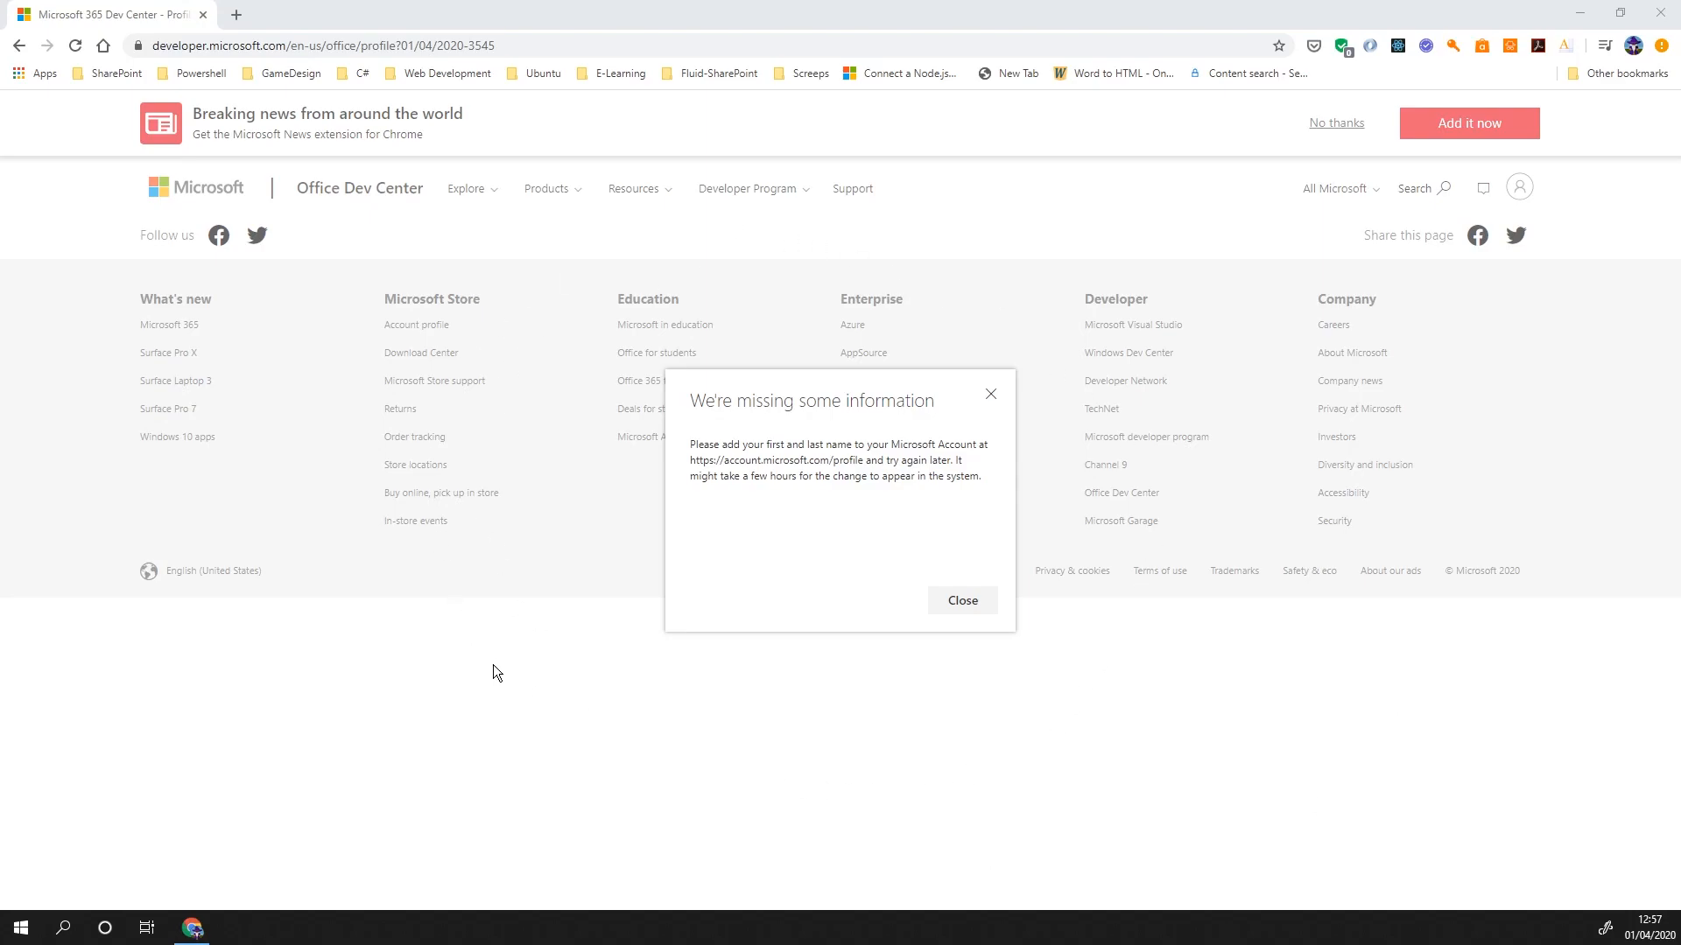
mouse_move(745, 670)
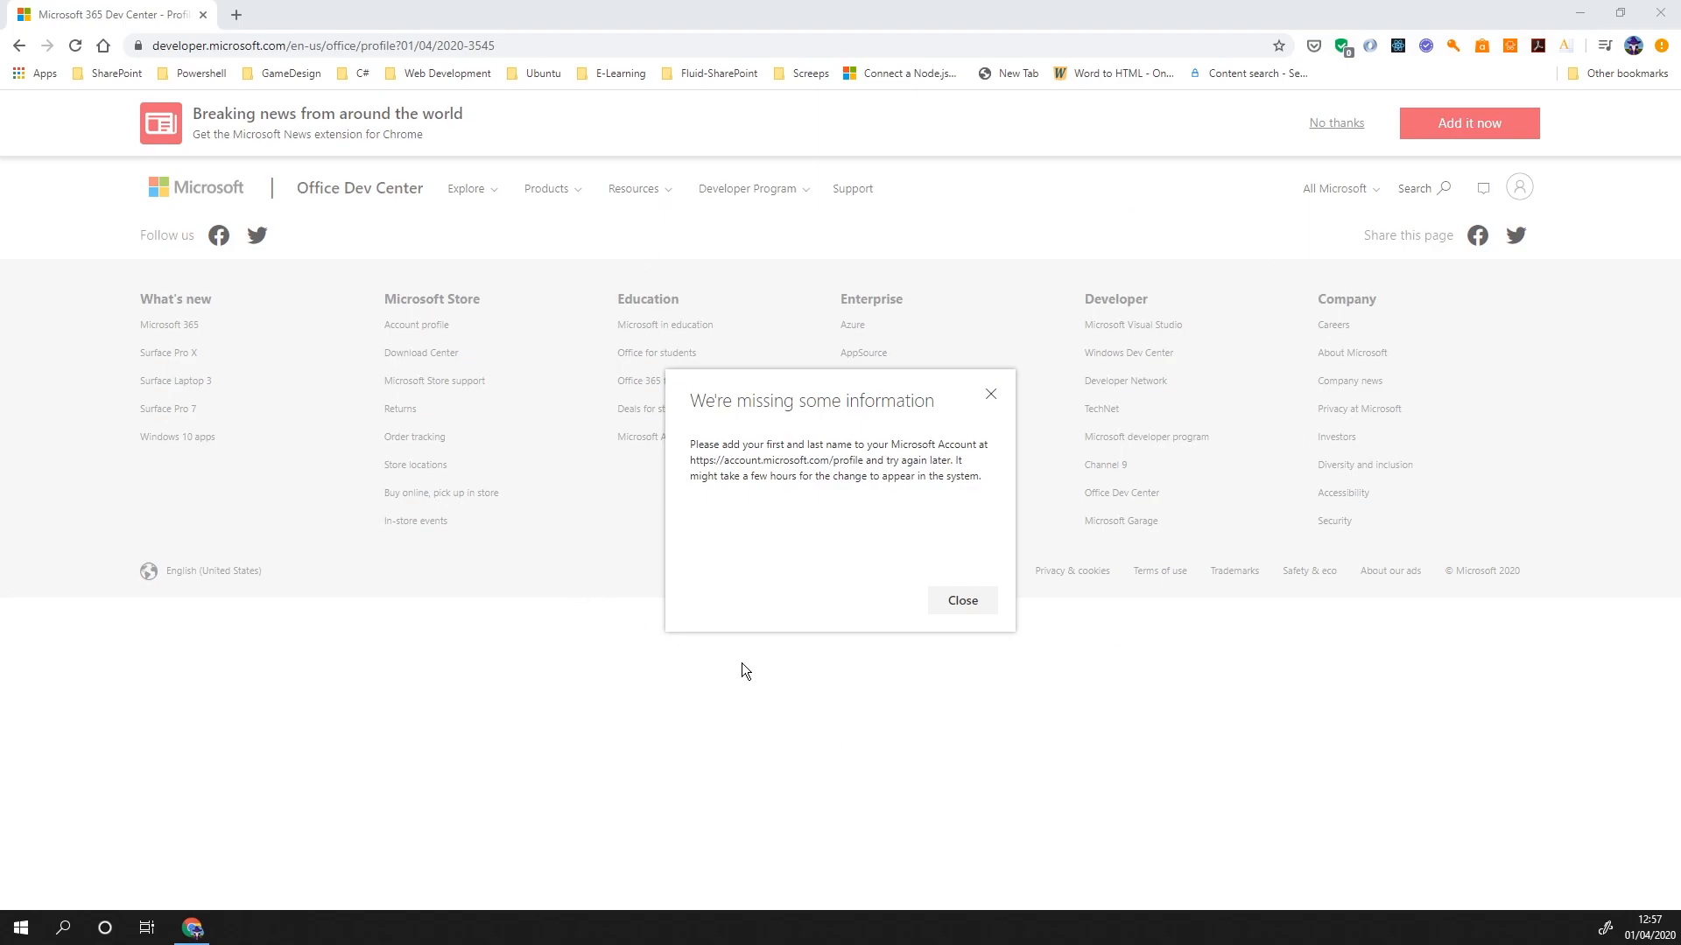
mouse_move(701, 704)
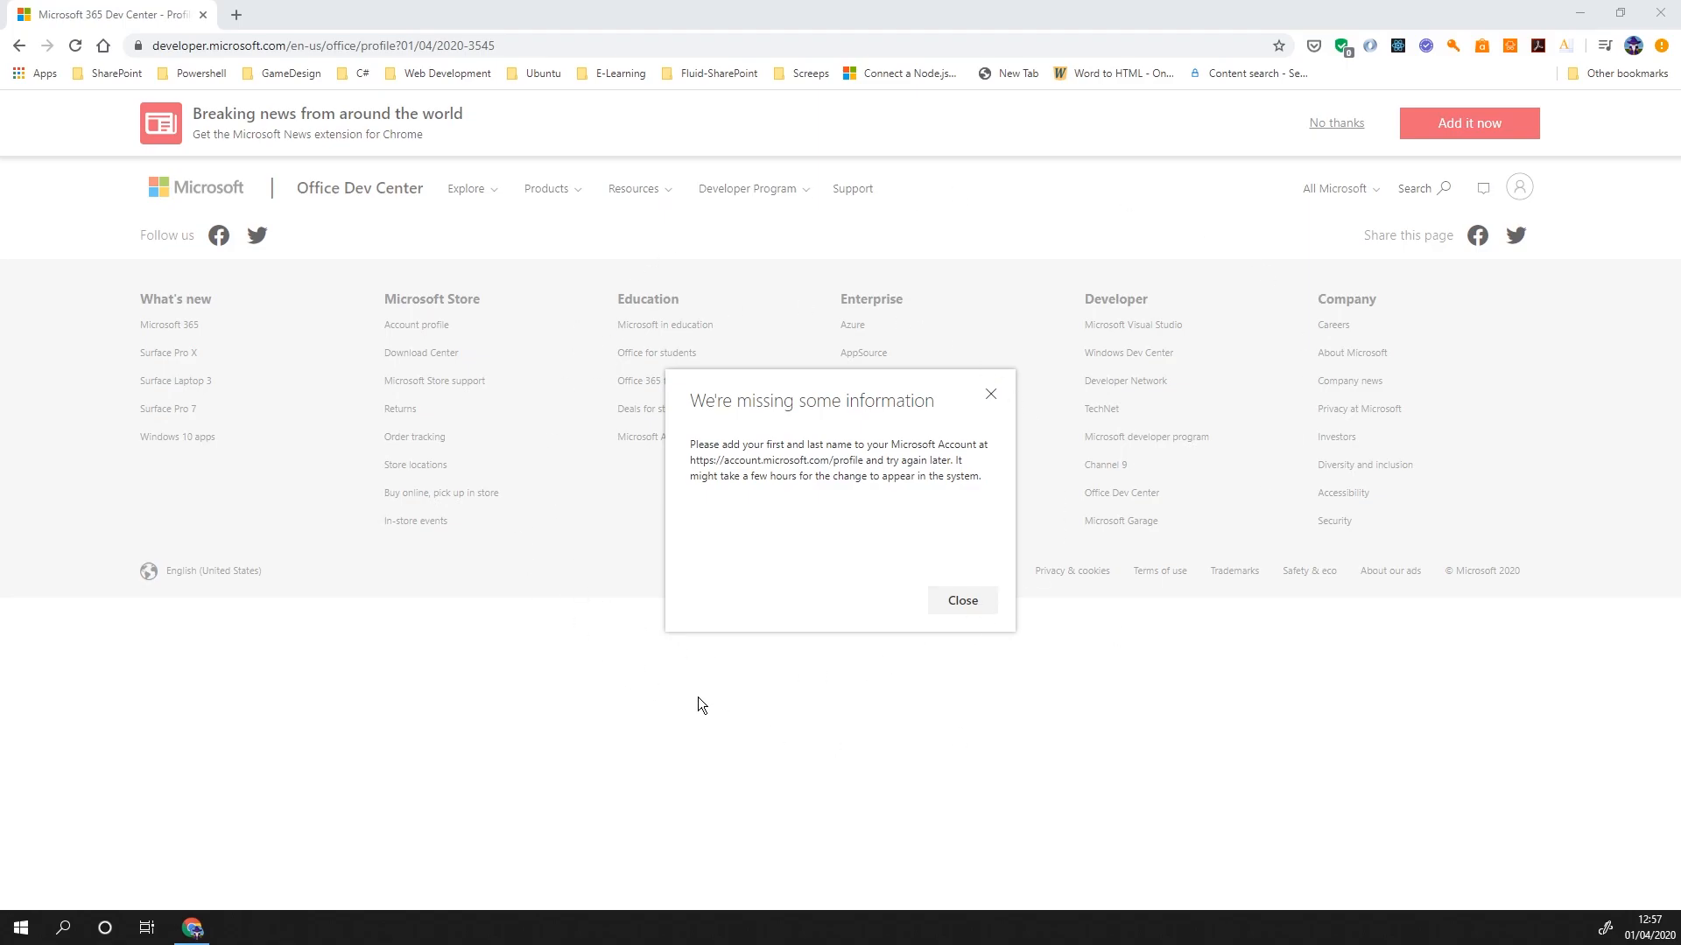
Close the missing-information notice and choose 'Add your name' from the profile menu.
click(962, 601)
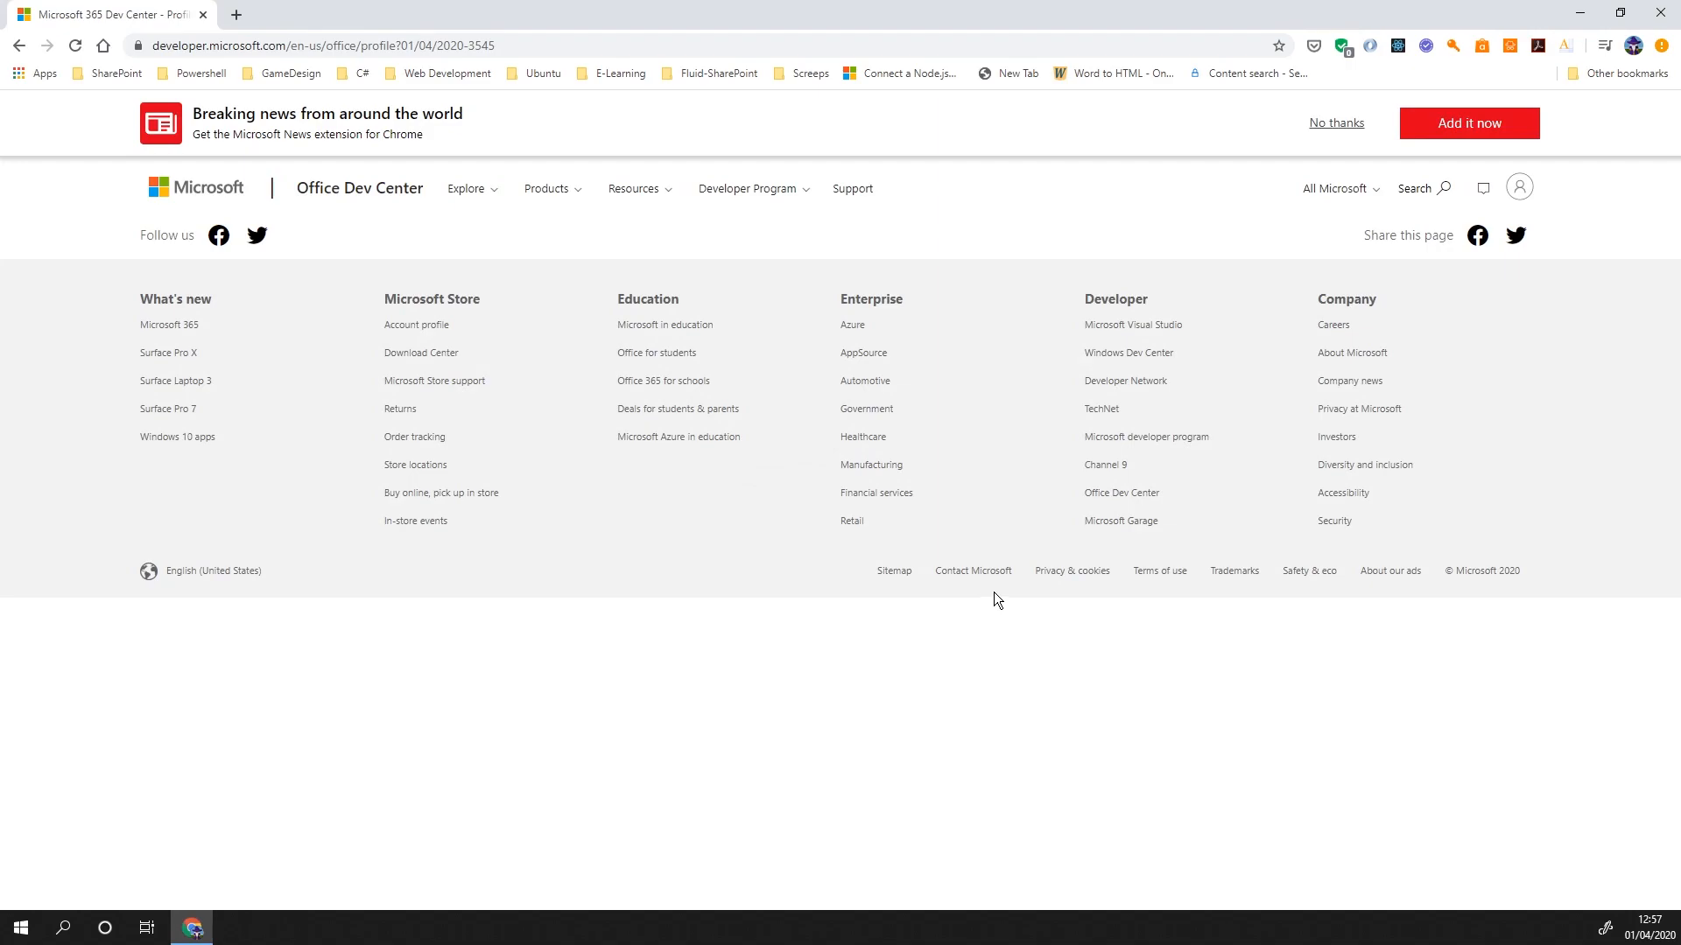
click(1517, 187)
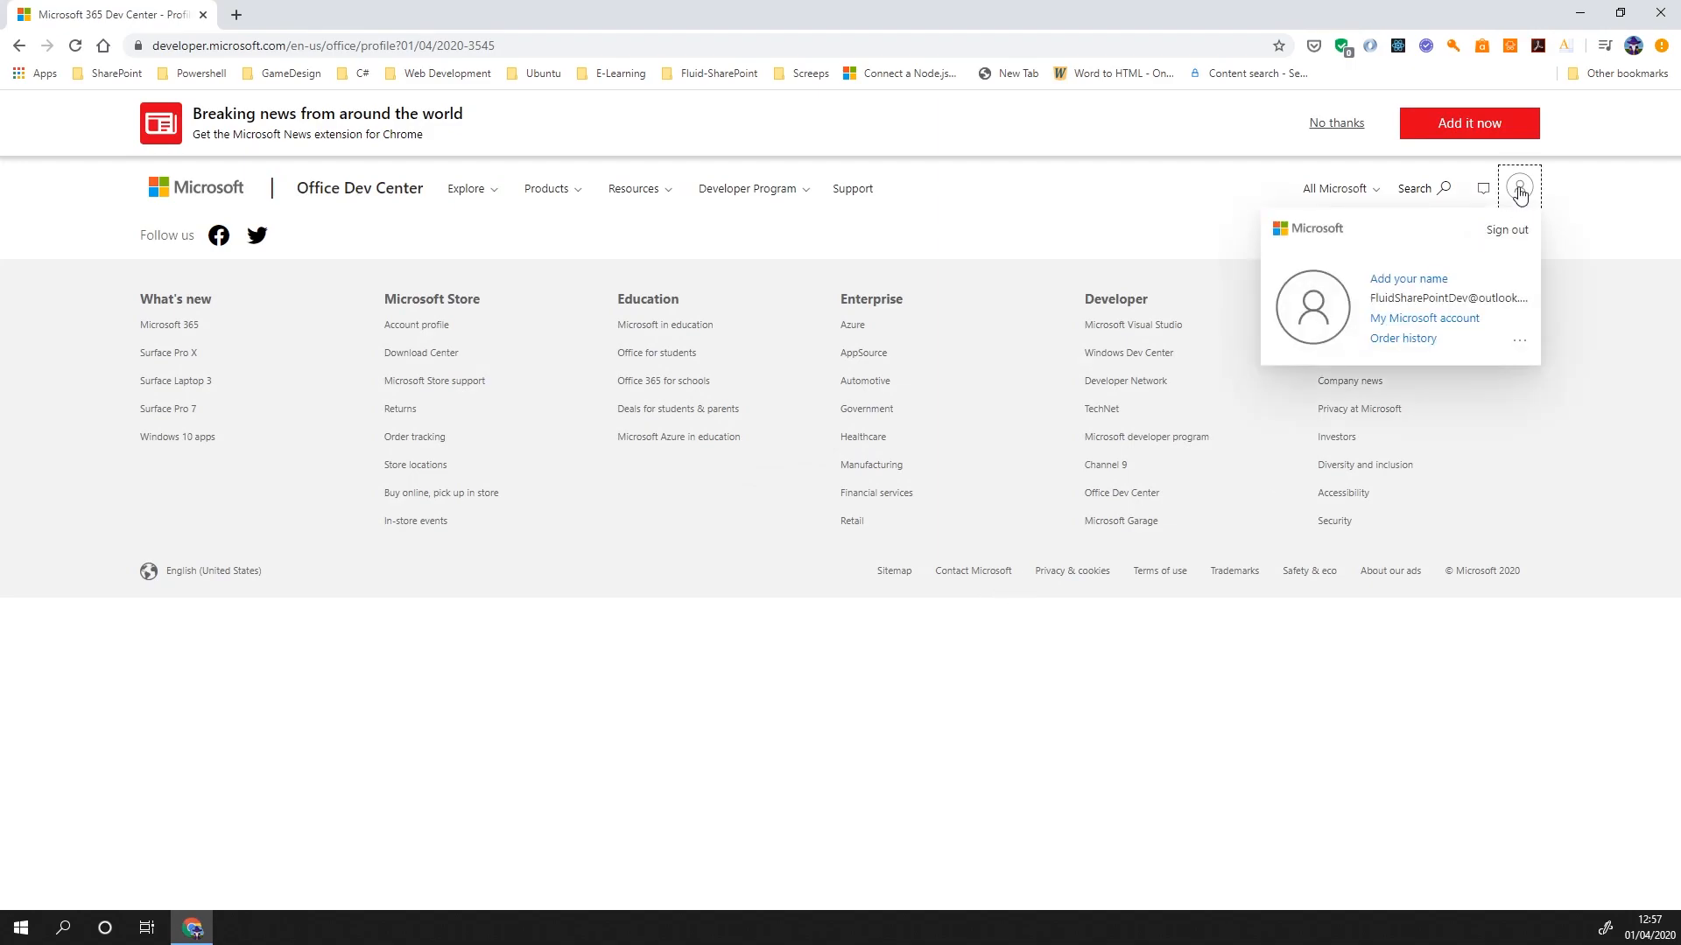
click(1408, 279)
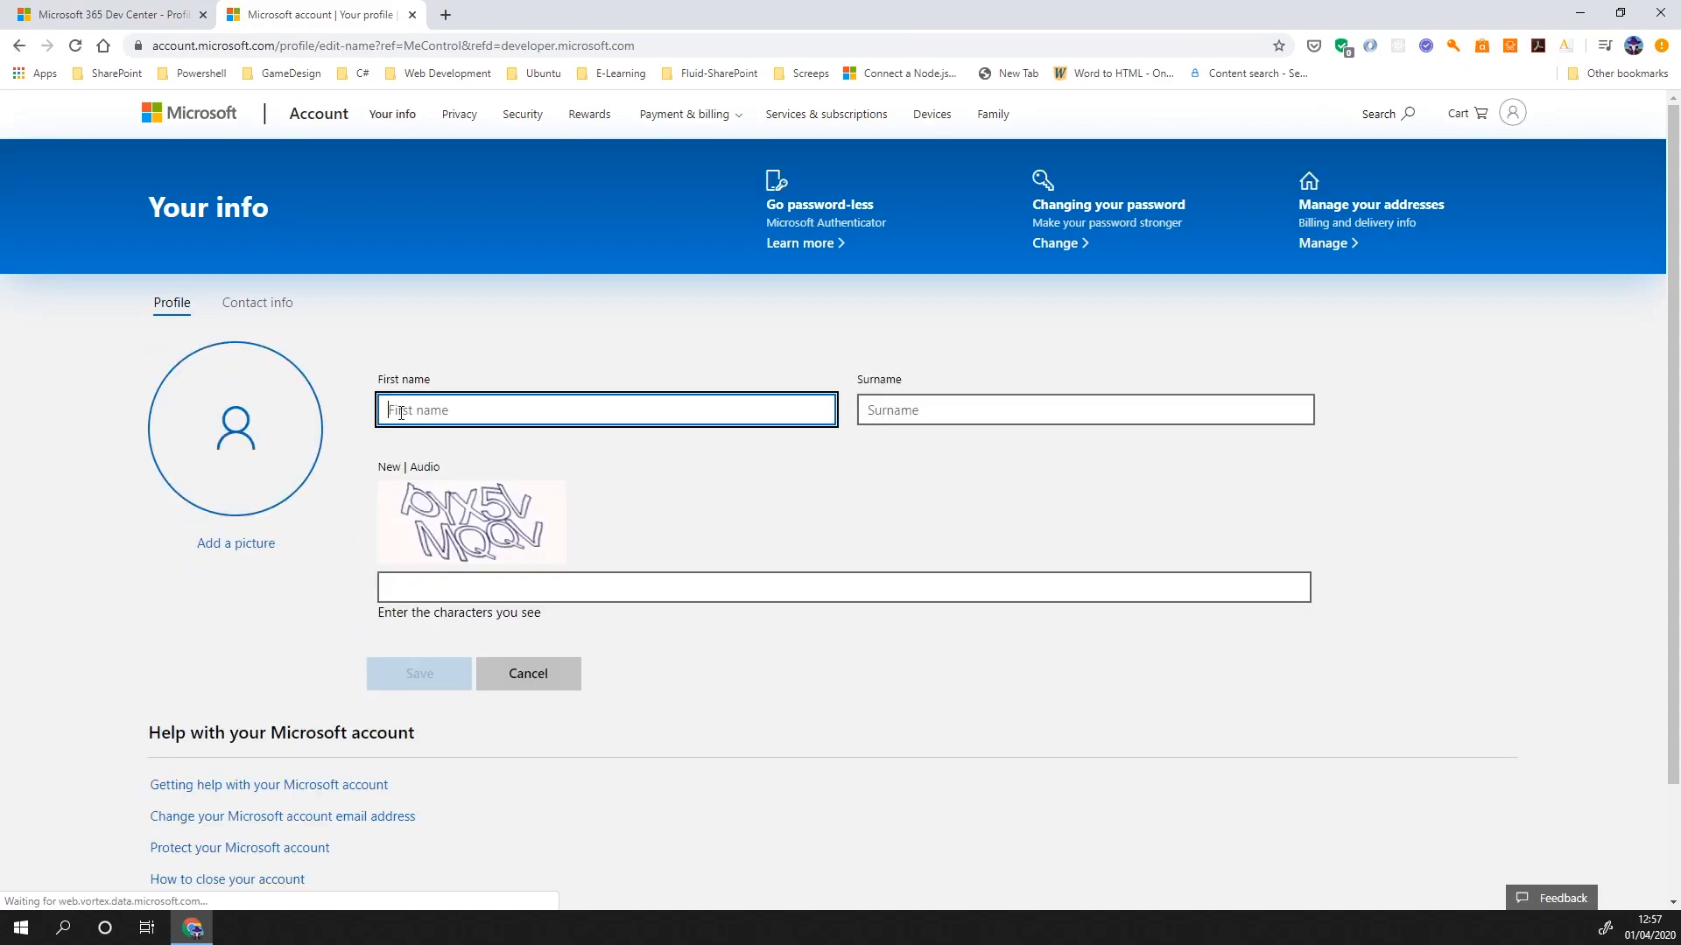
Save first name Colin, the surname and captcha, then return to the developer program page.
text(Colin)
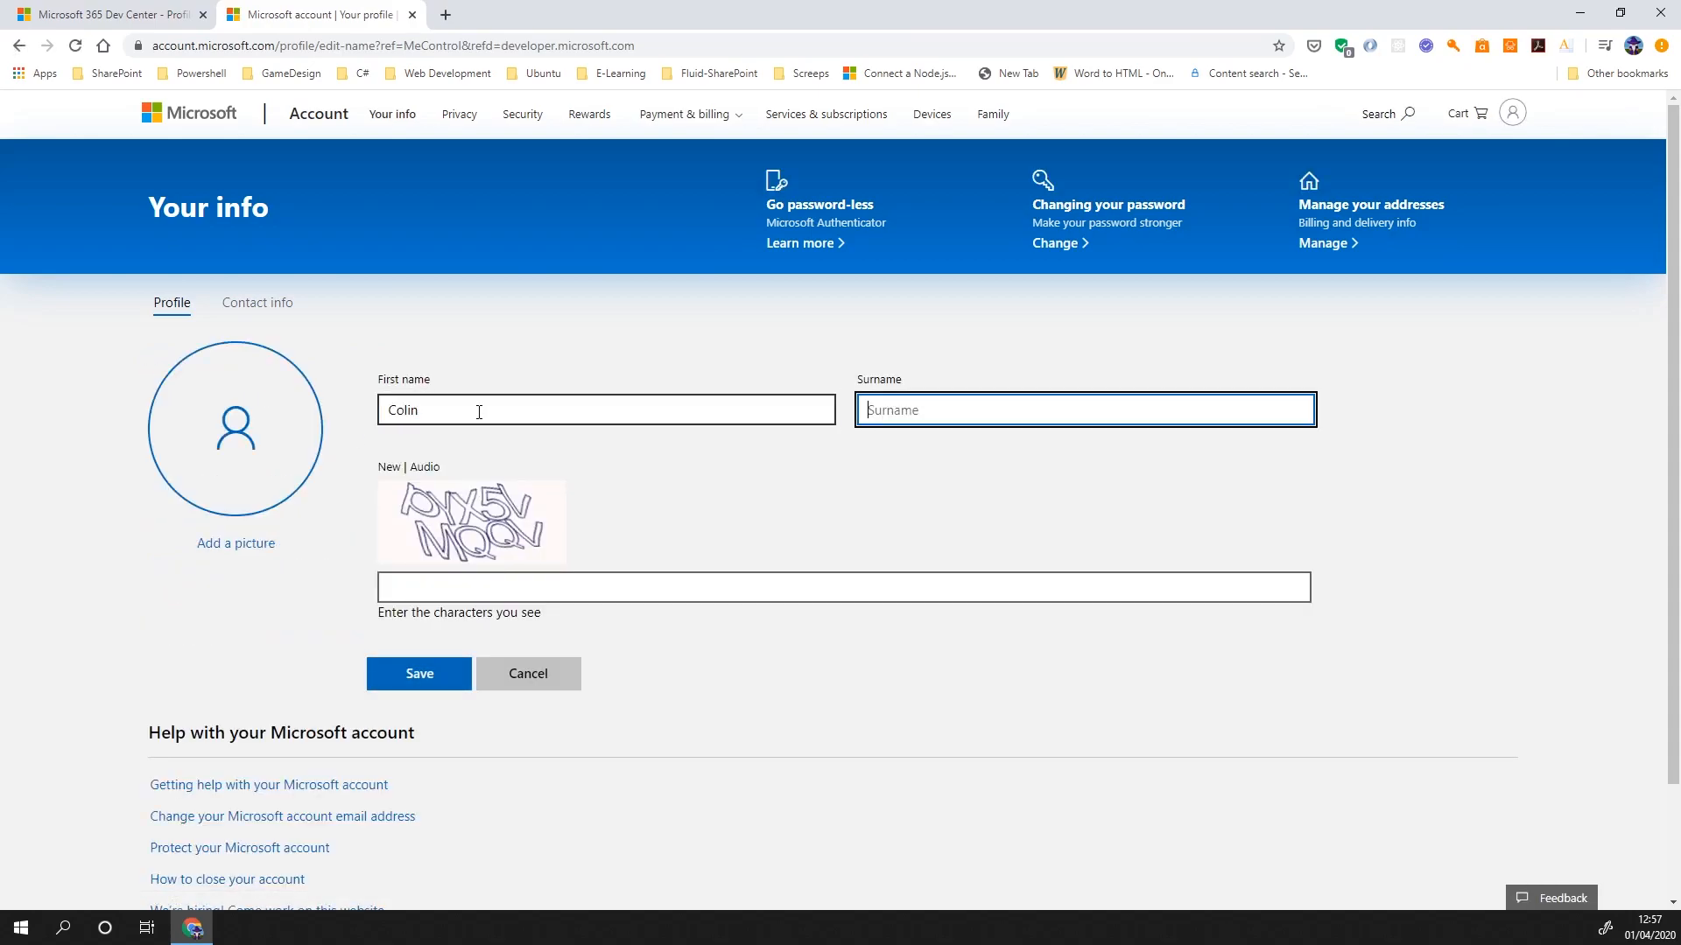
text(Kelly-Cook)
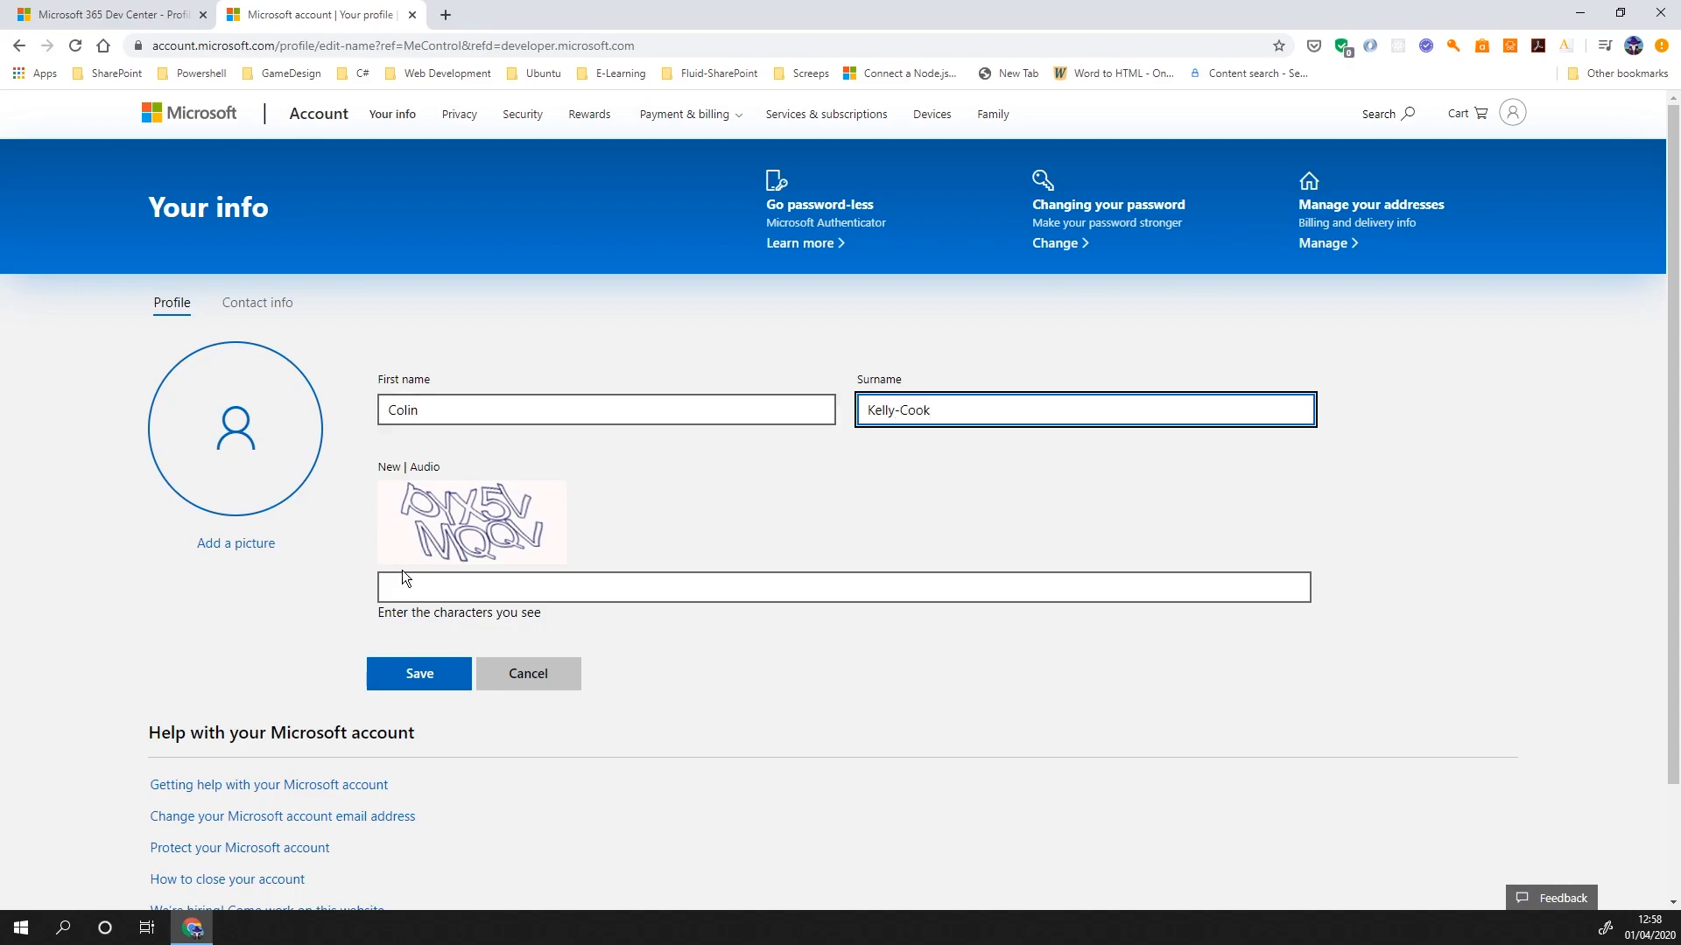
text(p)
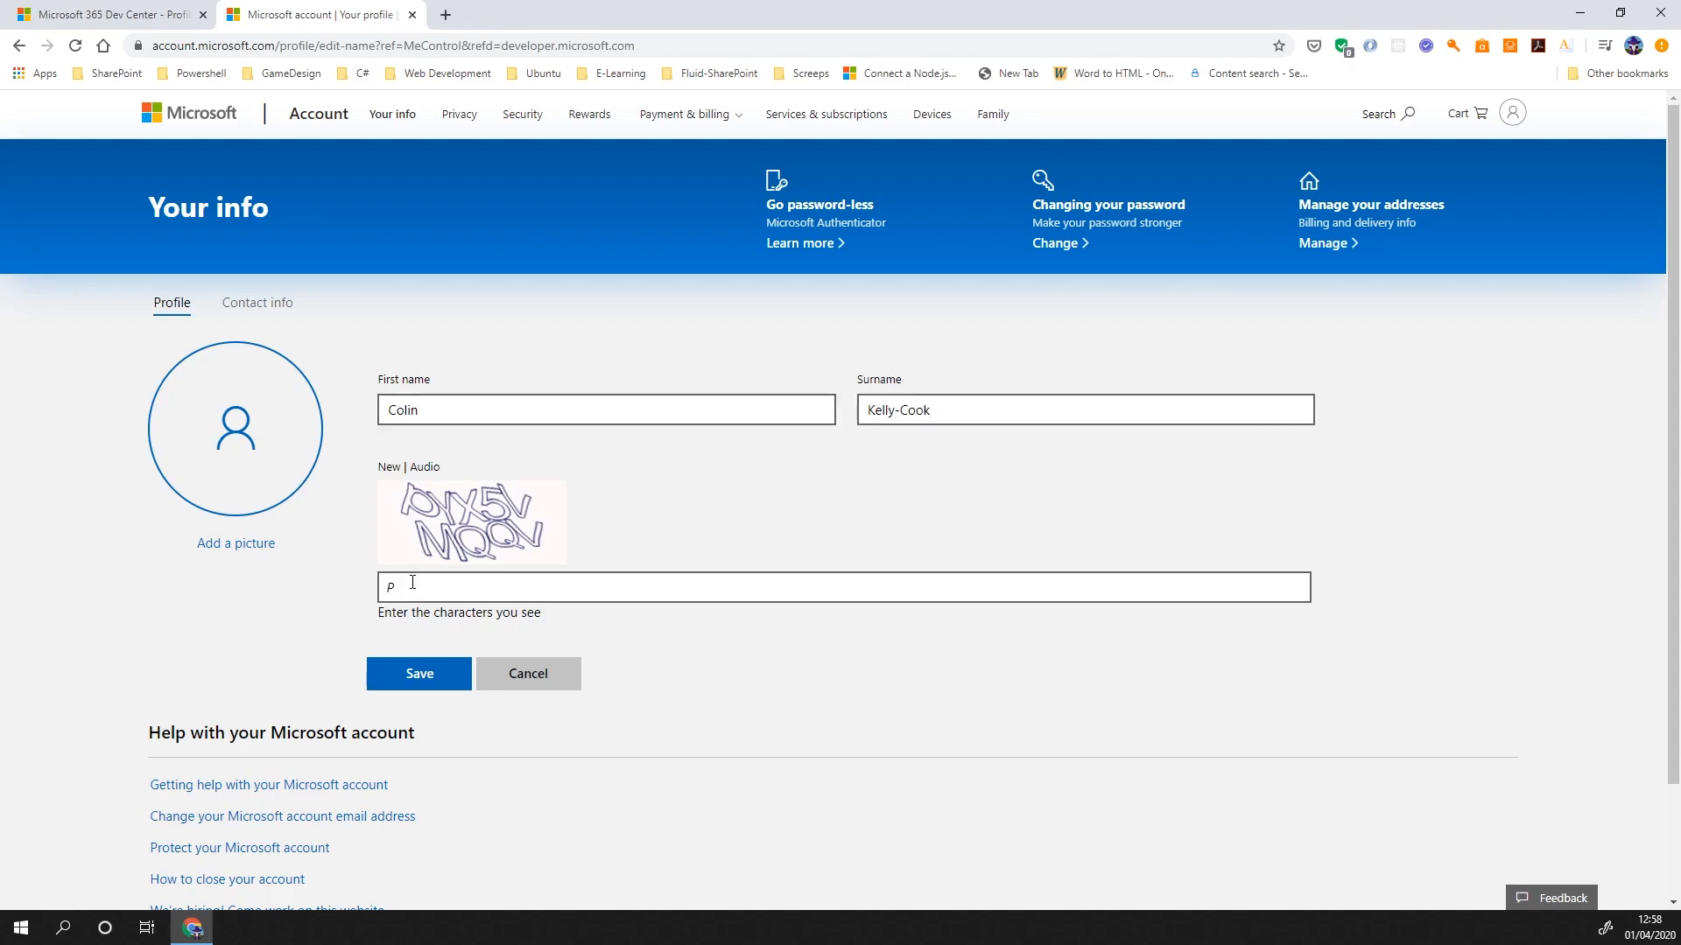
text(YX6)
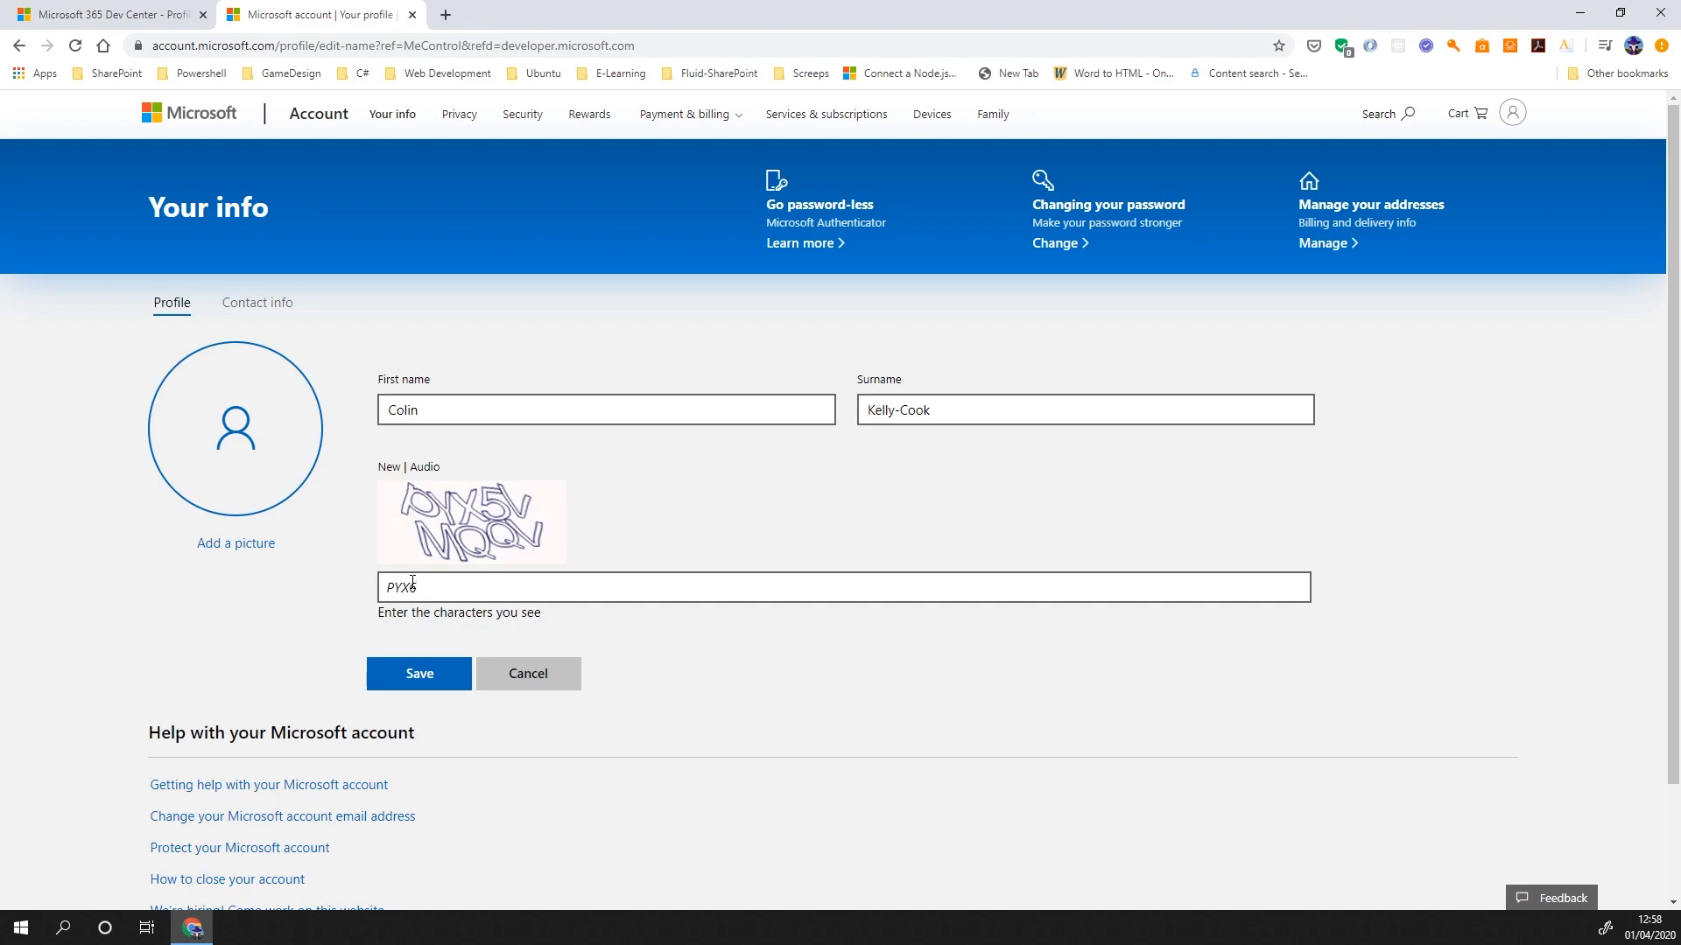
click(418, 673)
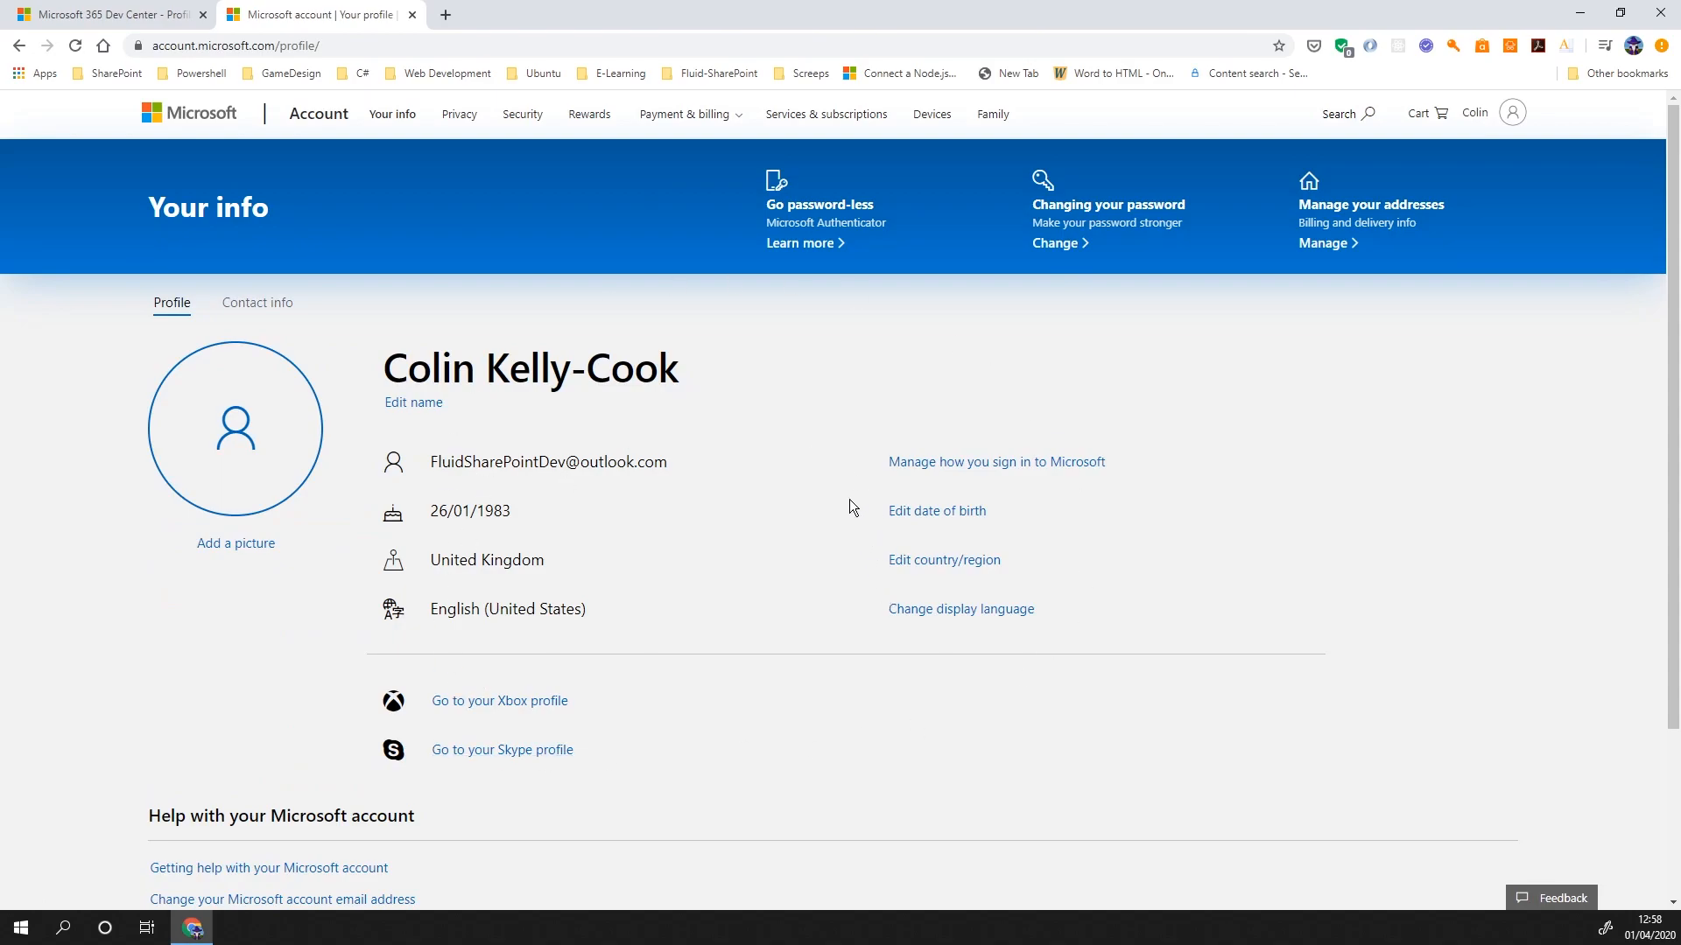
click(105, 14)
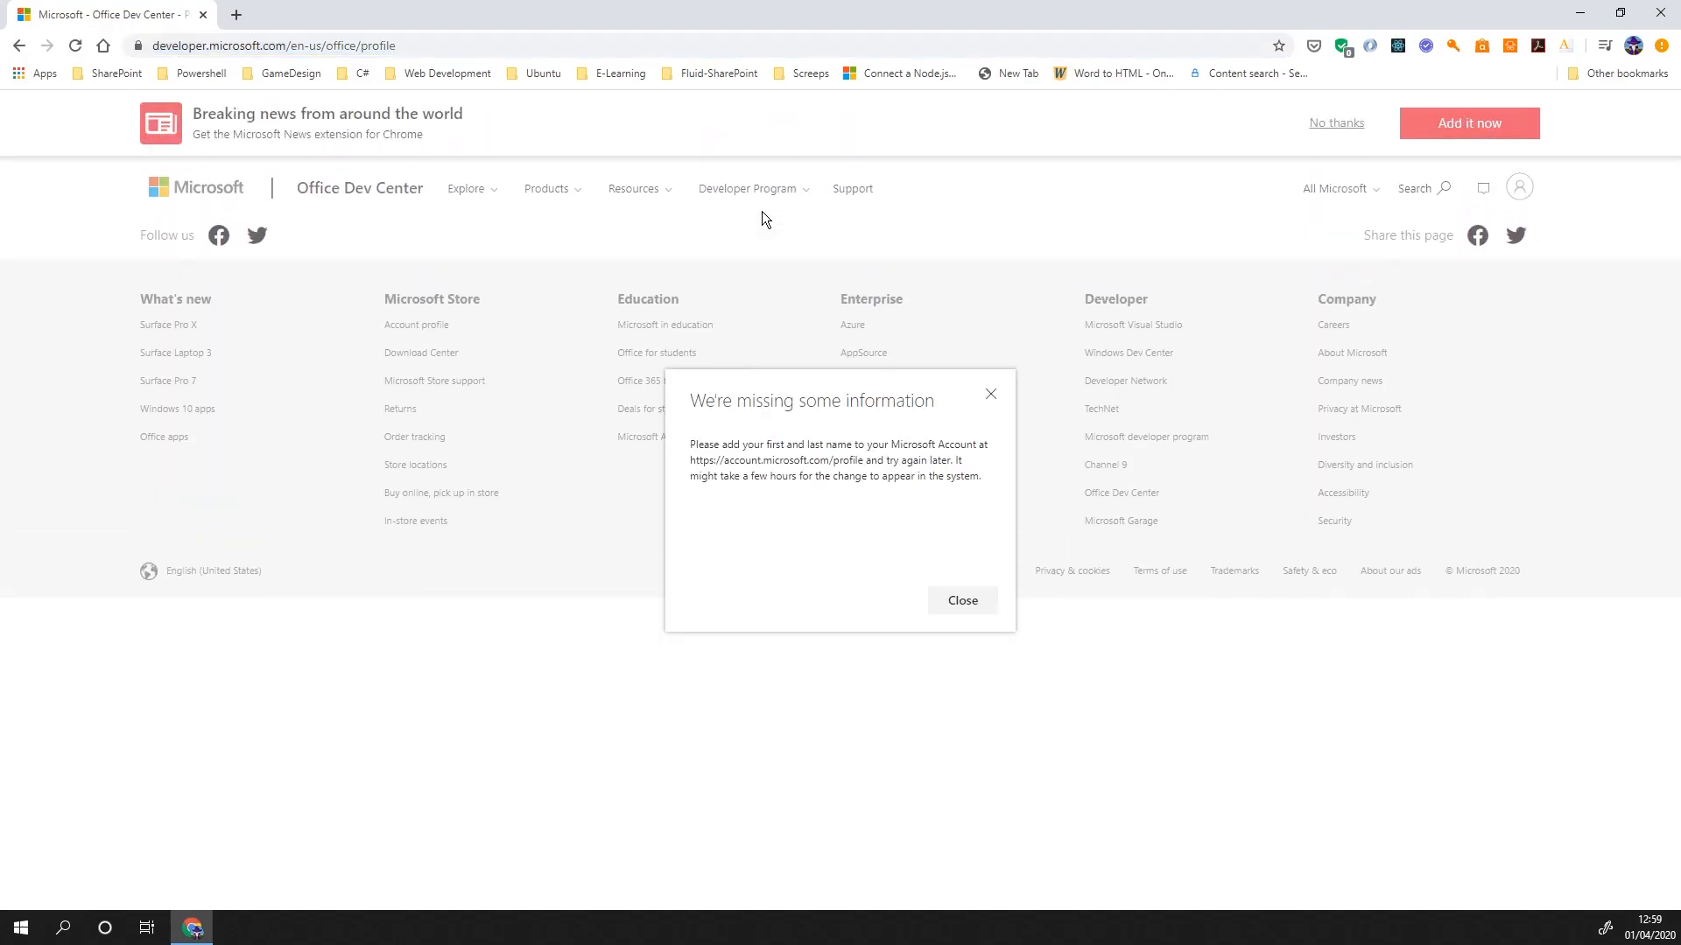
mouse_move(697, 470)
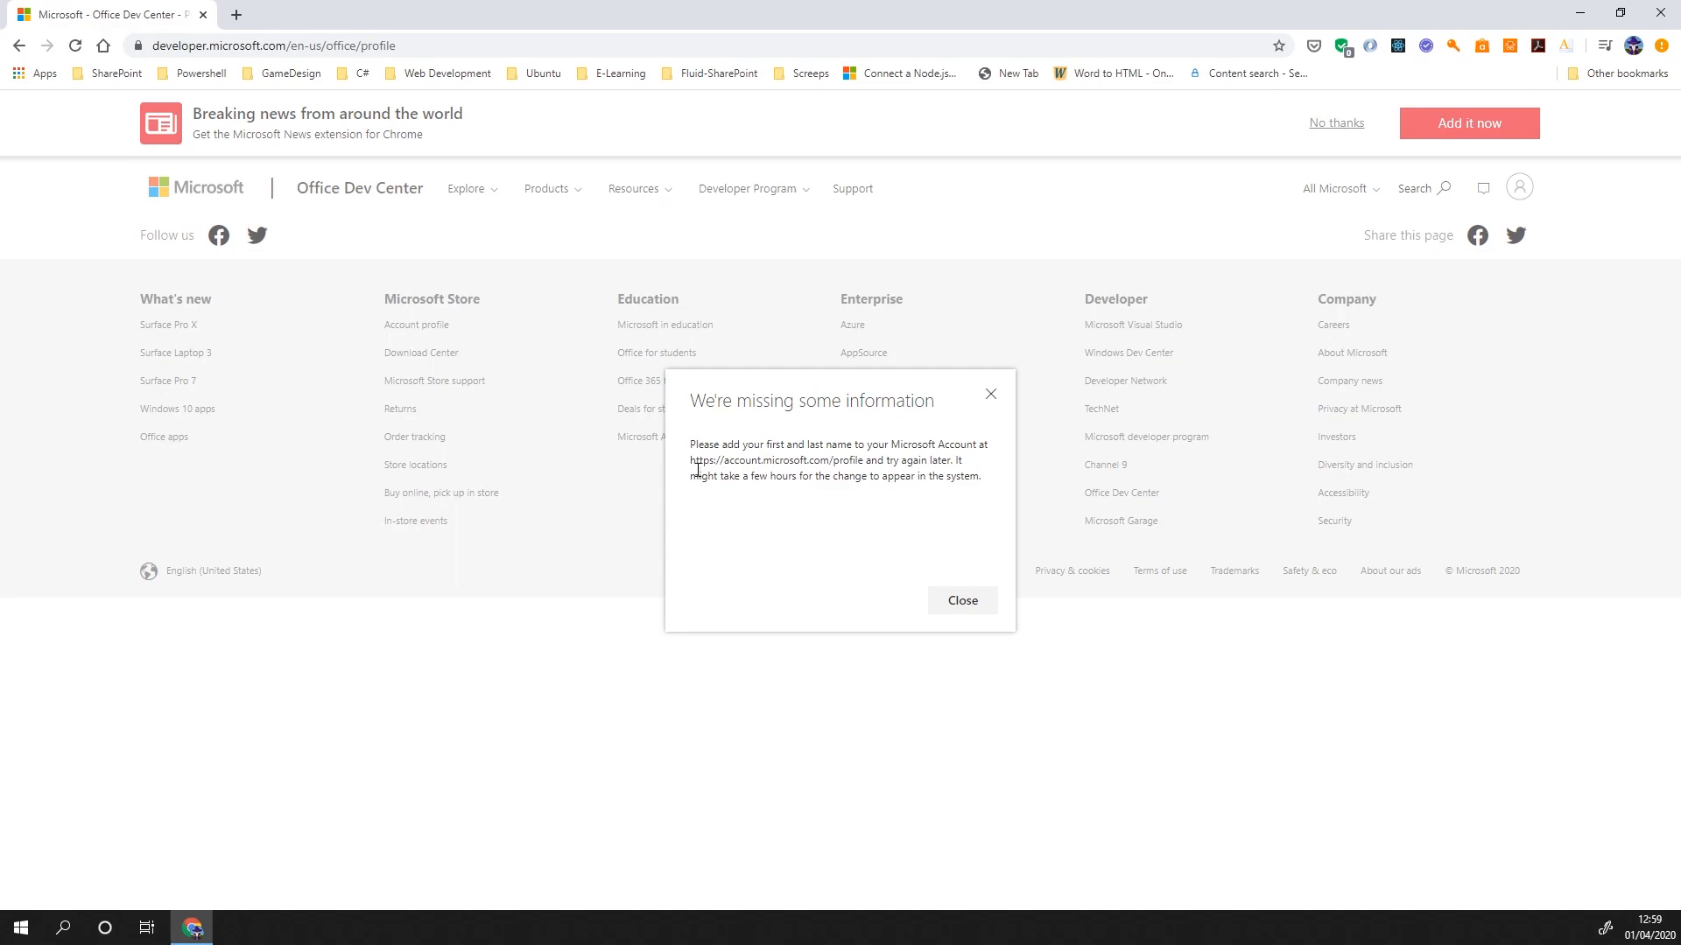
Read the update-delay note and close the 'We're missing some information' dialog.
drag(694, 476, 842, 476)
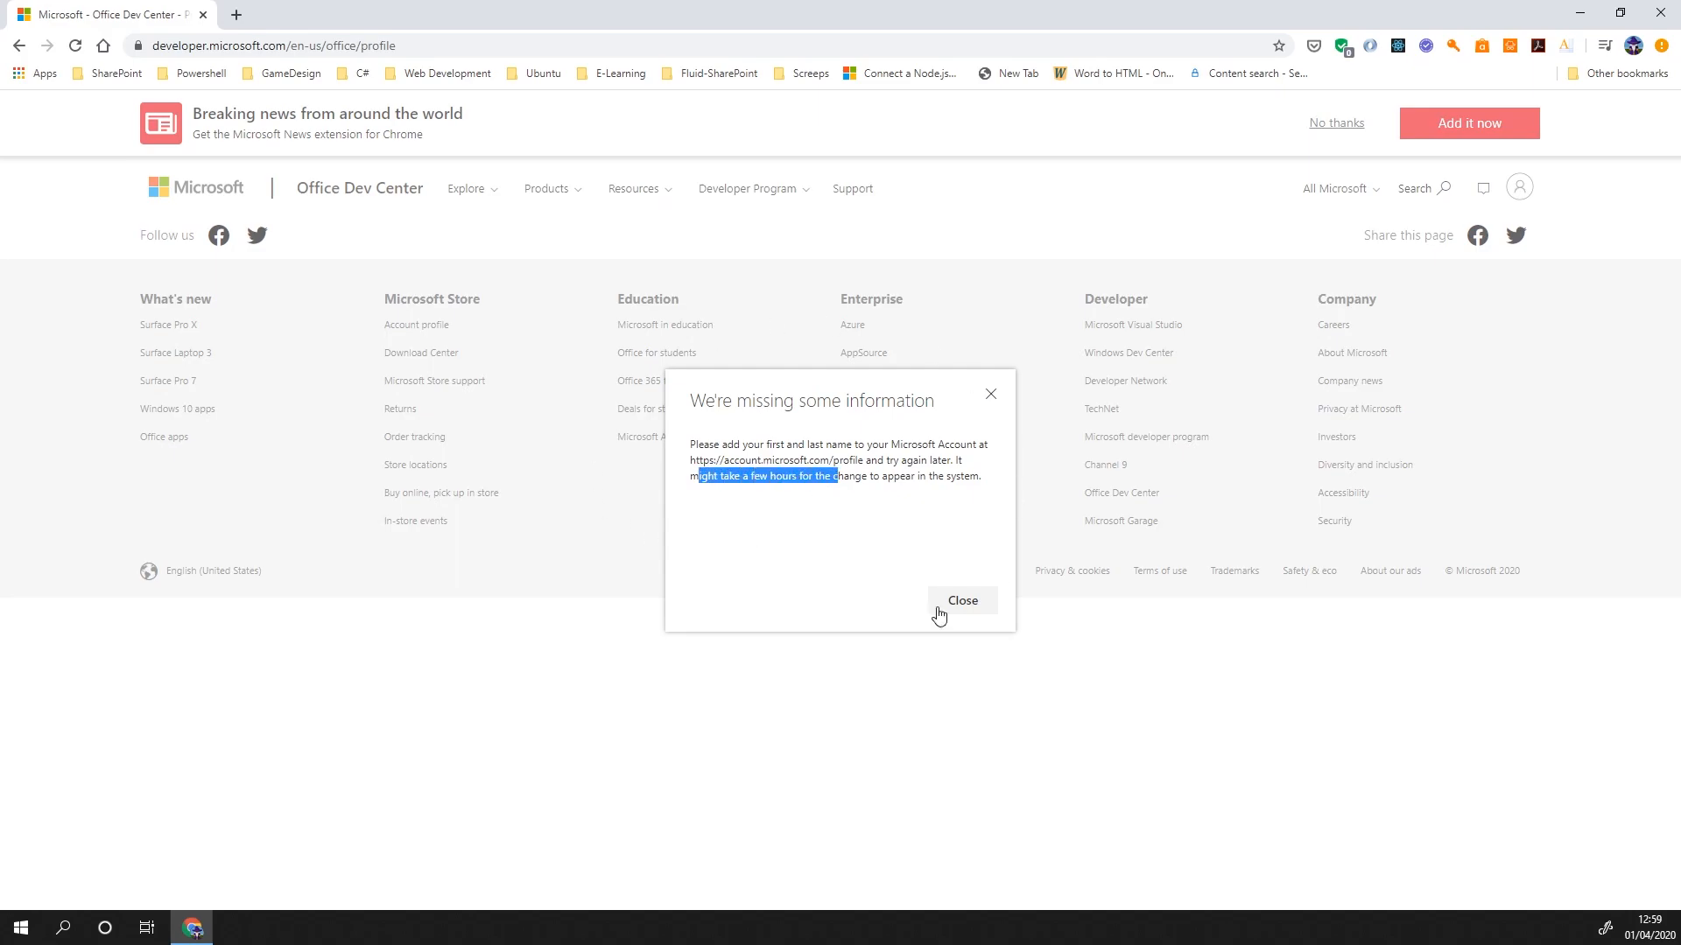
mouse_move(774, 427)
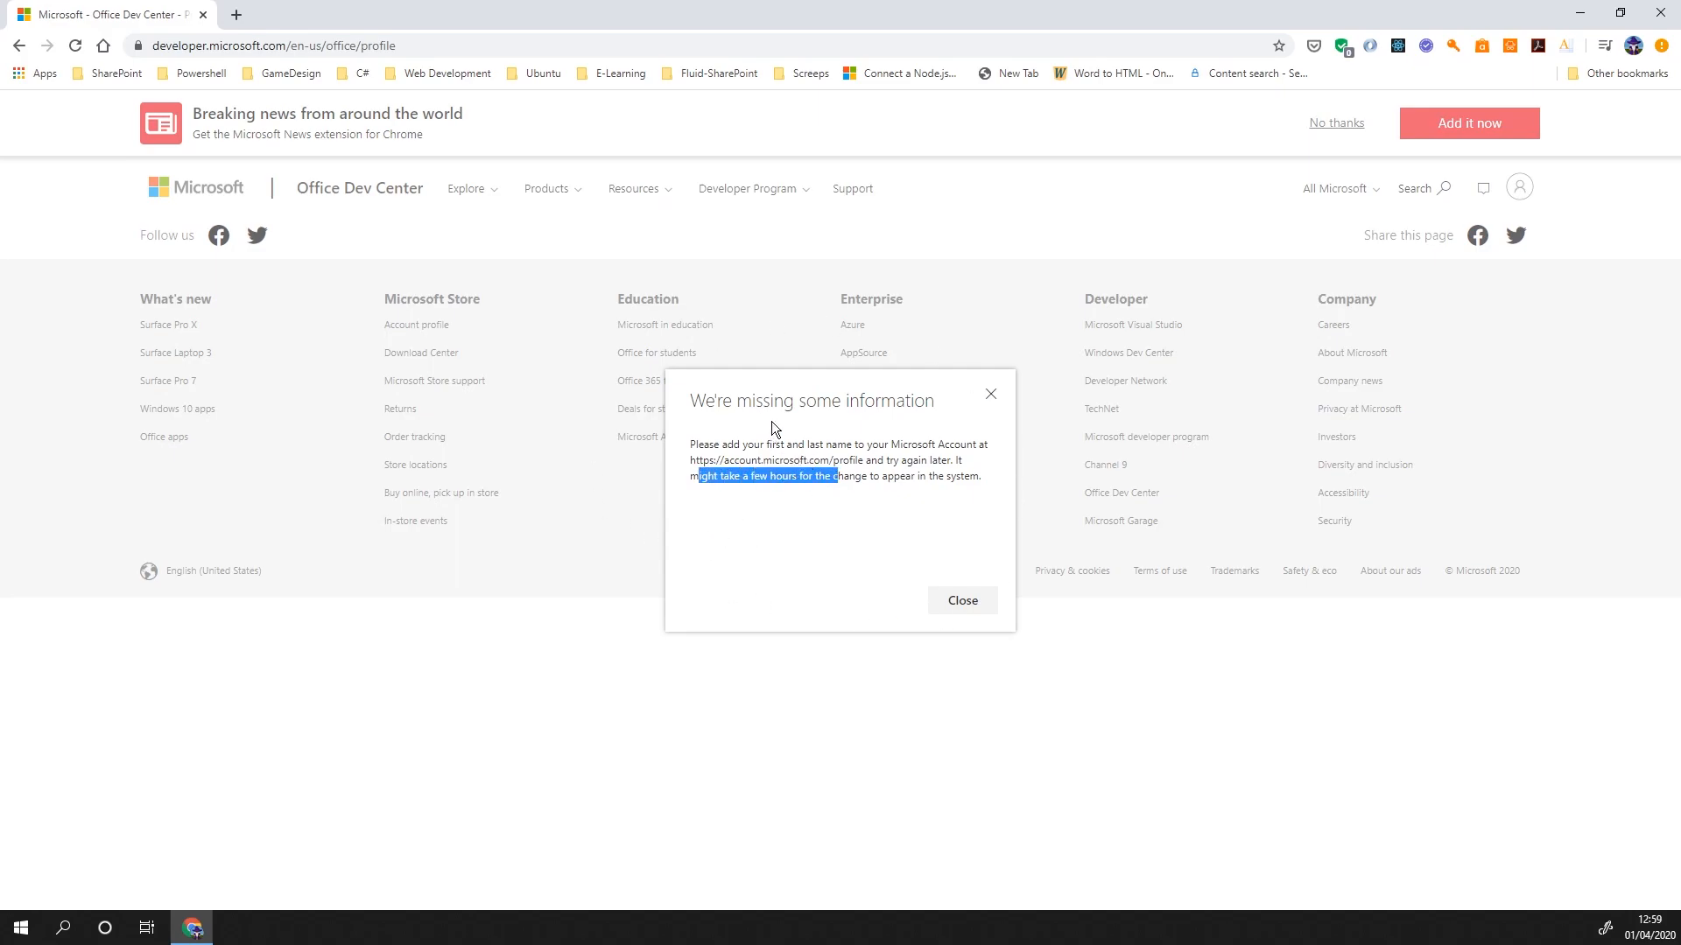
mouse_move(975, 610)
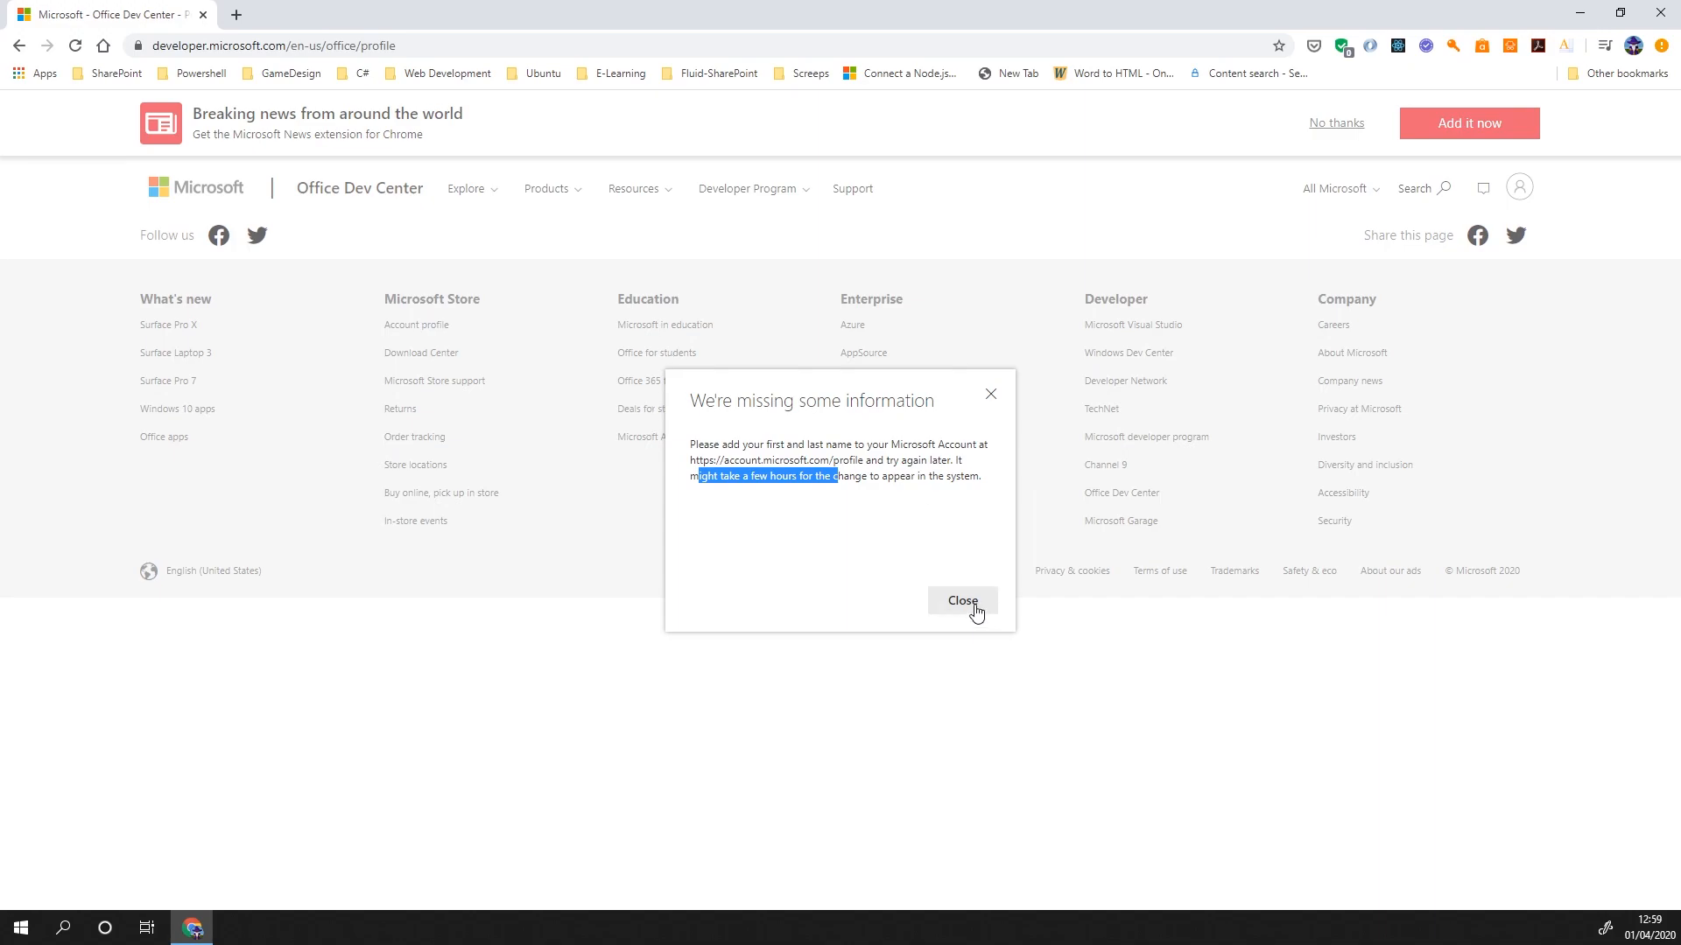
click(963, 601)
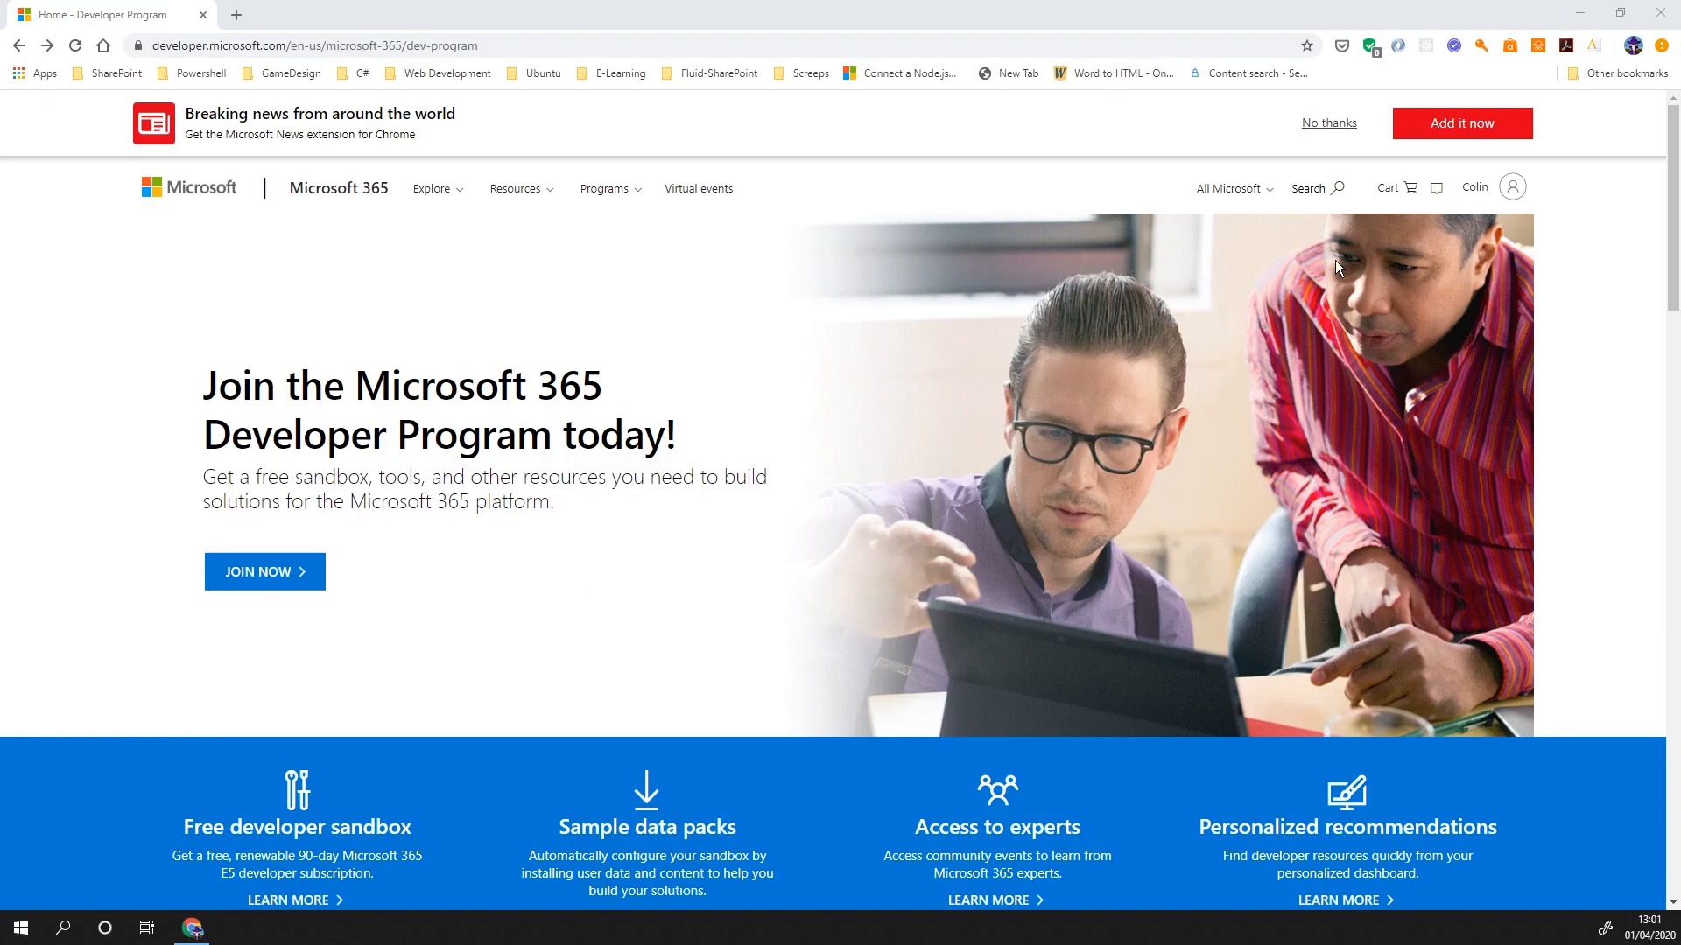
mouse_move(1535, 184)
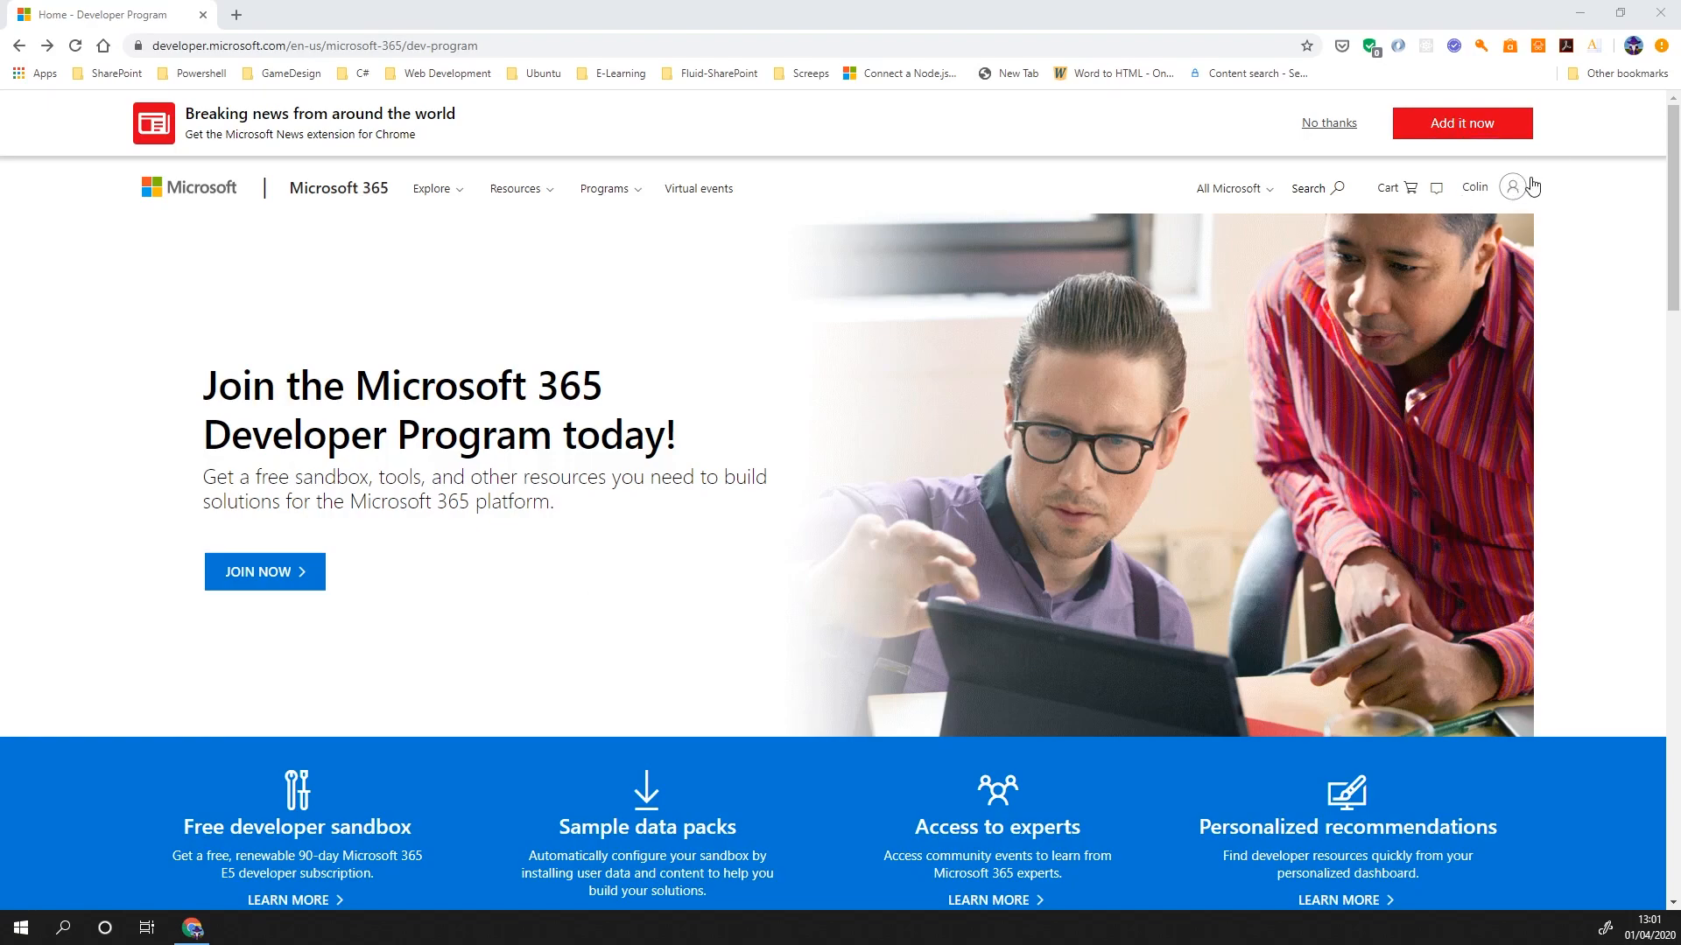
mouse_move(1151, 278)
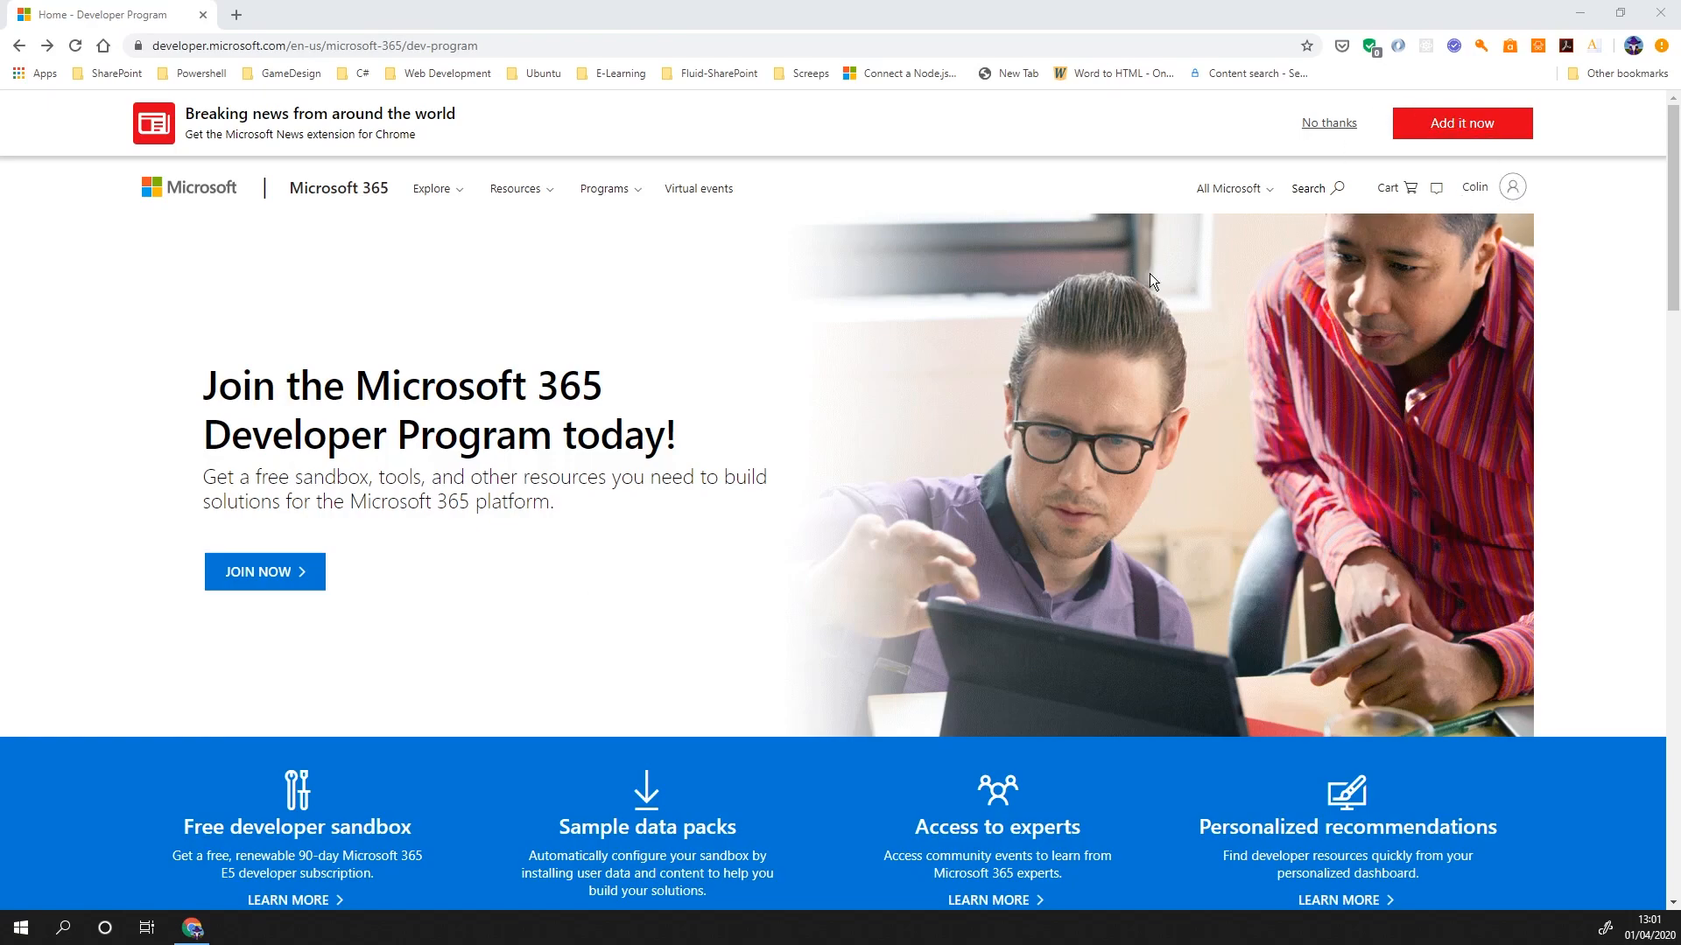
mouse_move(243, 582)
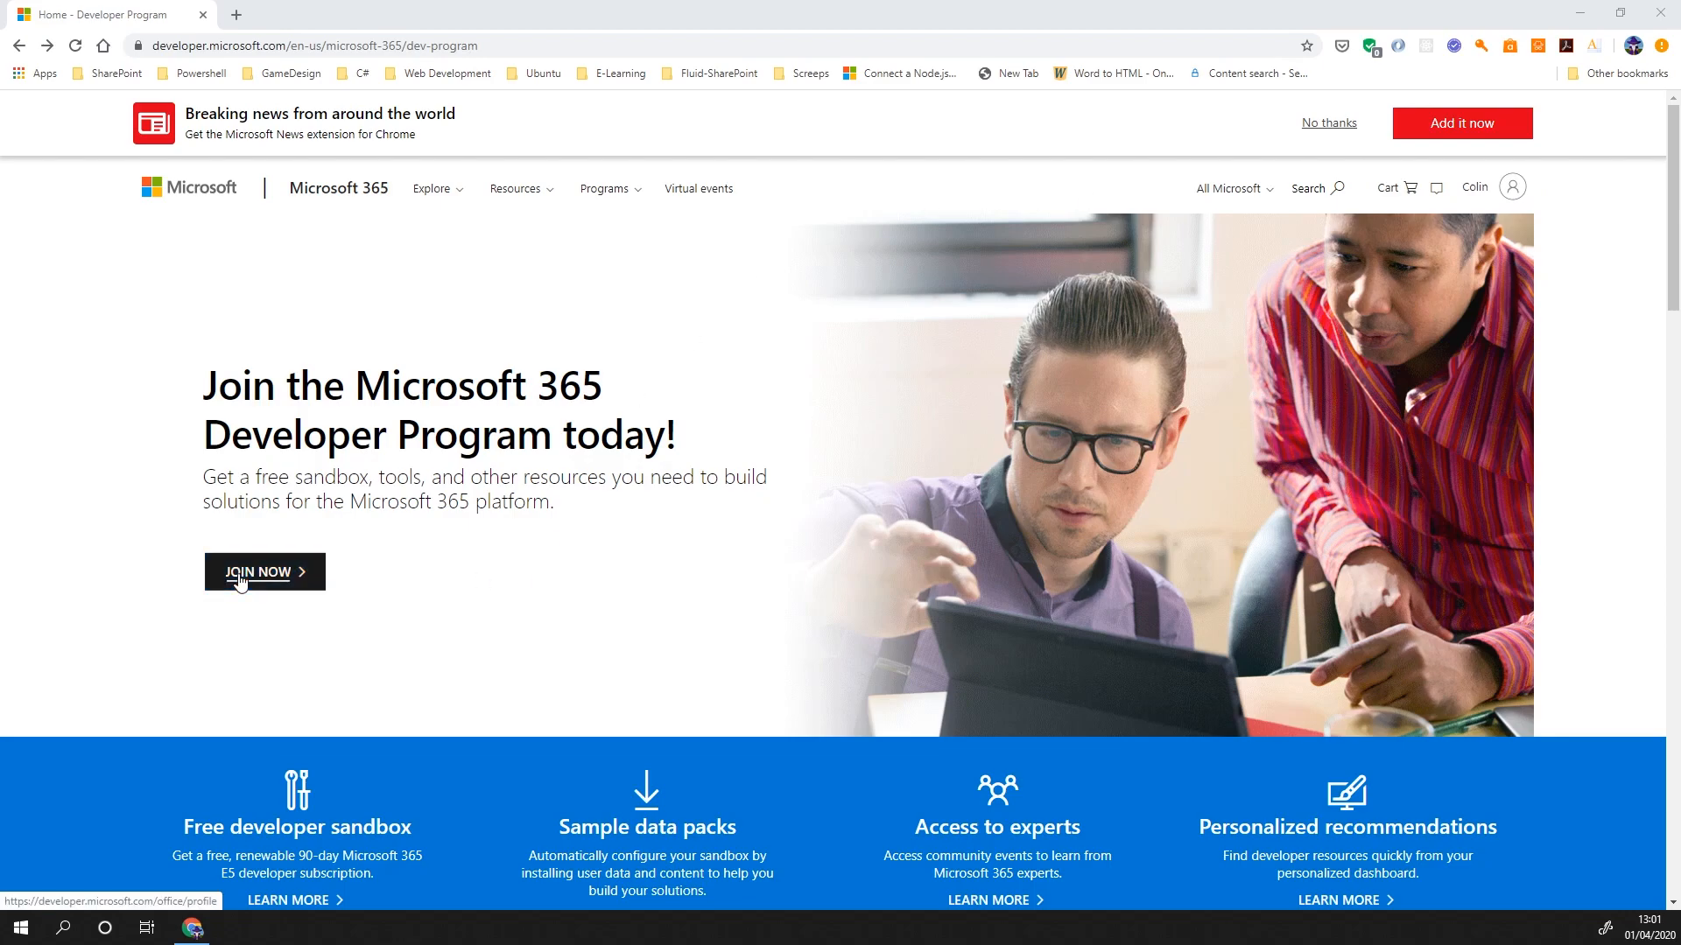
Join the program with country United Kingdom, company FSDev, and terms accepted.
click(264, 571)
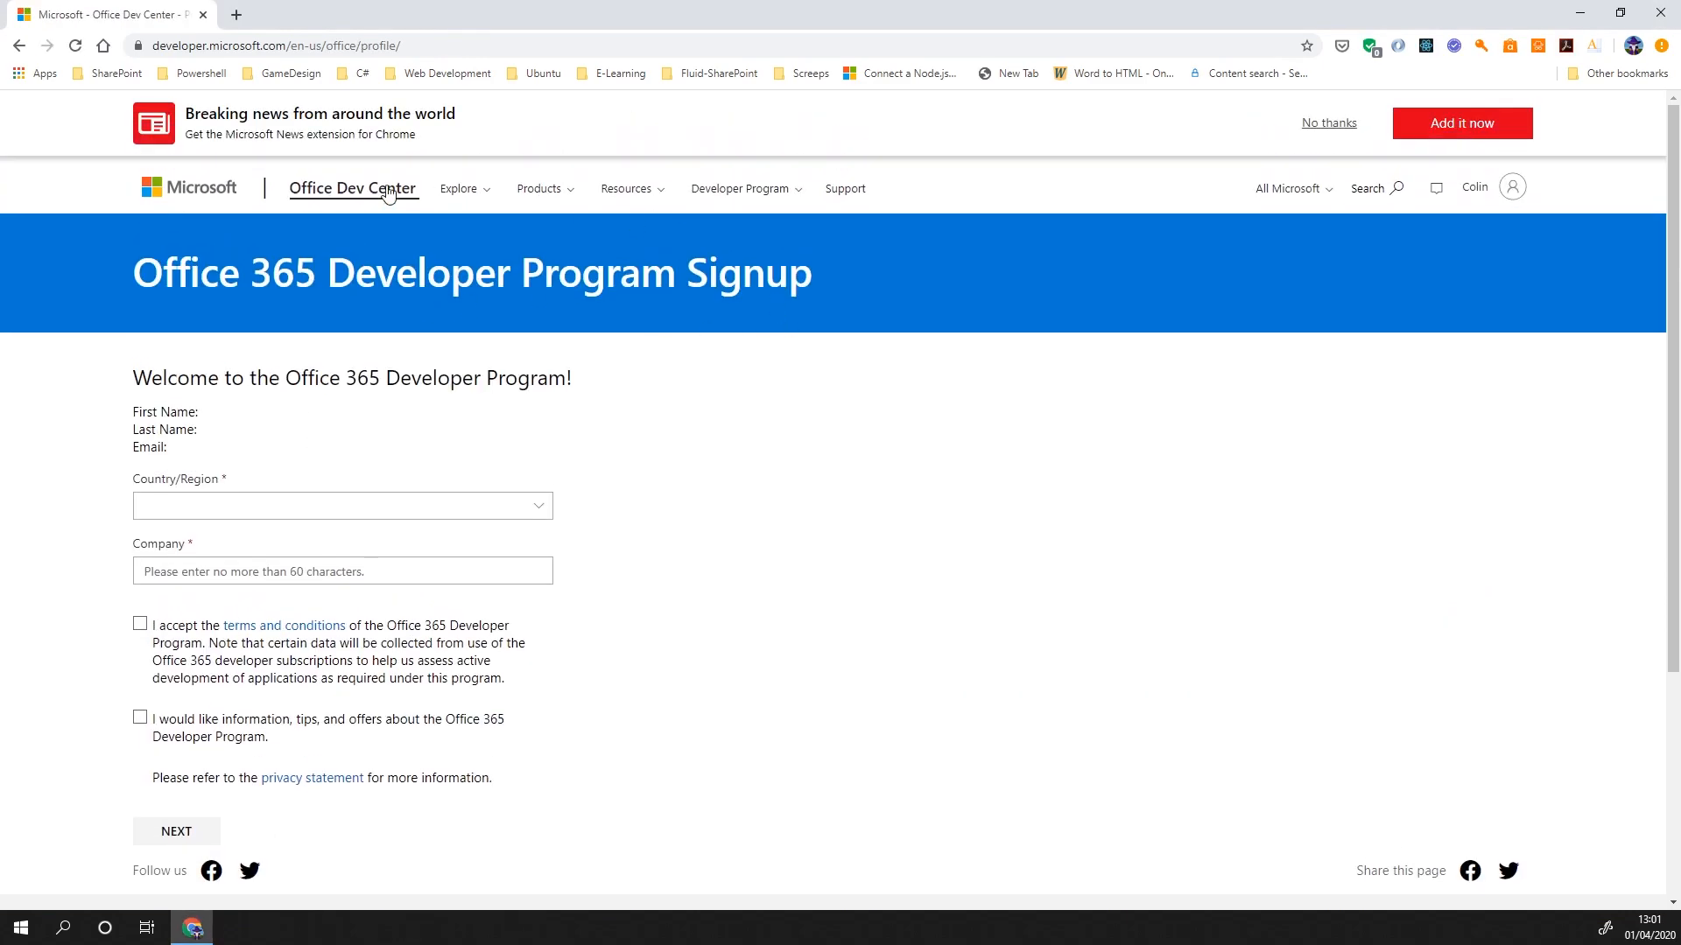
mouse_move(688, 405)
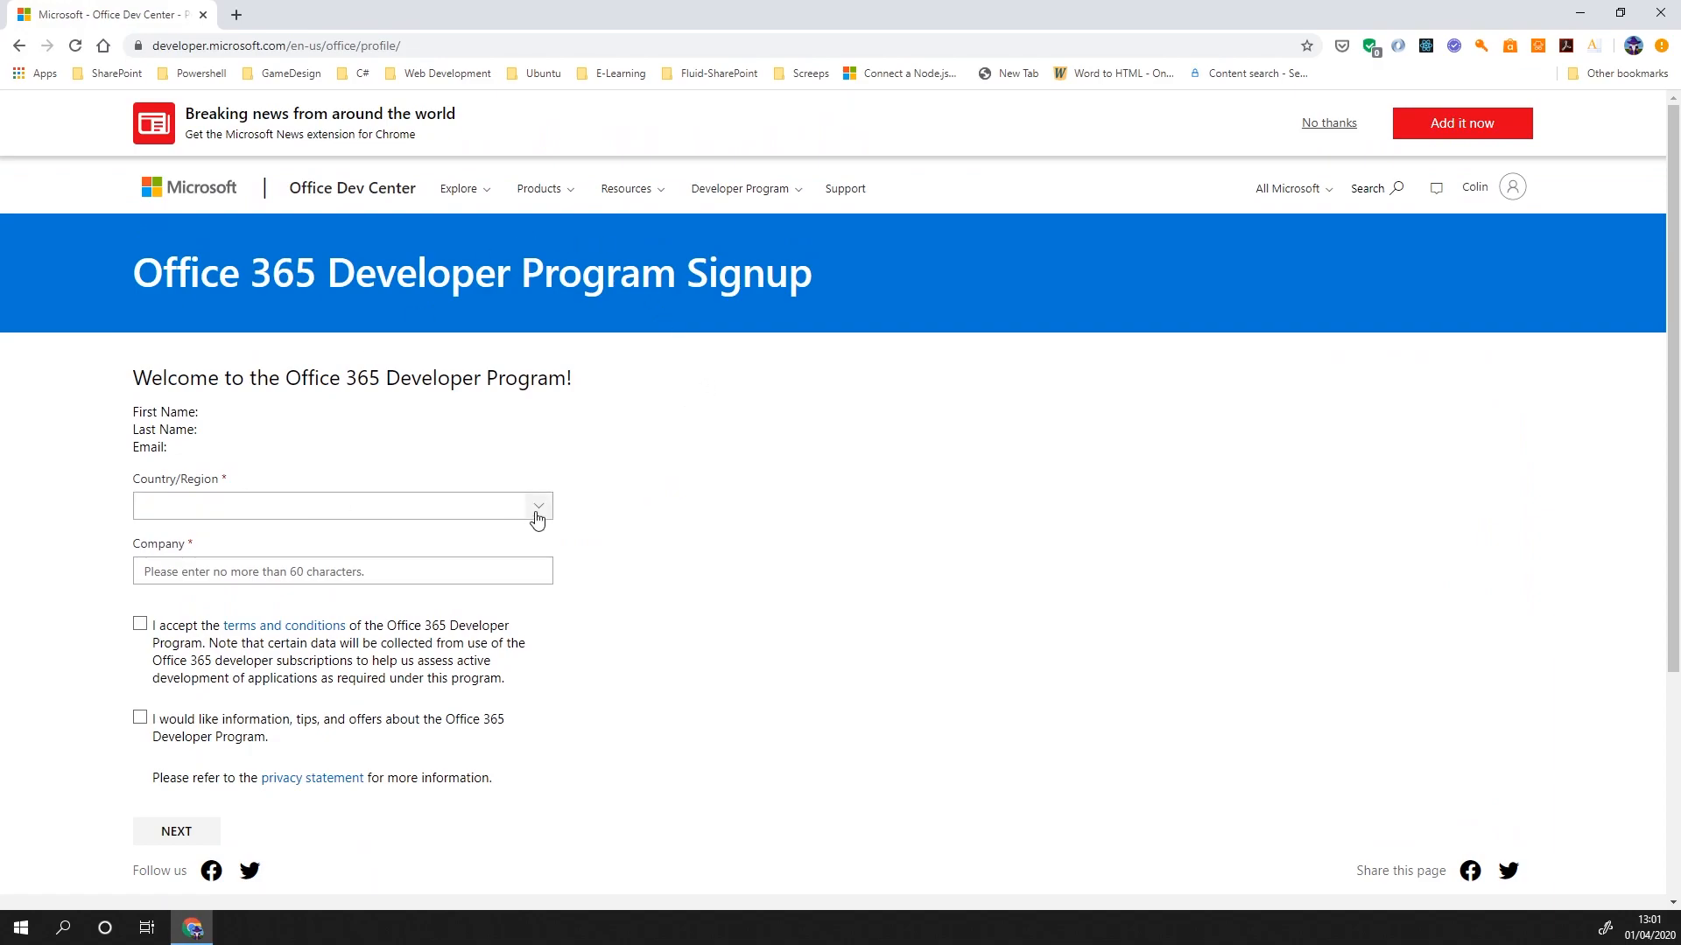
click(538, 506)
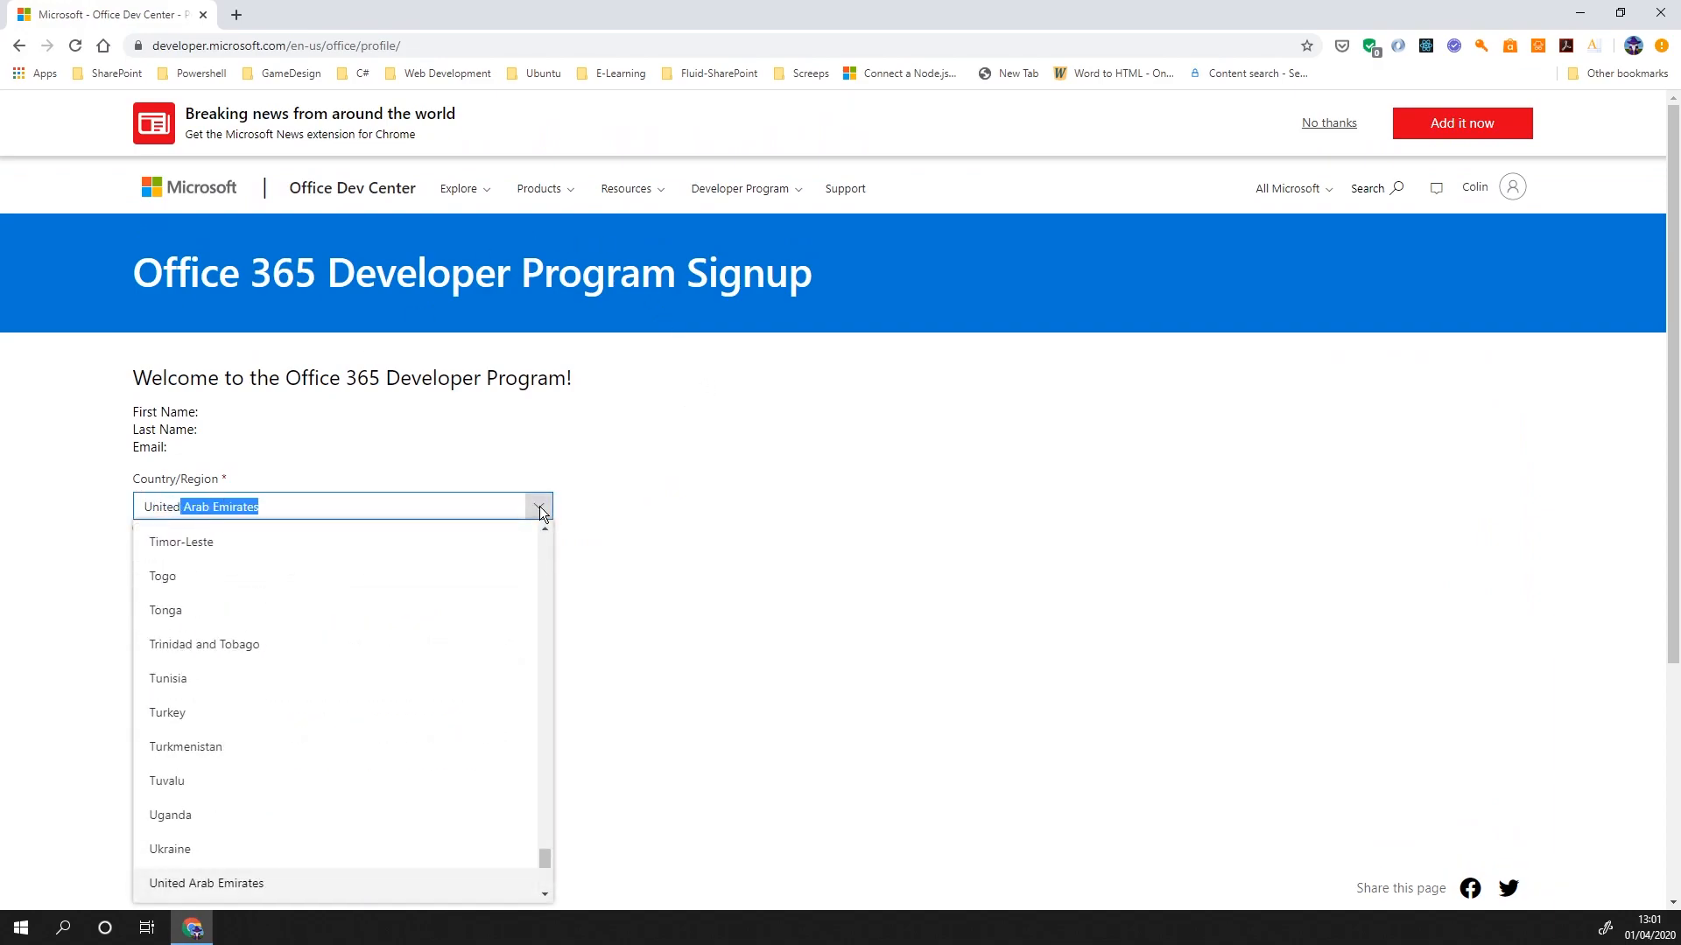
text(United Kingdom)
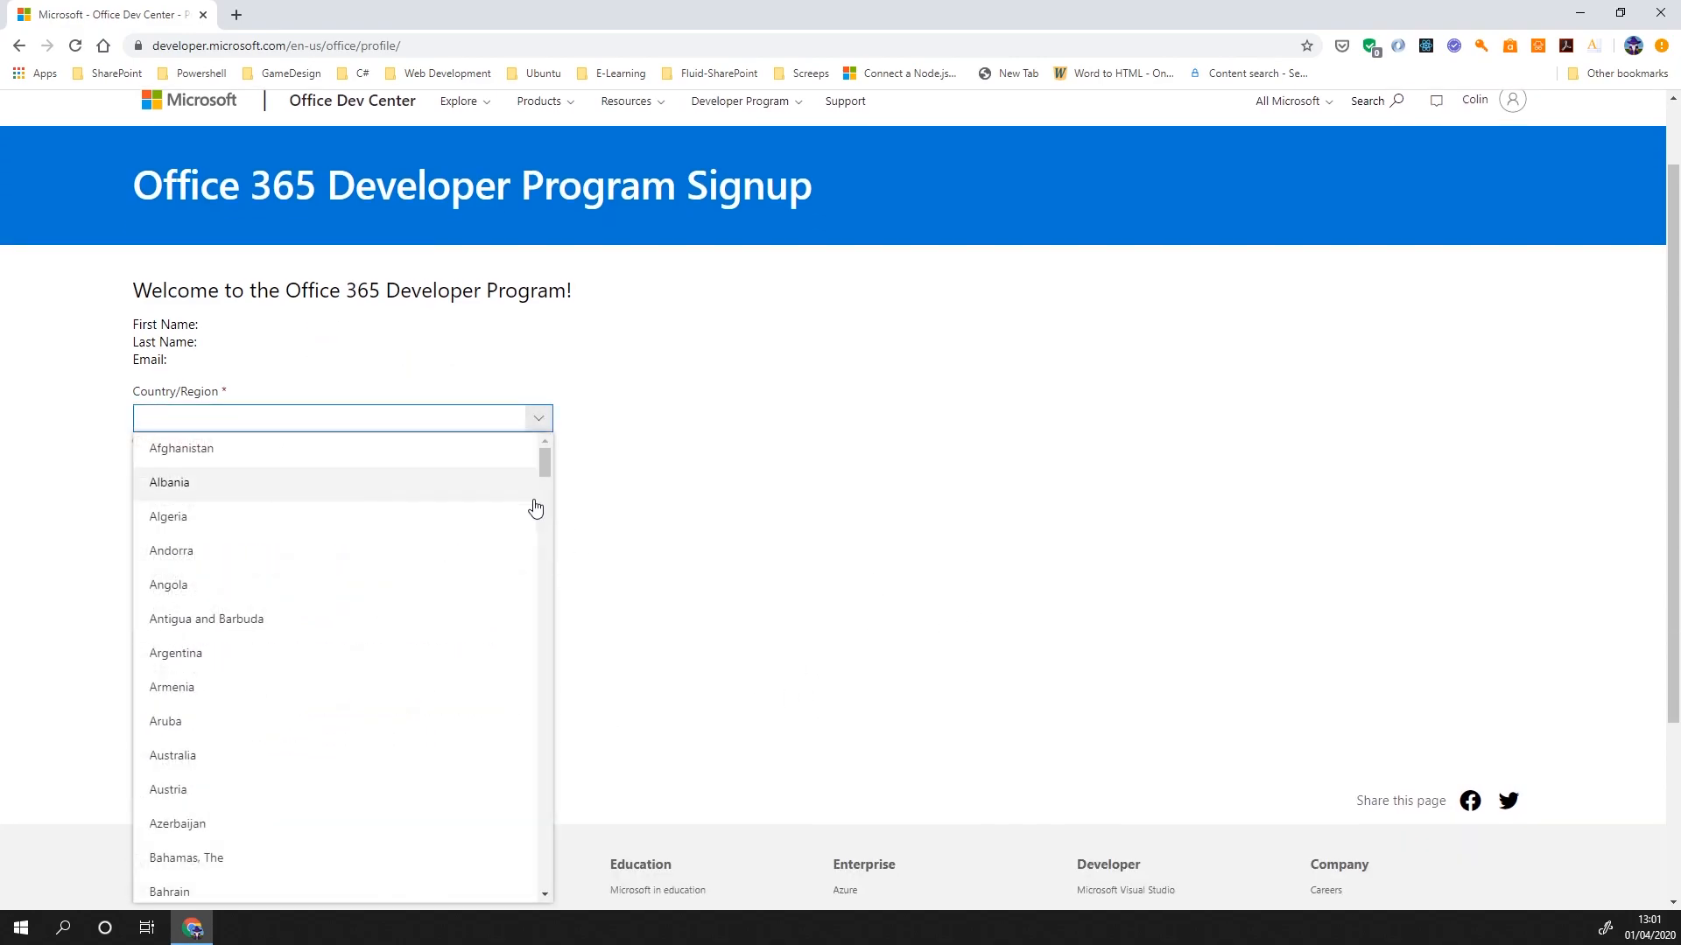
scroll(down, 3)
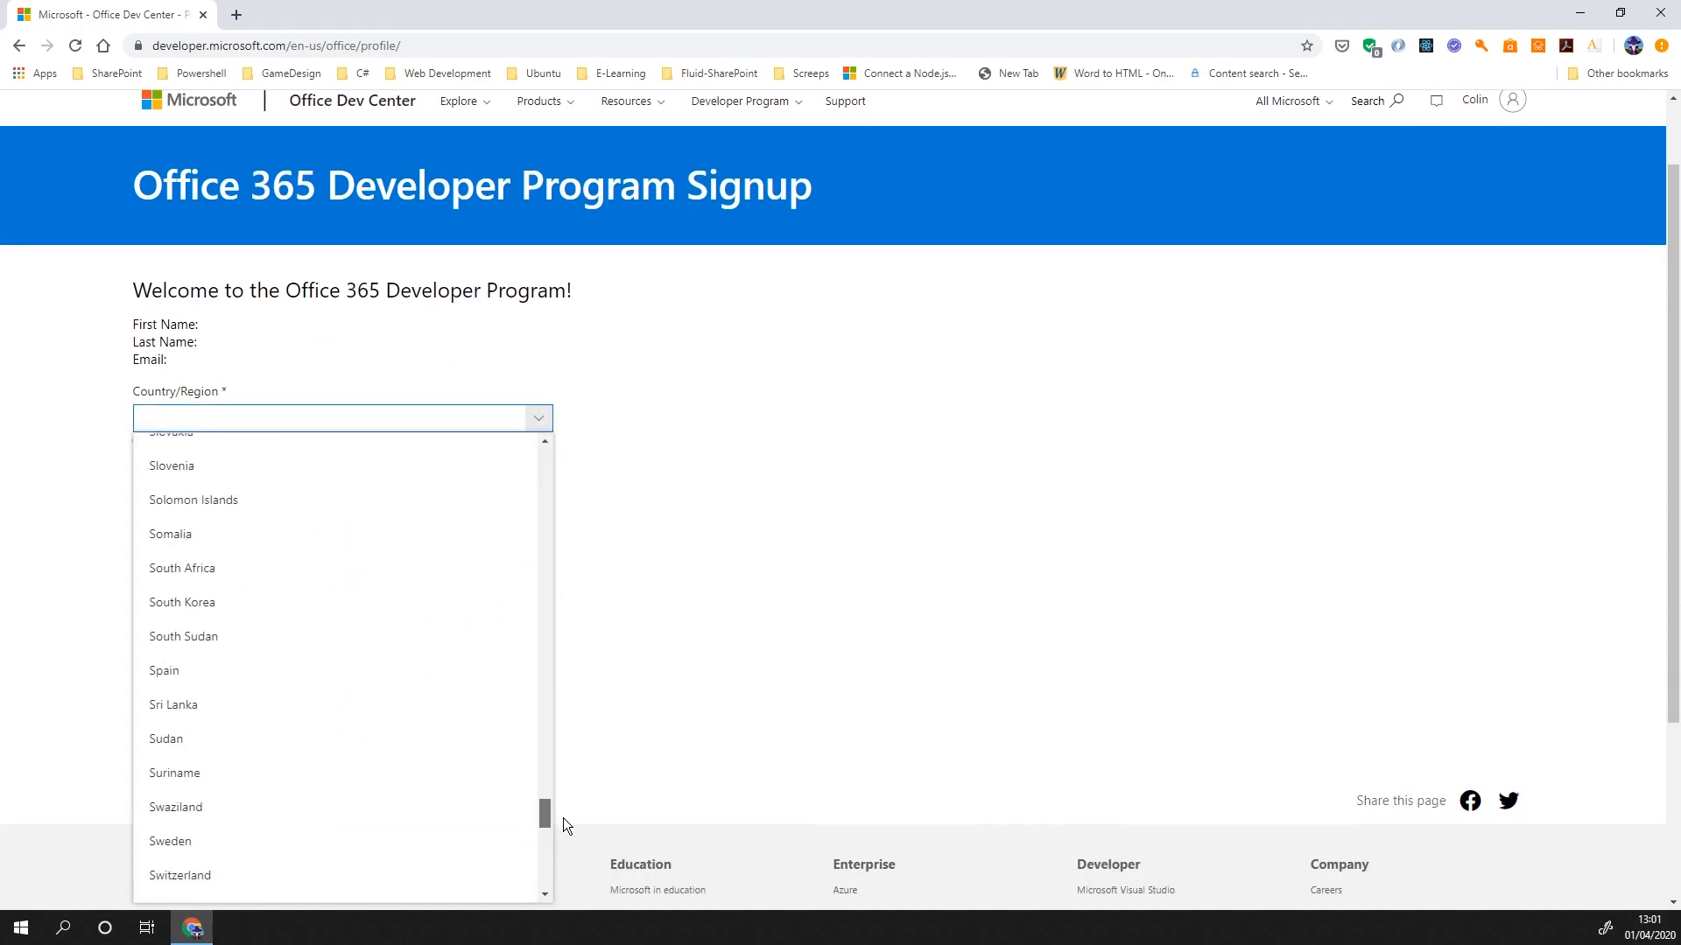
scroll(down, 3)
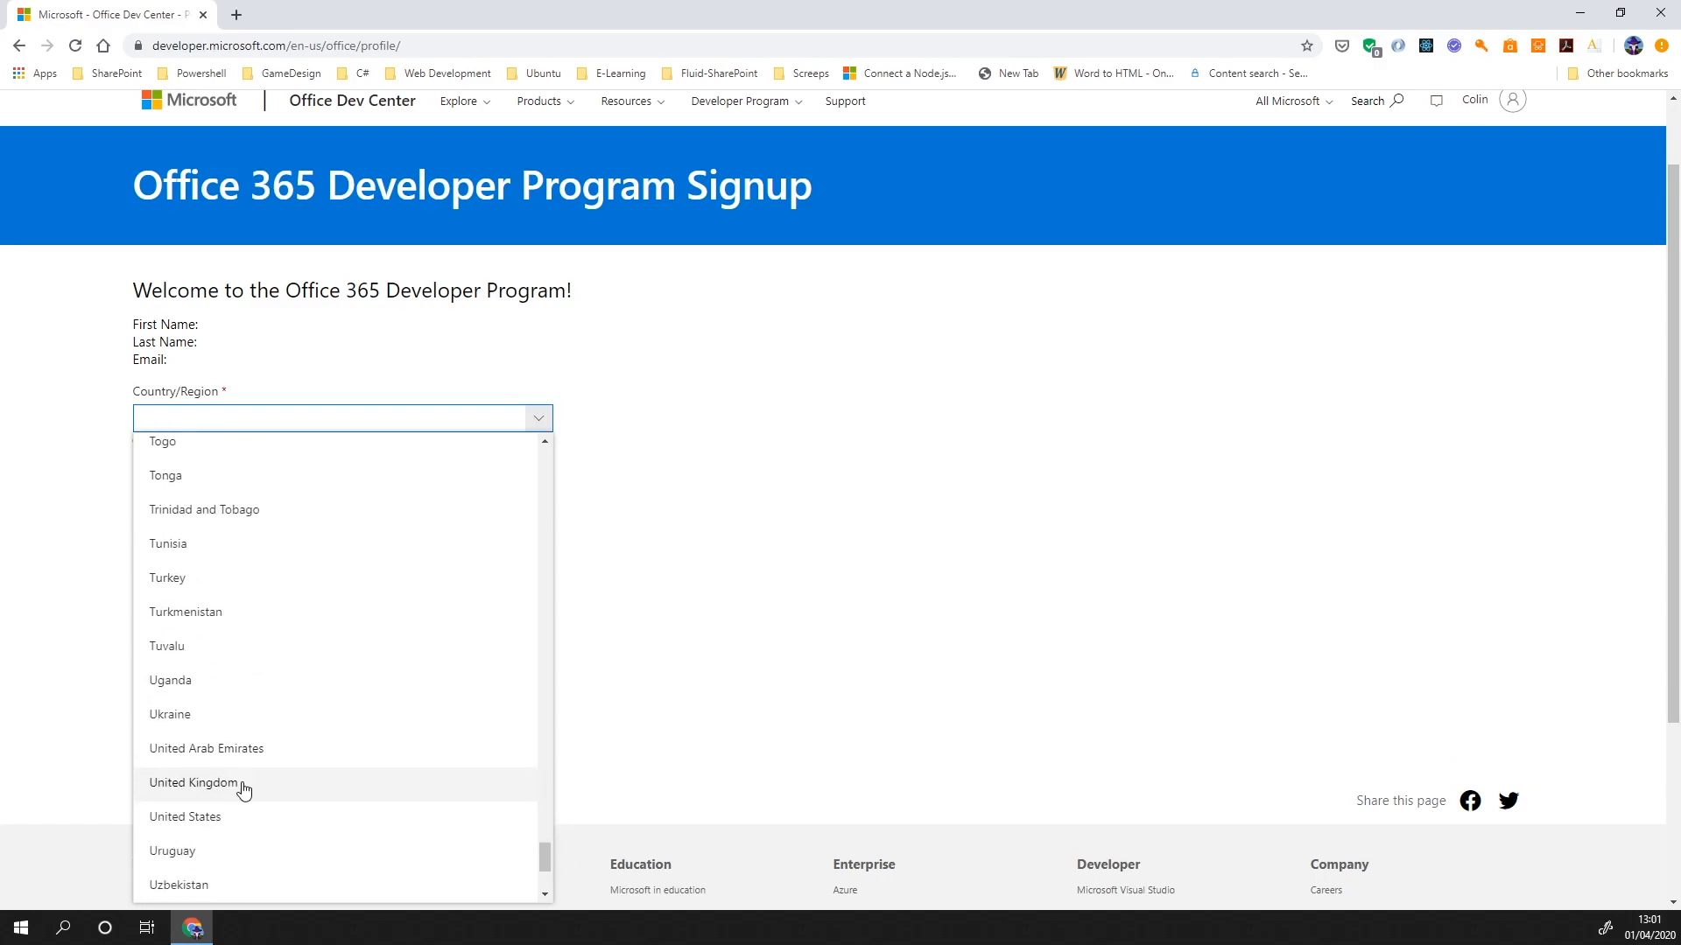
click(193, 782)
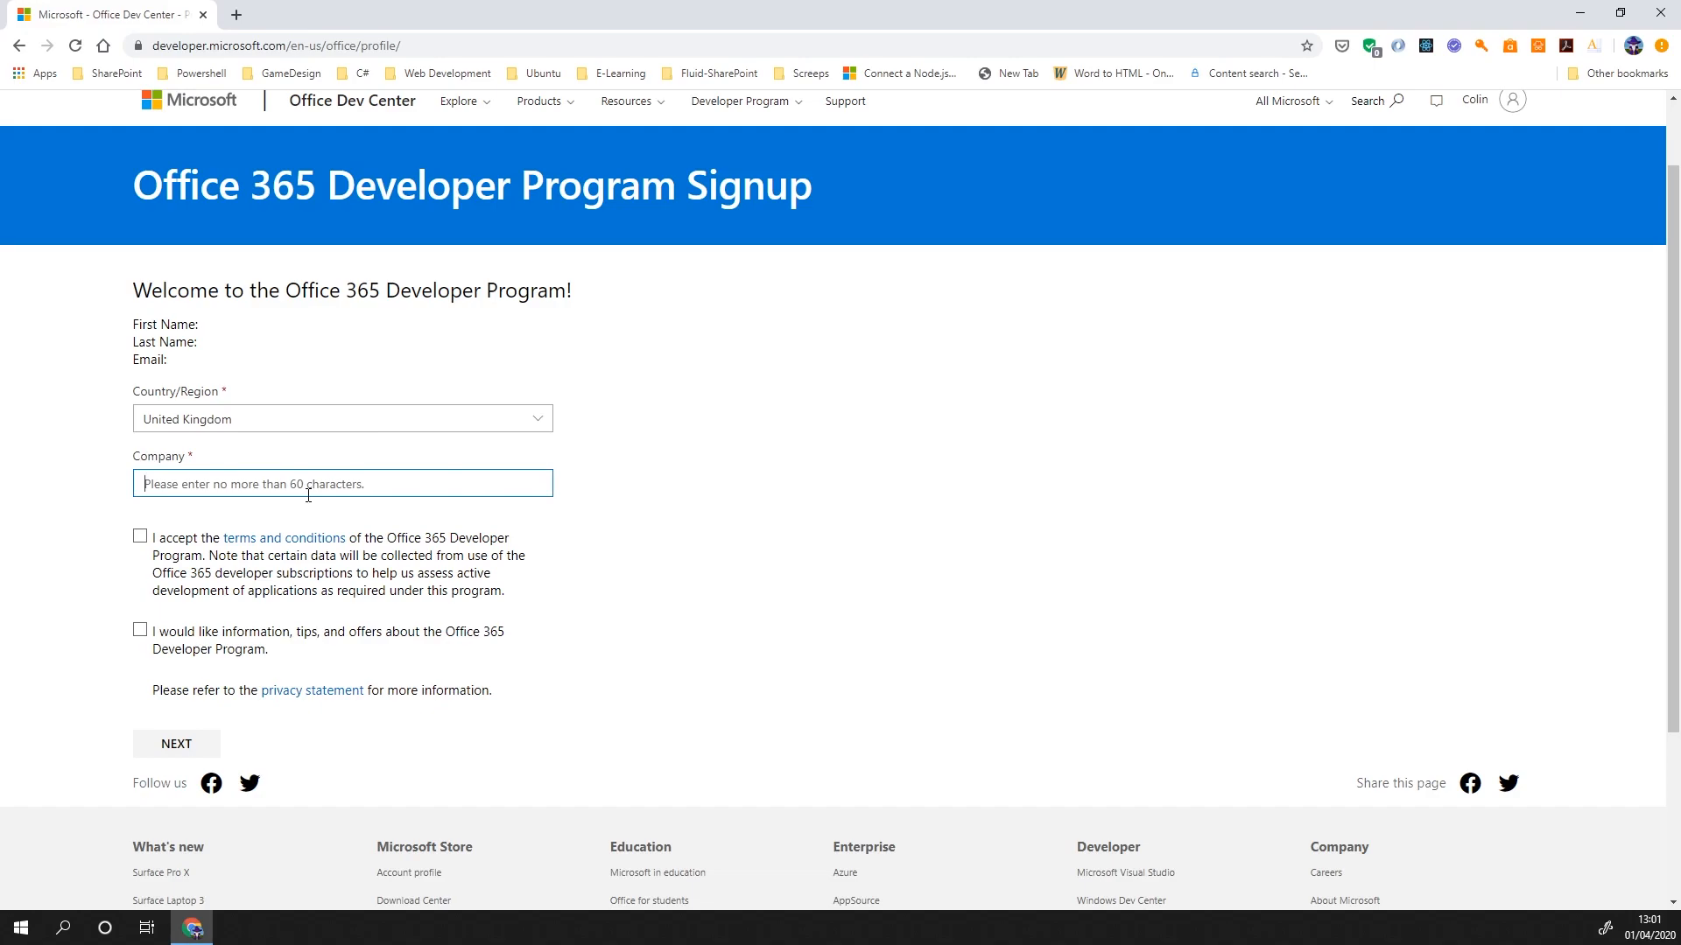
text(FSDev)
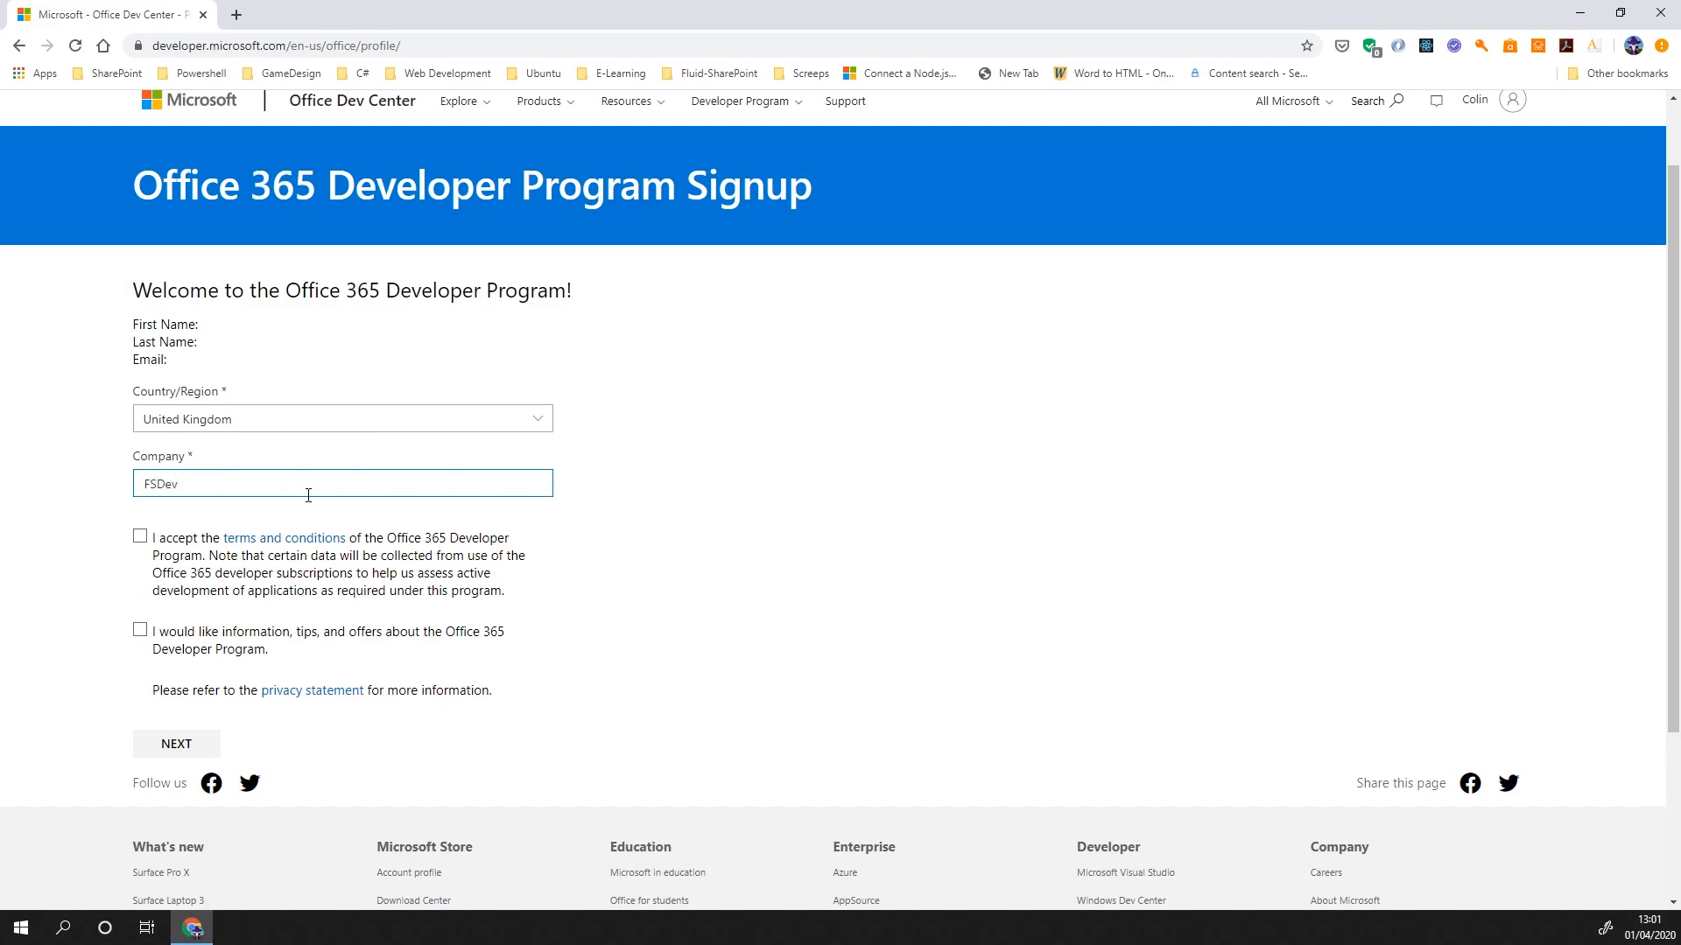
click(139, 537)
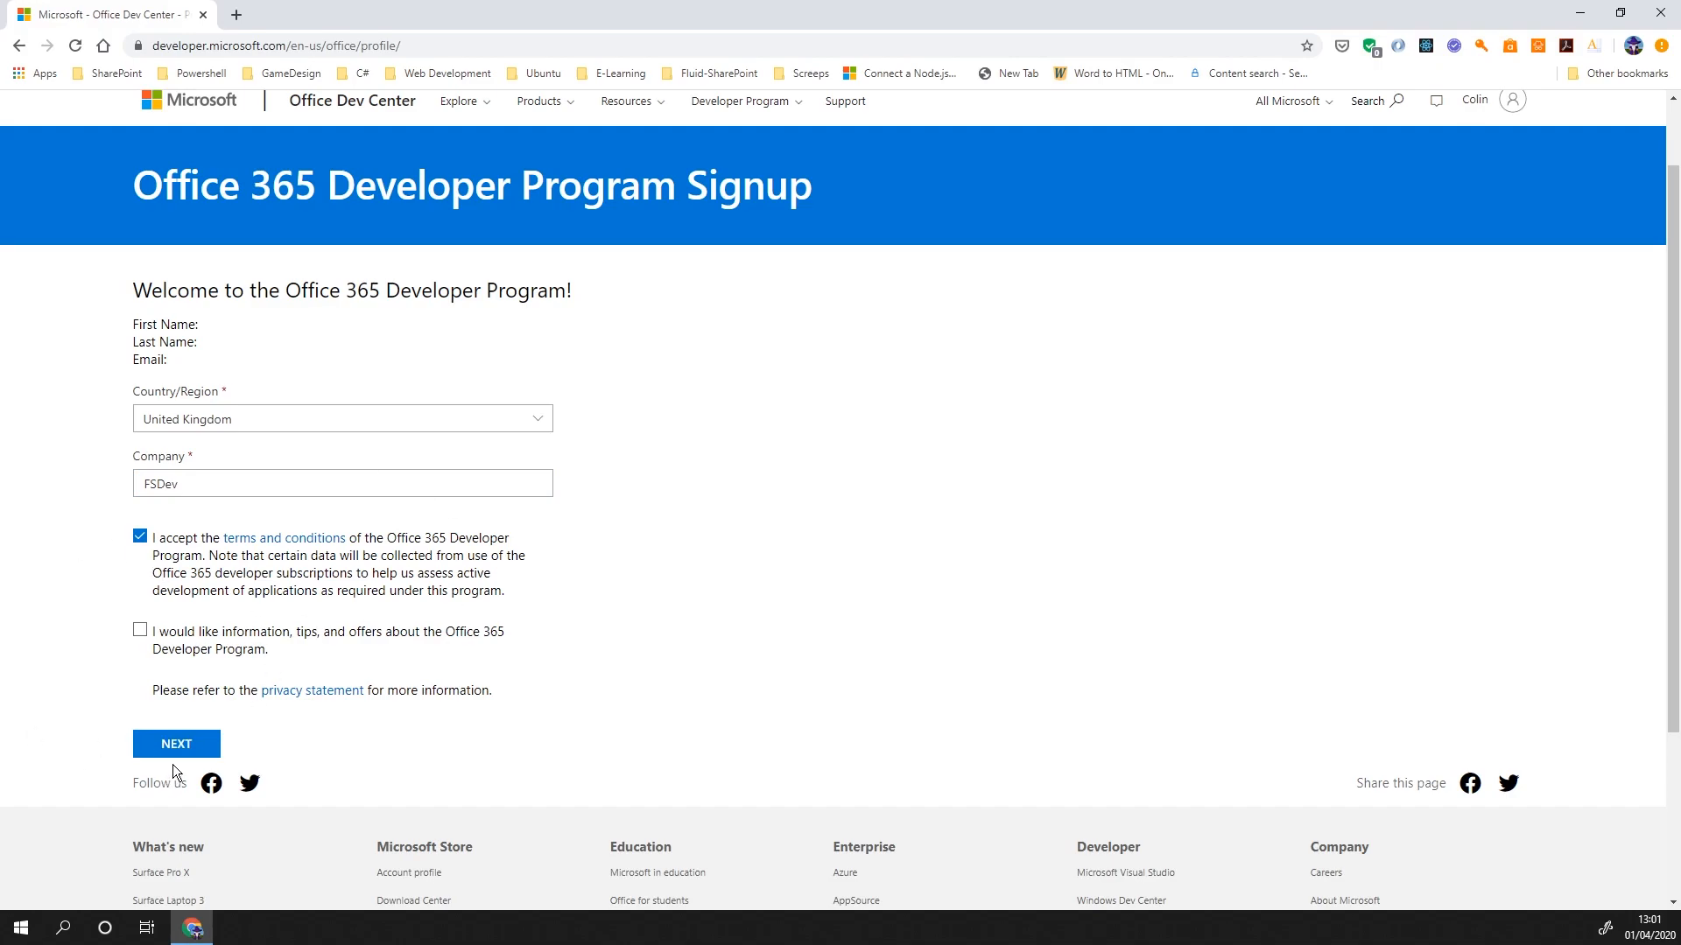
Submit preferences: Information Technology, personal projects, Power BI, PowerApps and SharePoint.
click(176, 744)
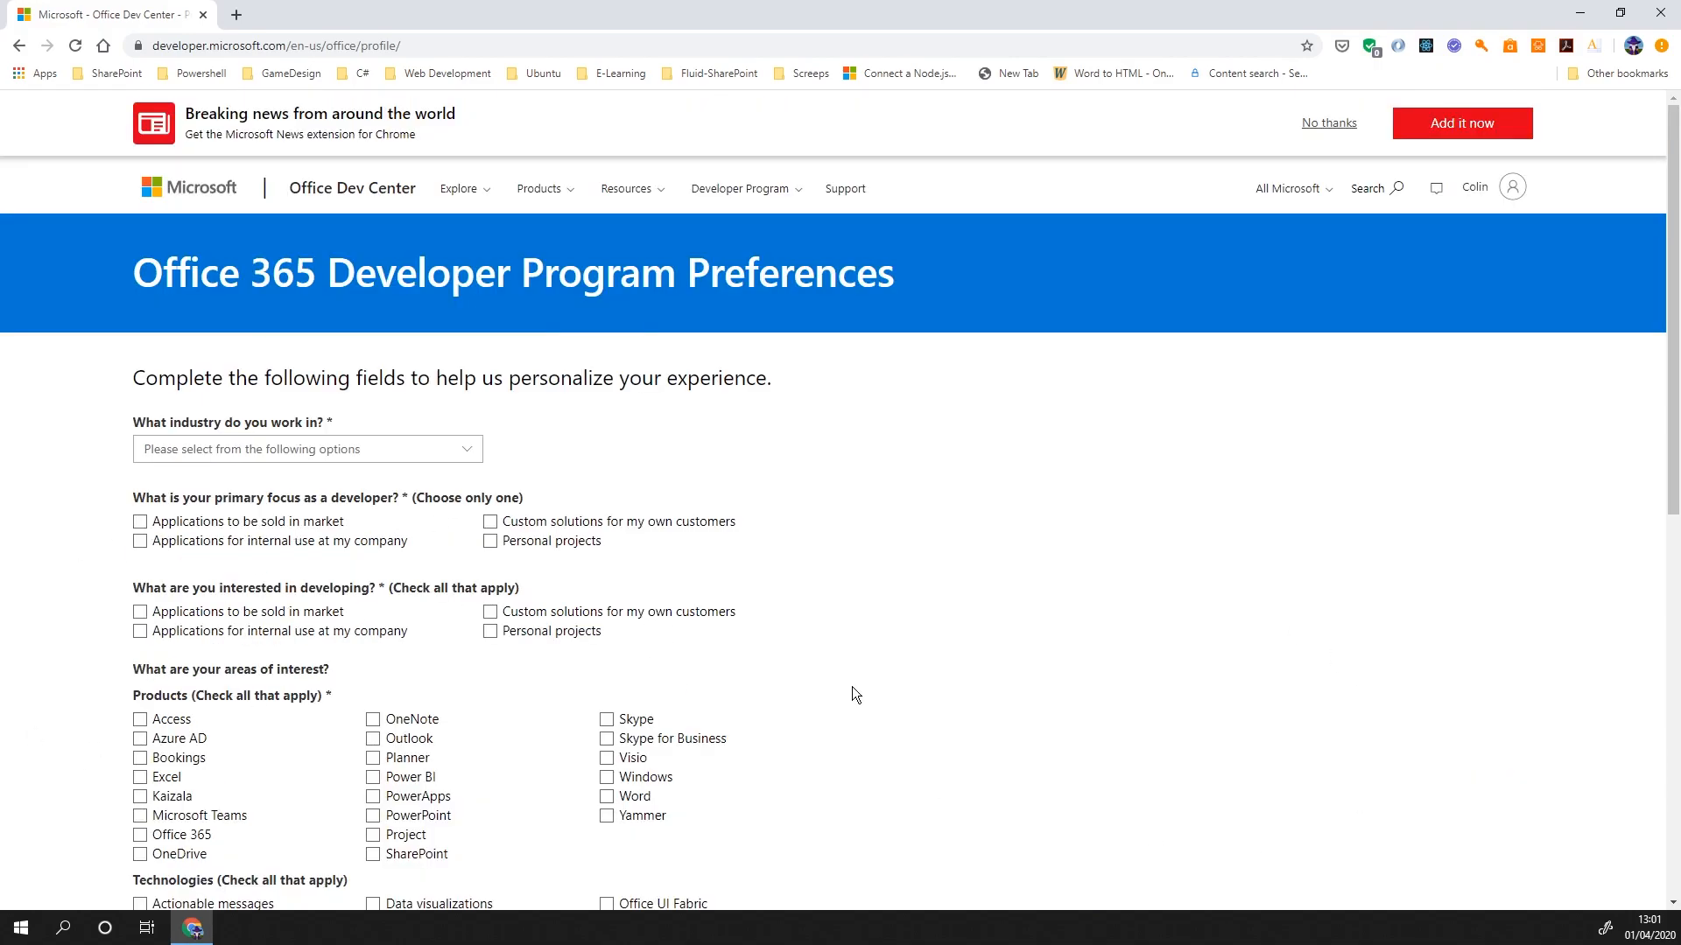
scroll(down, 3)
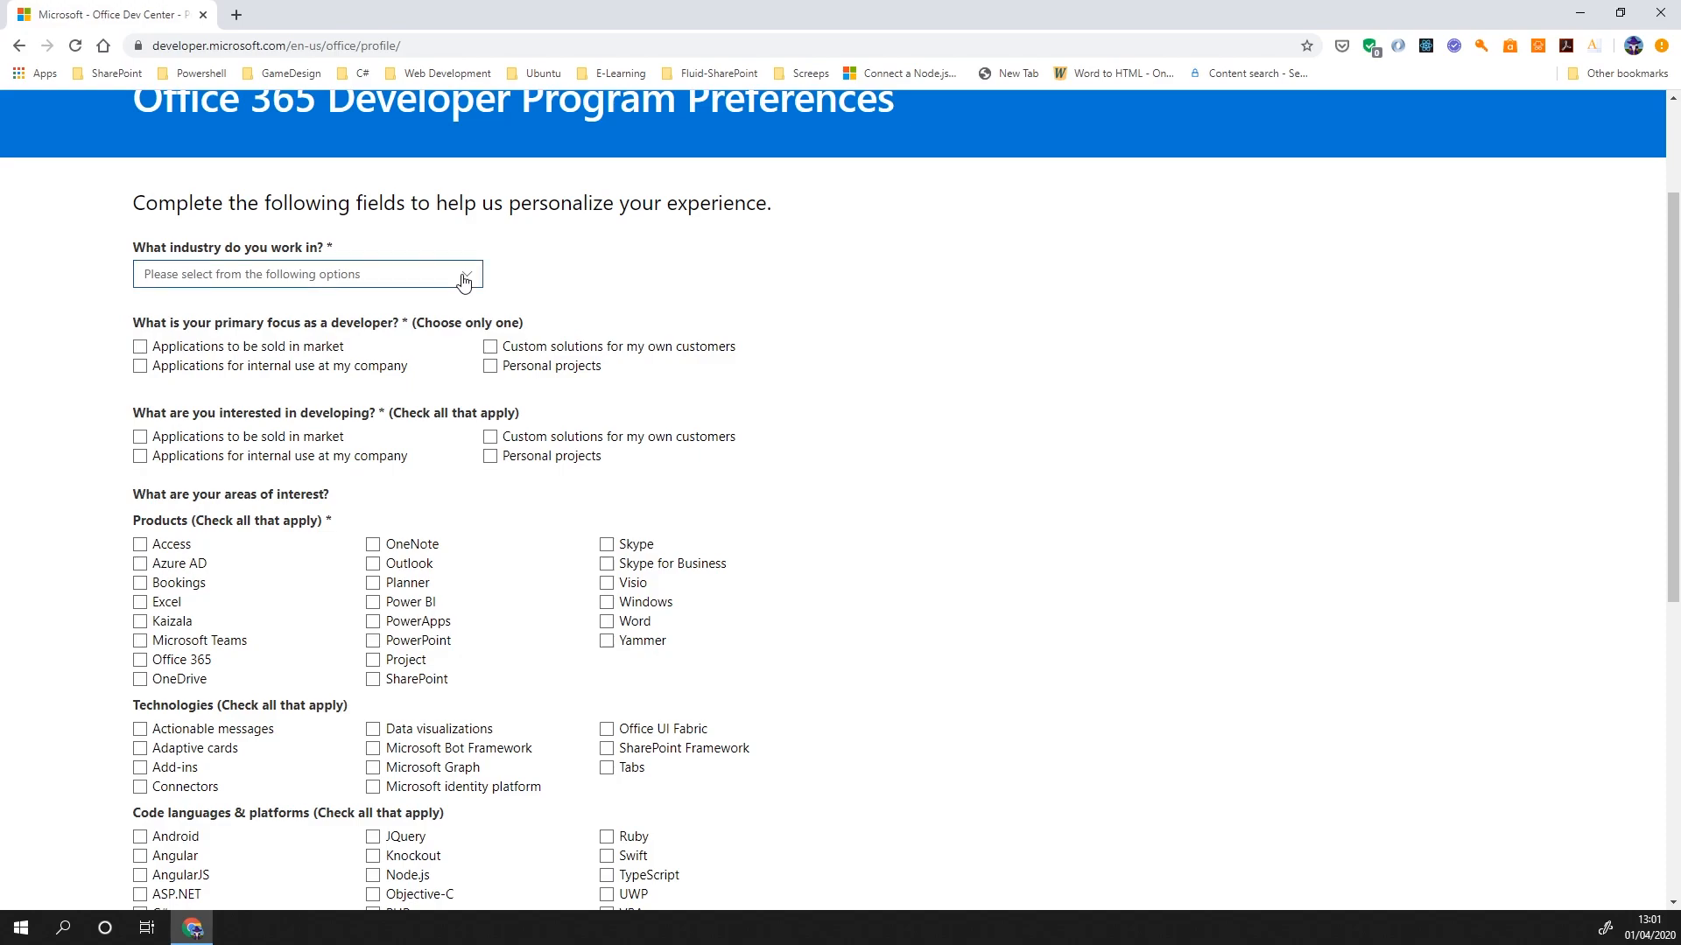
click(306, 274)
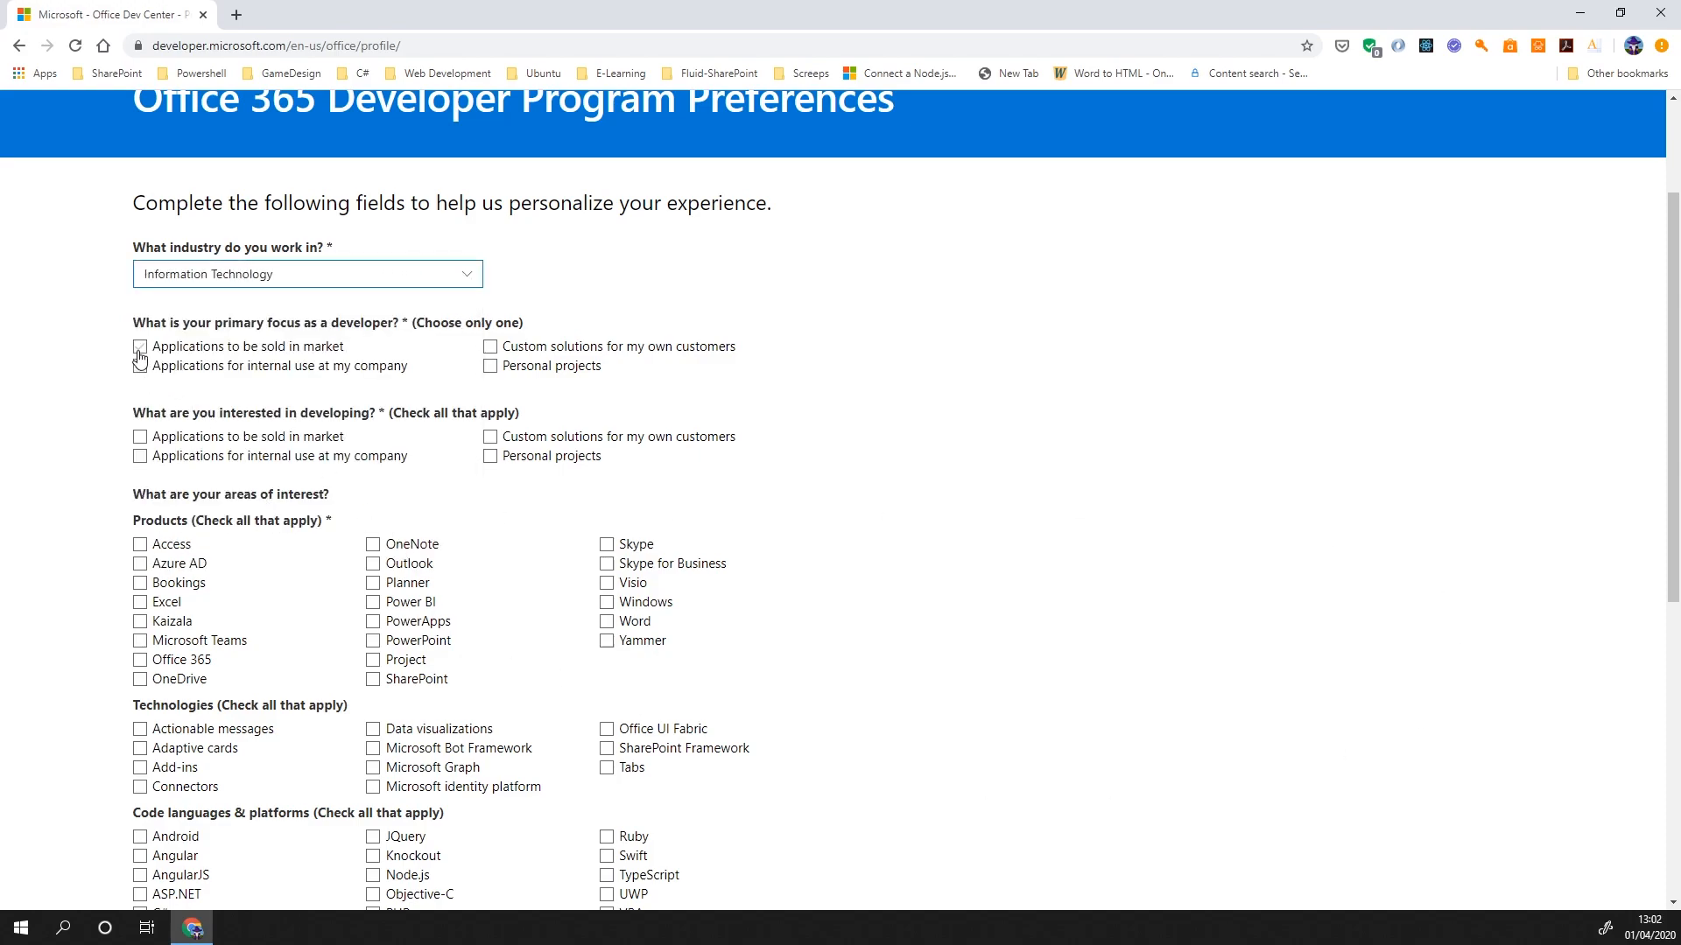
click(490, 366)
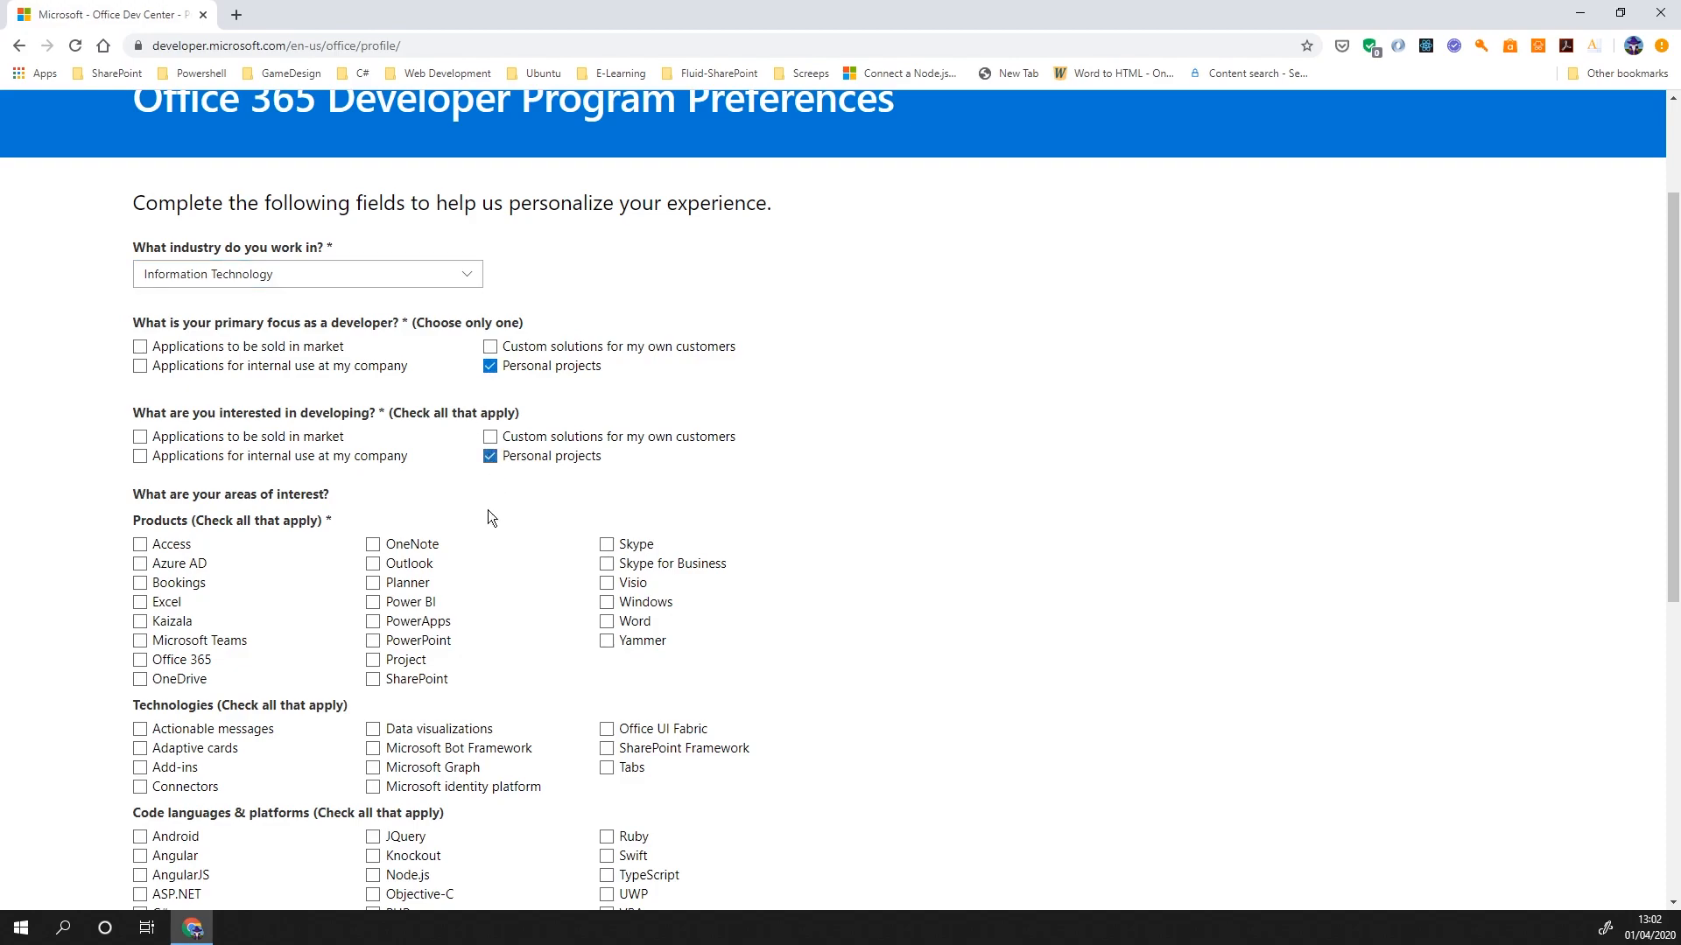
scroll(down, 3)
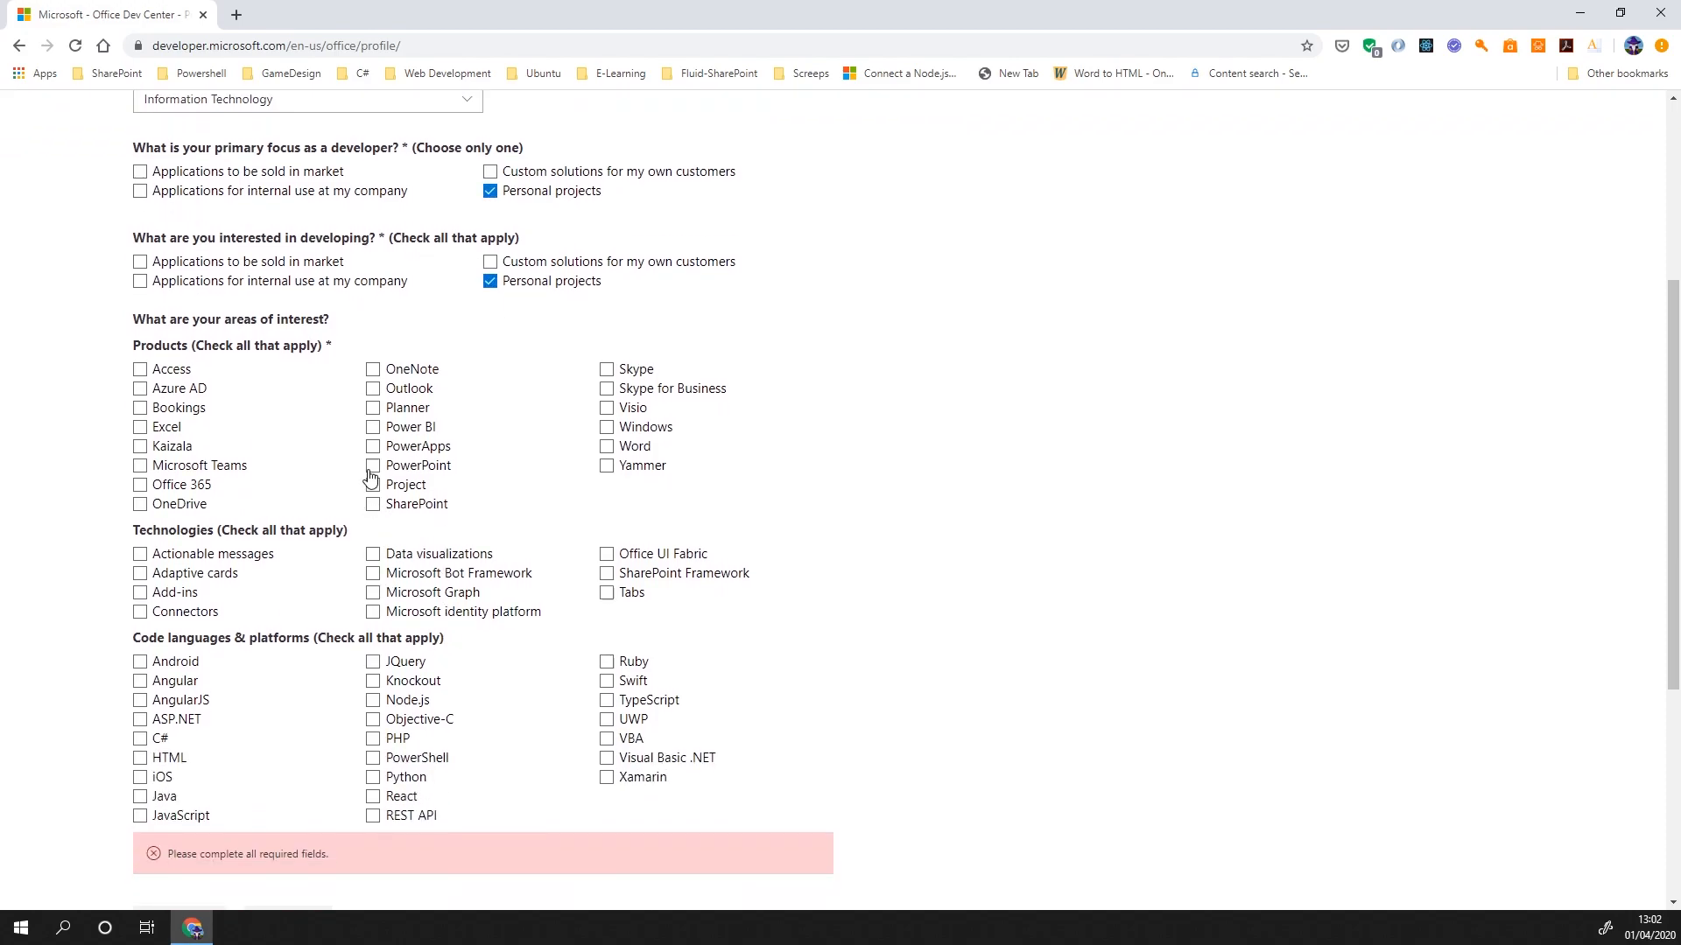
click(372, 427)
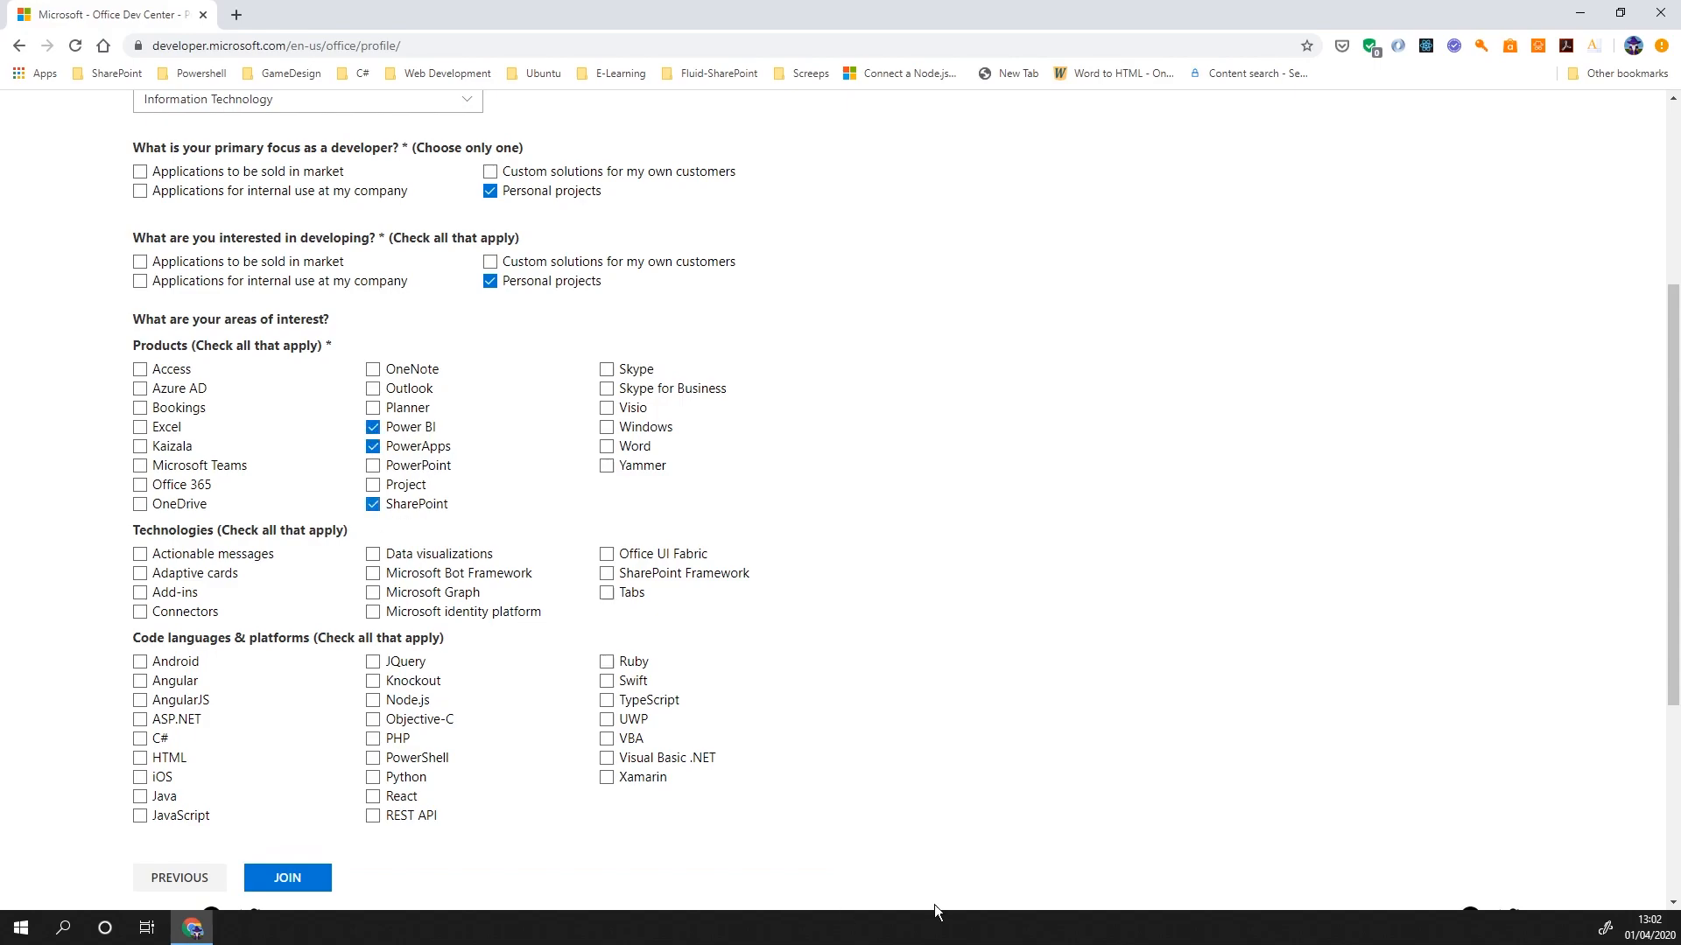
scroll(down, 3)
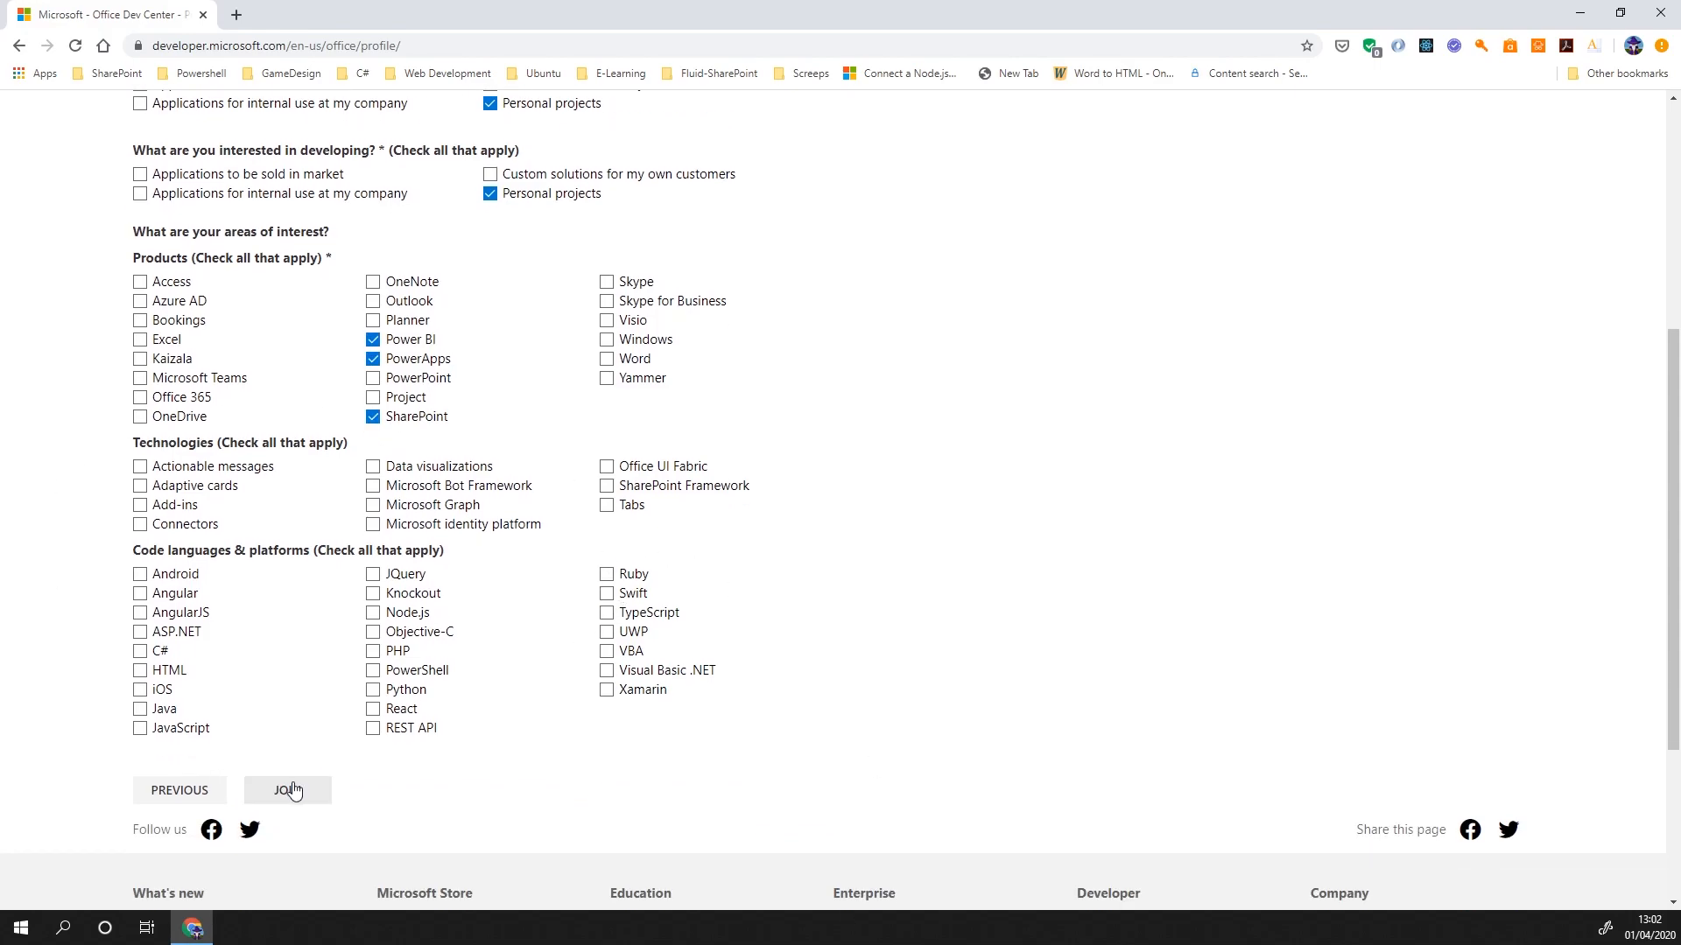
click(287, 790)
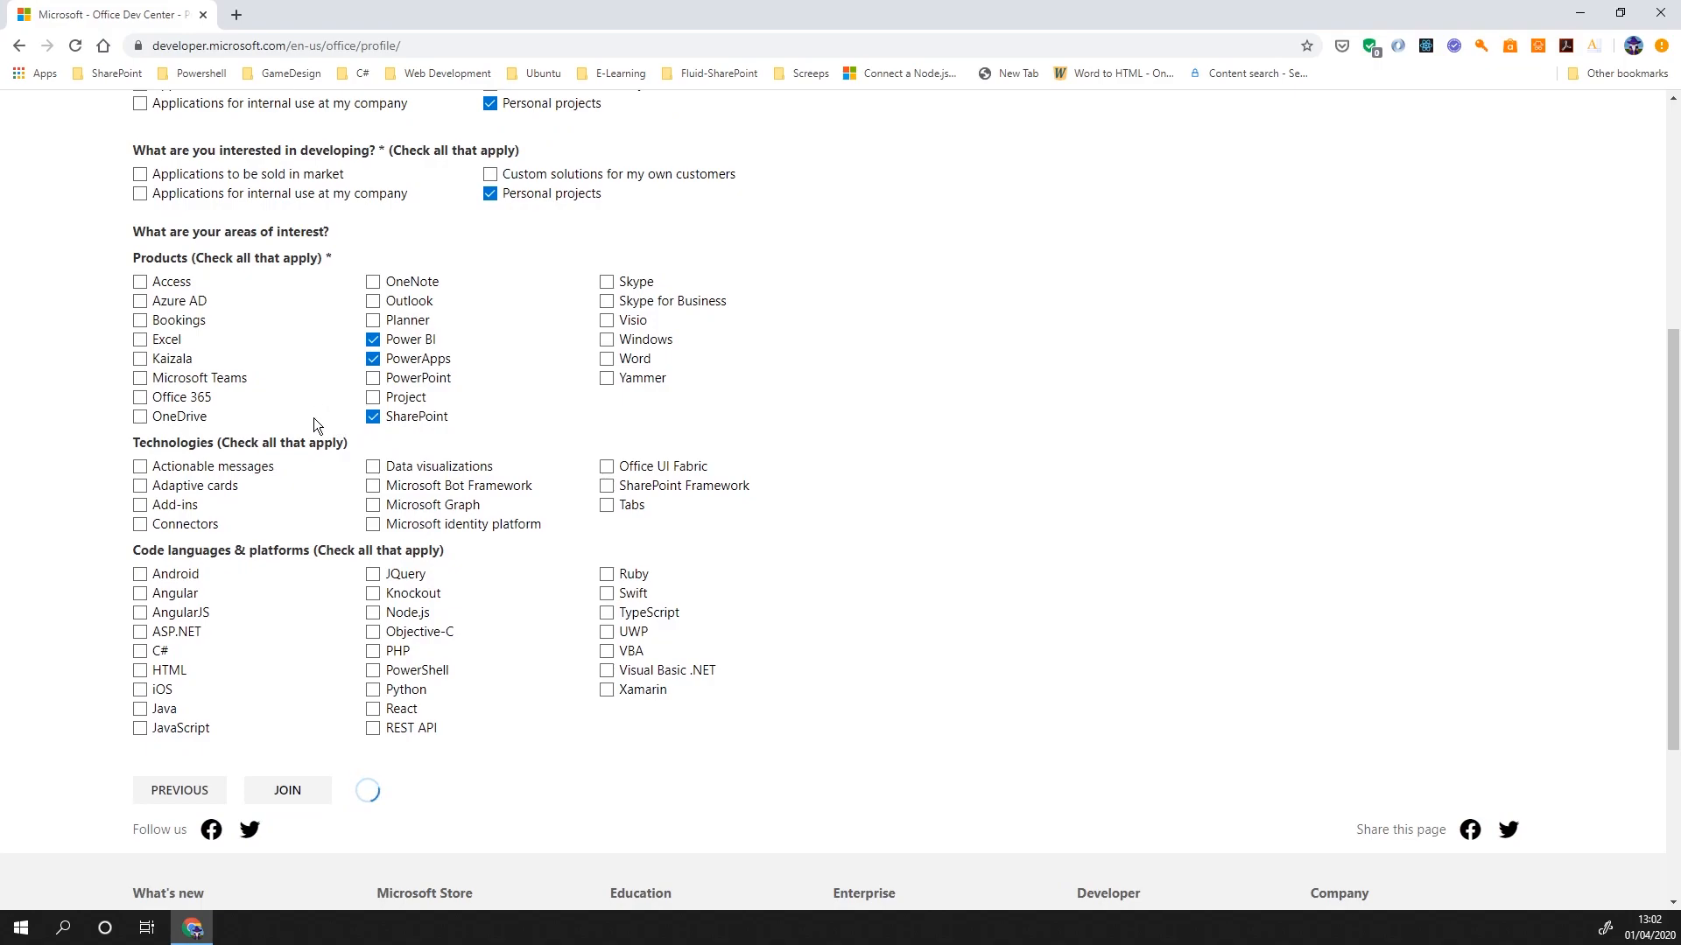
click(288, 790)
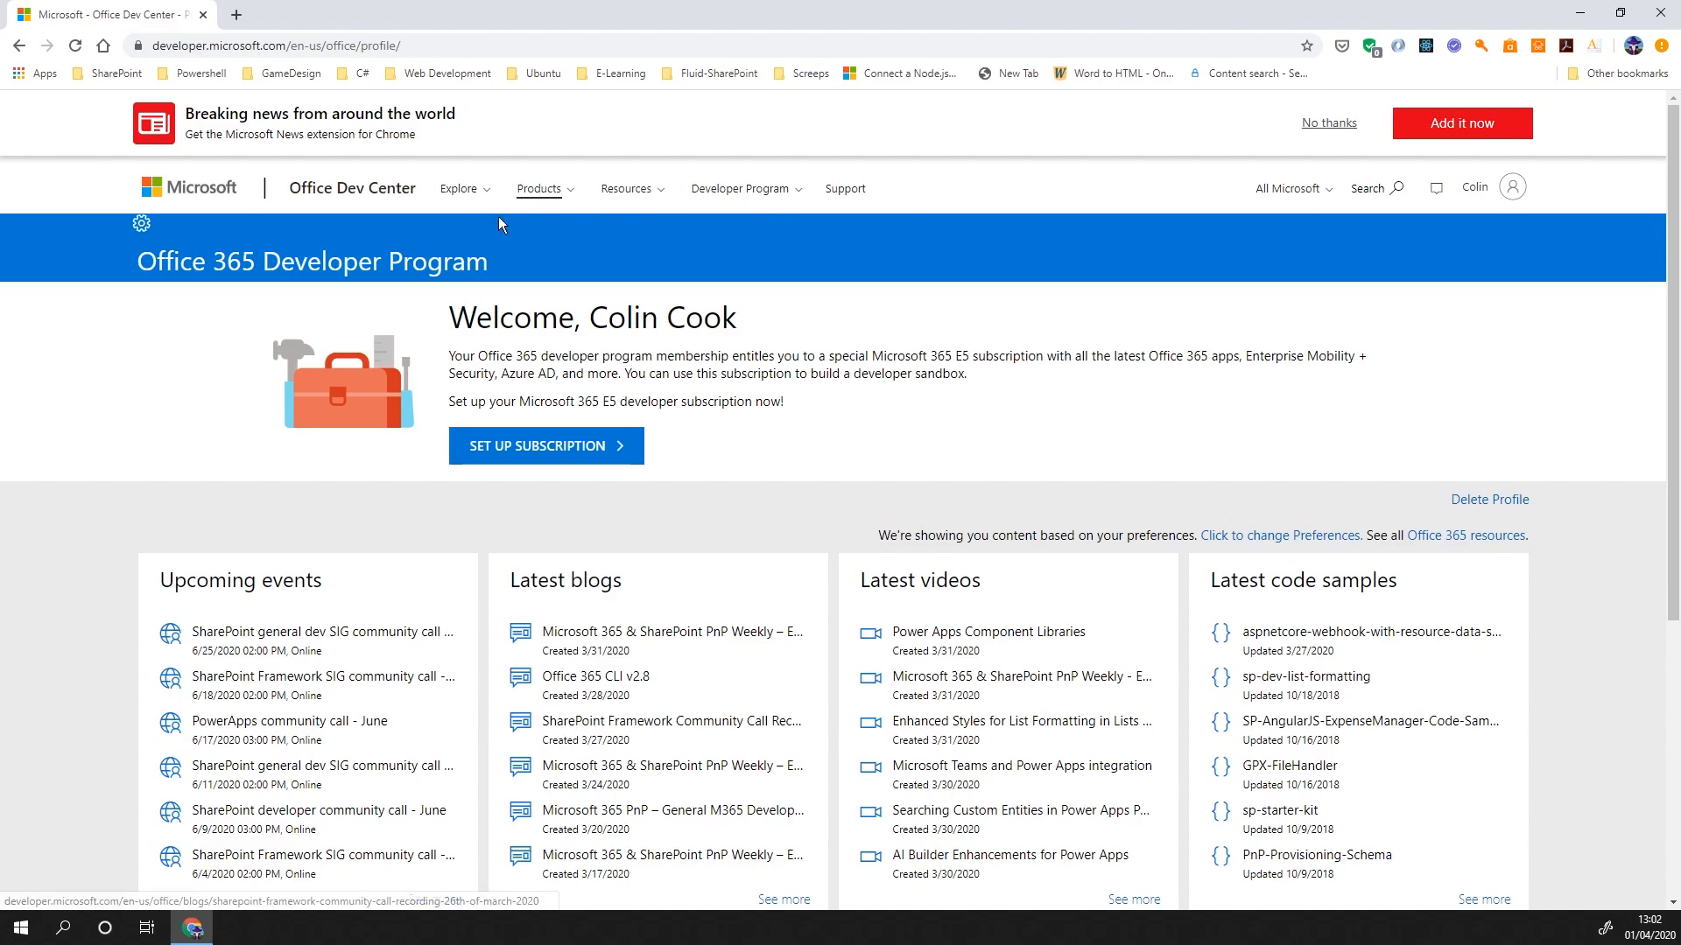
mouse_move(340, 495)
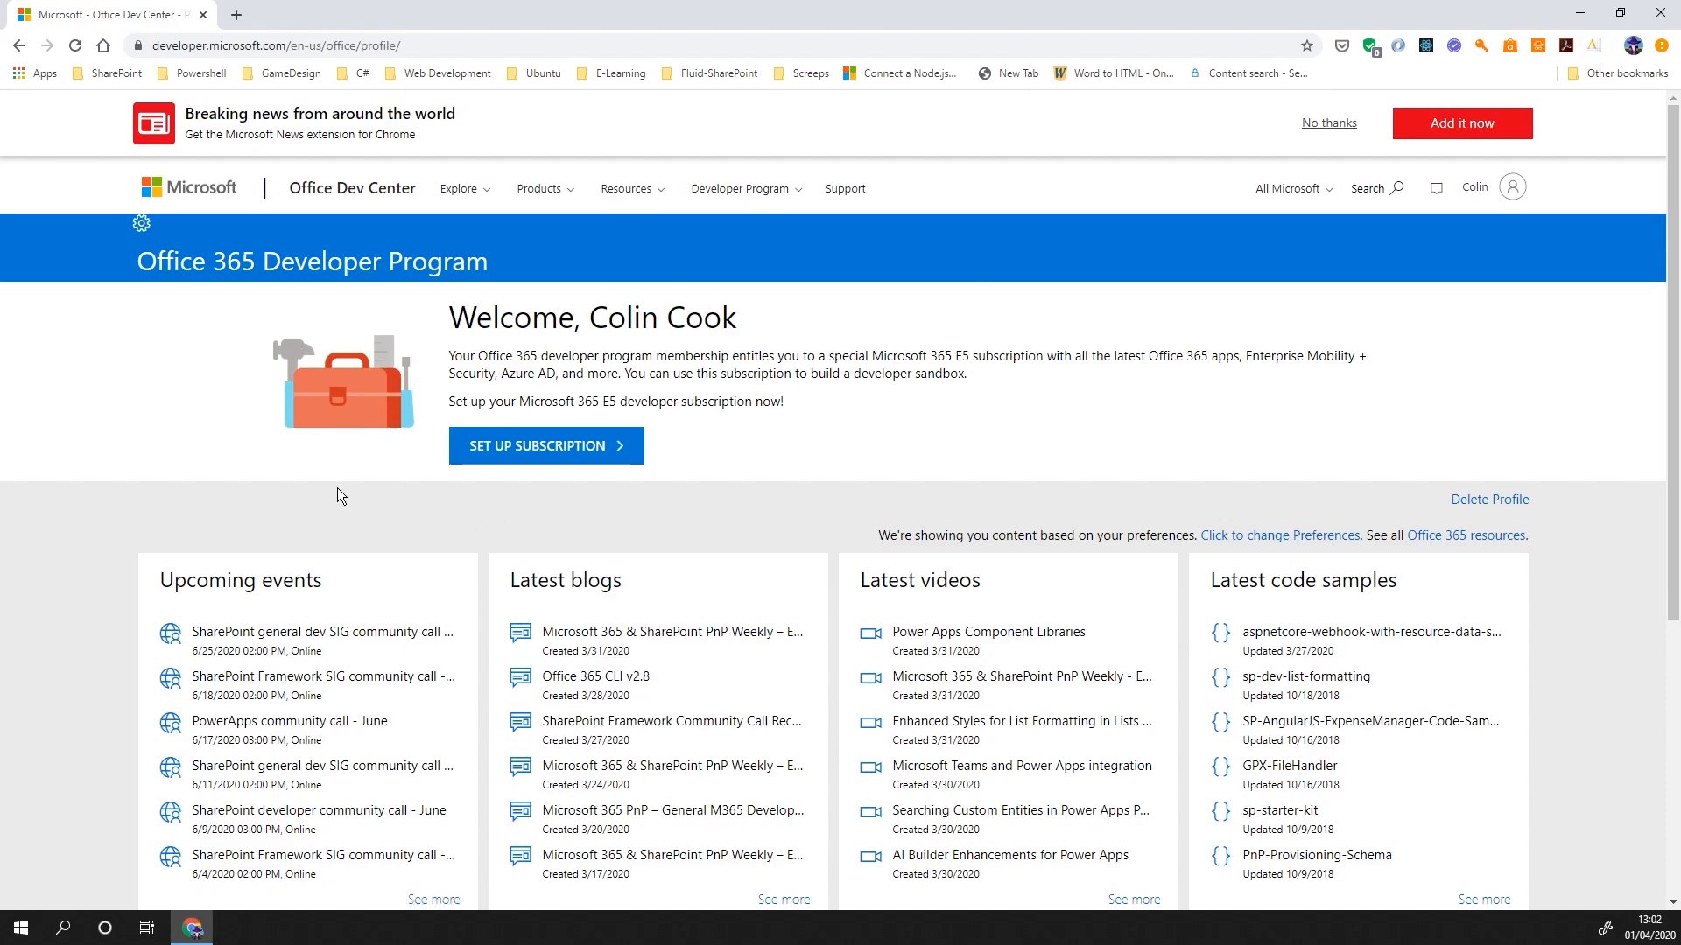
mouse_move(898, 401)
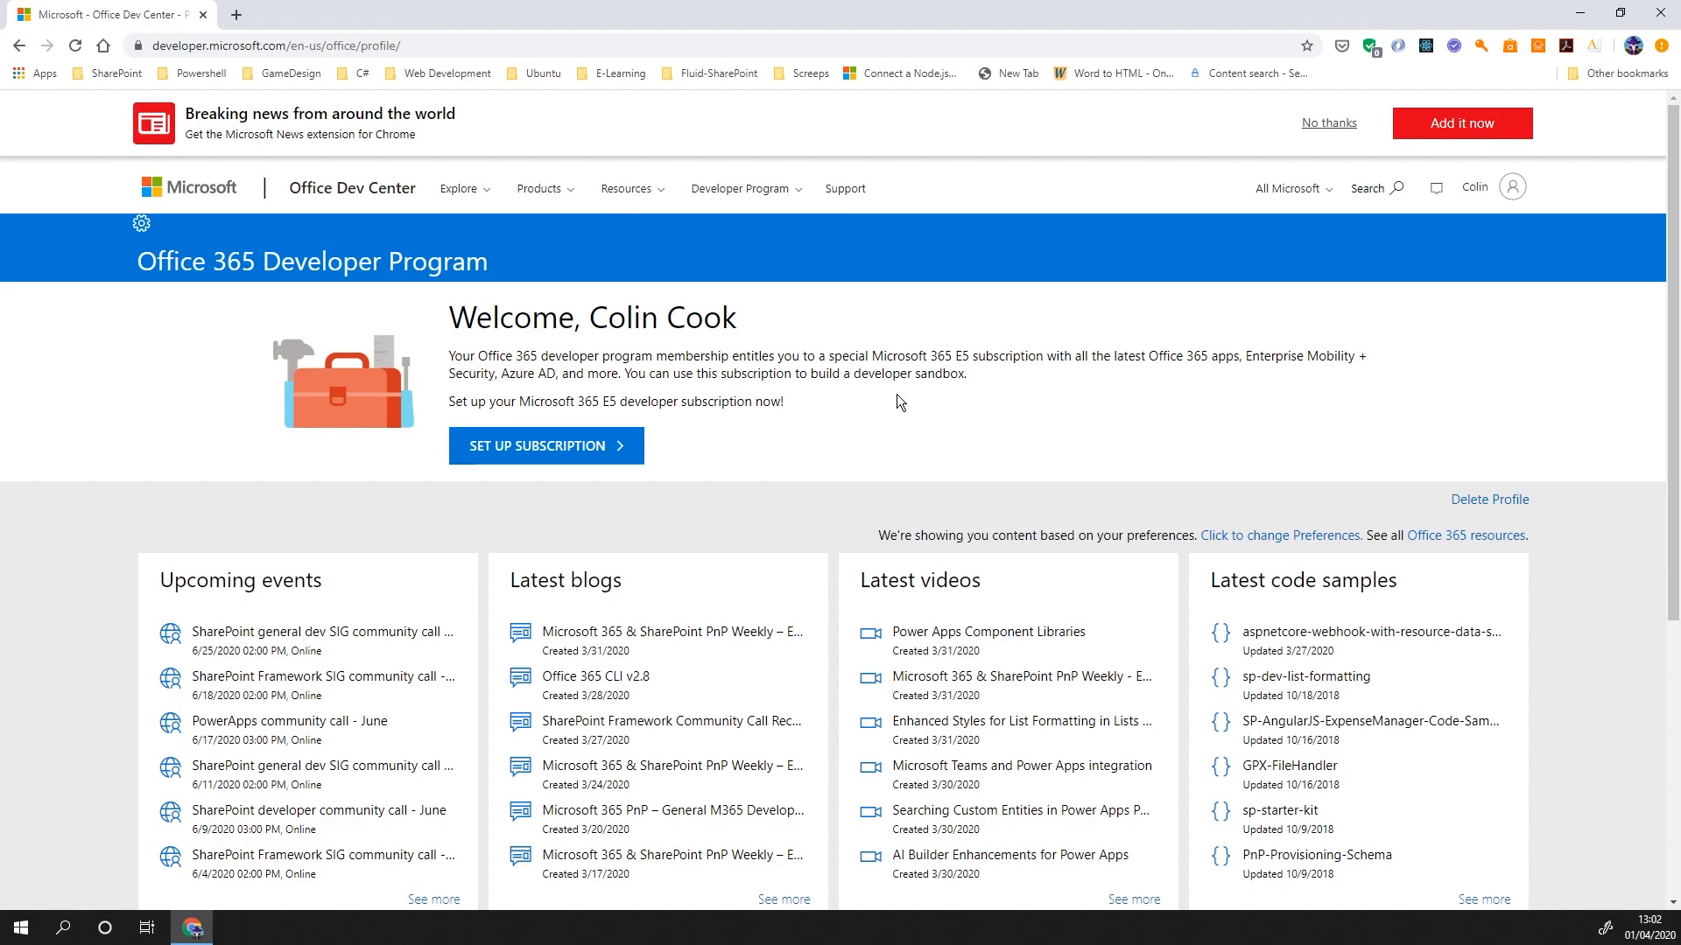
mouse_move(586, 465)
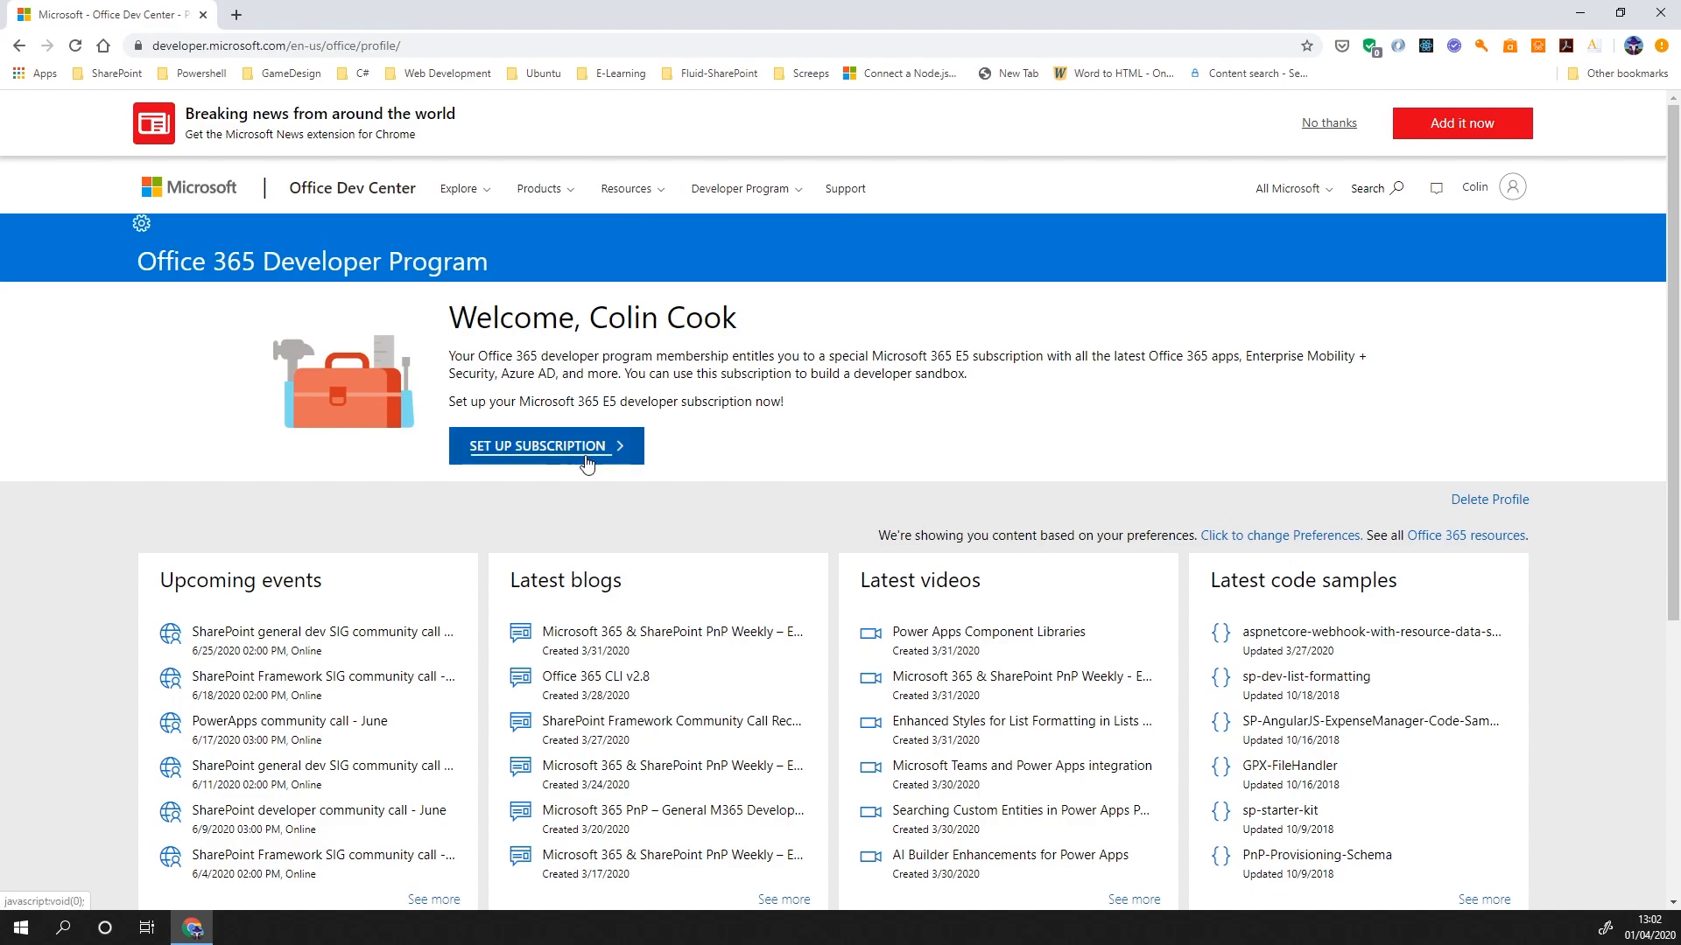
Set up the subscription with username Admin, domain FluidSharePointDev02 and a password.
click(545, 445)
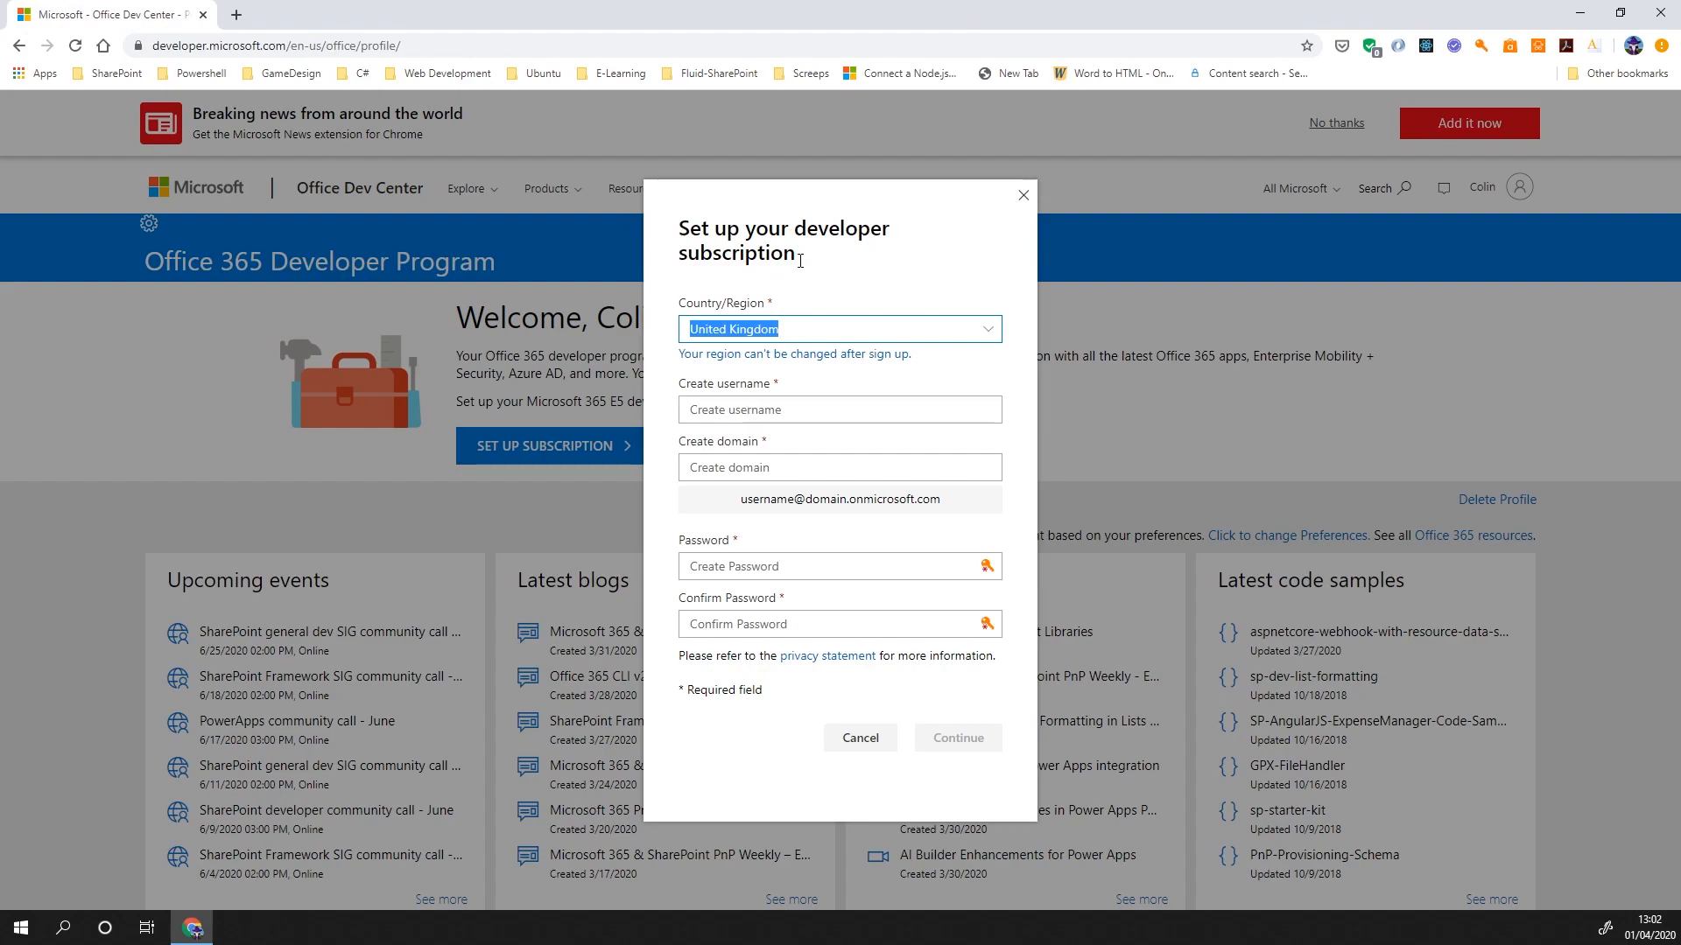
mouse_move(775, 288)
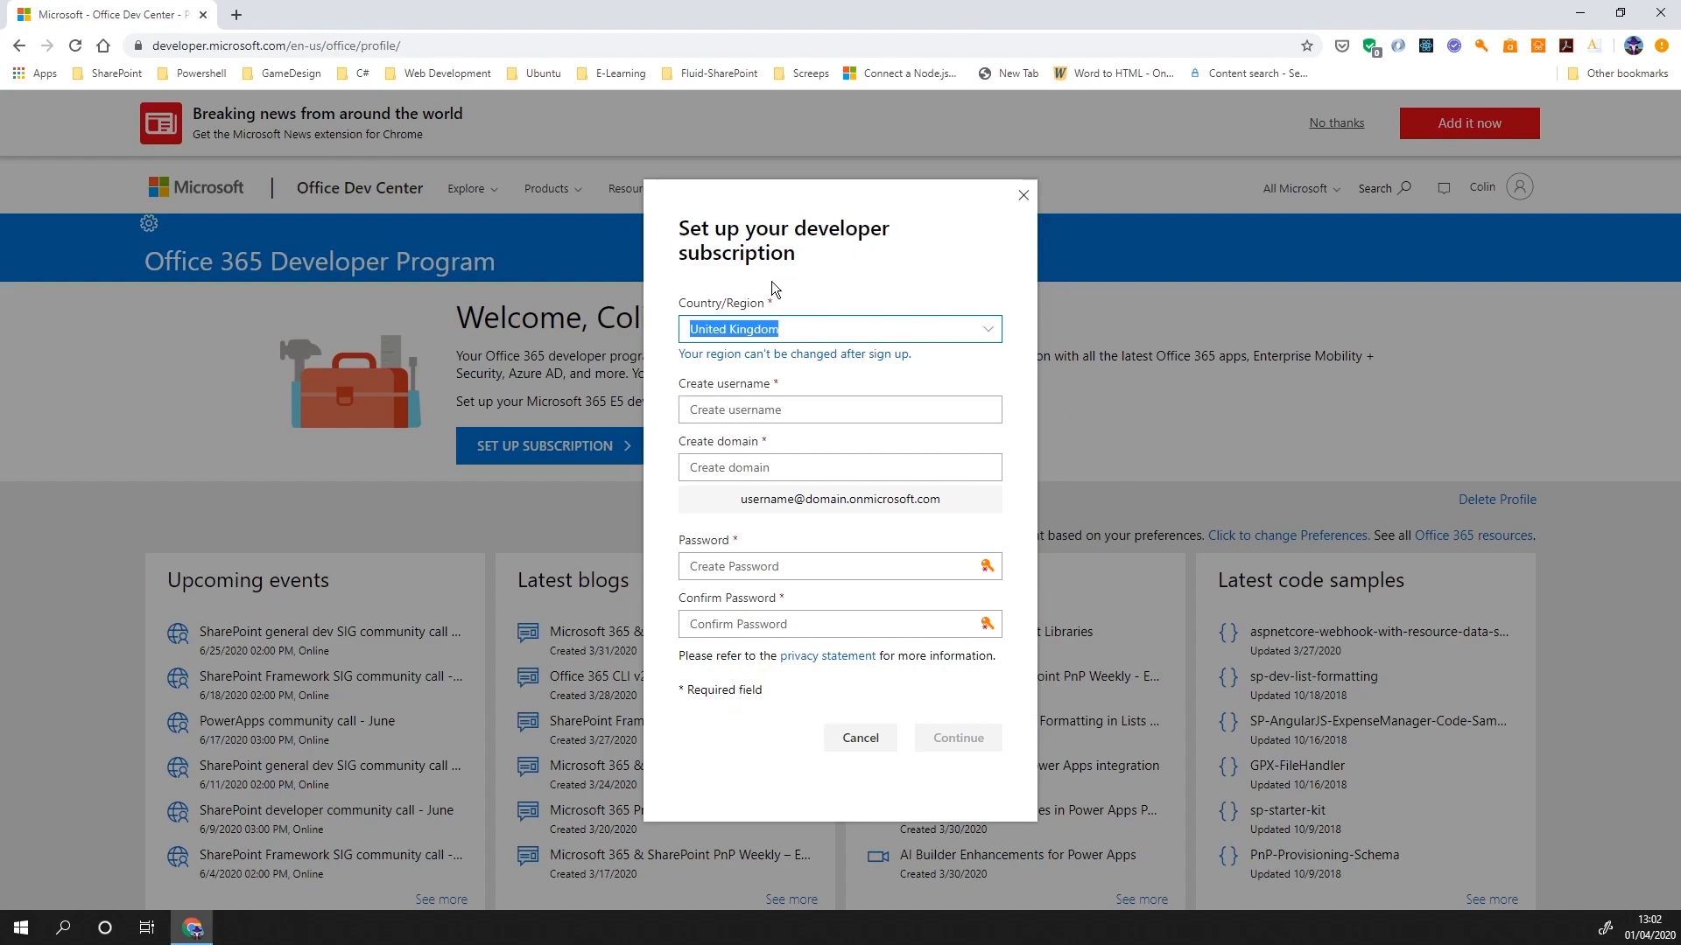
click(839, 409)
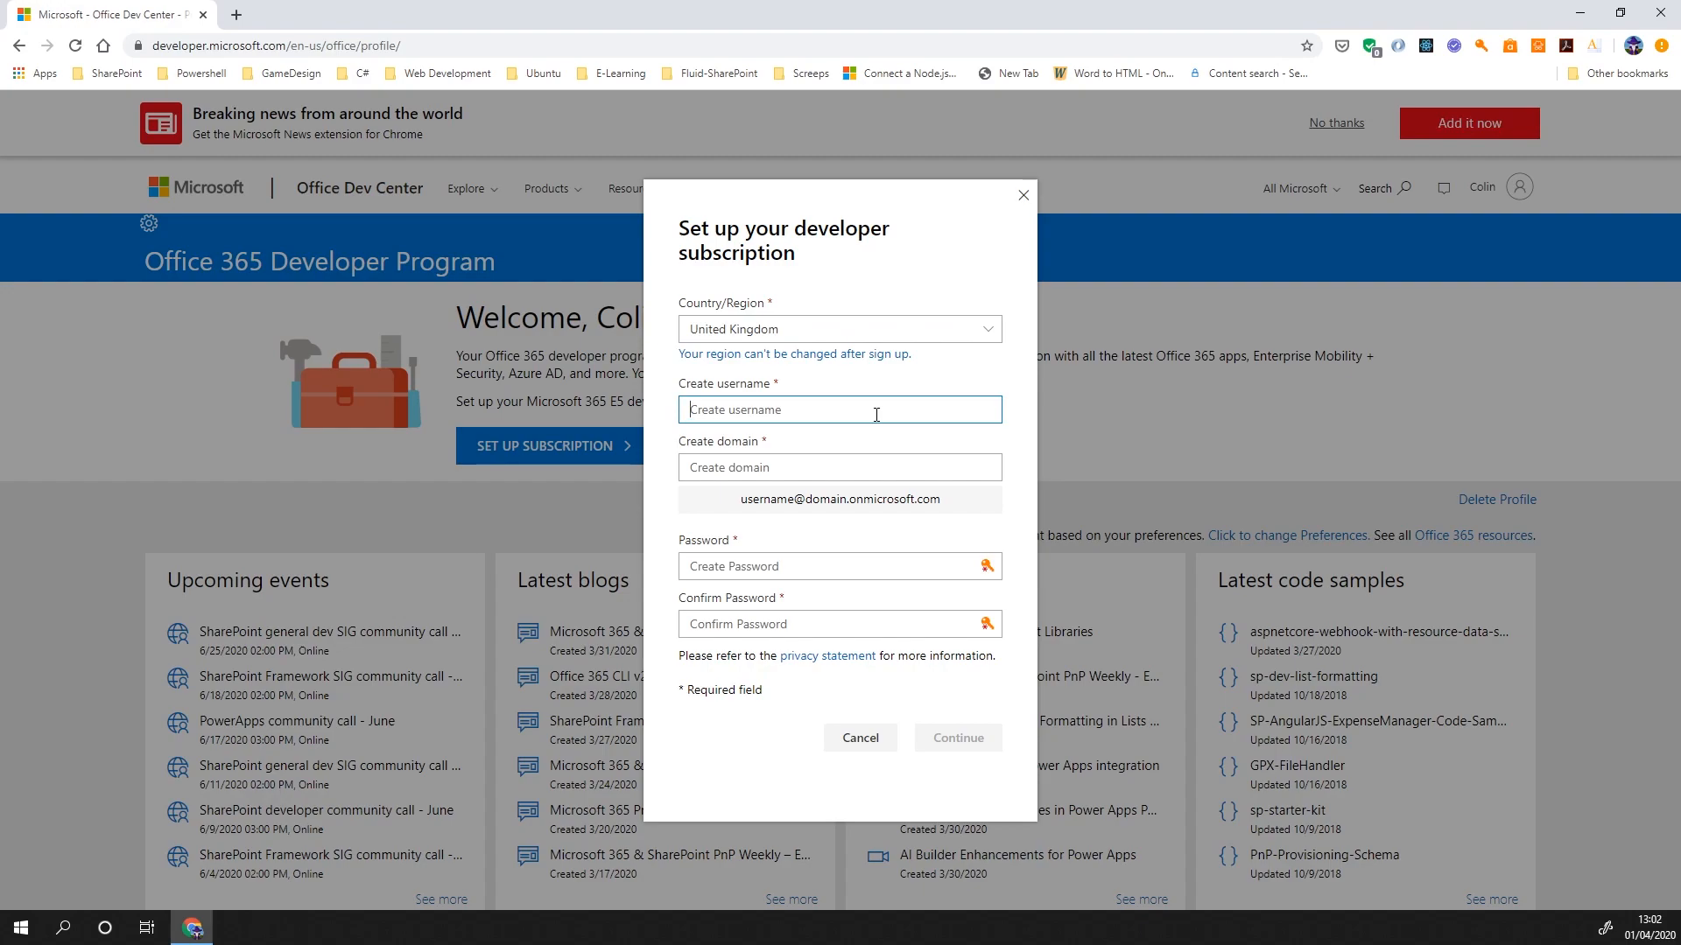
text(Admin)
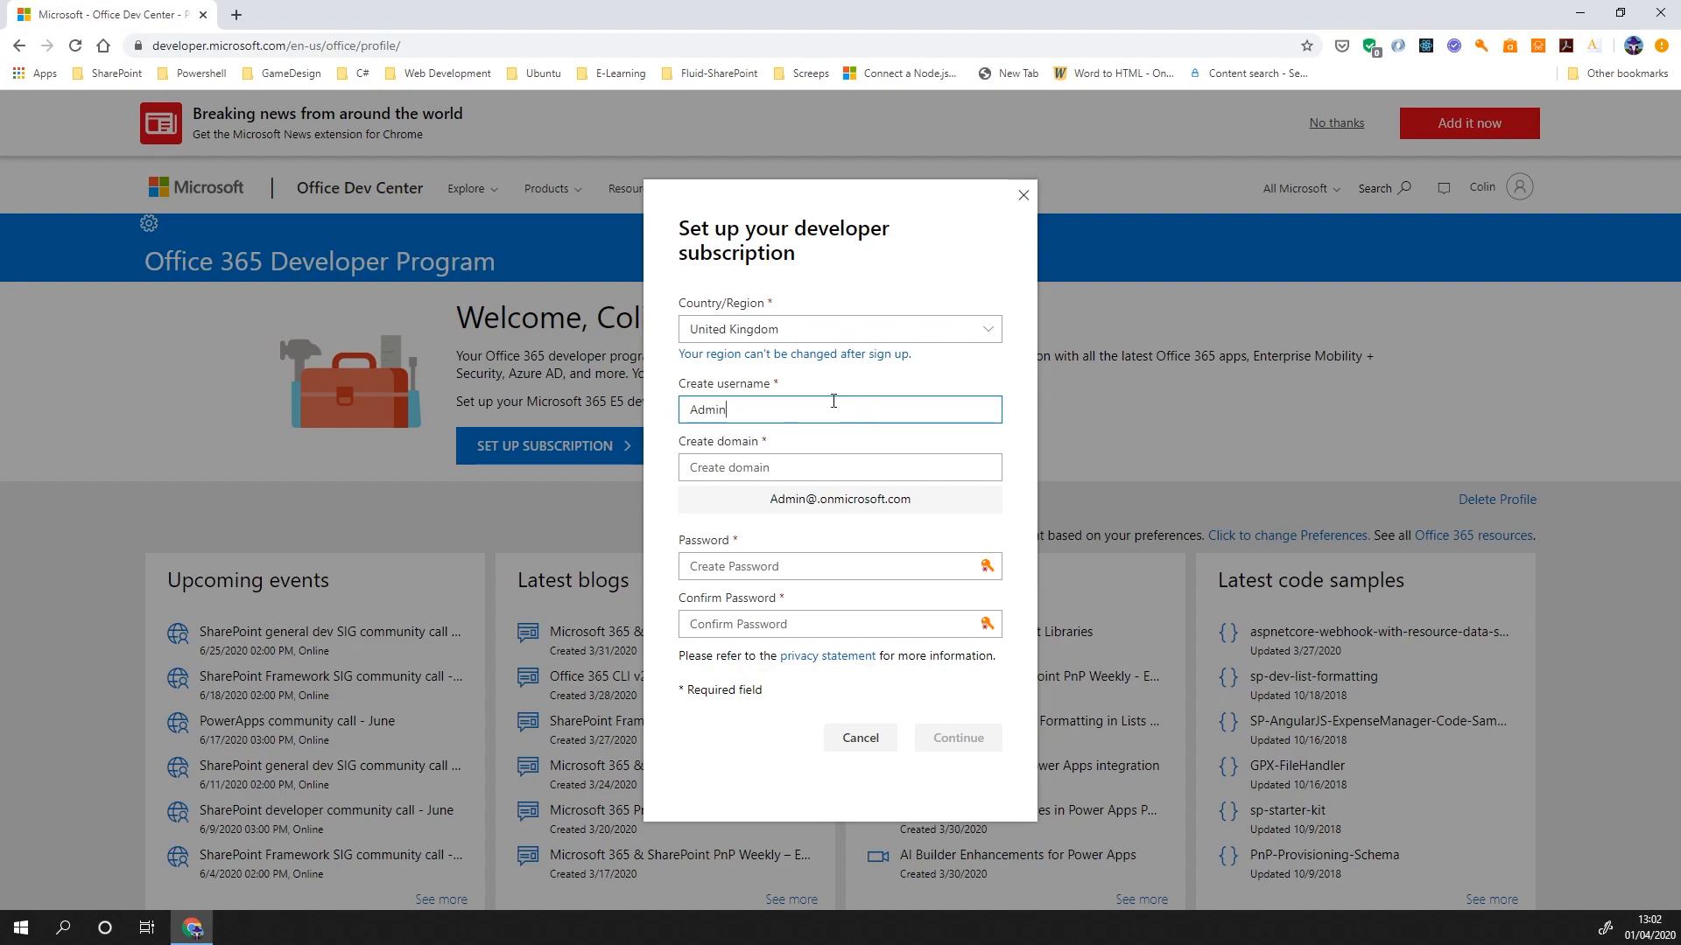
mouse_move(849, 549)
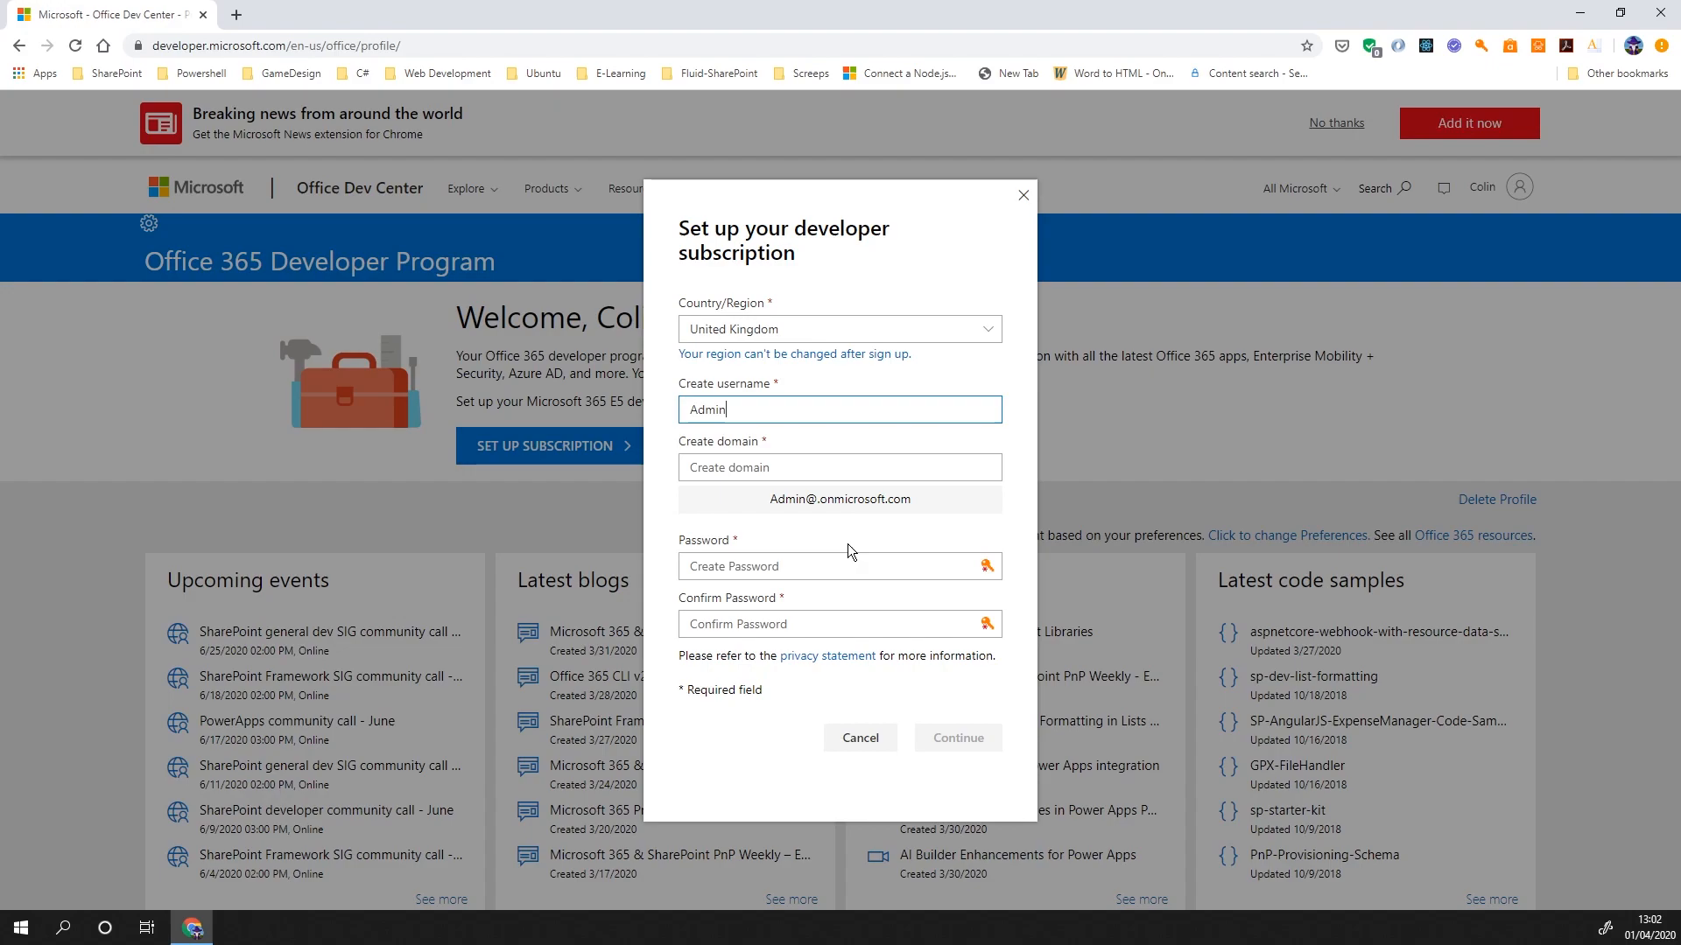
mouse_move(921, 552)
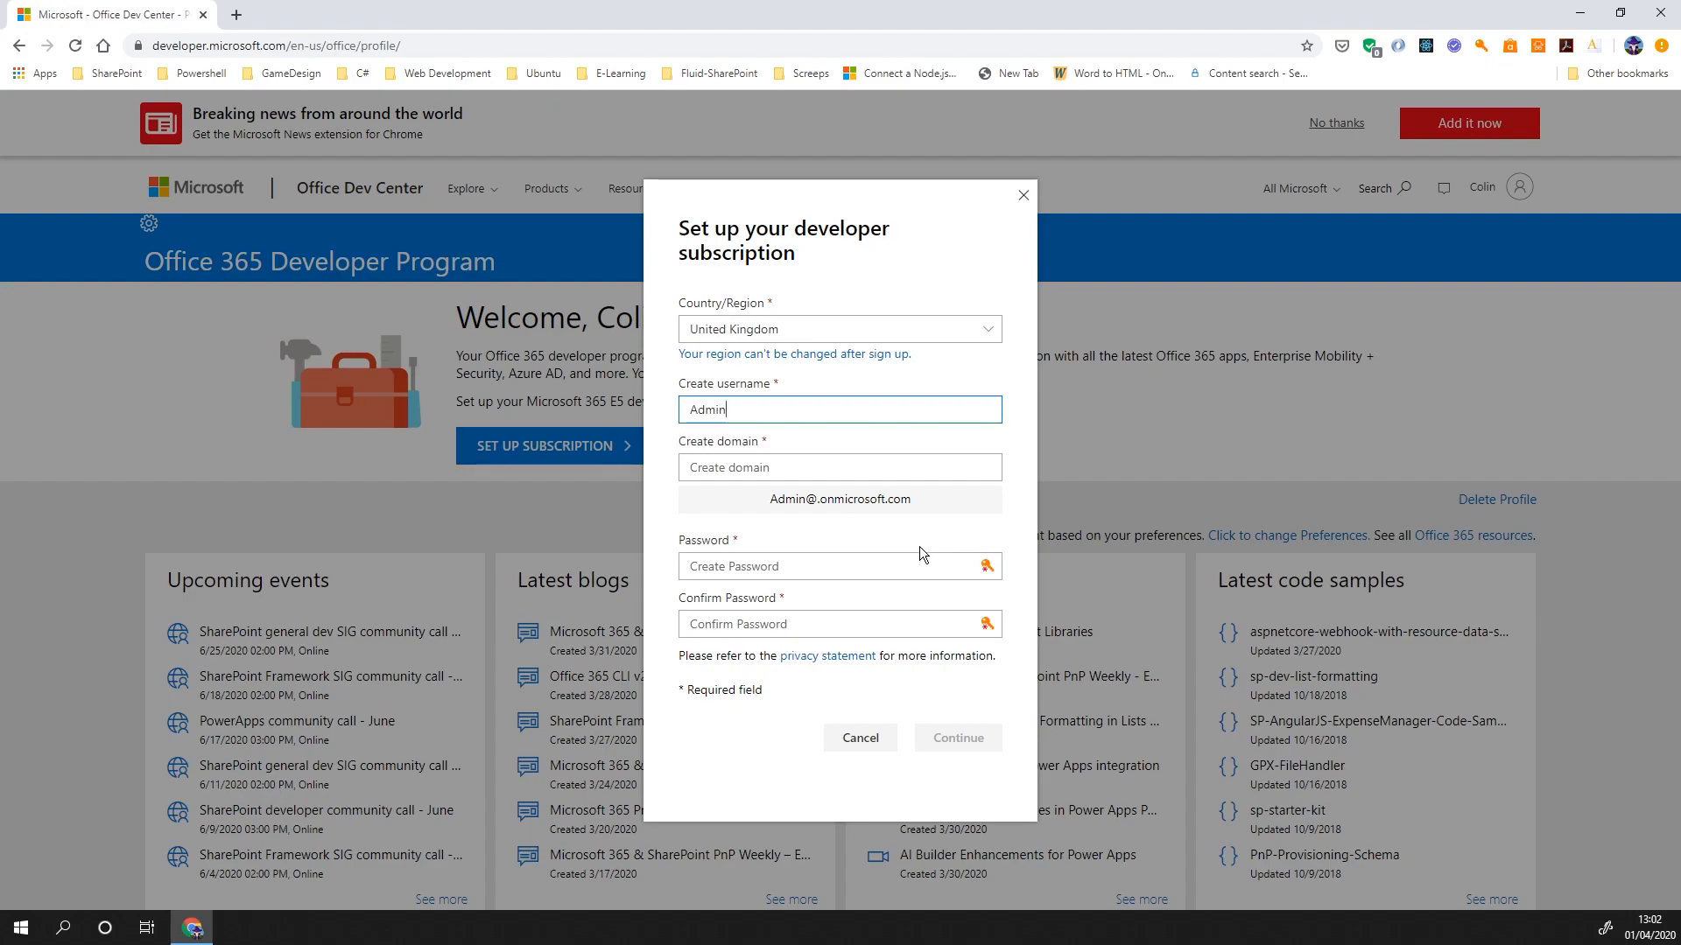
mouse_move(848, 542)
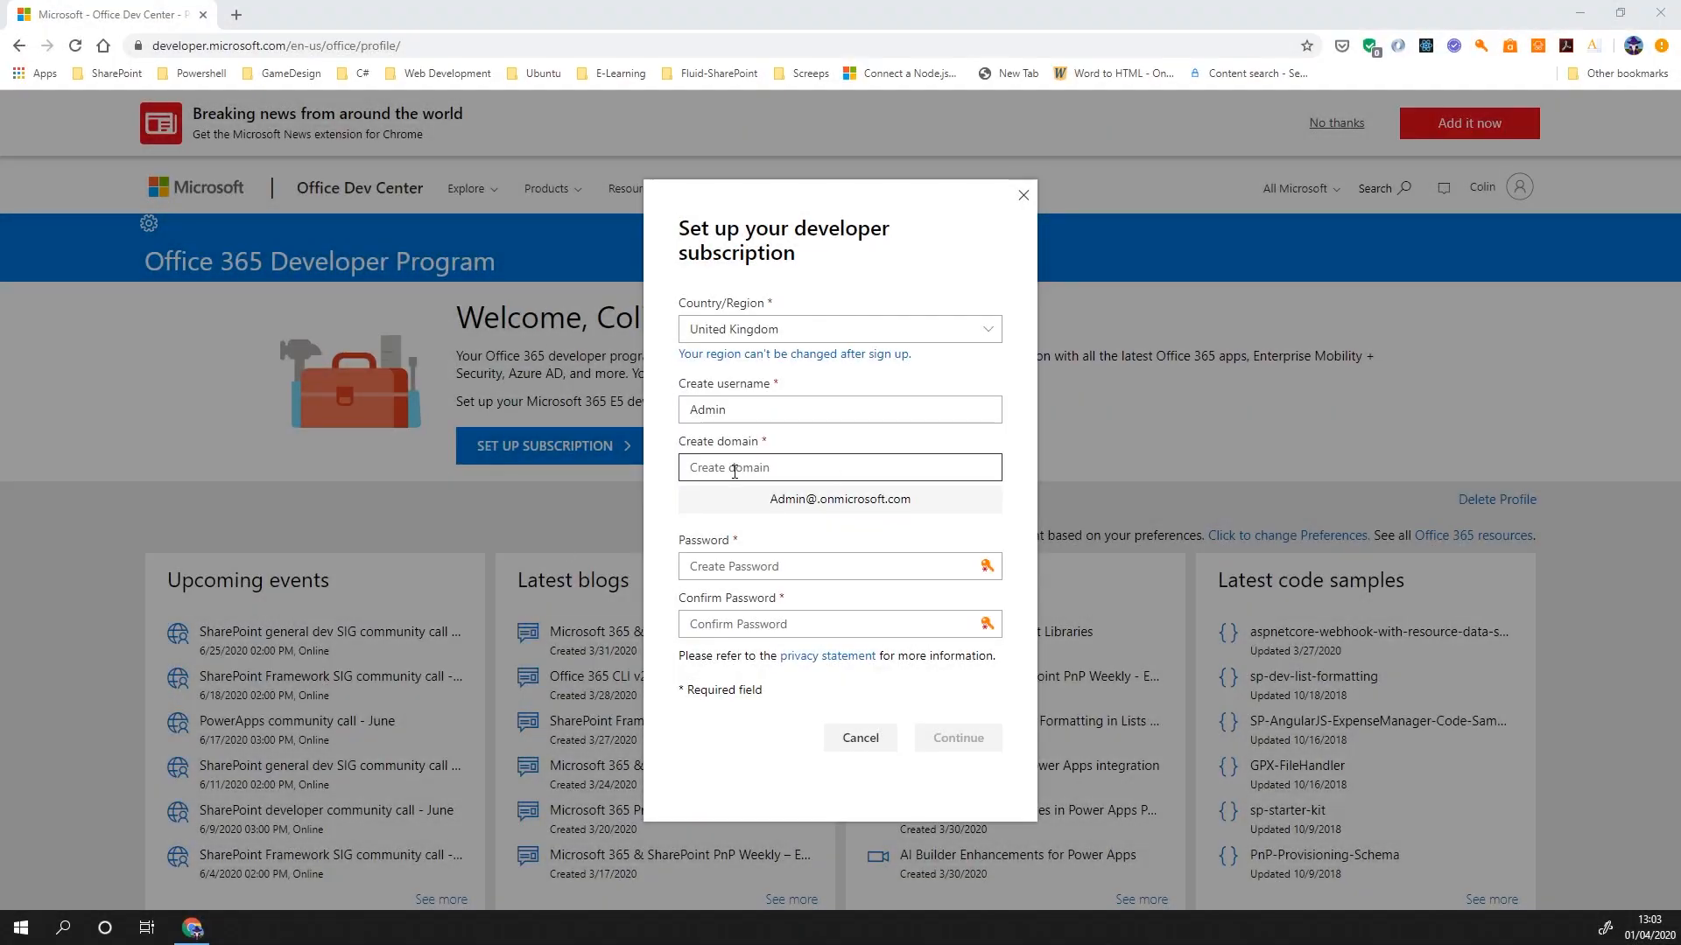
text(FluidSharePointDev)
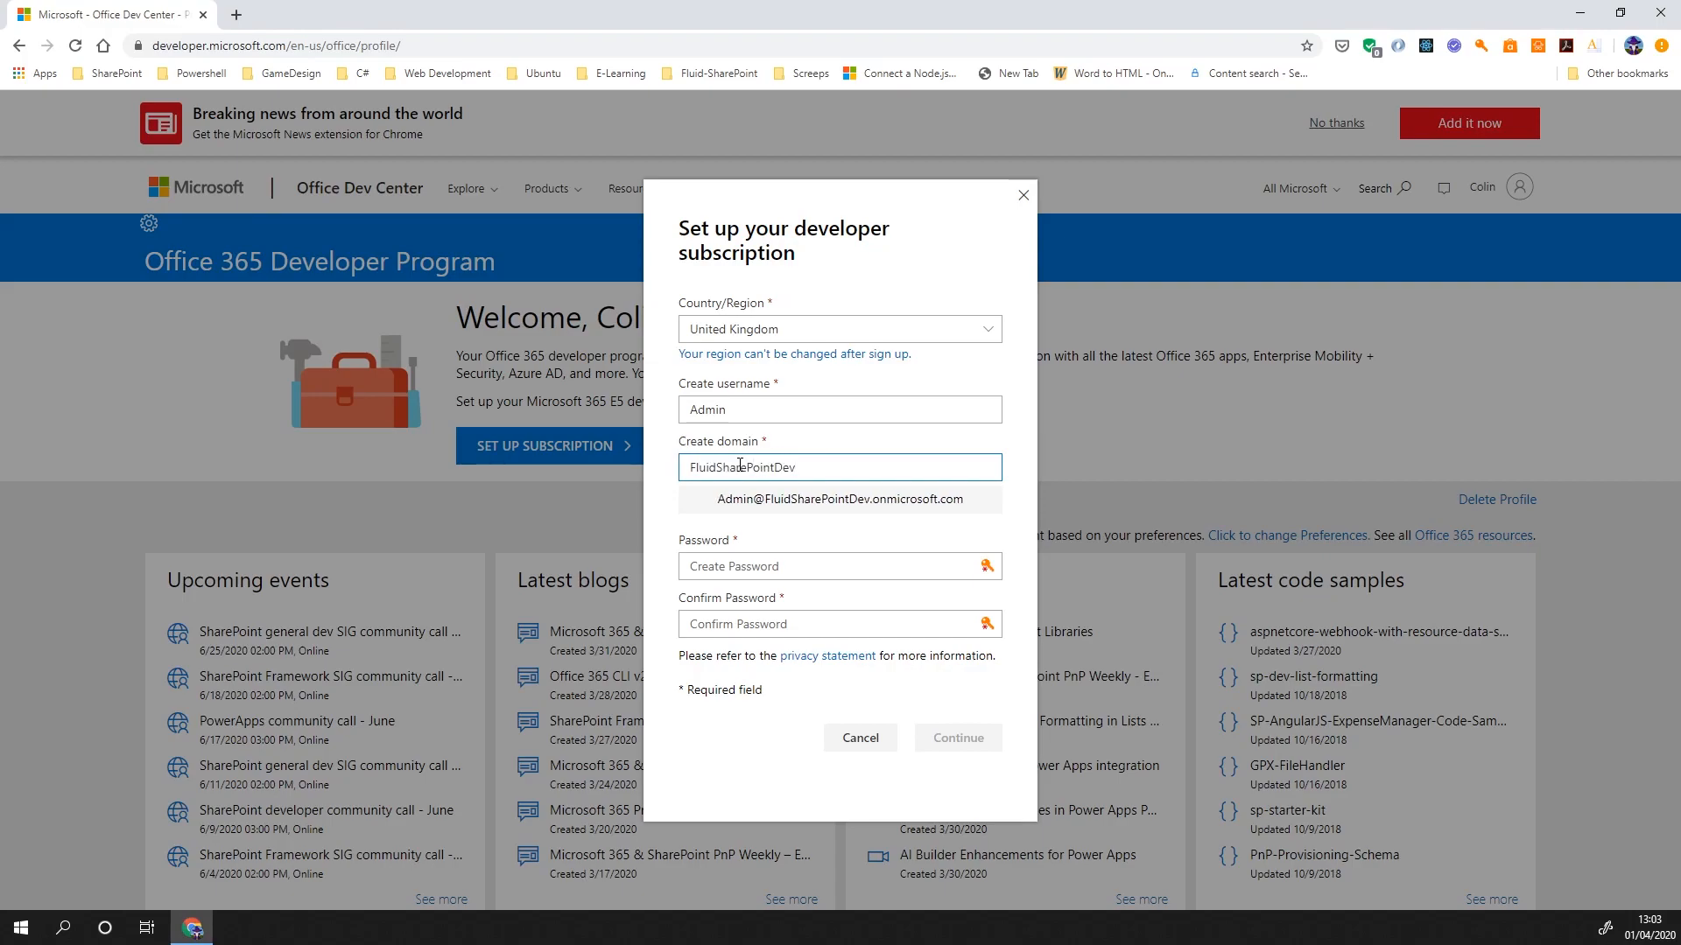
text(02)
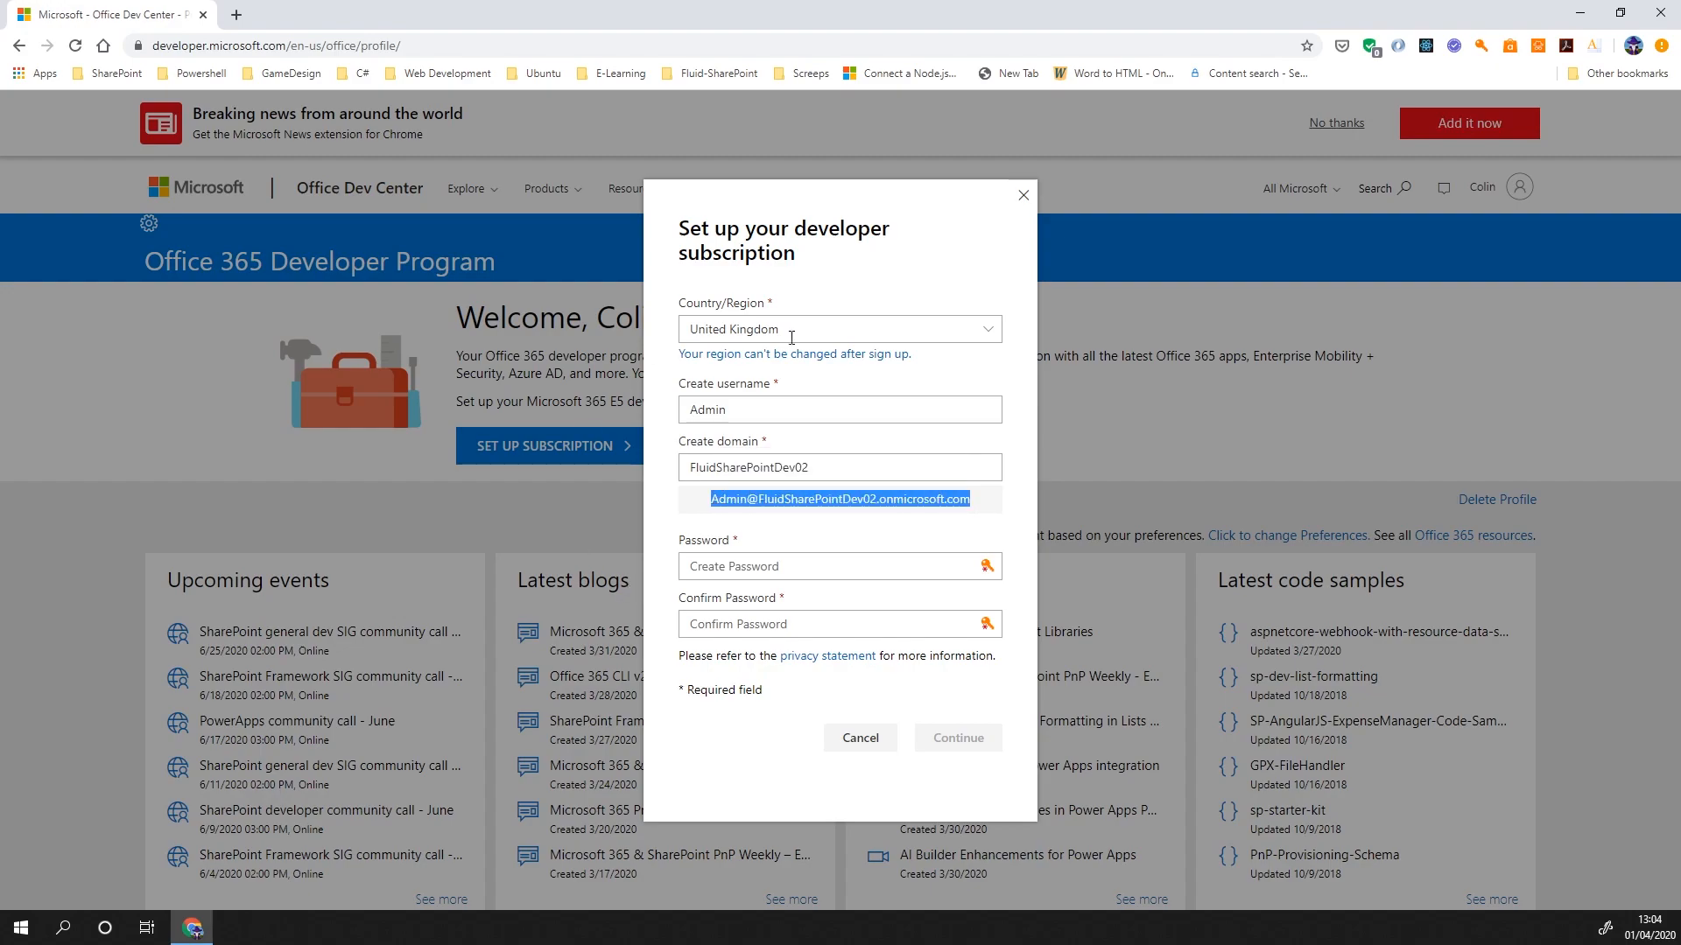
mouse_move(804, 435)
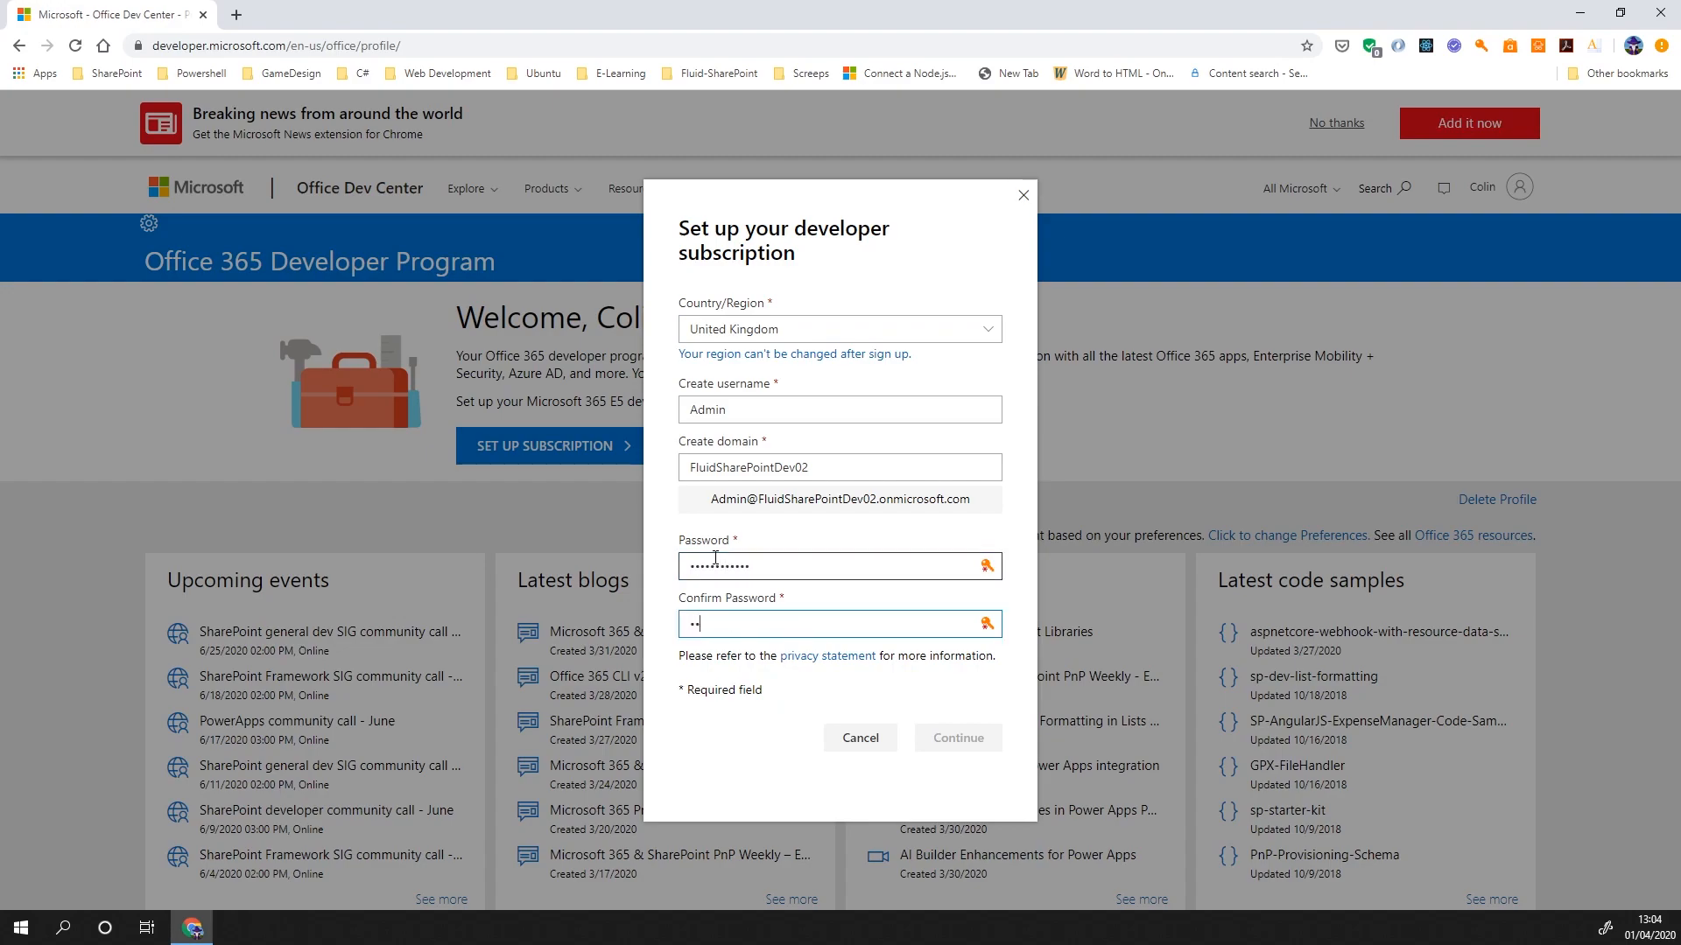
text(••••••••••)
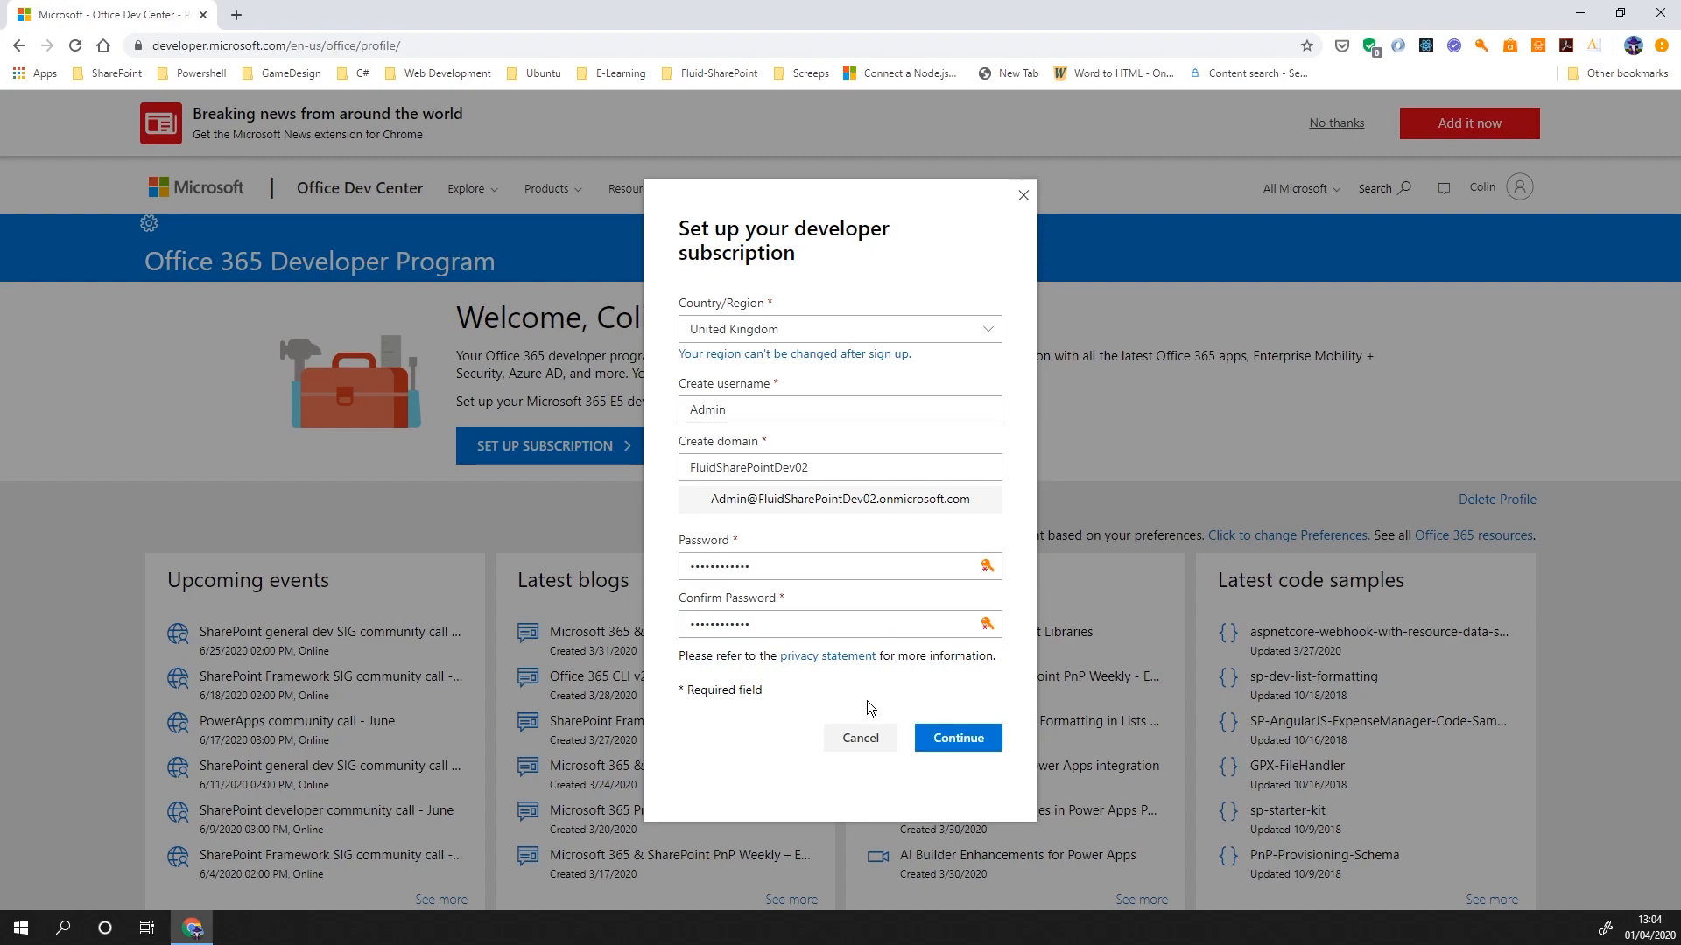
click(957, 737)
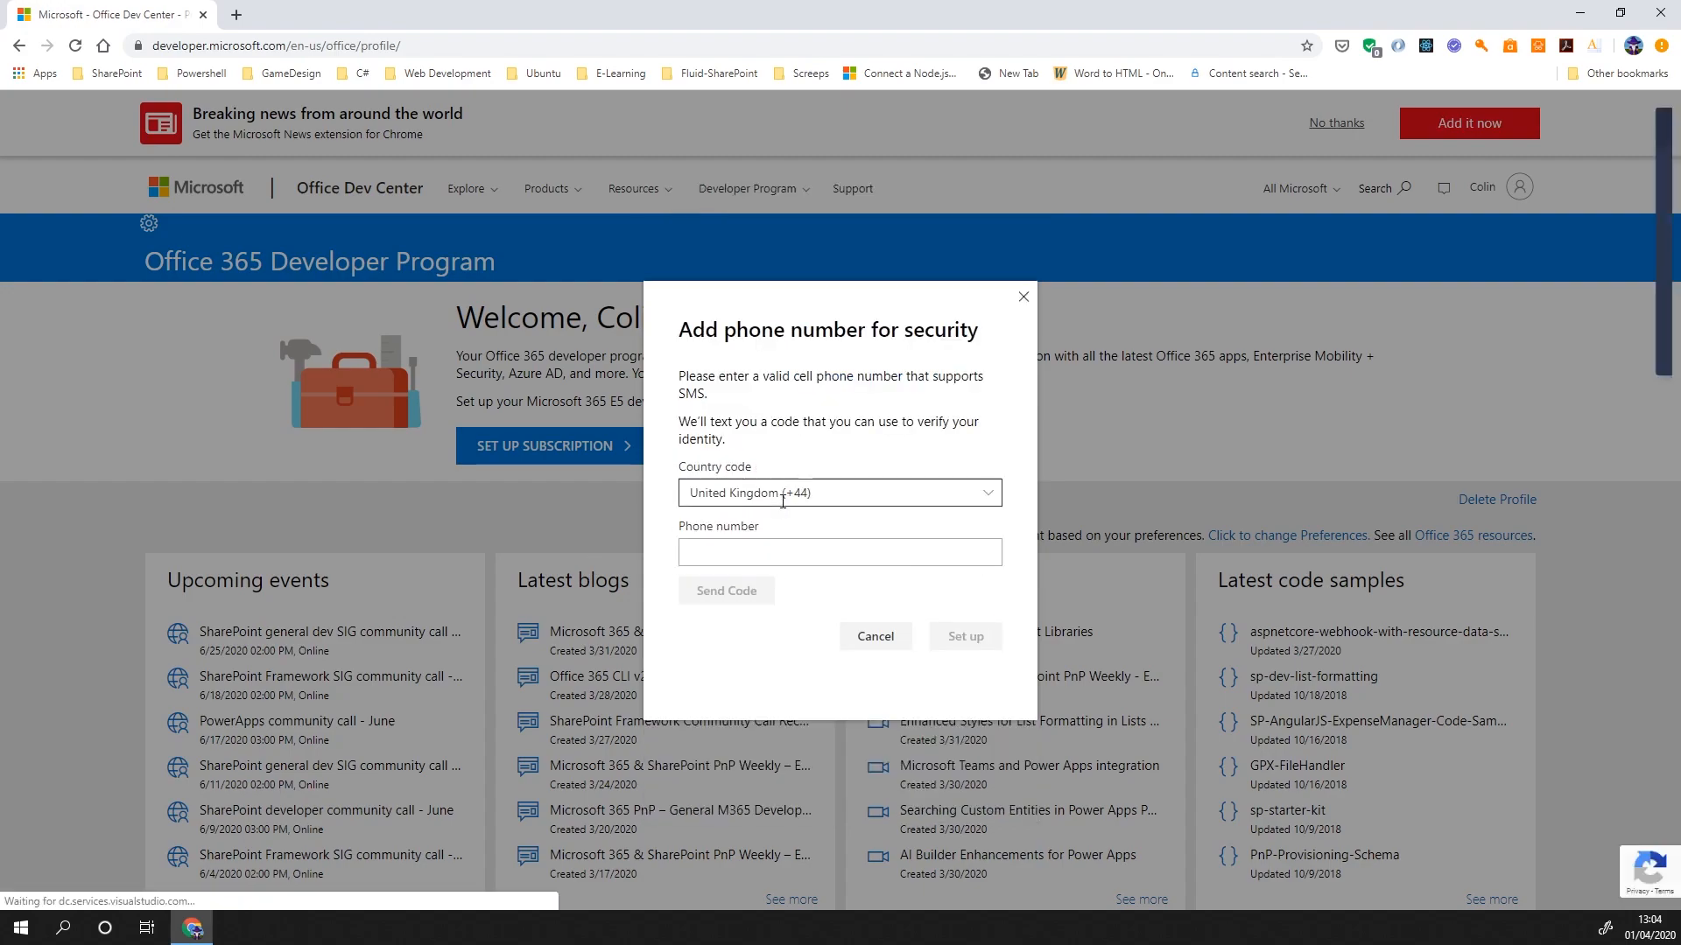
Begin phone security verification by selecting the phone number field.
click(840, 552)
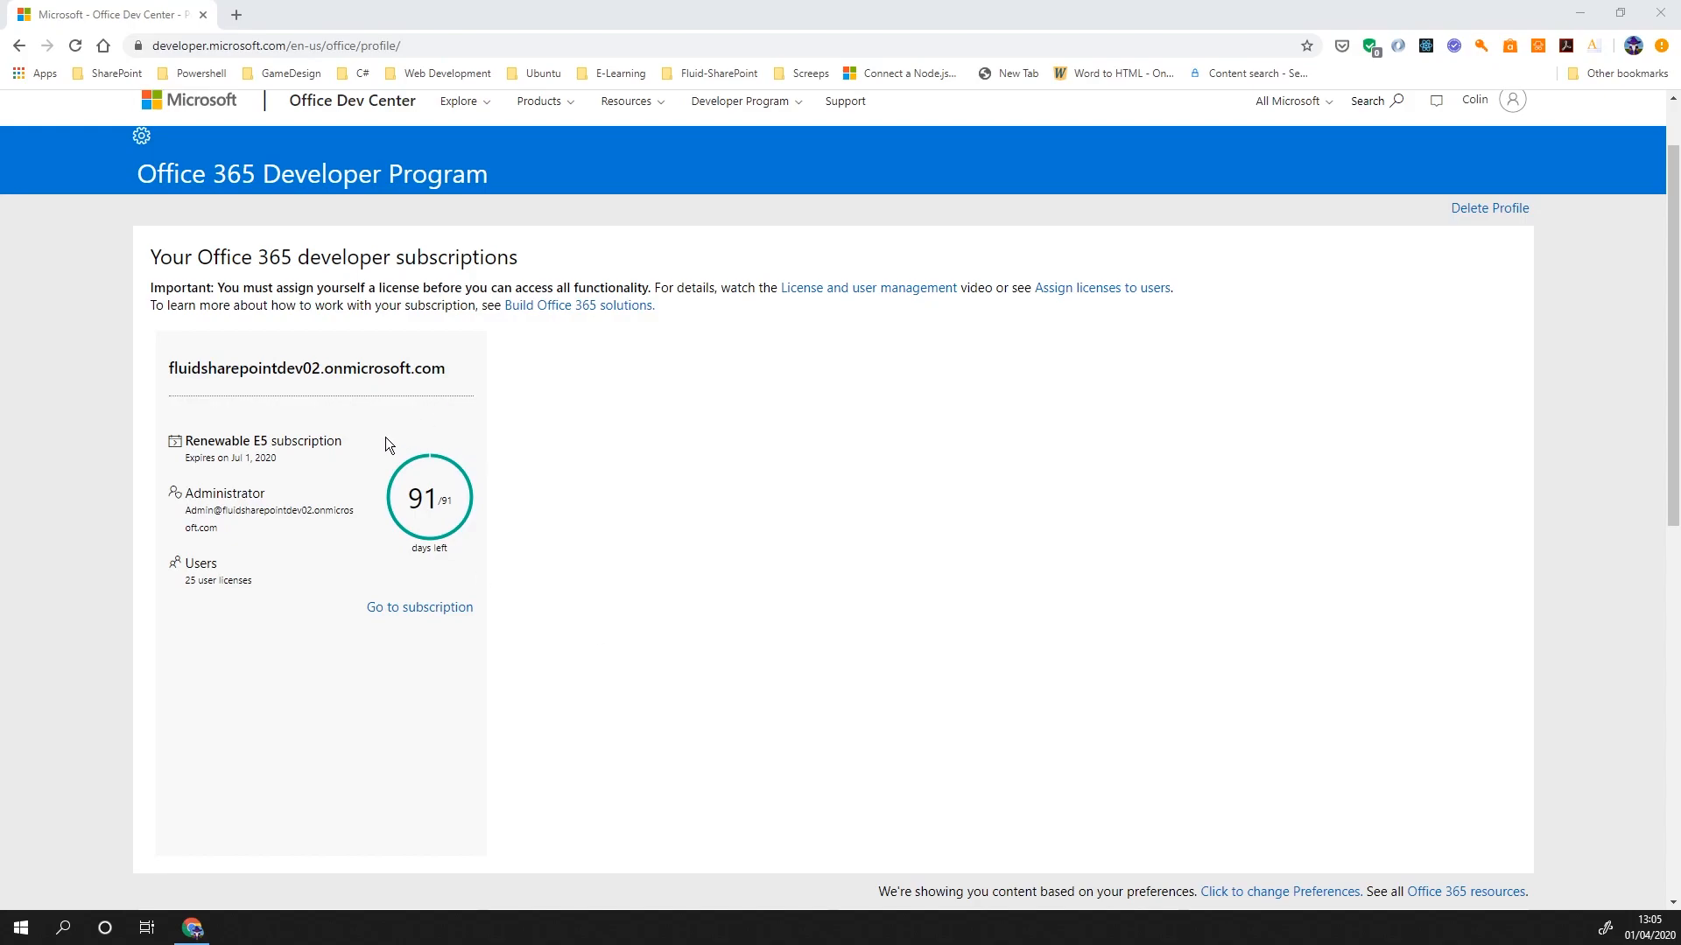
drag(149, 257, 439, 258)
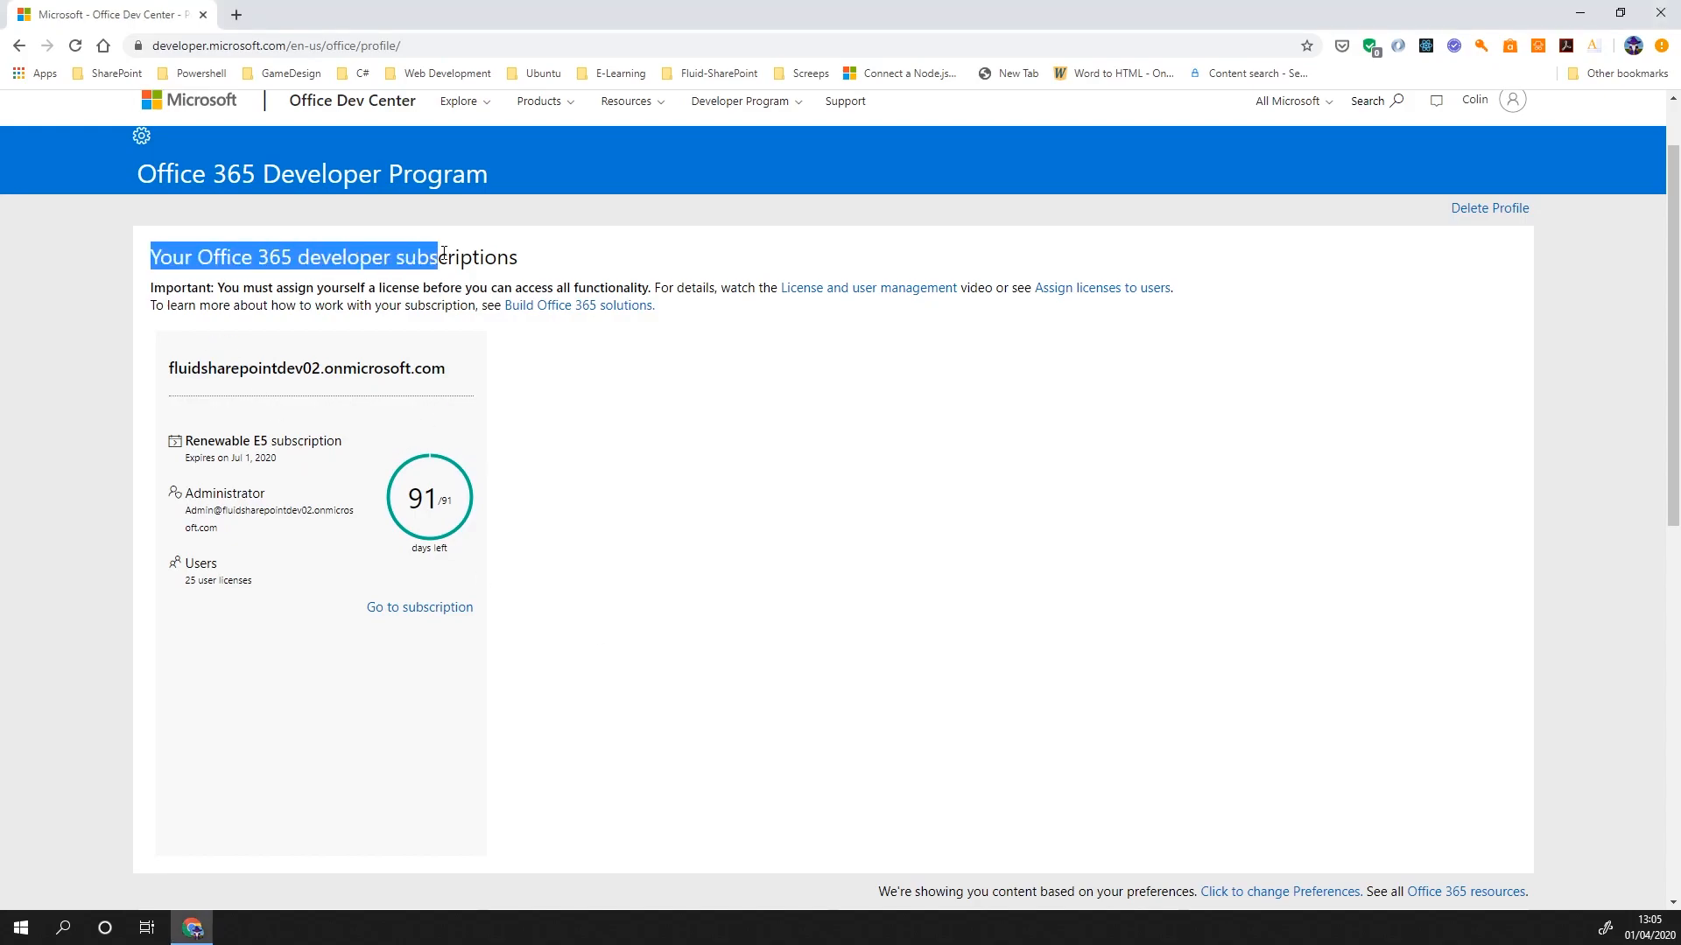
click(718, 566)
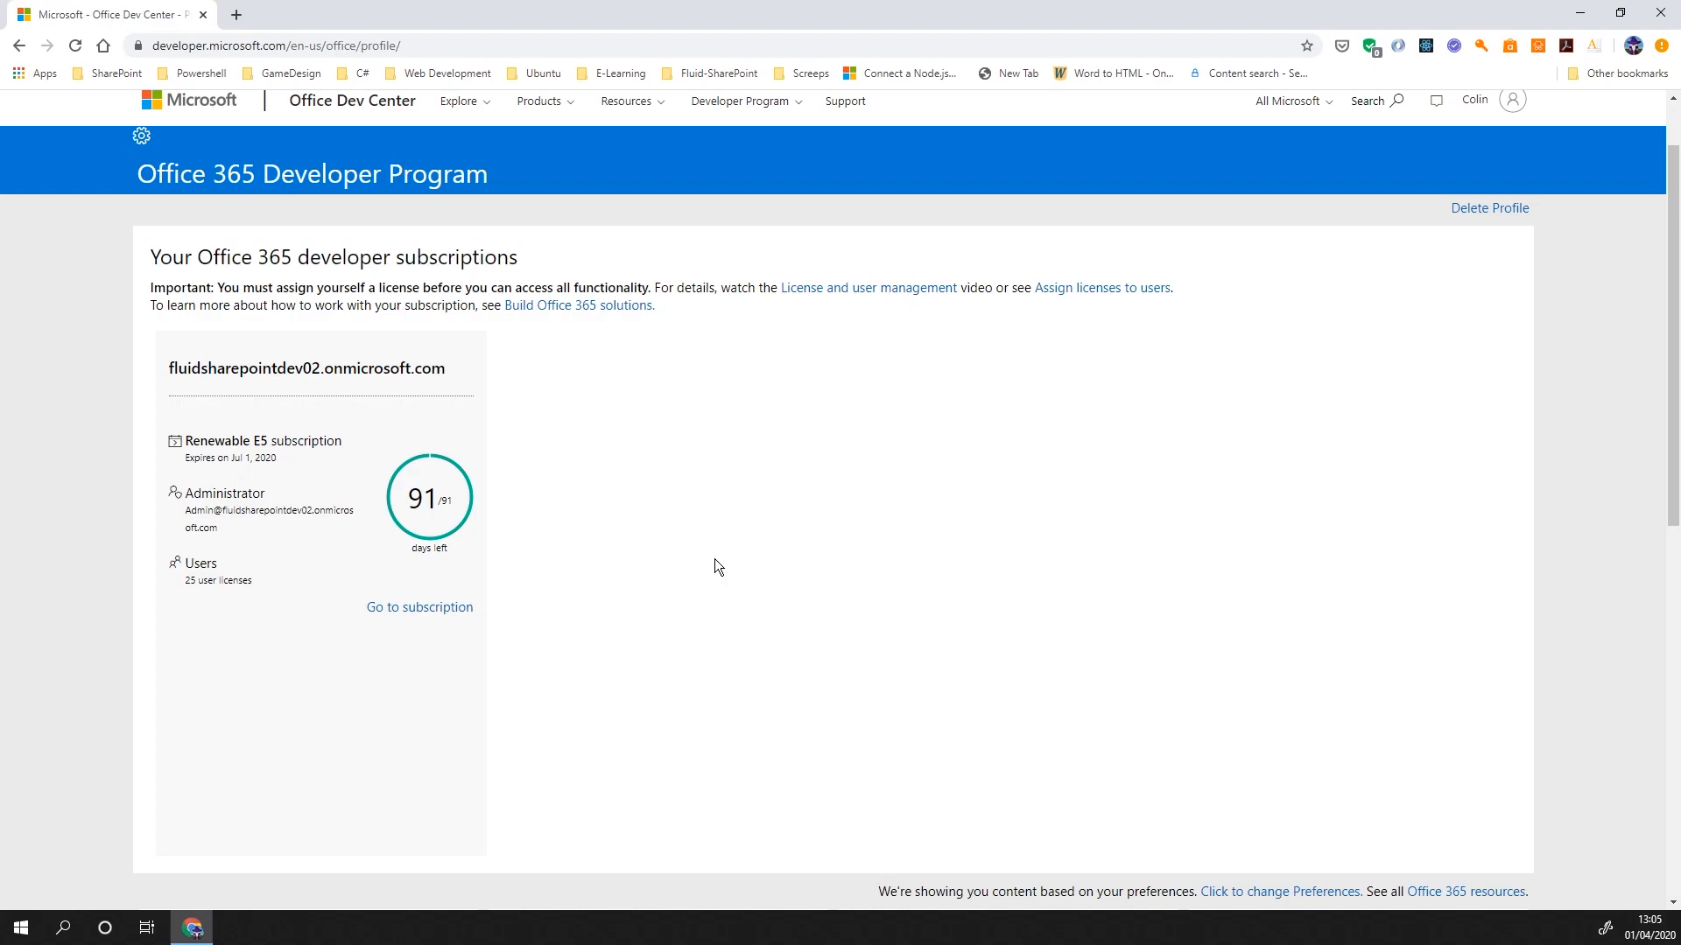
click(419, 620)
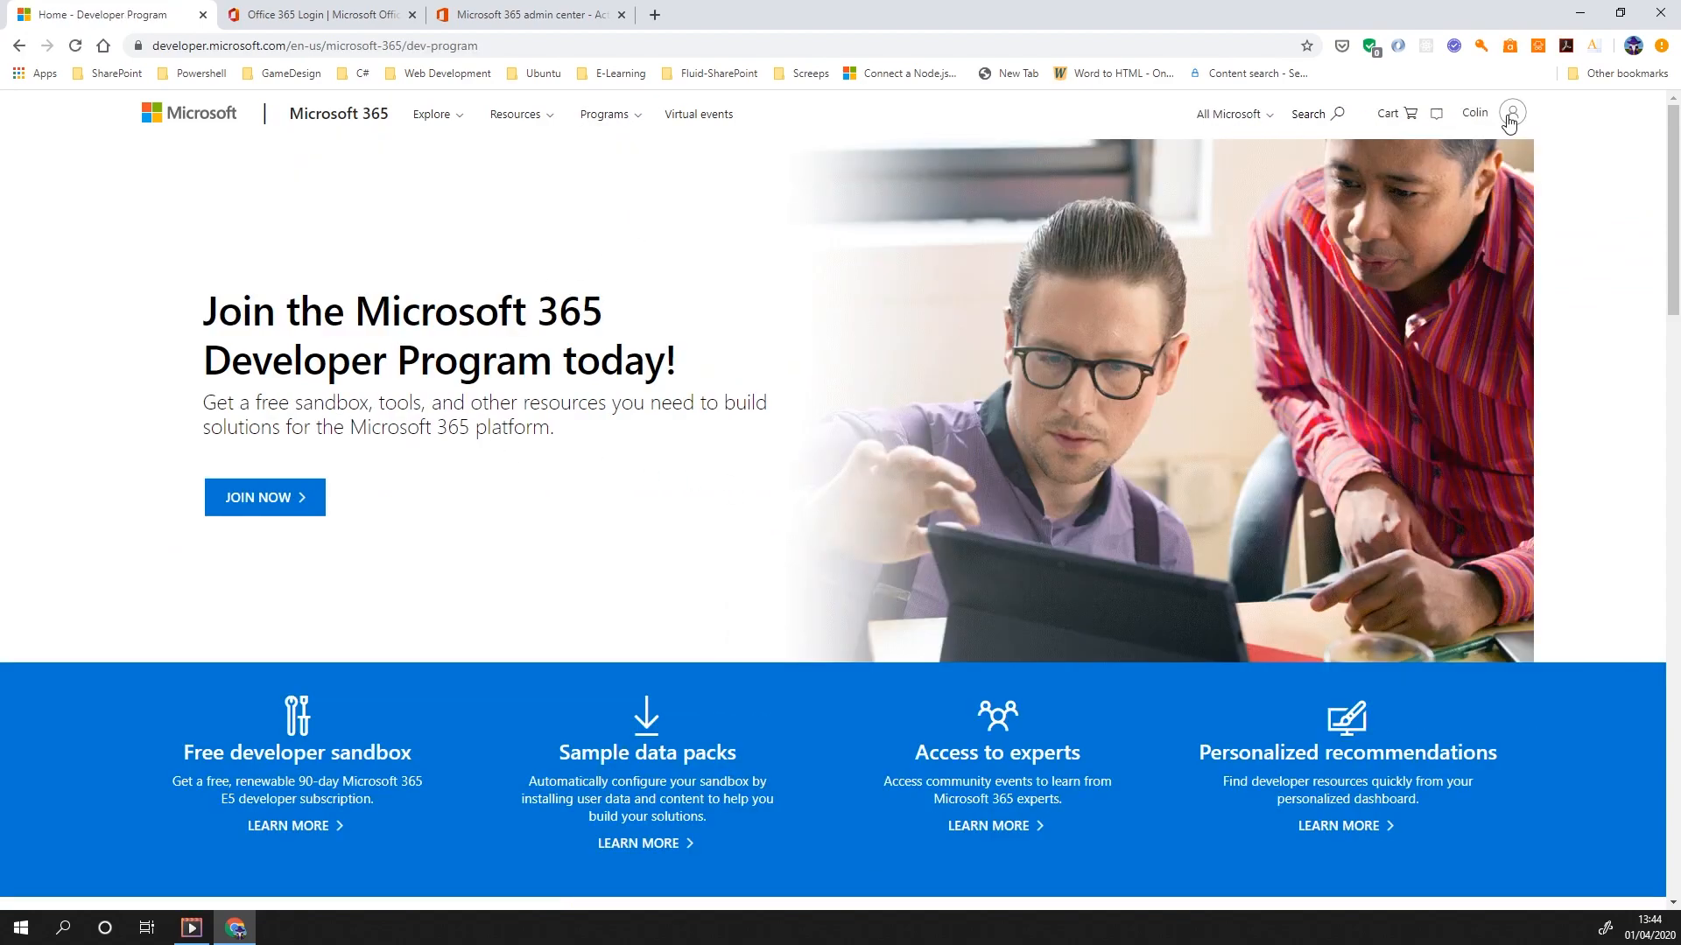
mouse_move(631, 144)
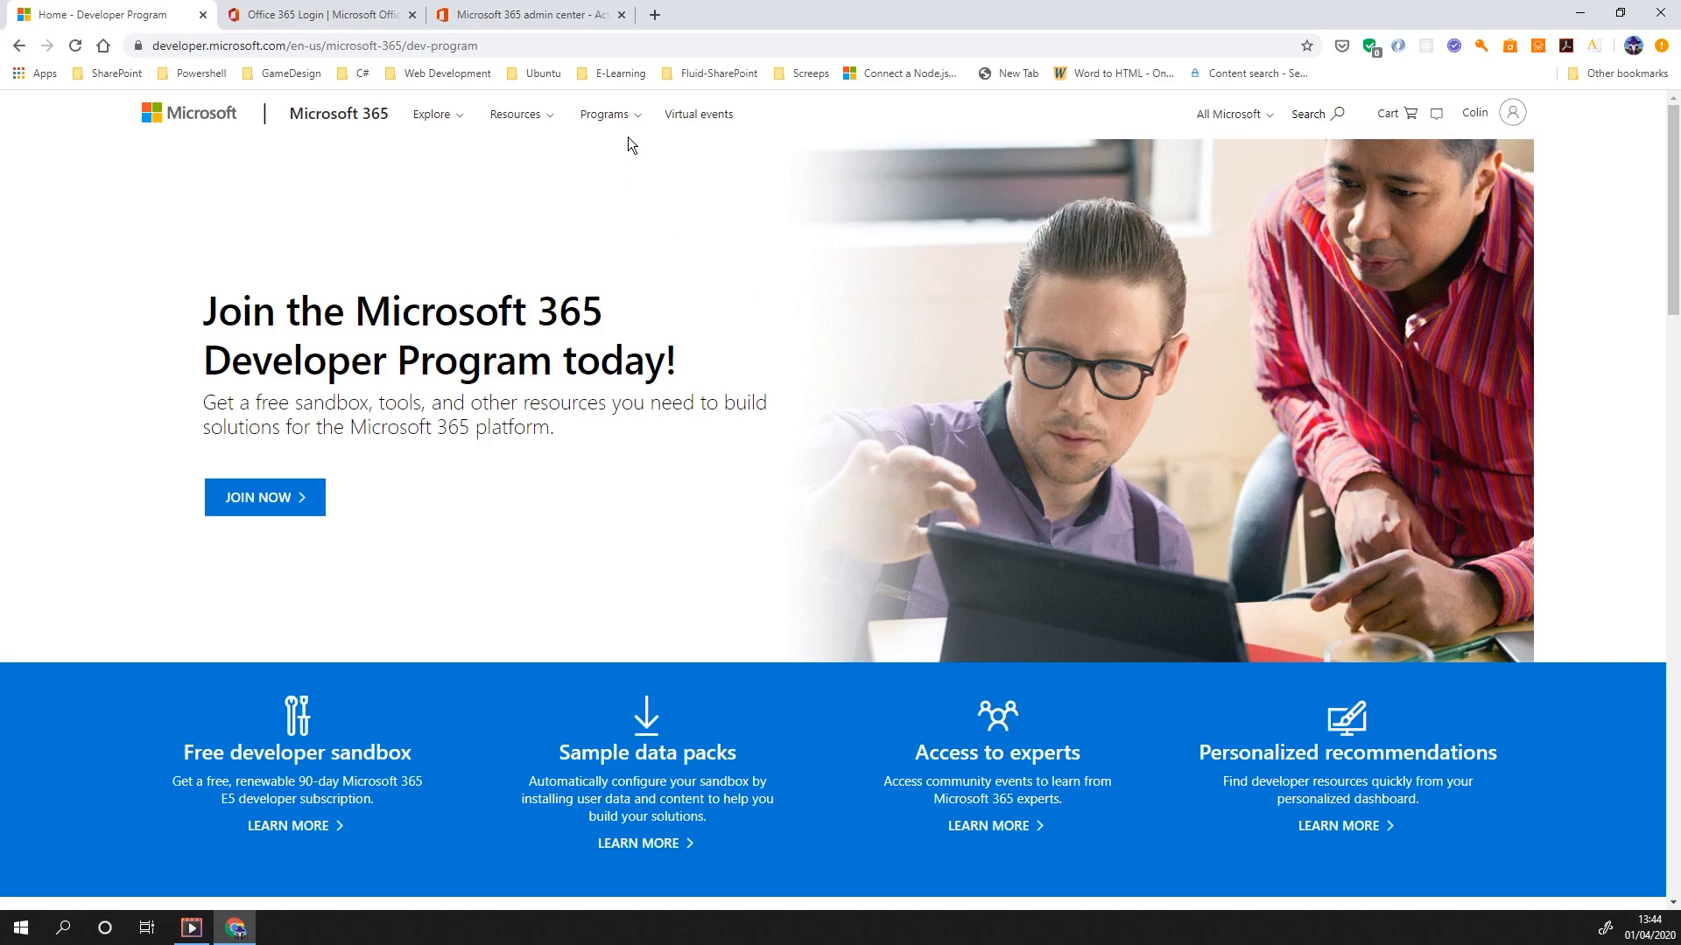
Use the Programs menu to return to the developer subscriptions dashboard.
click(604, 114)
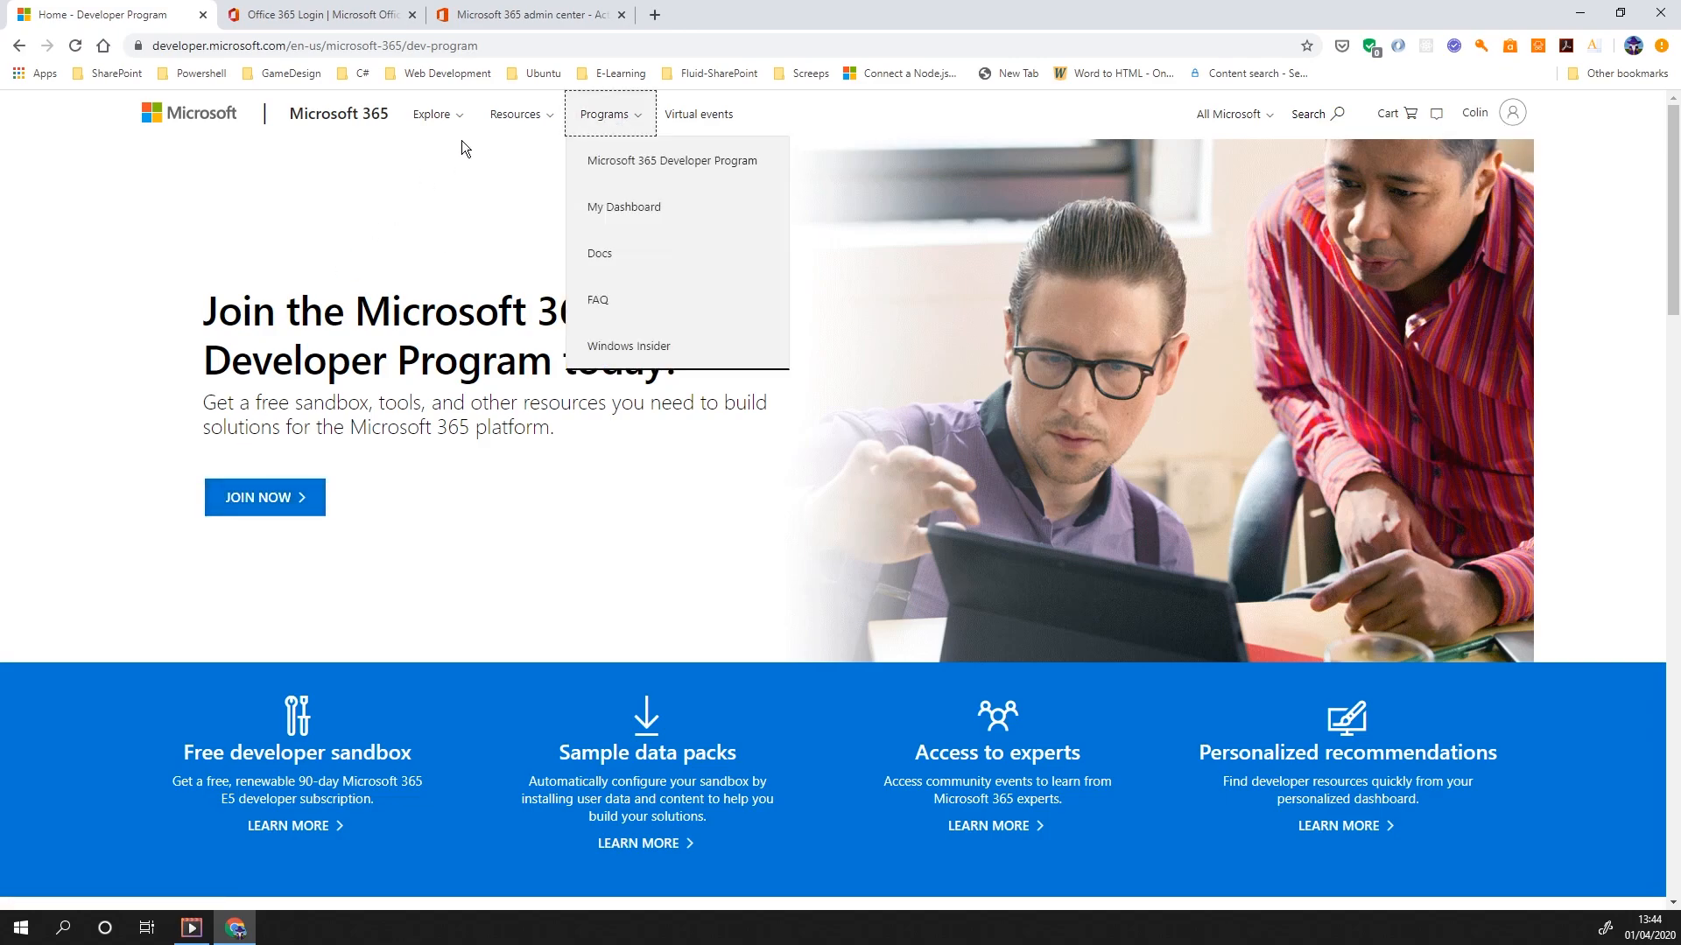
click(623, 206)
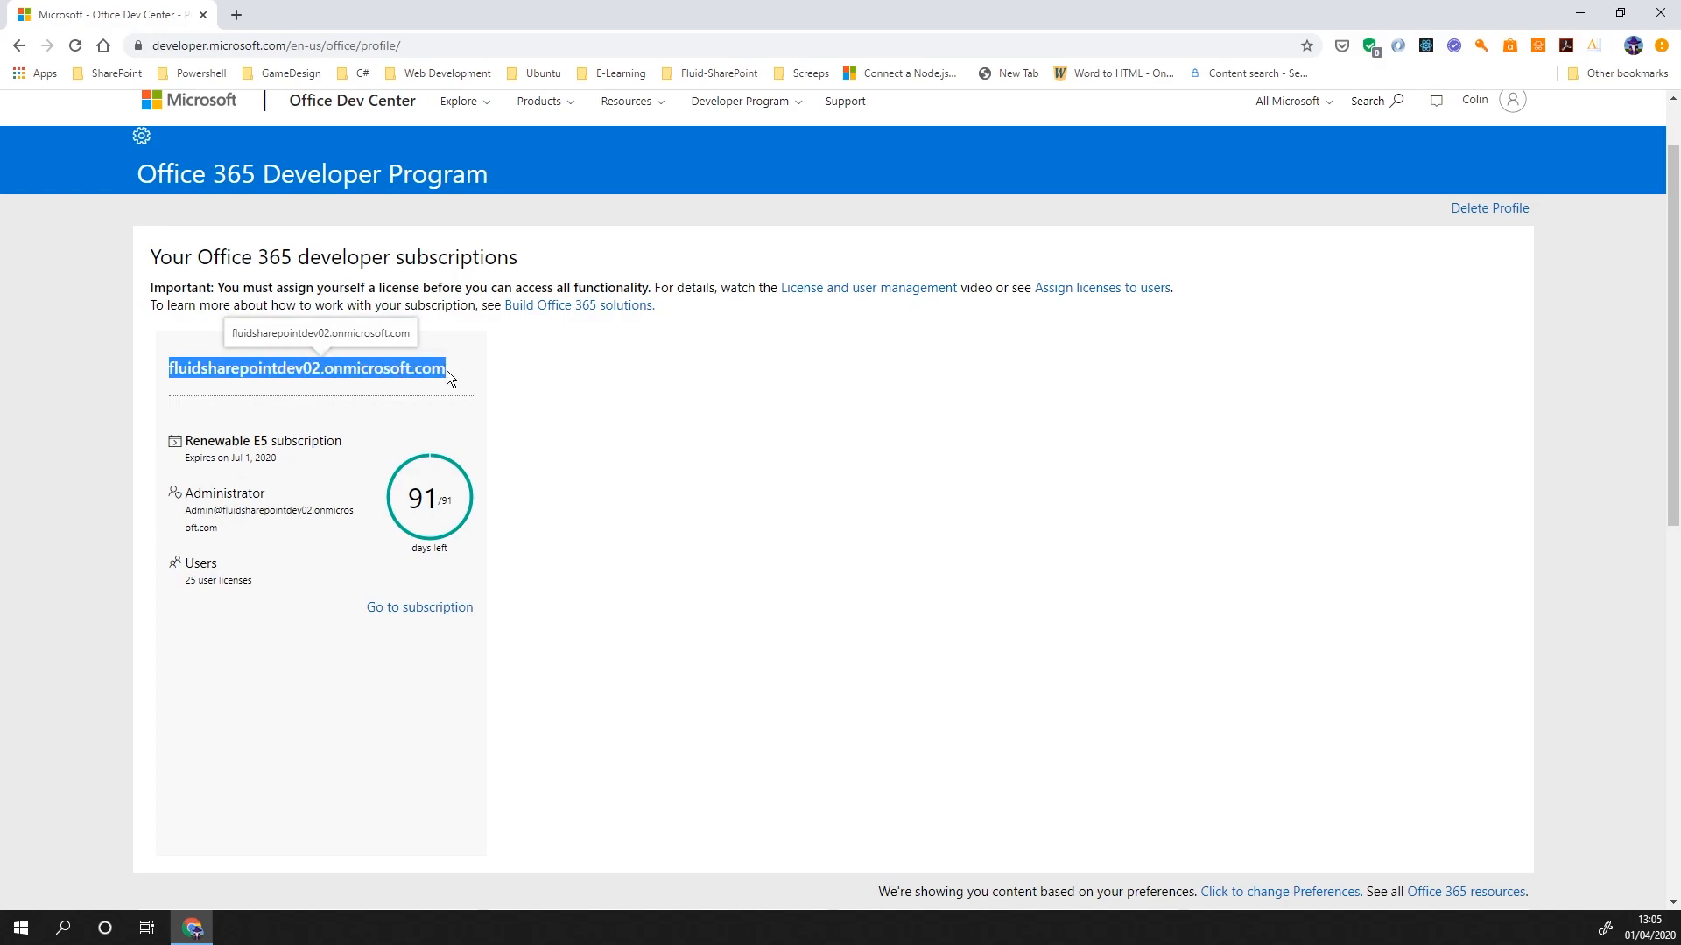
mouse_move(281, 343)
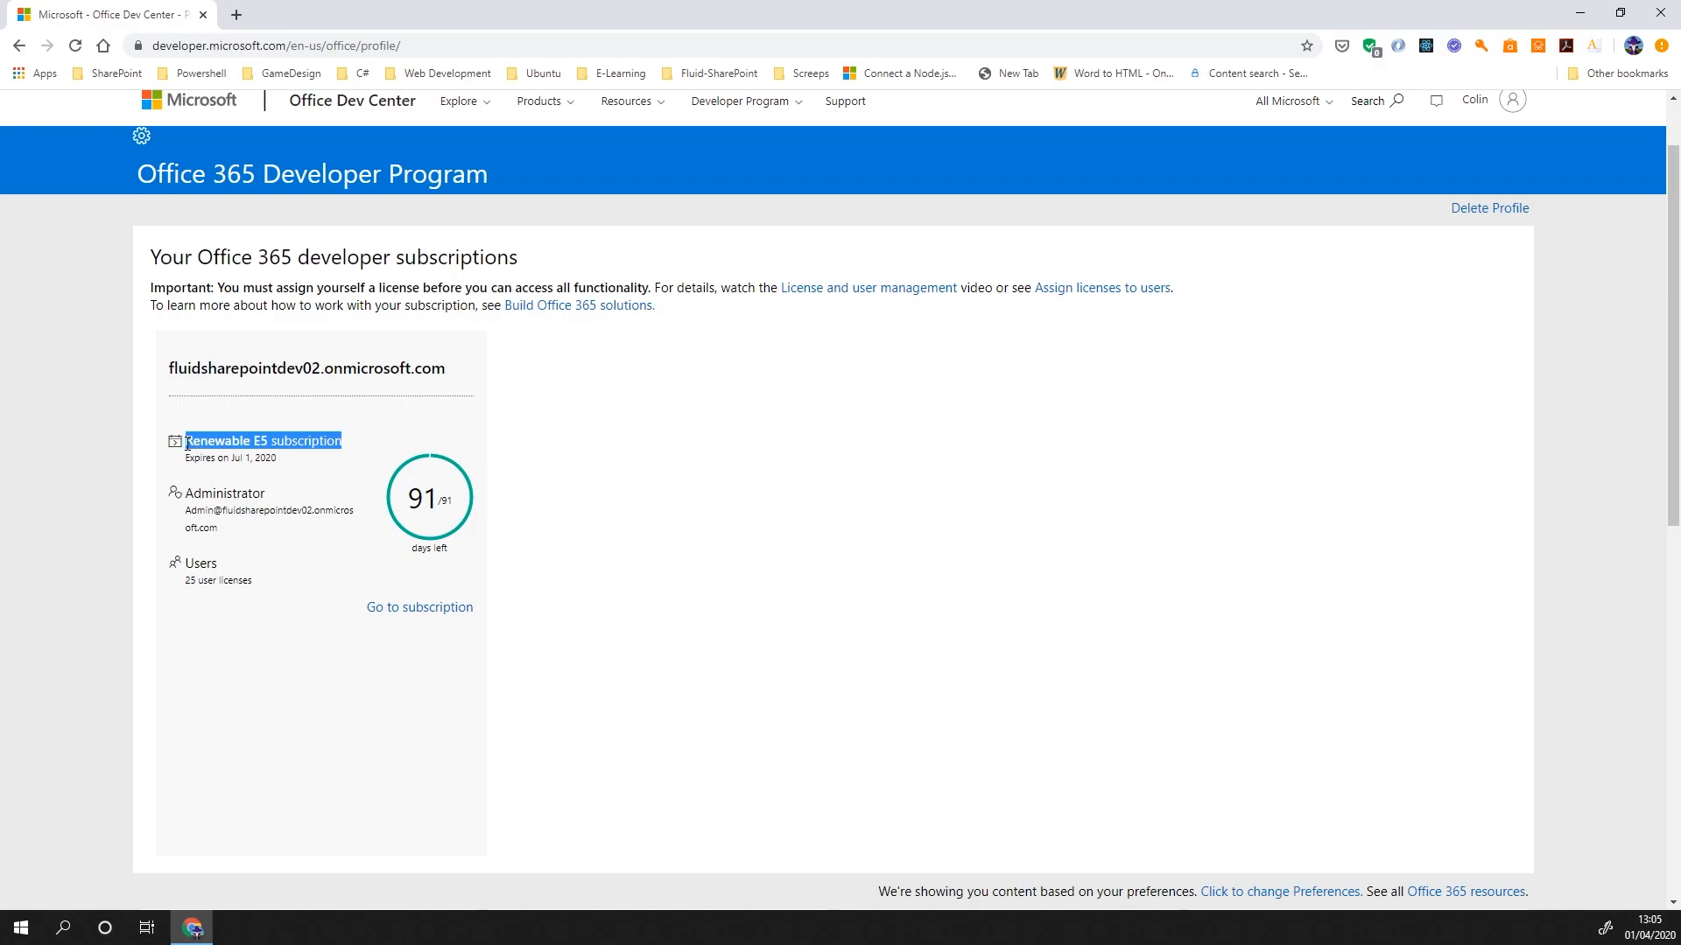
mouse_move(224, 461)
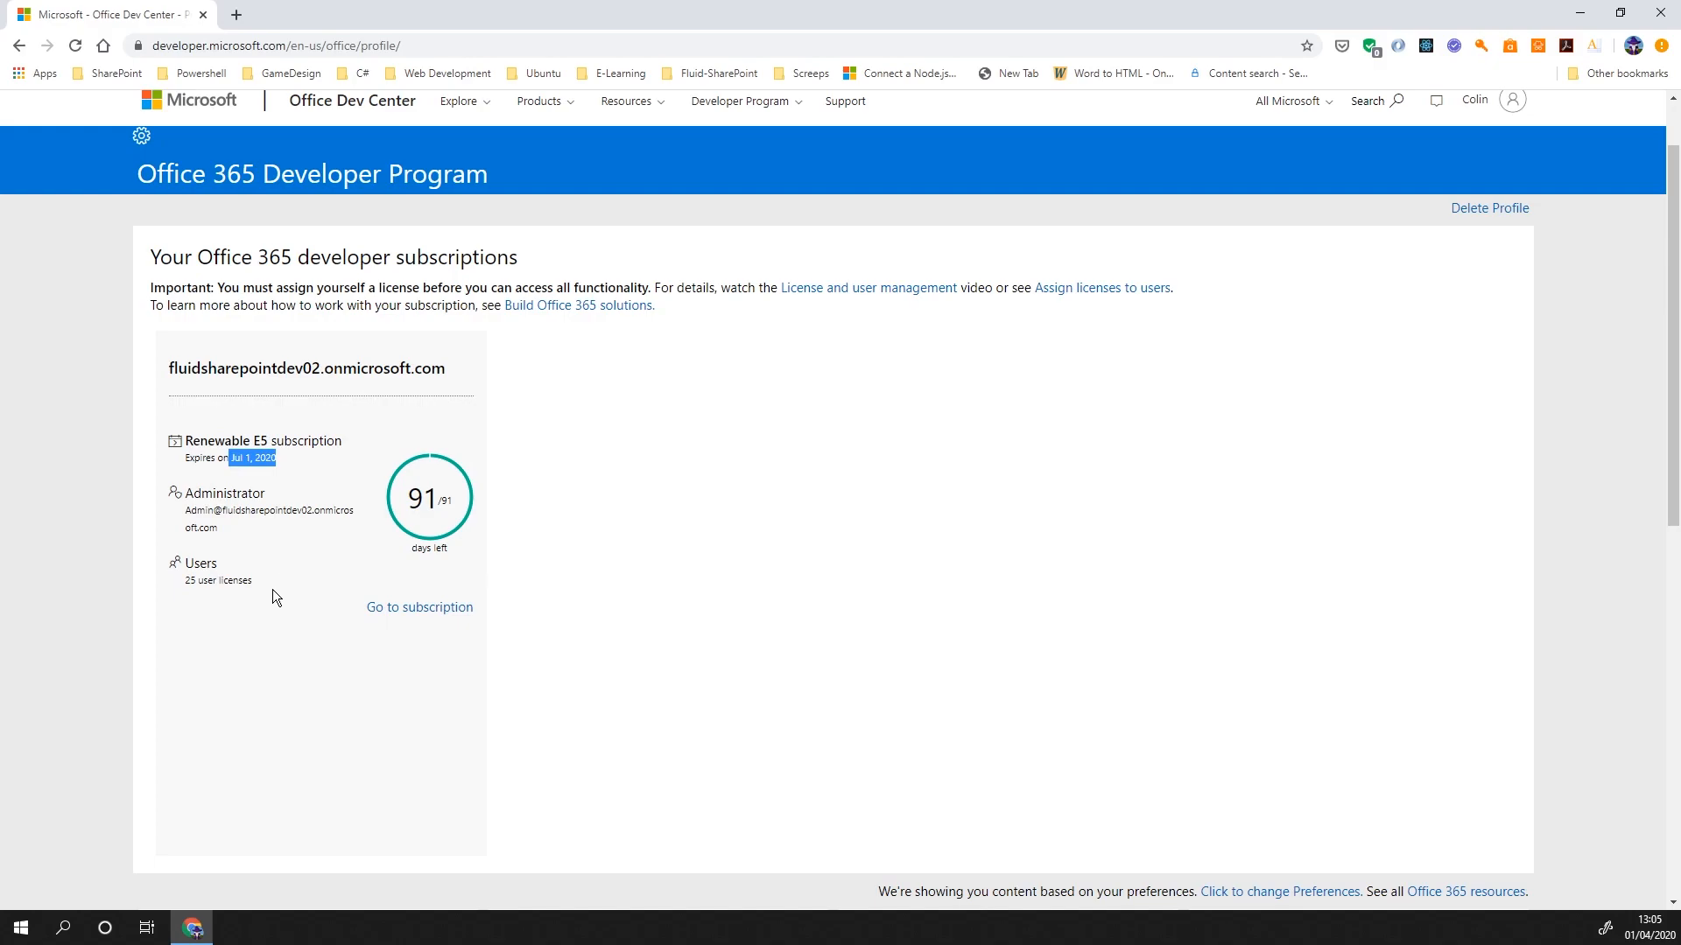
mouse_move(306, 563)
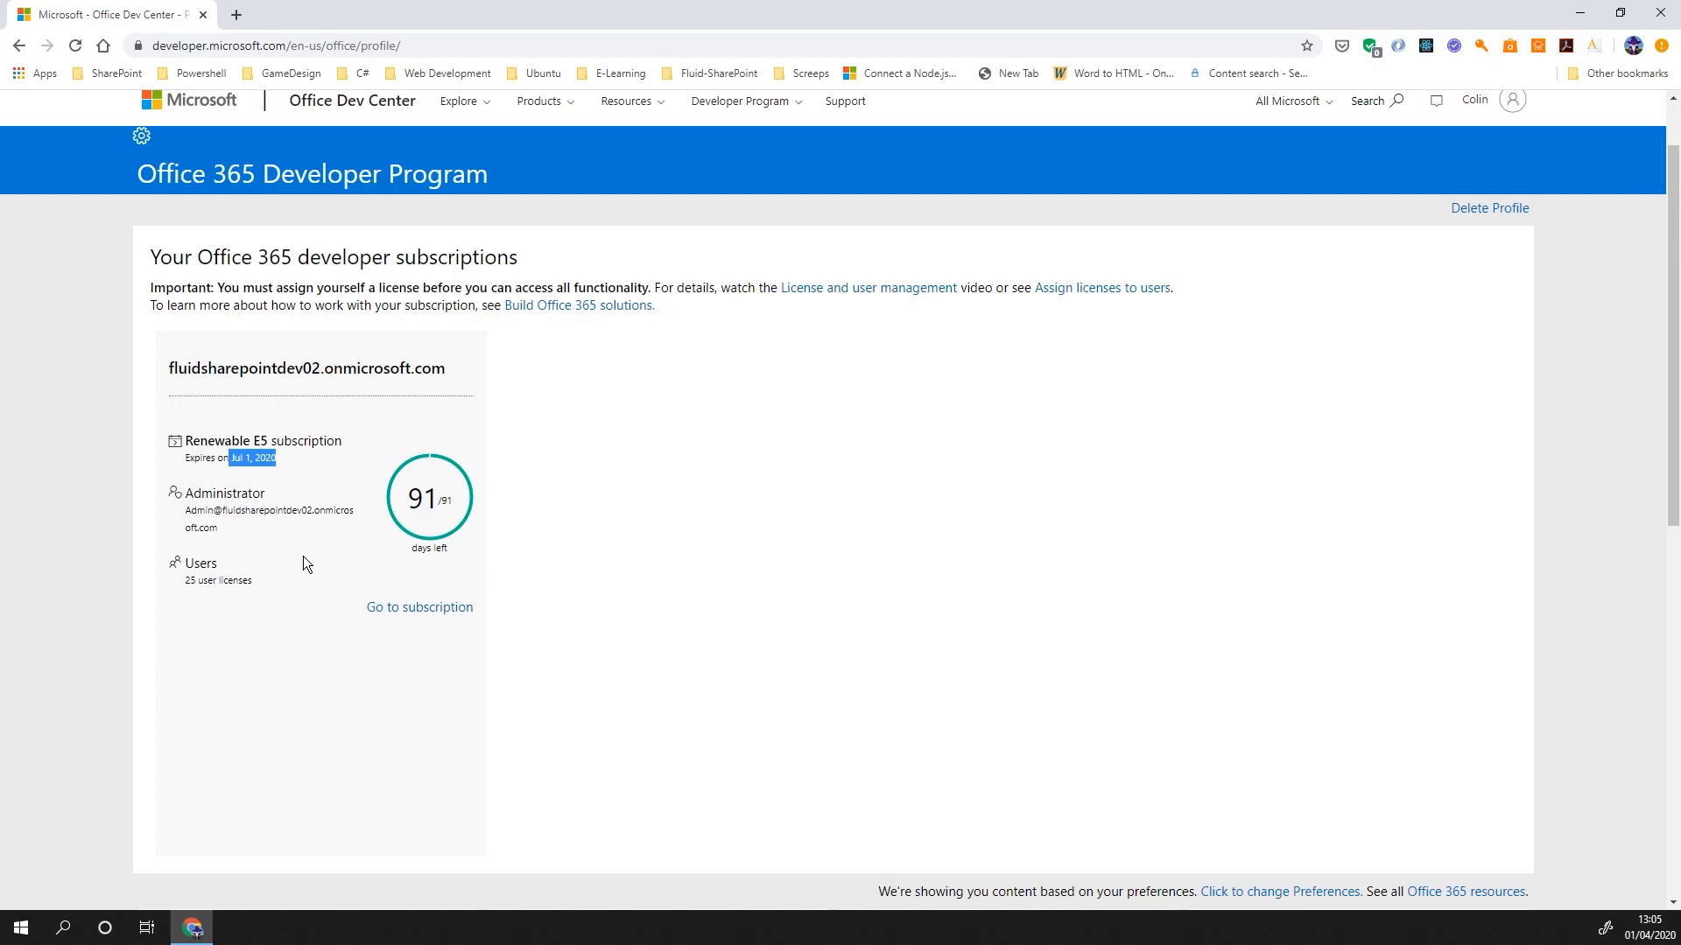
mouse_move(401, 546)
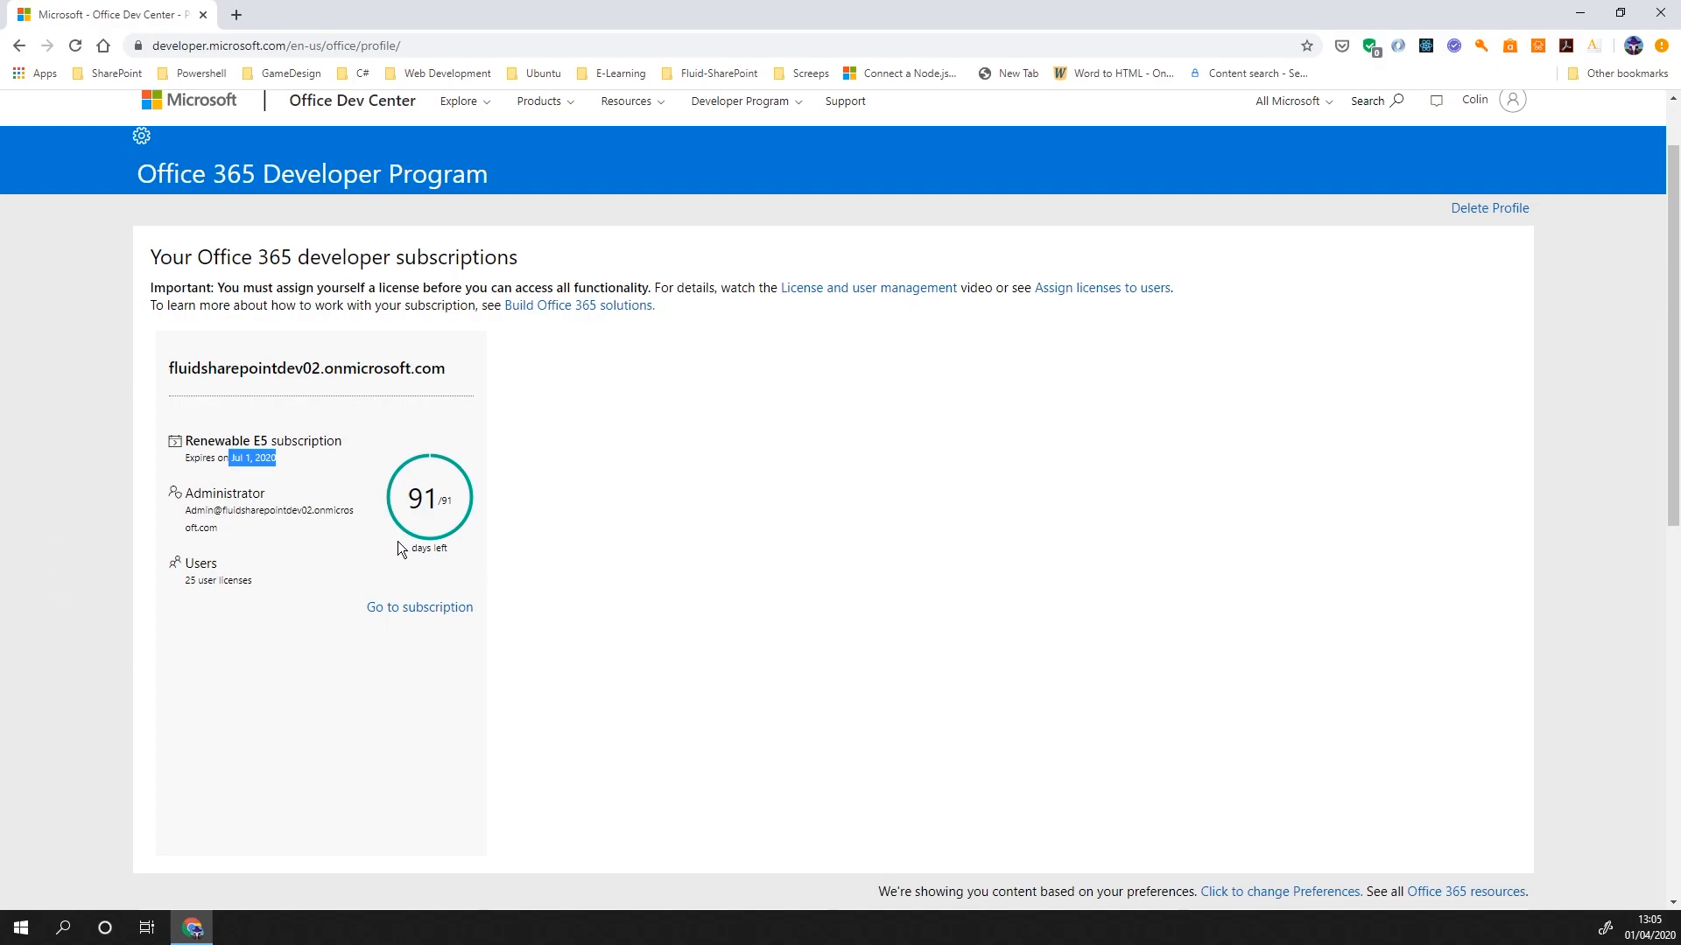
mouse_move(308, 470)
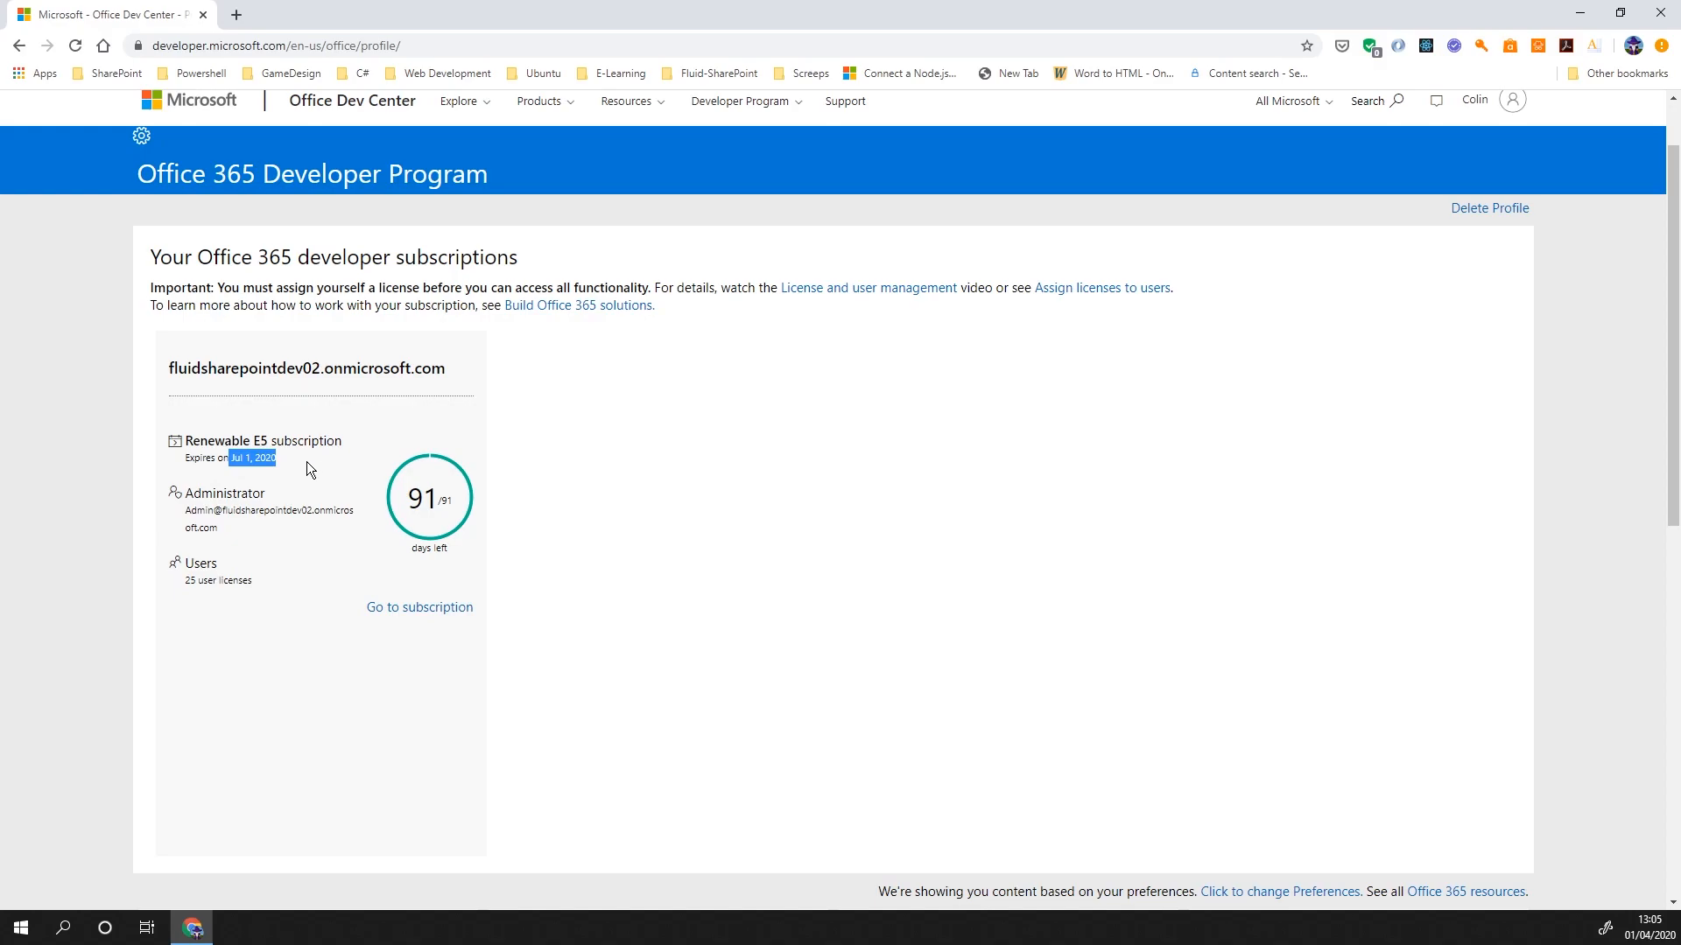
mouse_move(314, 497)
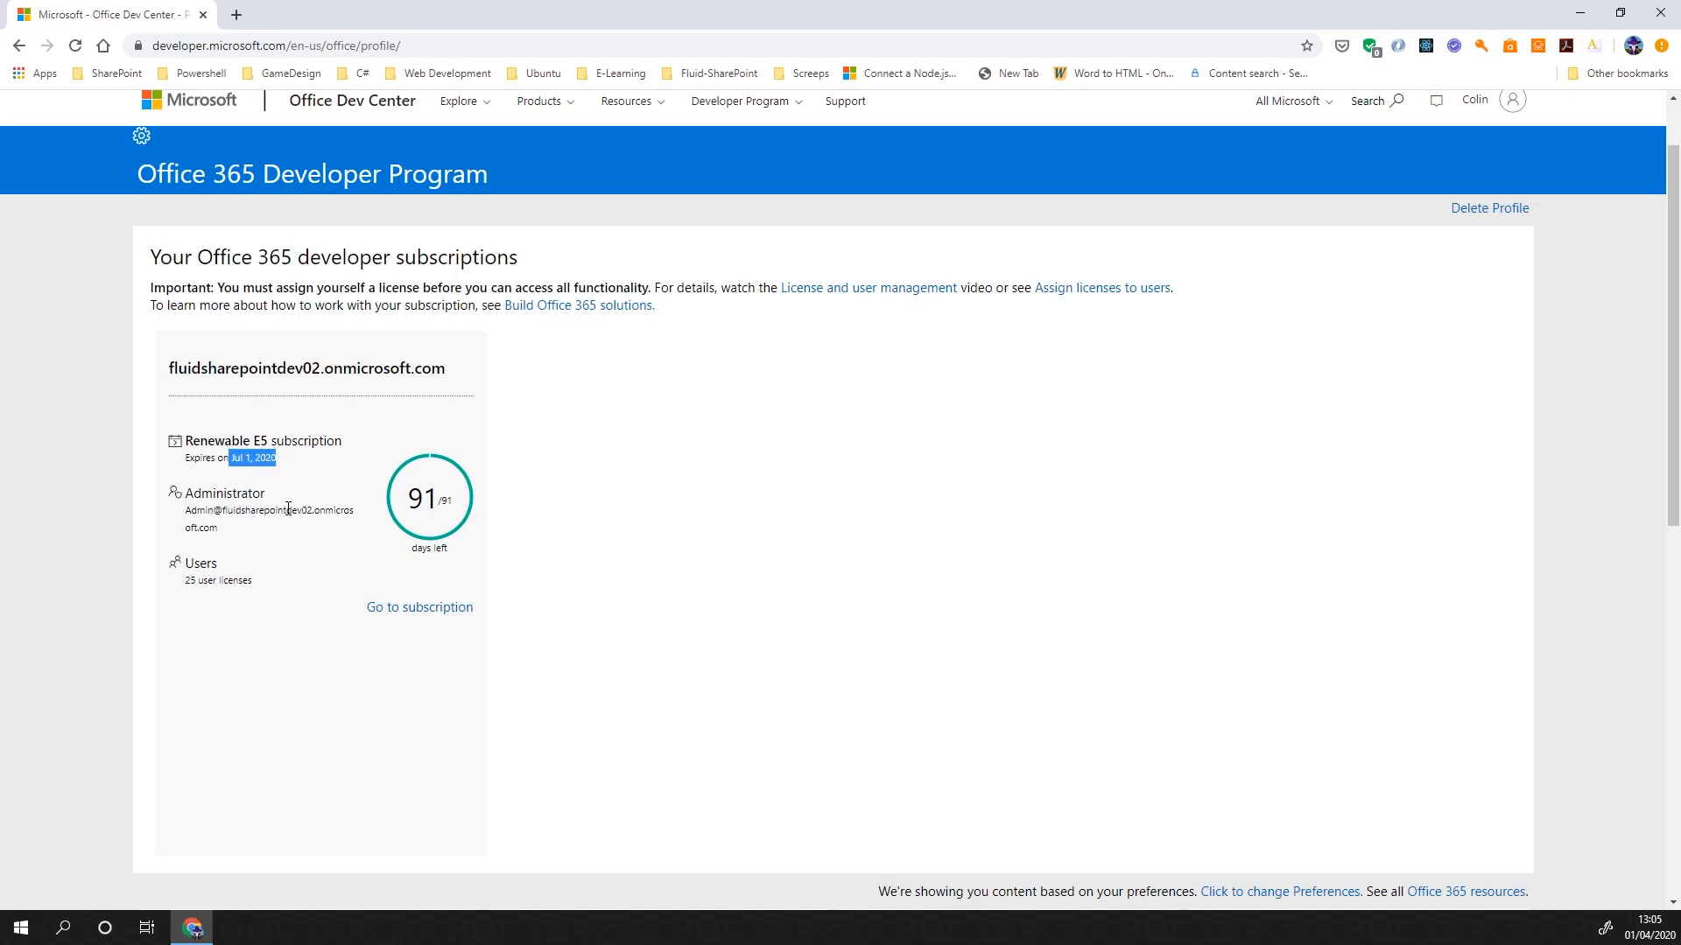
mouse_move(260, 502)
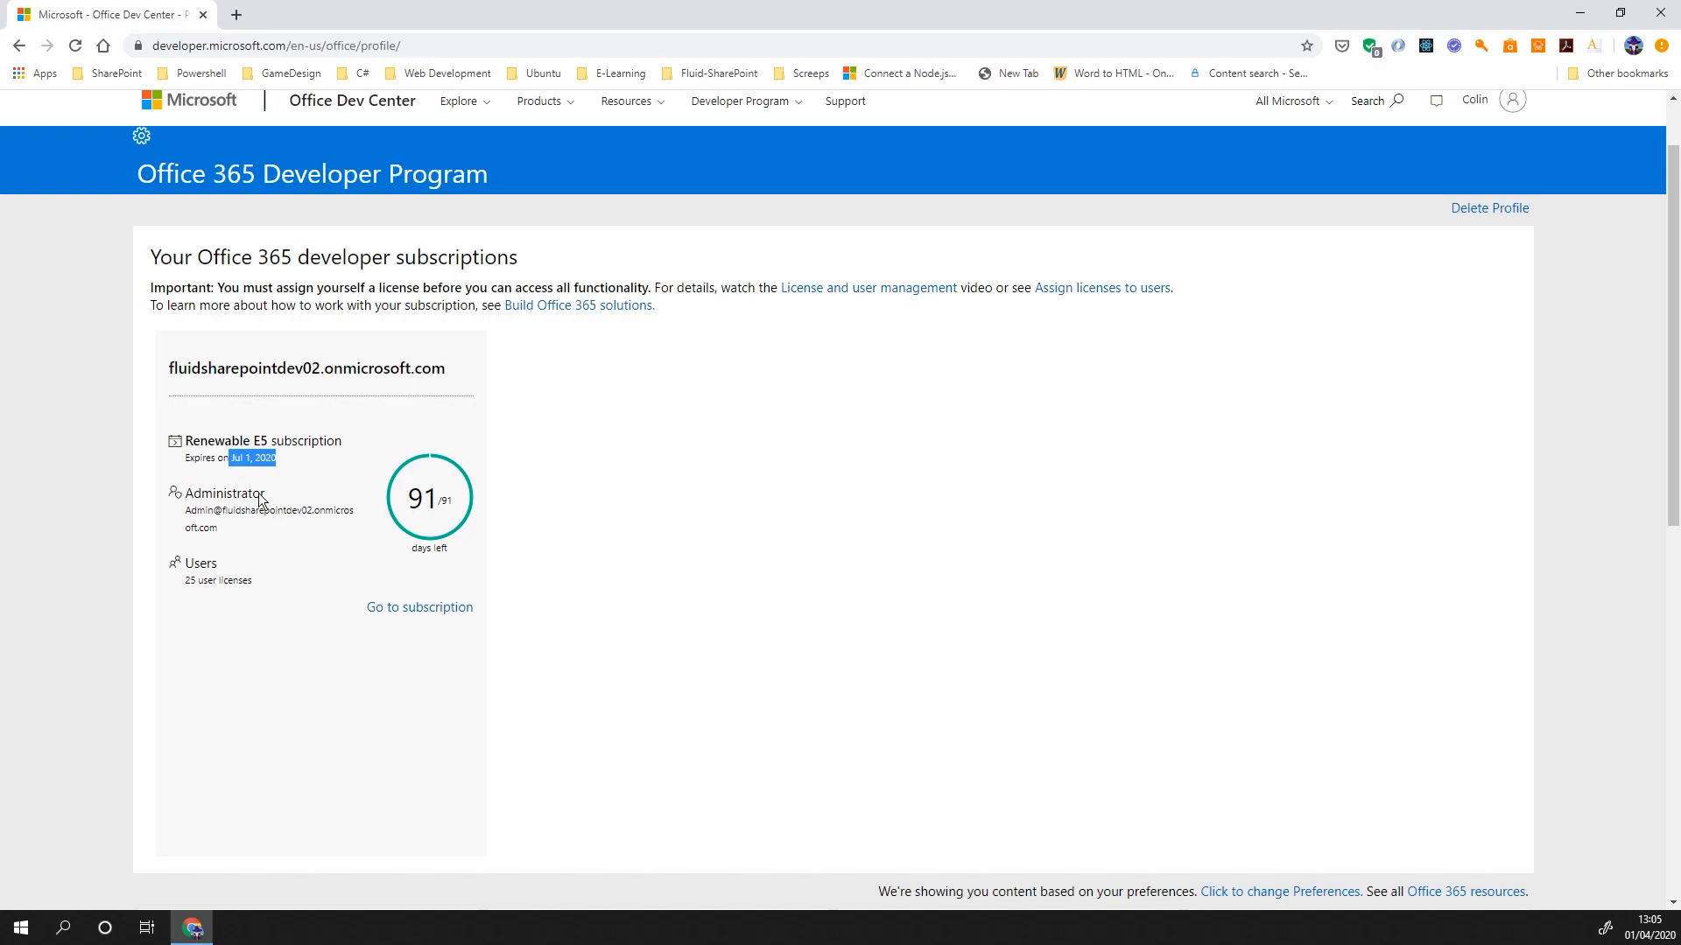
mouse_move(237, 540)
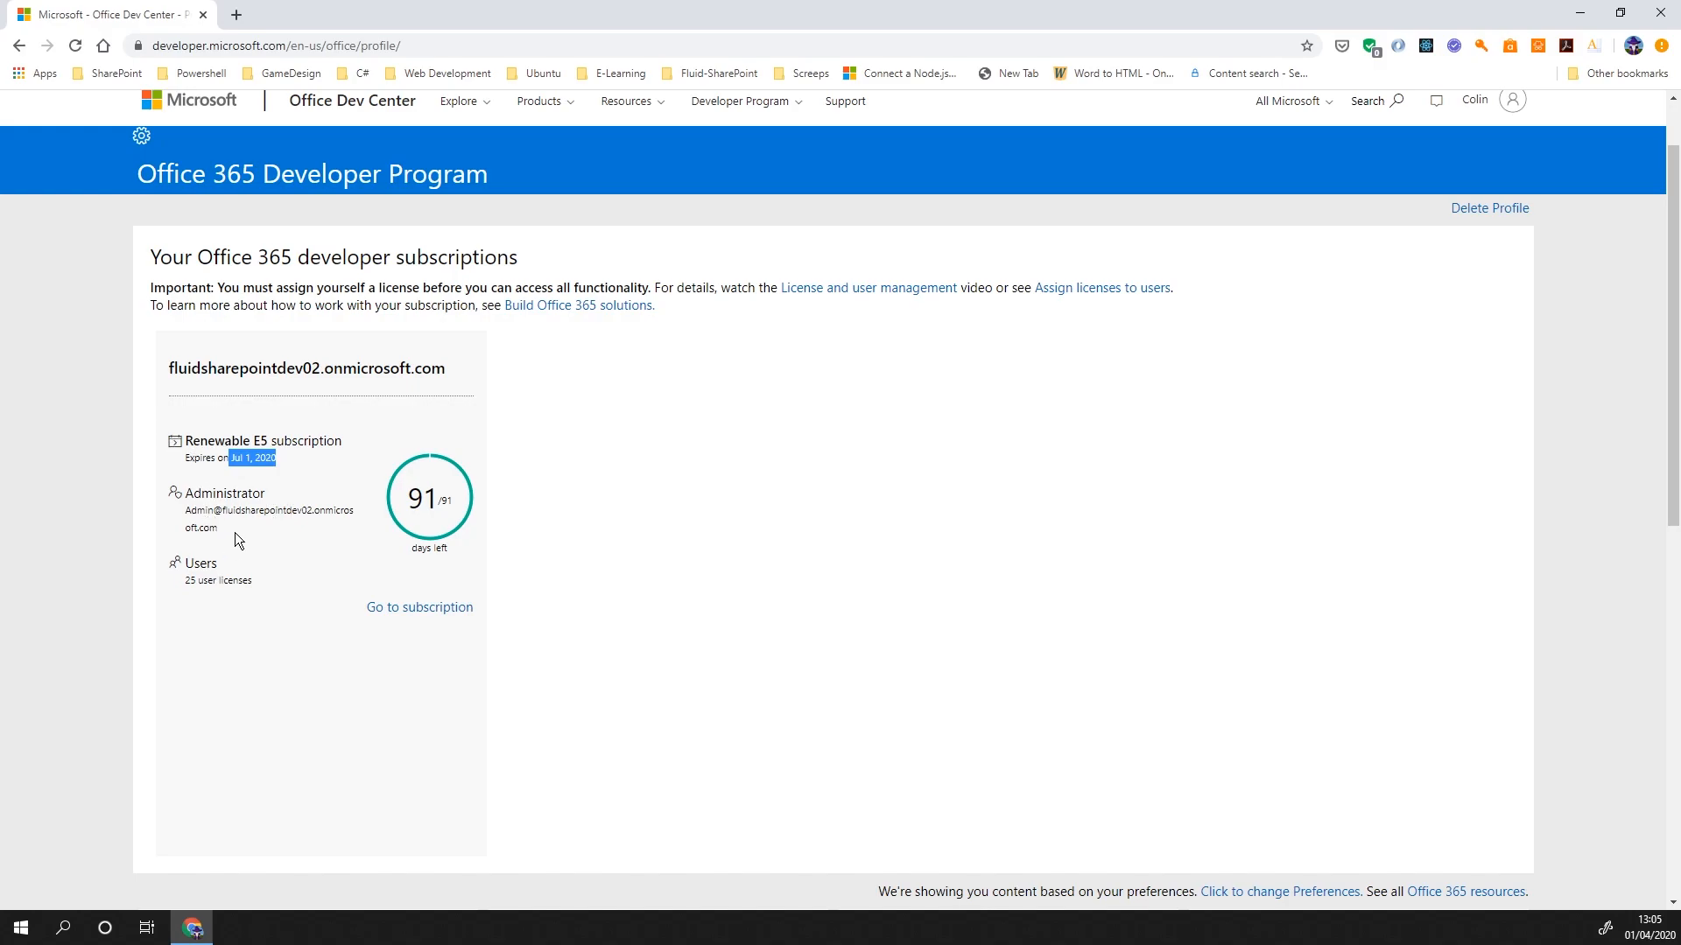
mouse_move(258, 544)
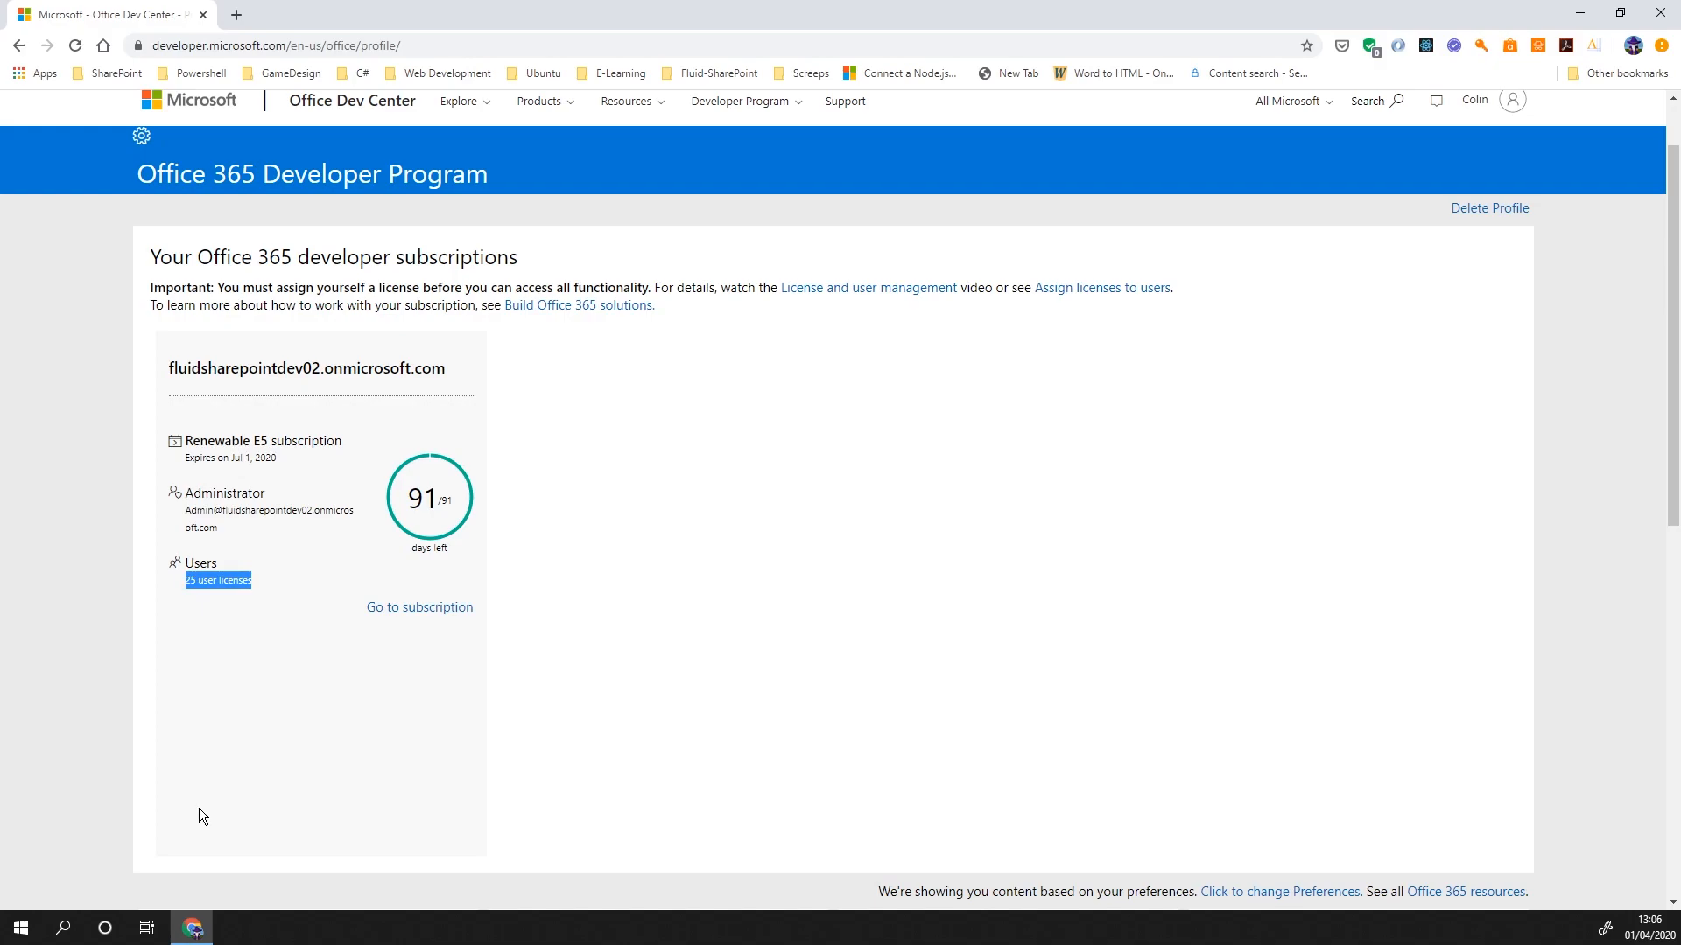
mouse_move(368, 727)
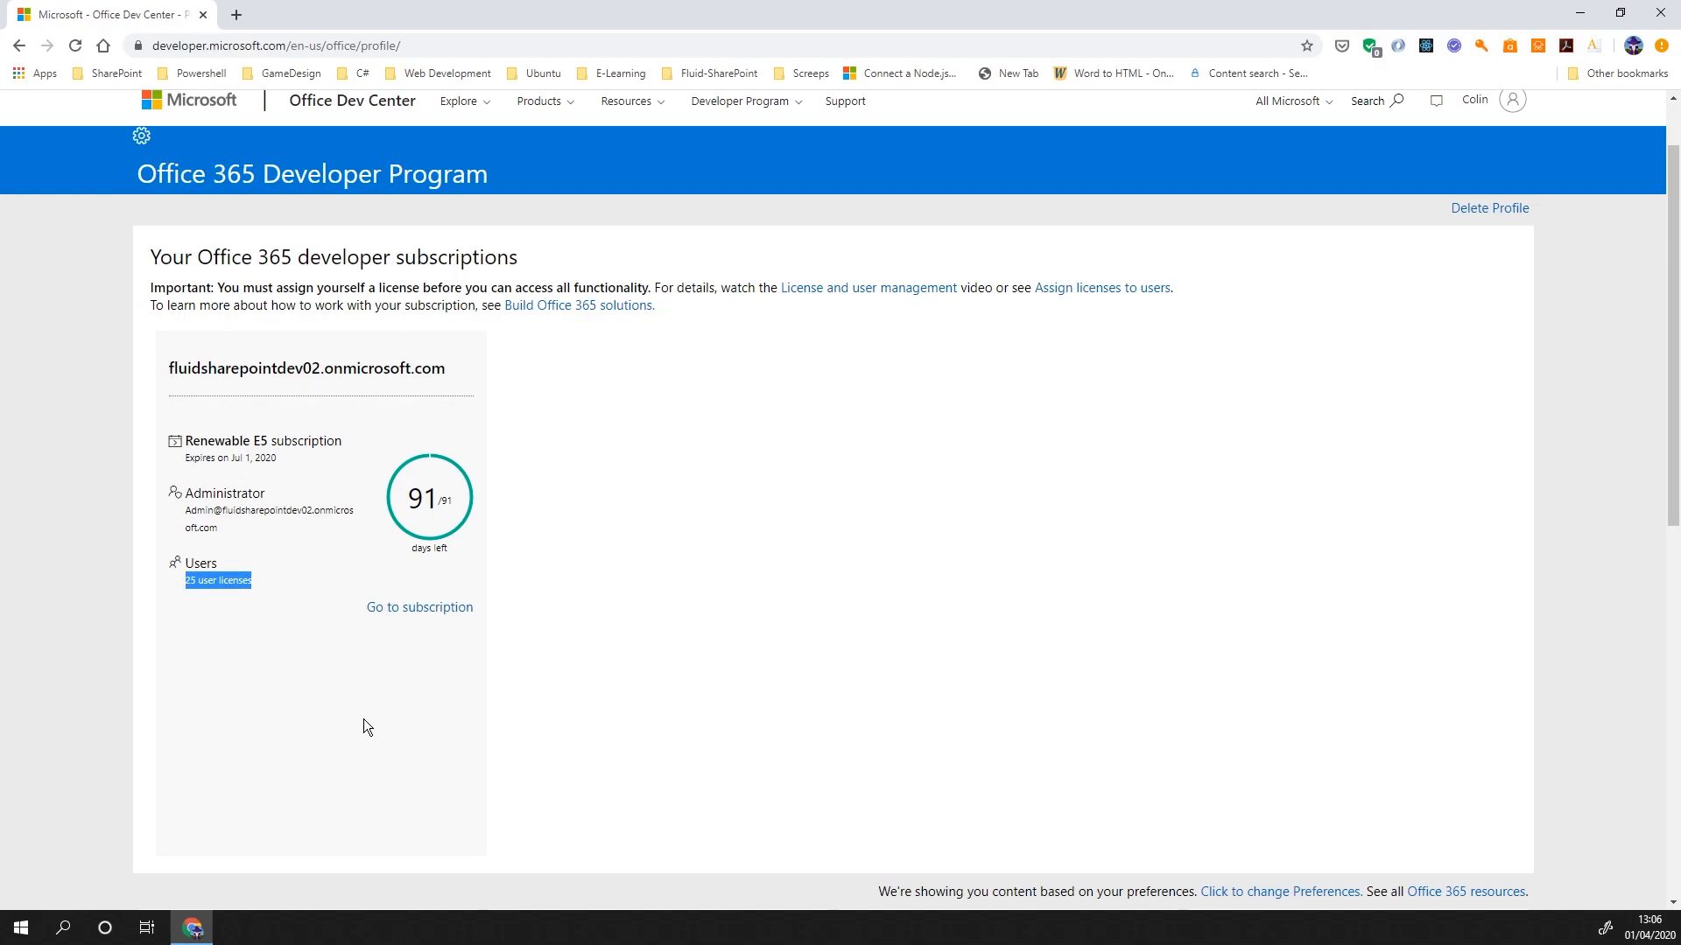
mouse_move(273, 588)
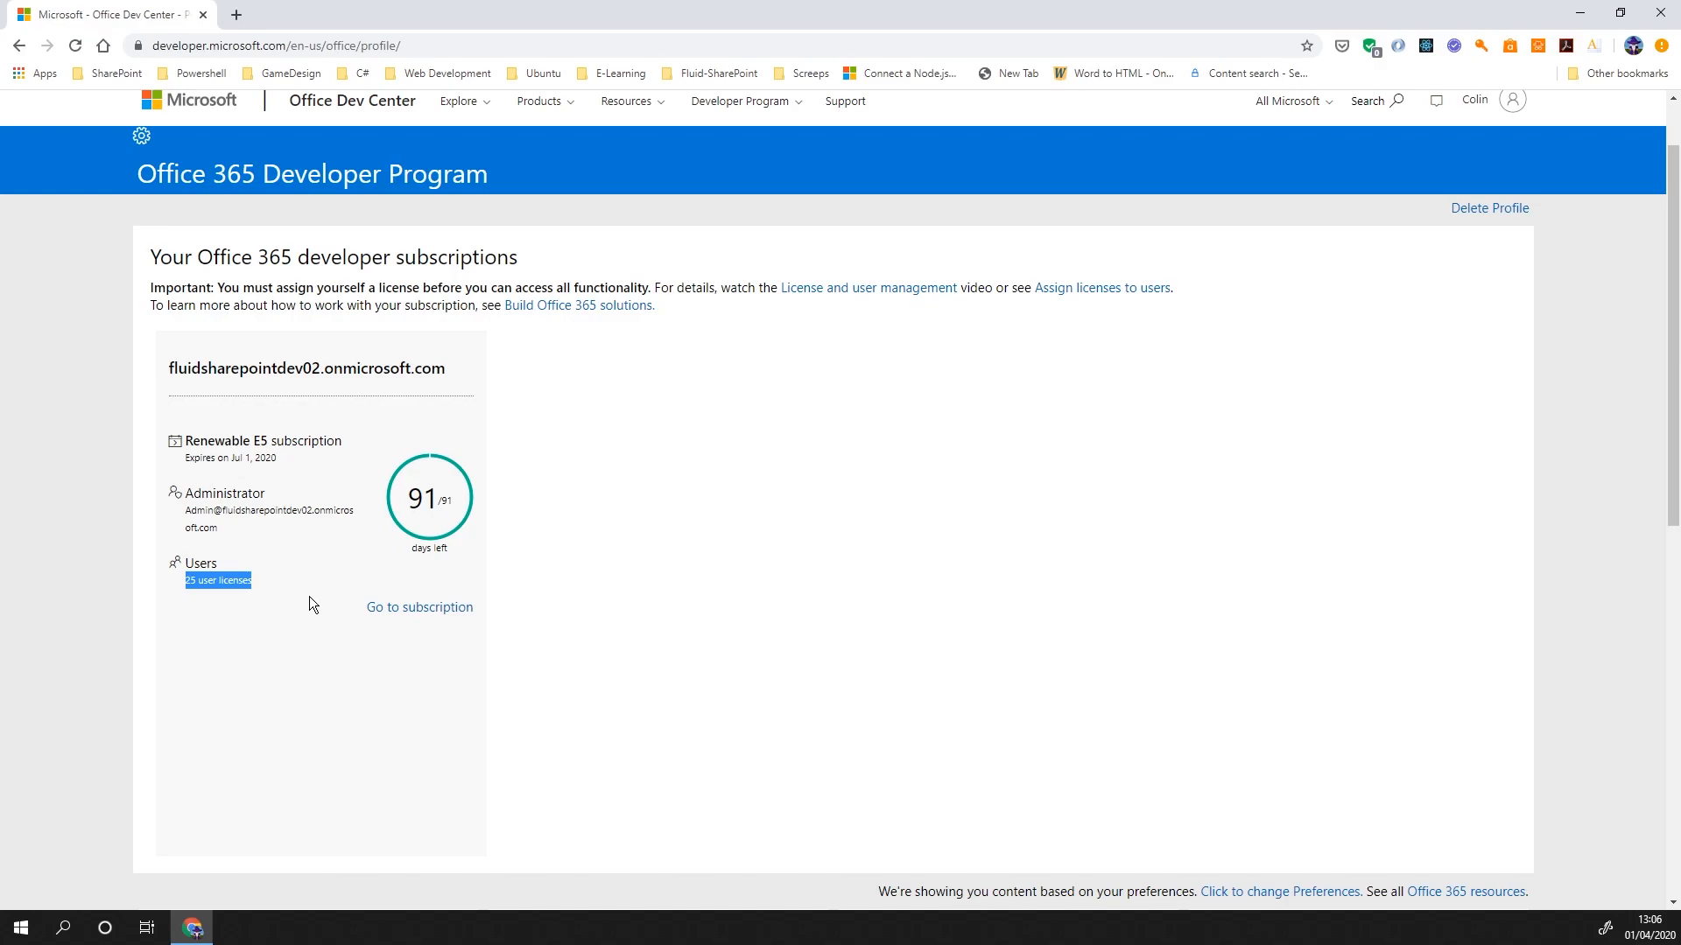
mouse_move(276, 742)
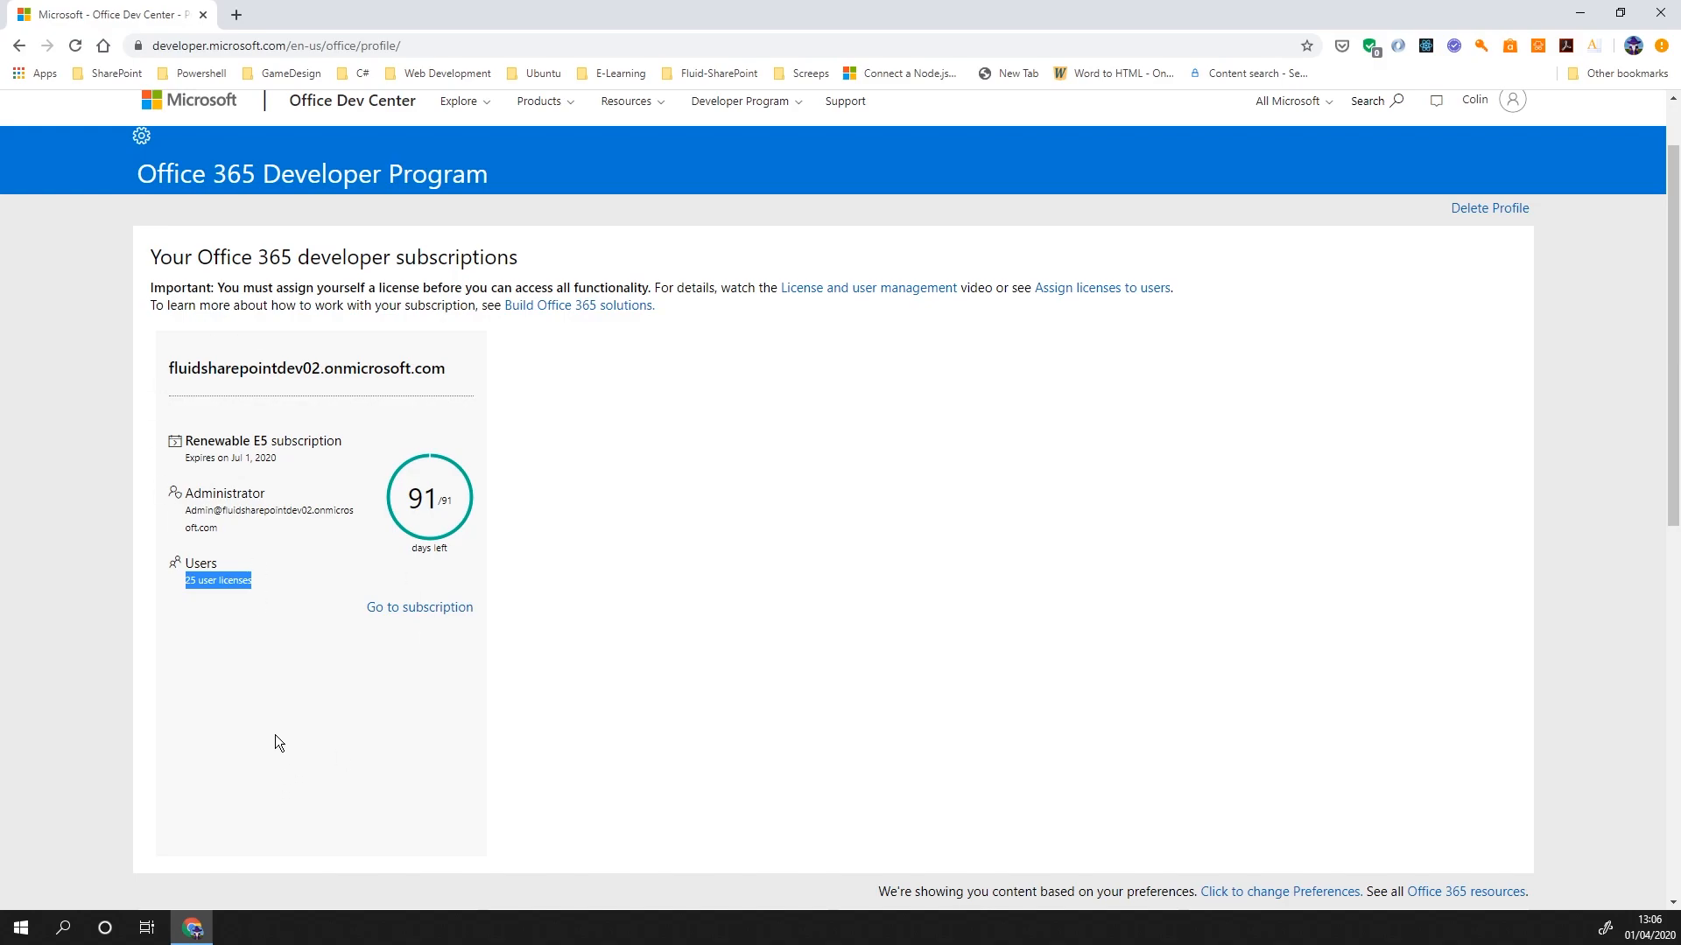
mouse_move(419, 616)
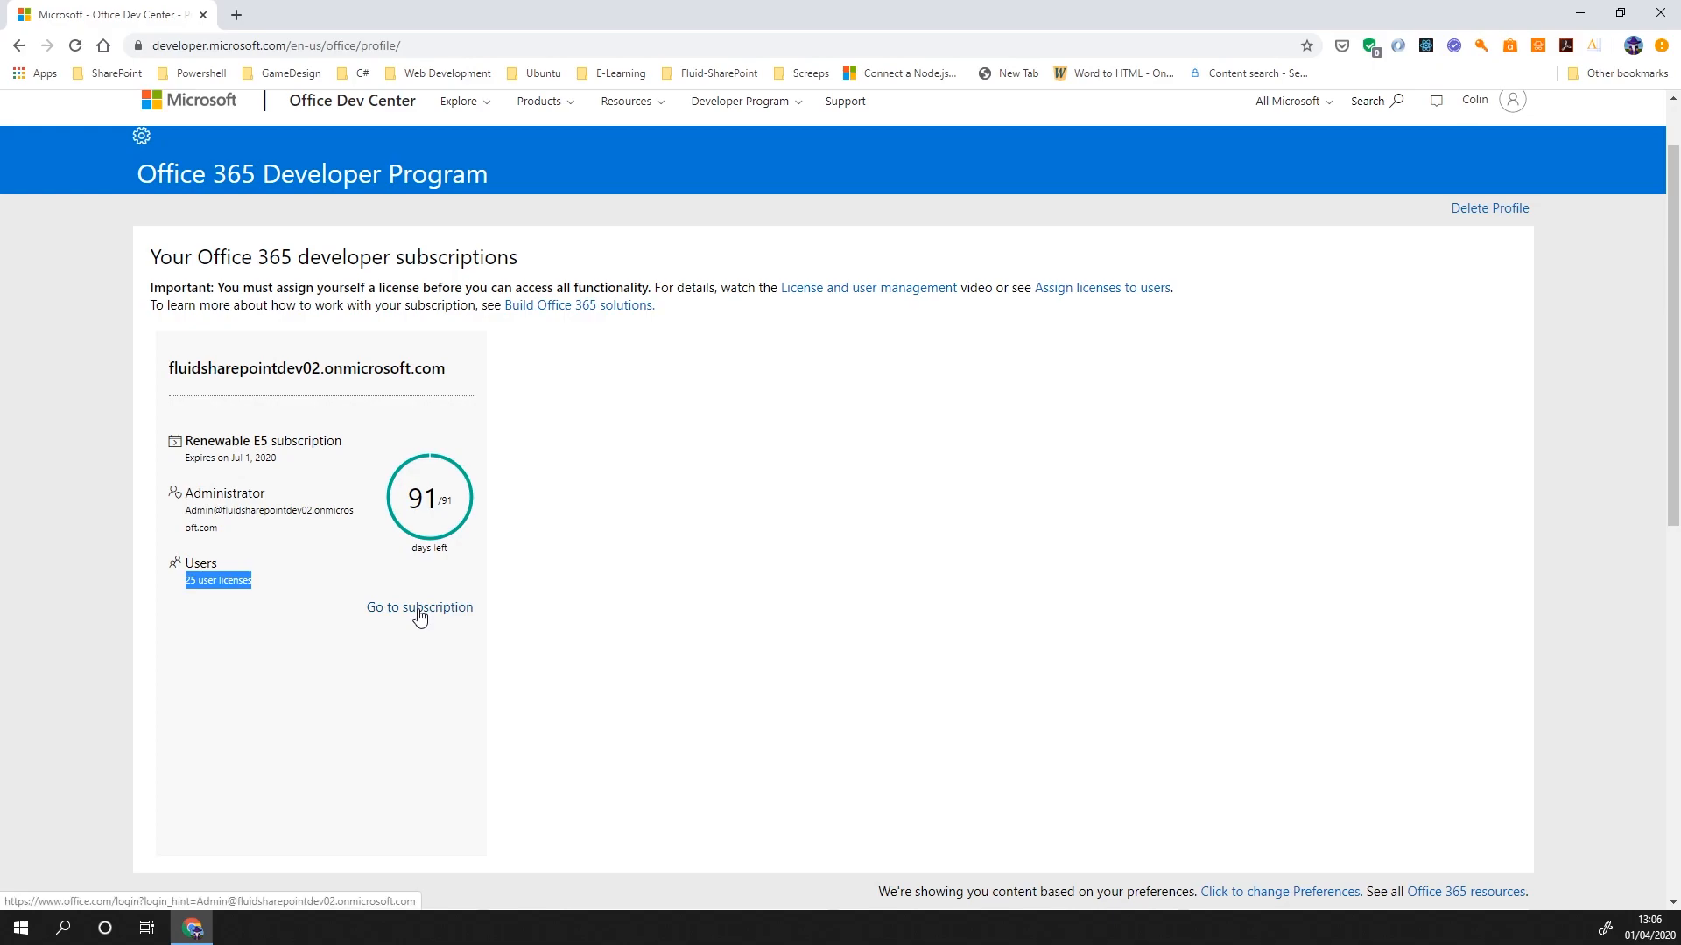
Sign in to the developer subscription with the admin password to reach Office 365 home.
click(419, 607)
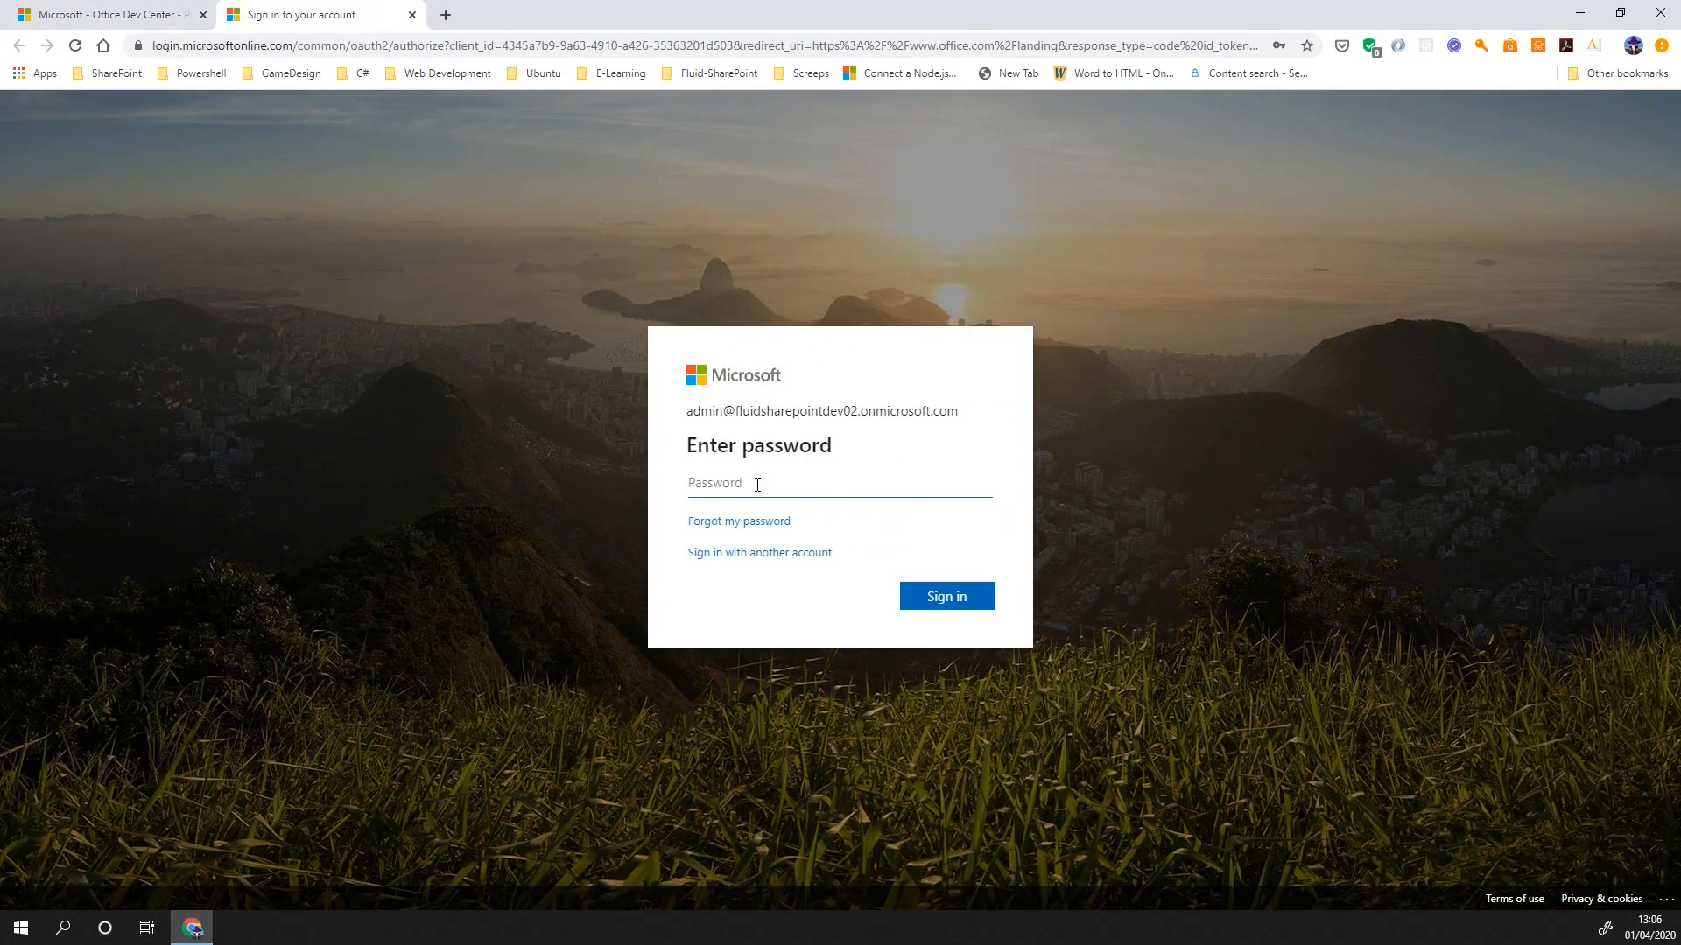
text(•••••)
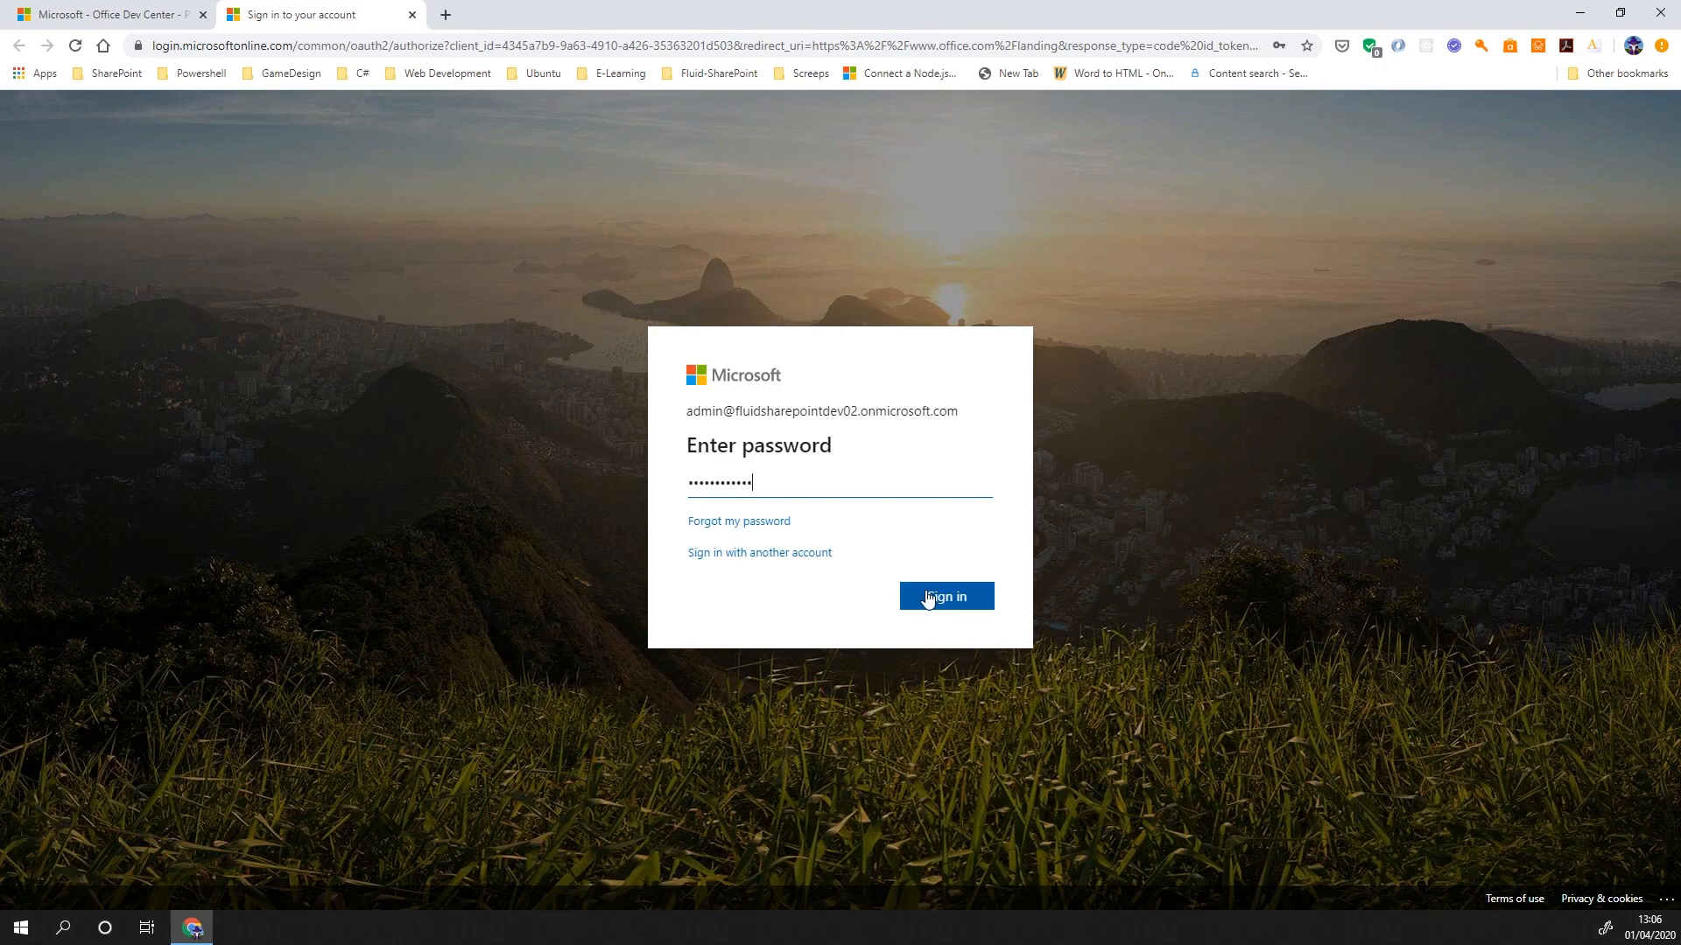
click(947, 596)
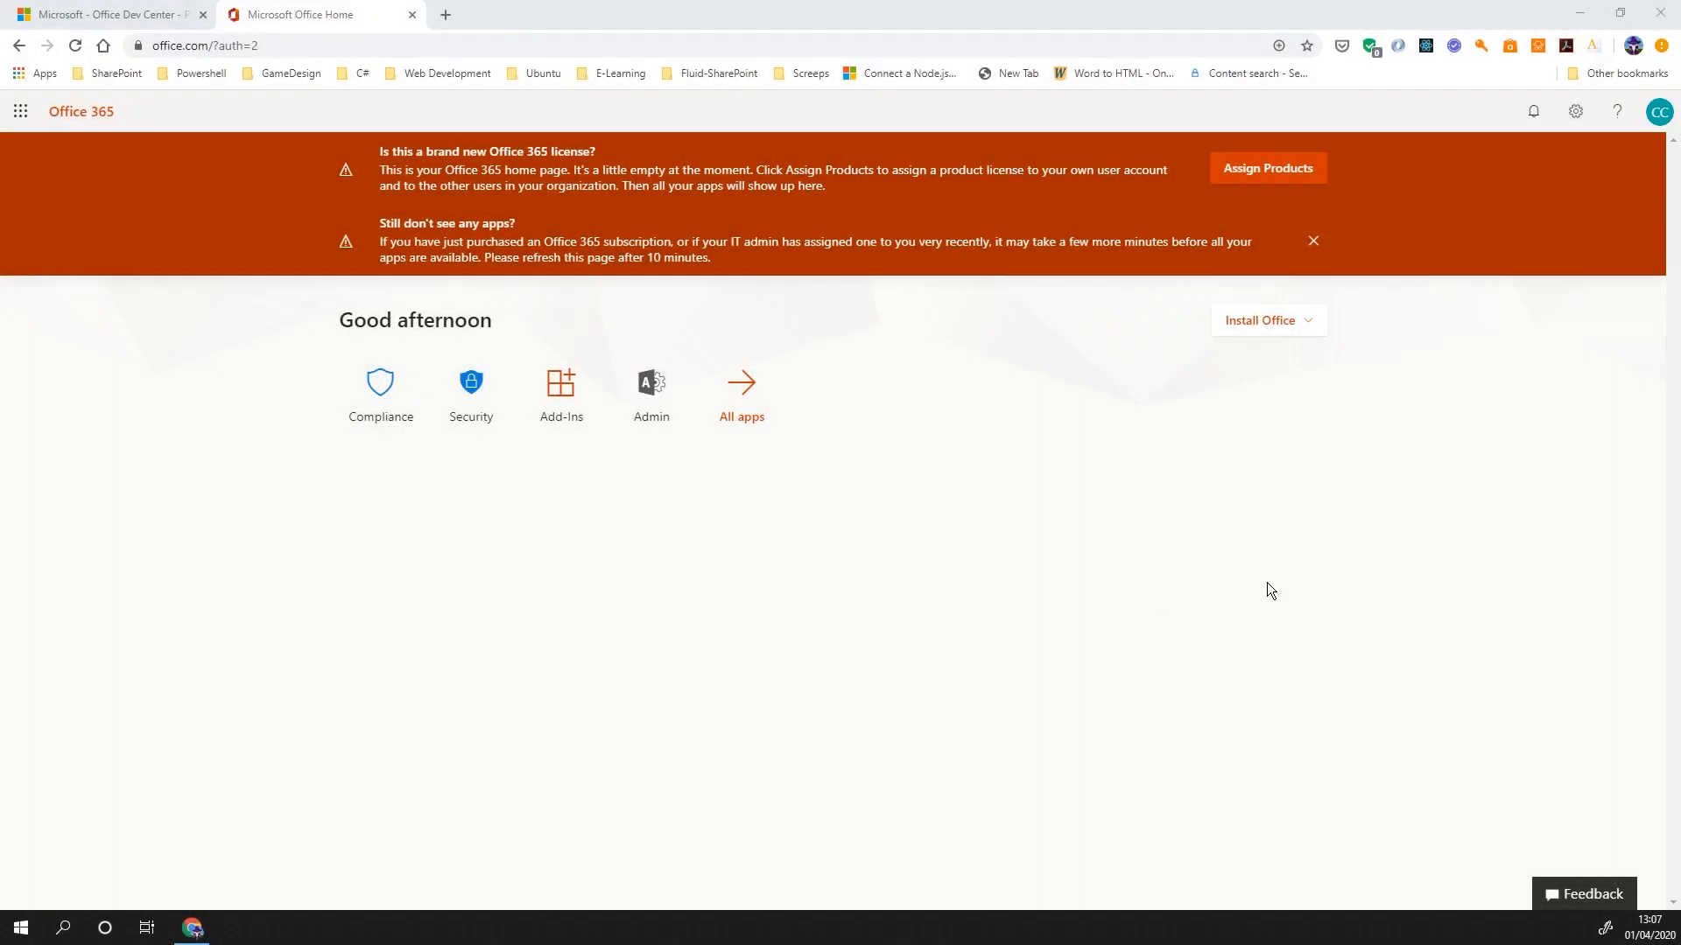
mouse_move(1124, 701)
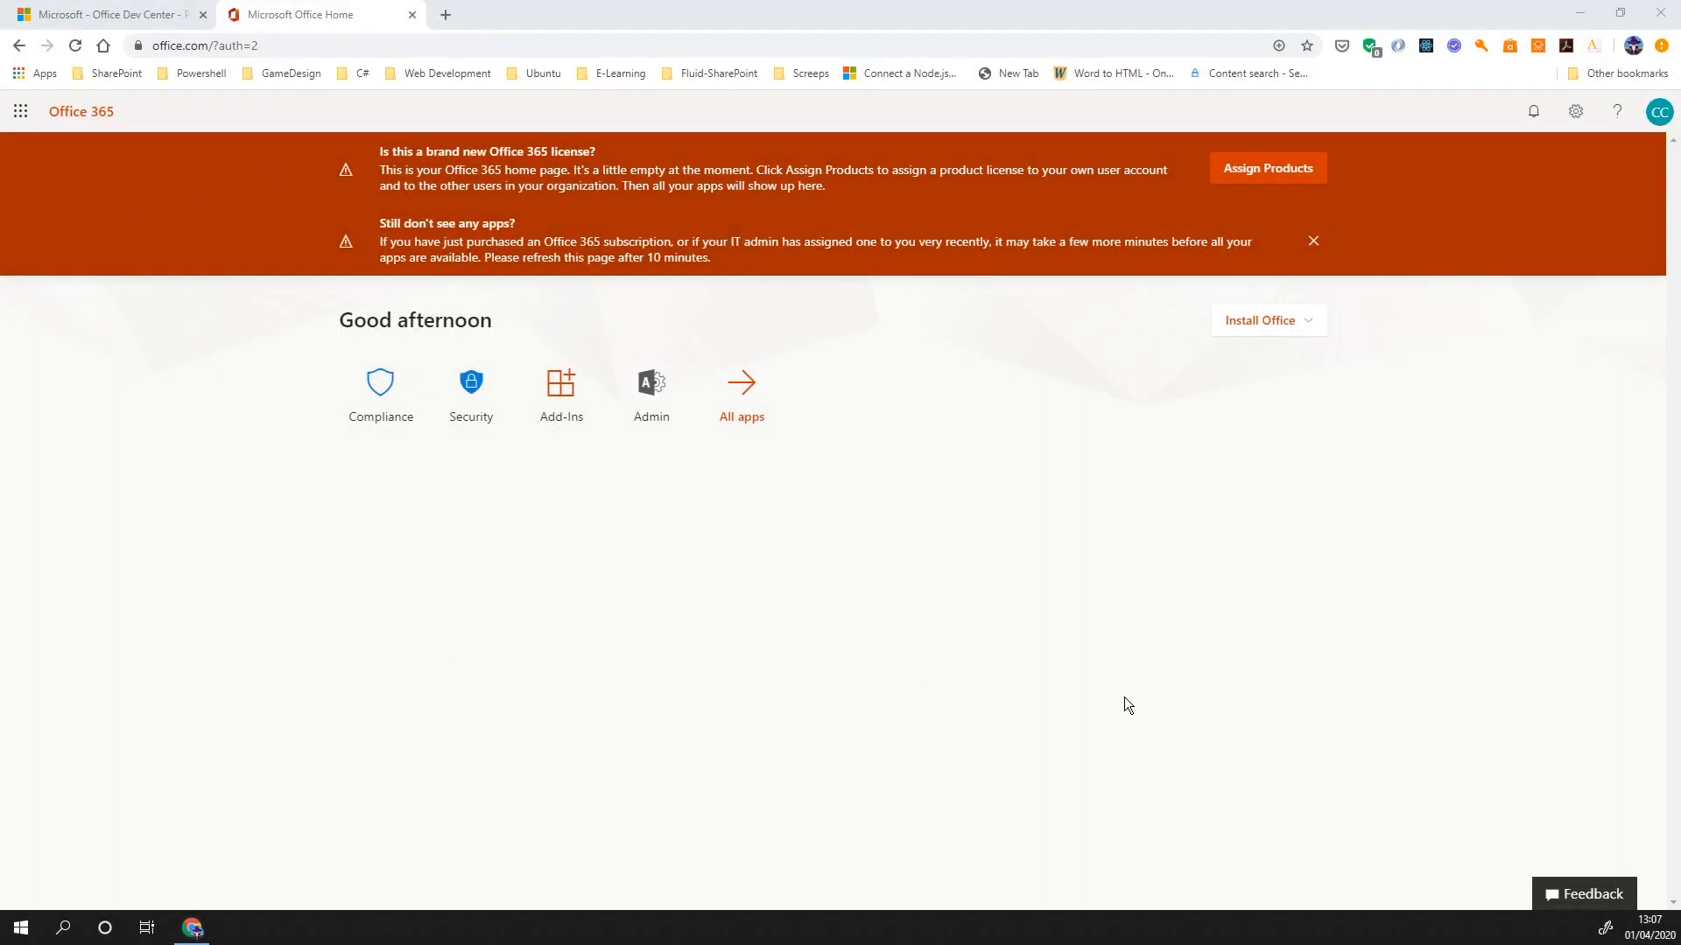
mouse_move(635, 406)
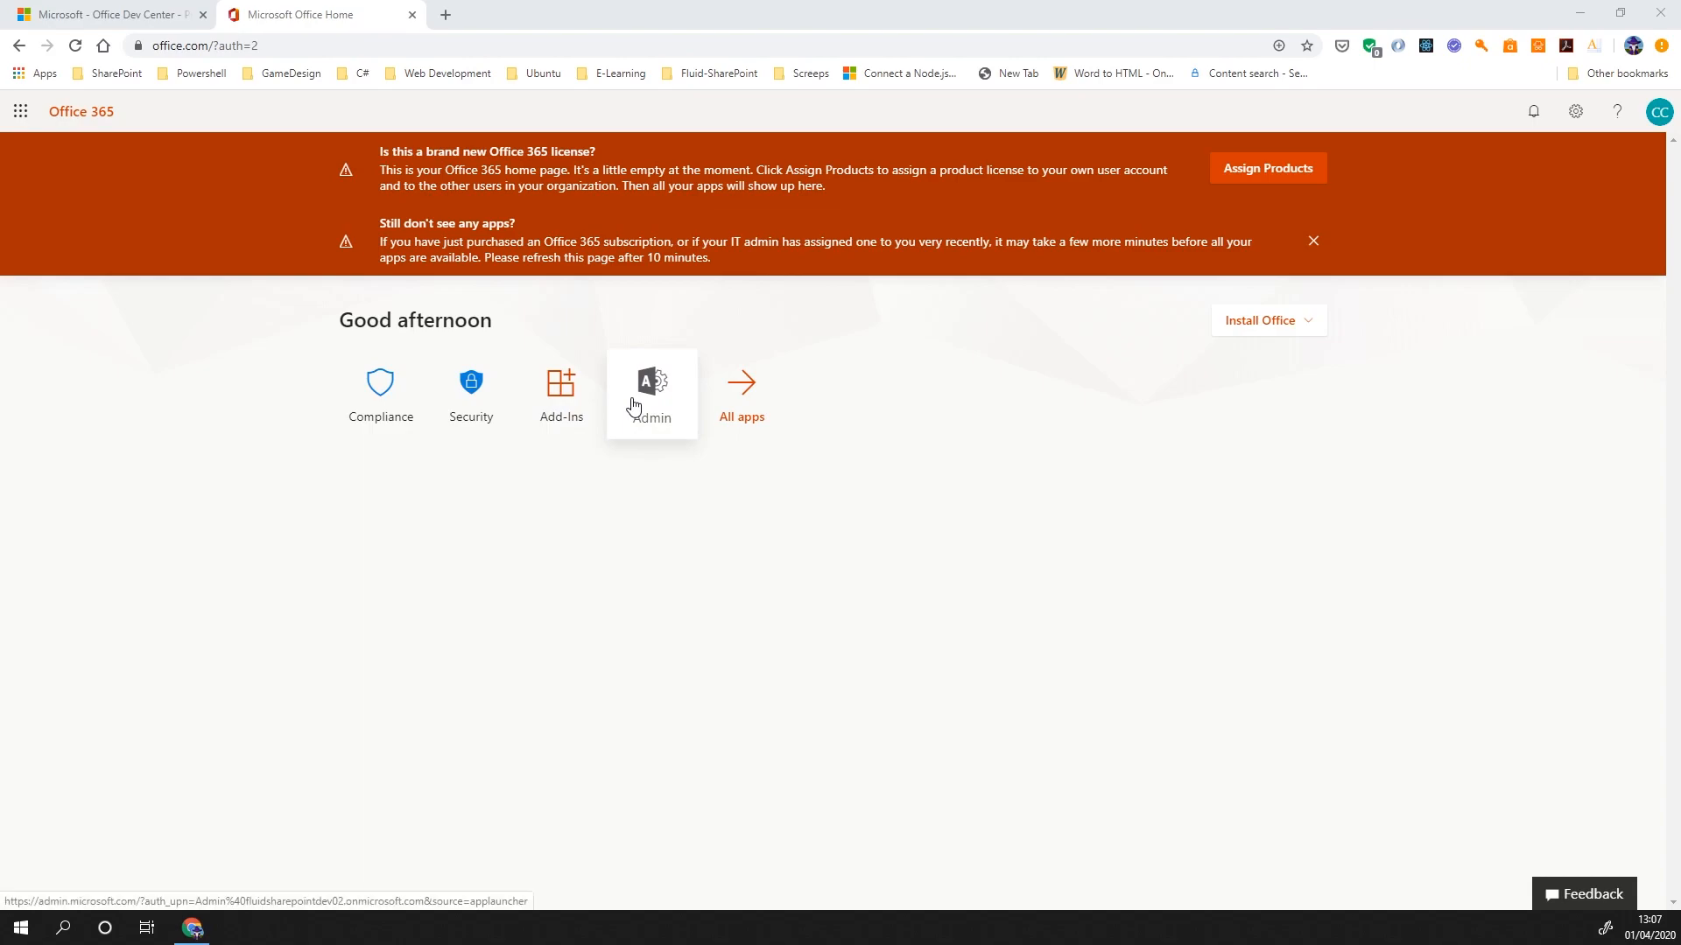
Open the fluidsharepointdev02 admin center via the Admin tile, using the signed-in admin account.
click(651, 393)
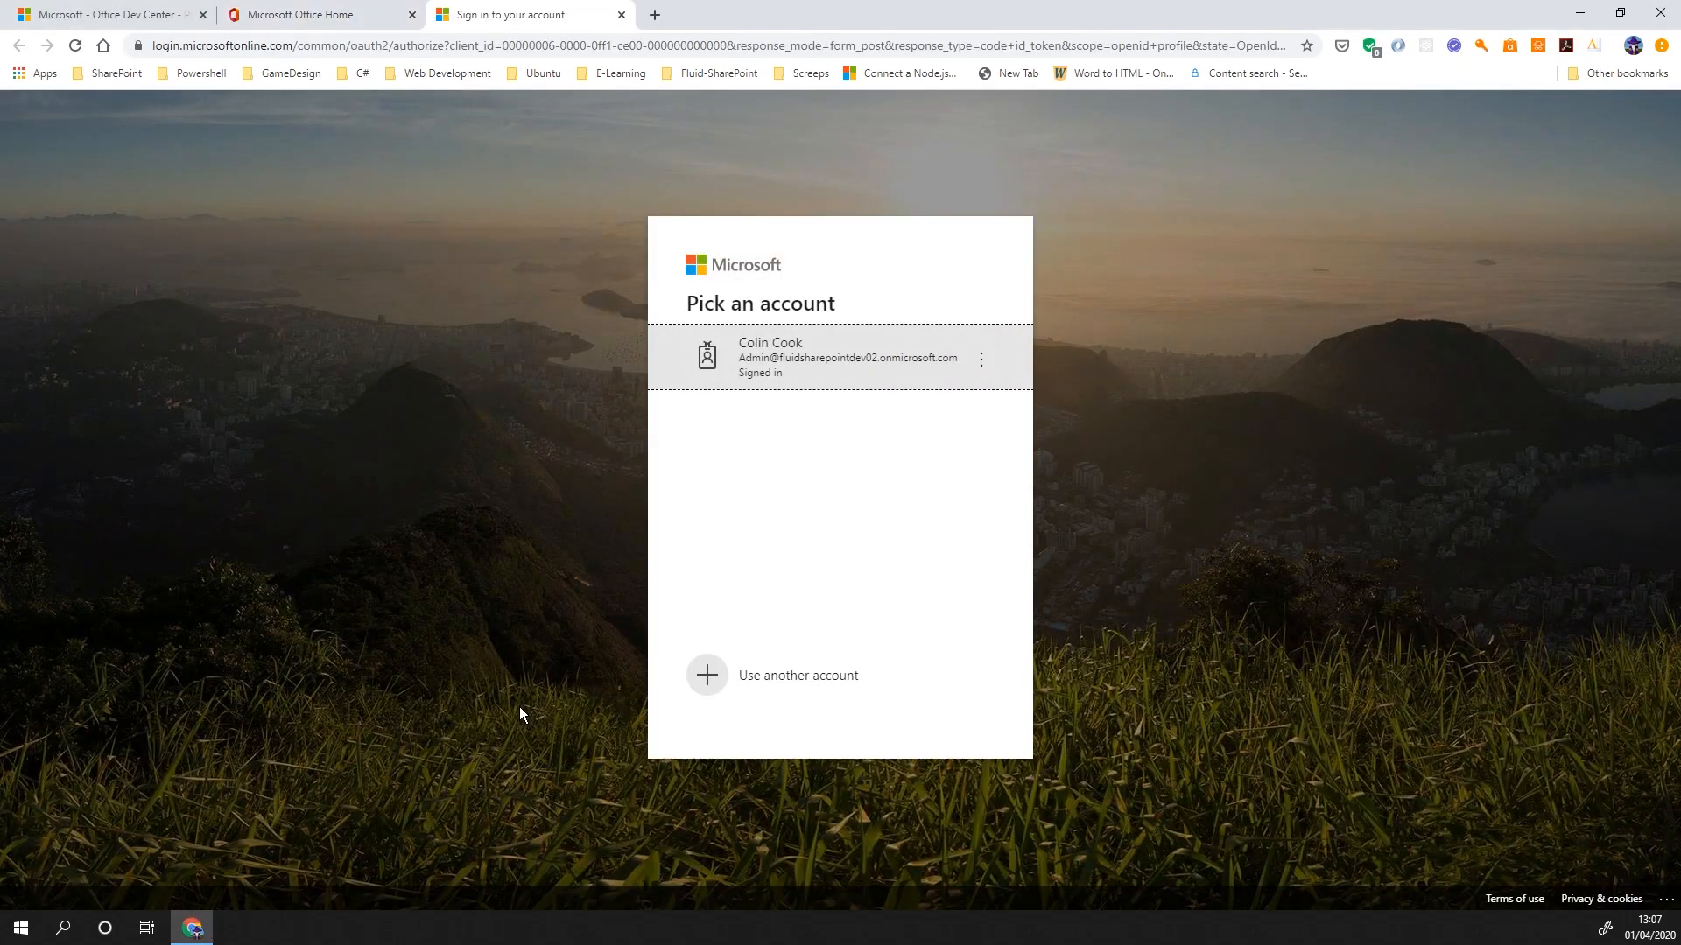
mouse_move(812, 348)
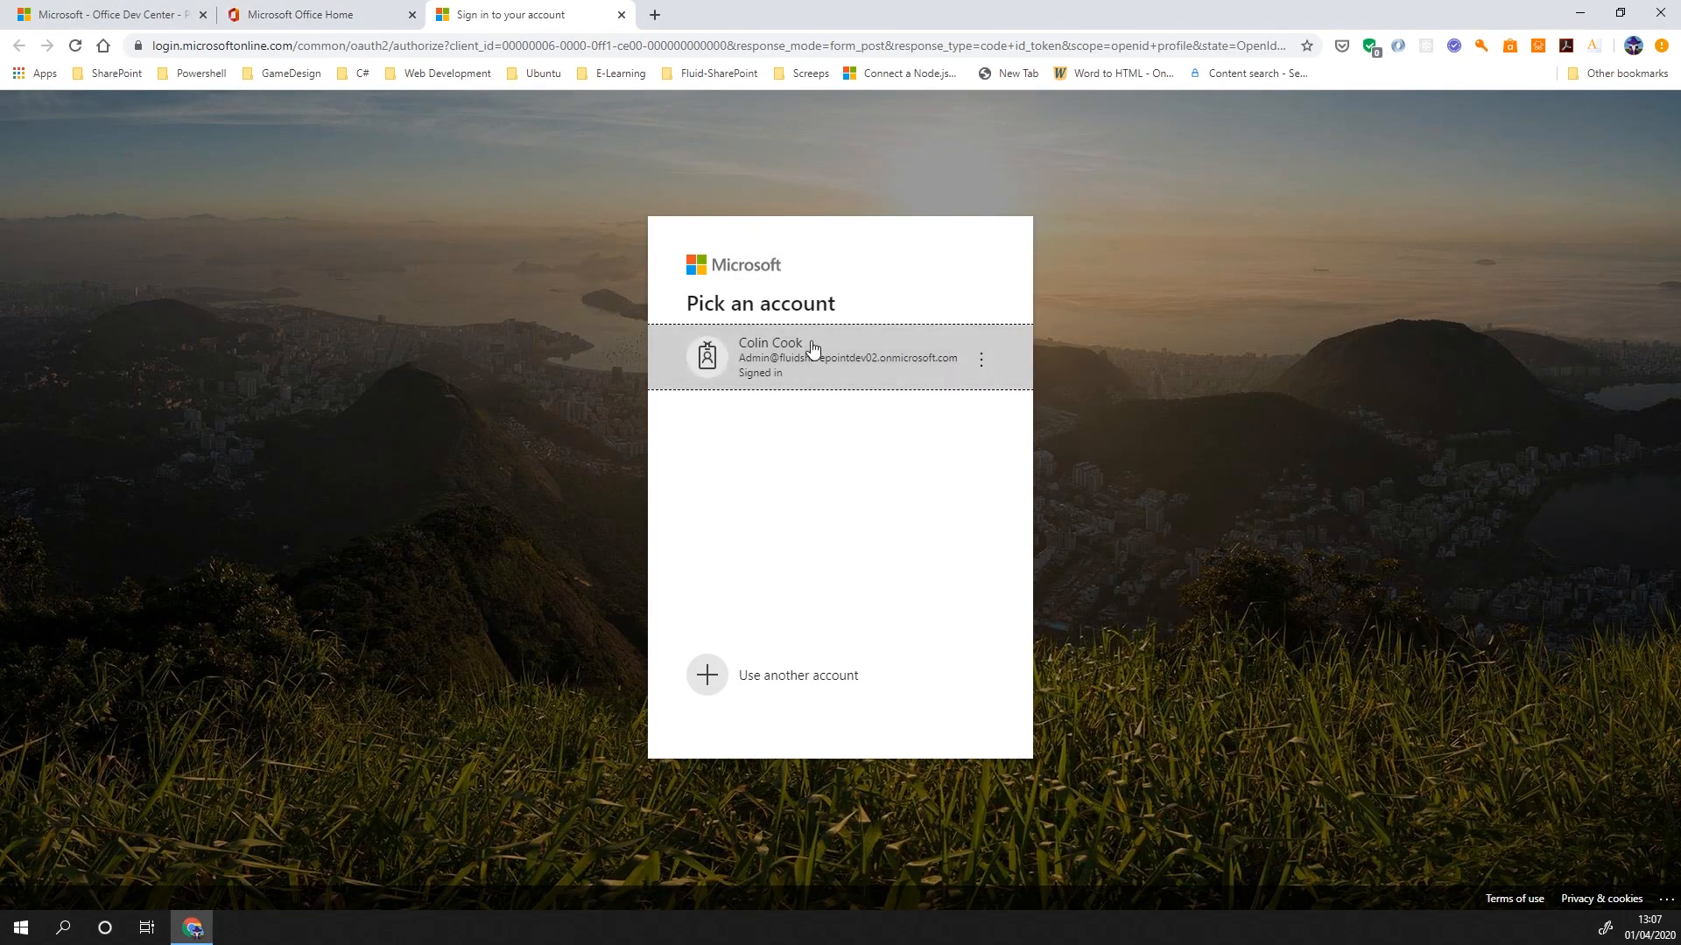
click(813, 357)
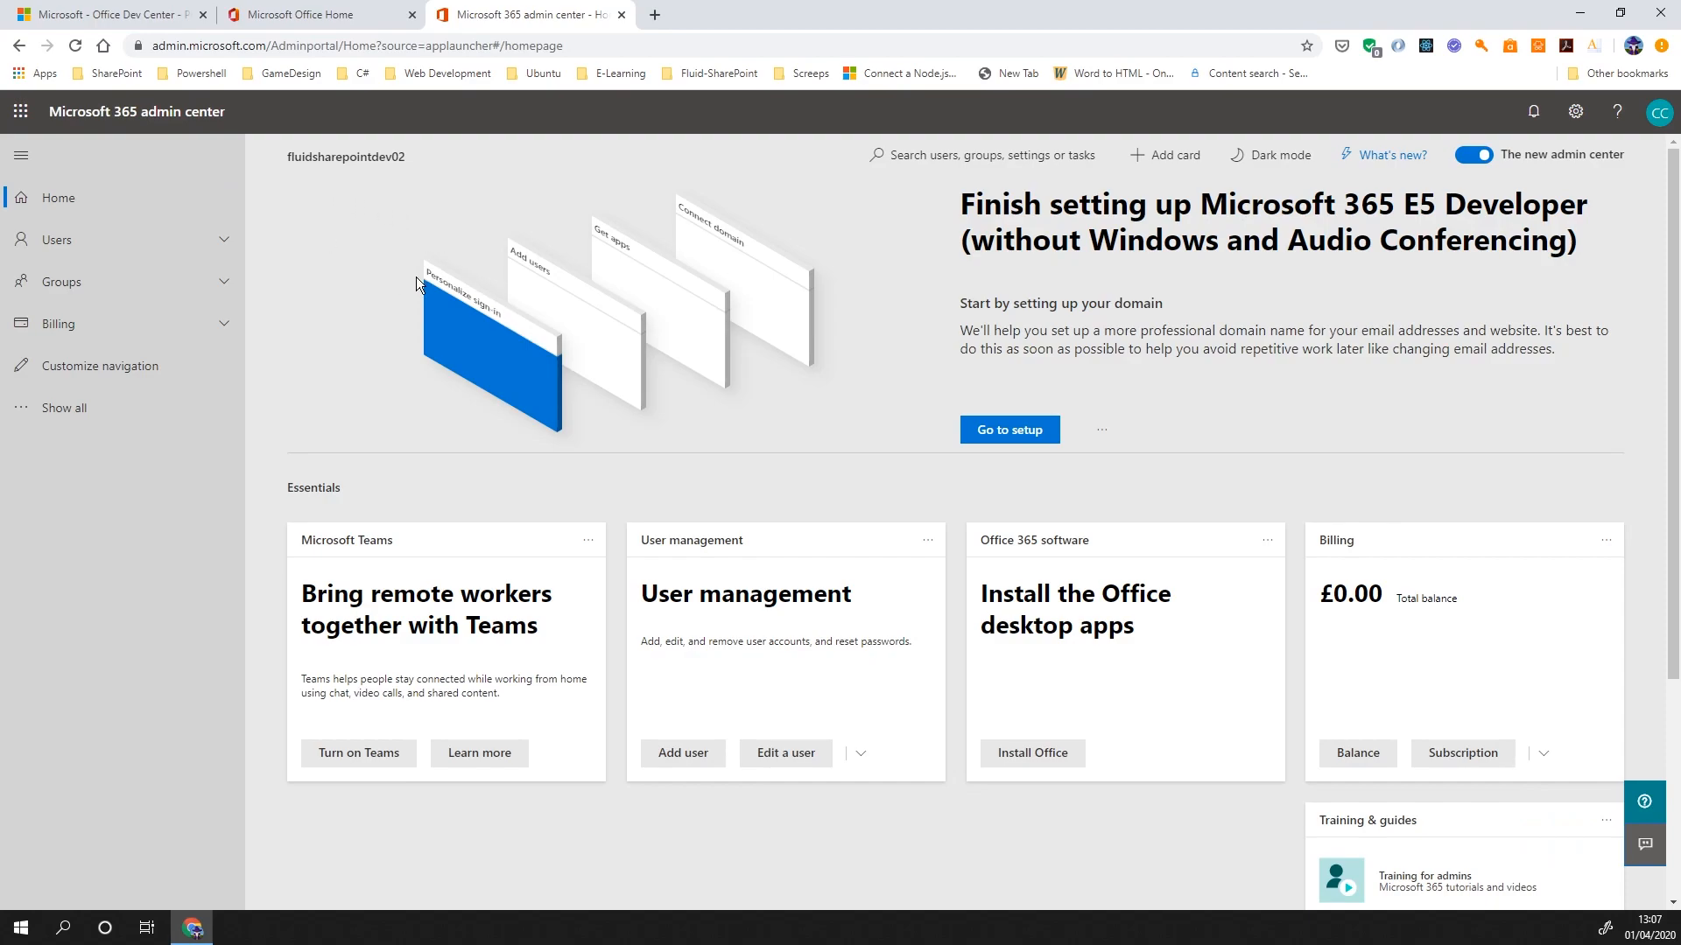
mouse_move(359, 348)
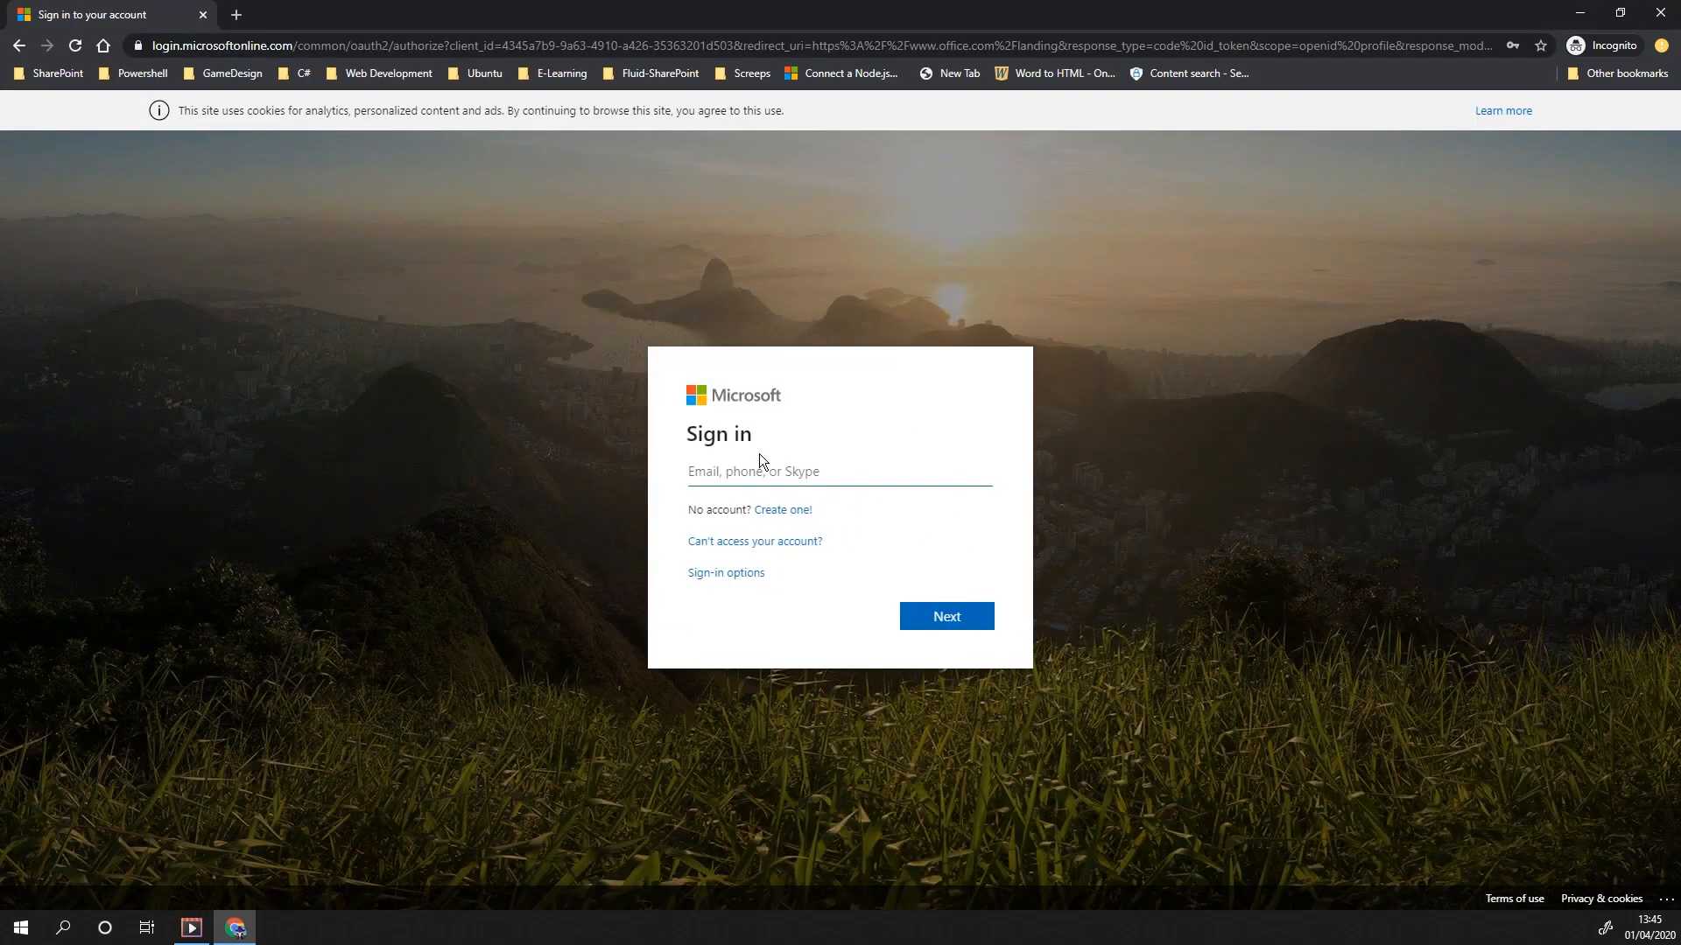
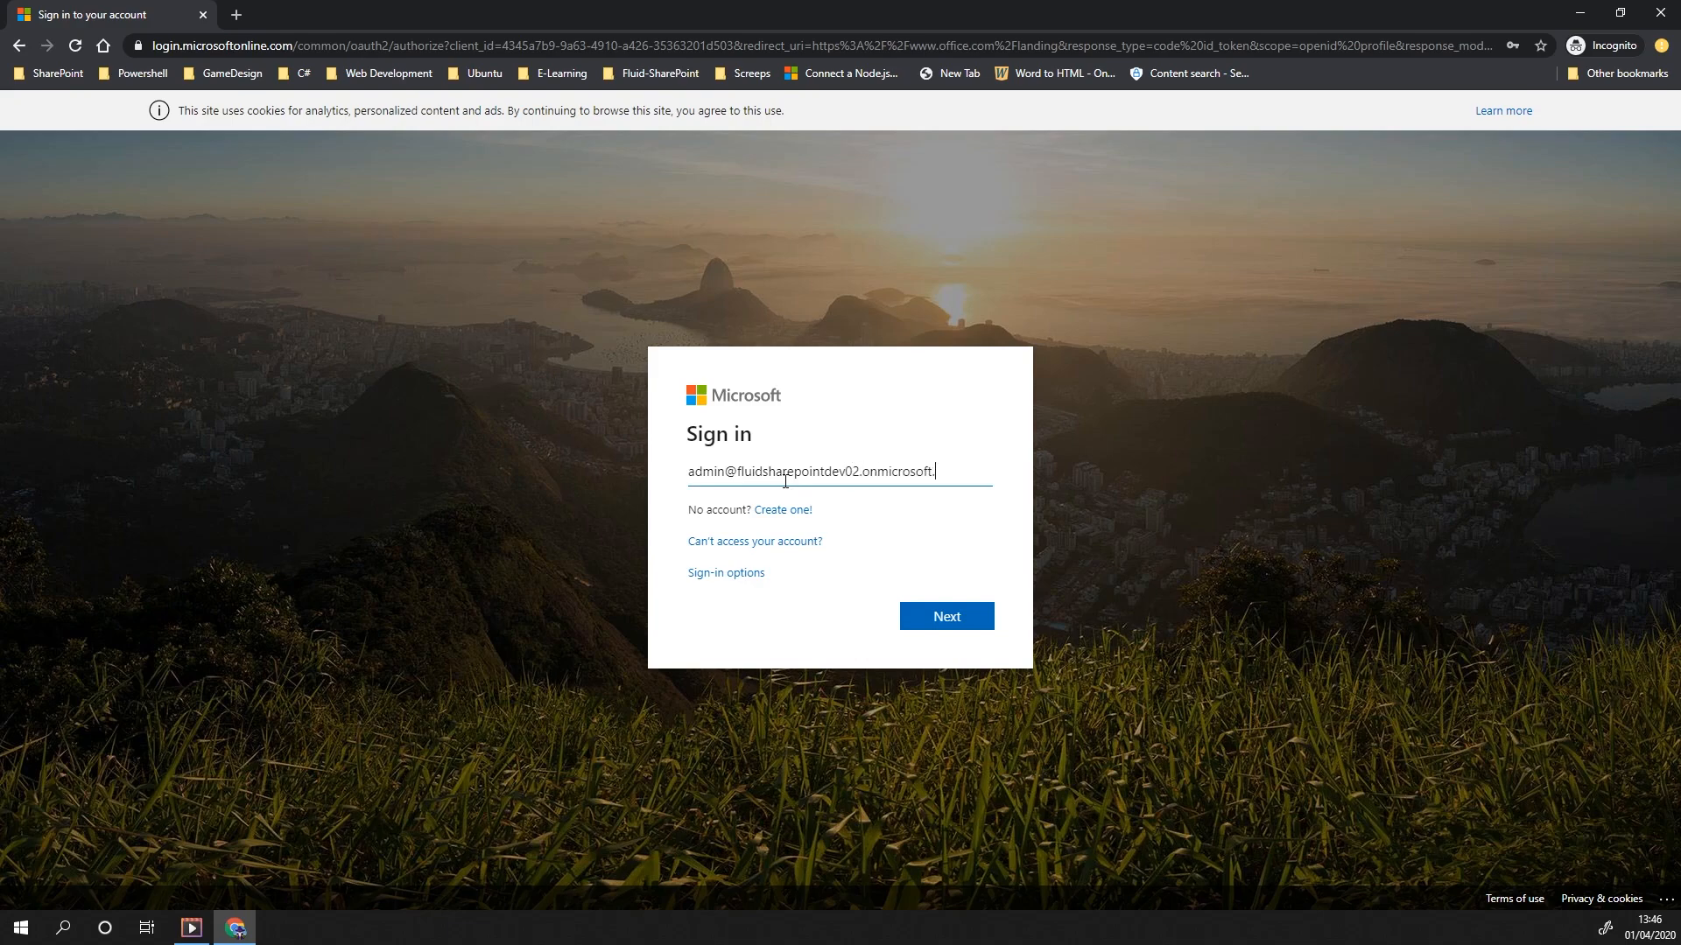
click(946, 617)
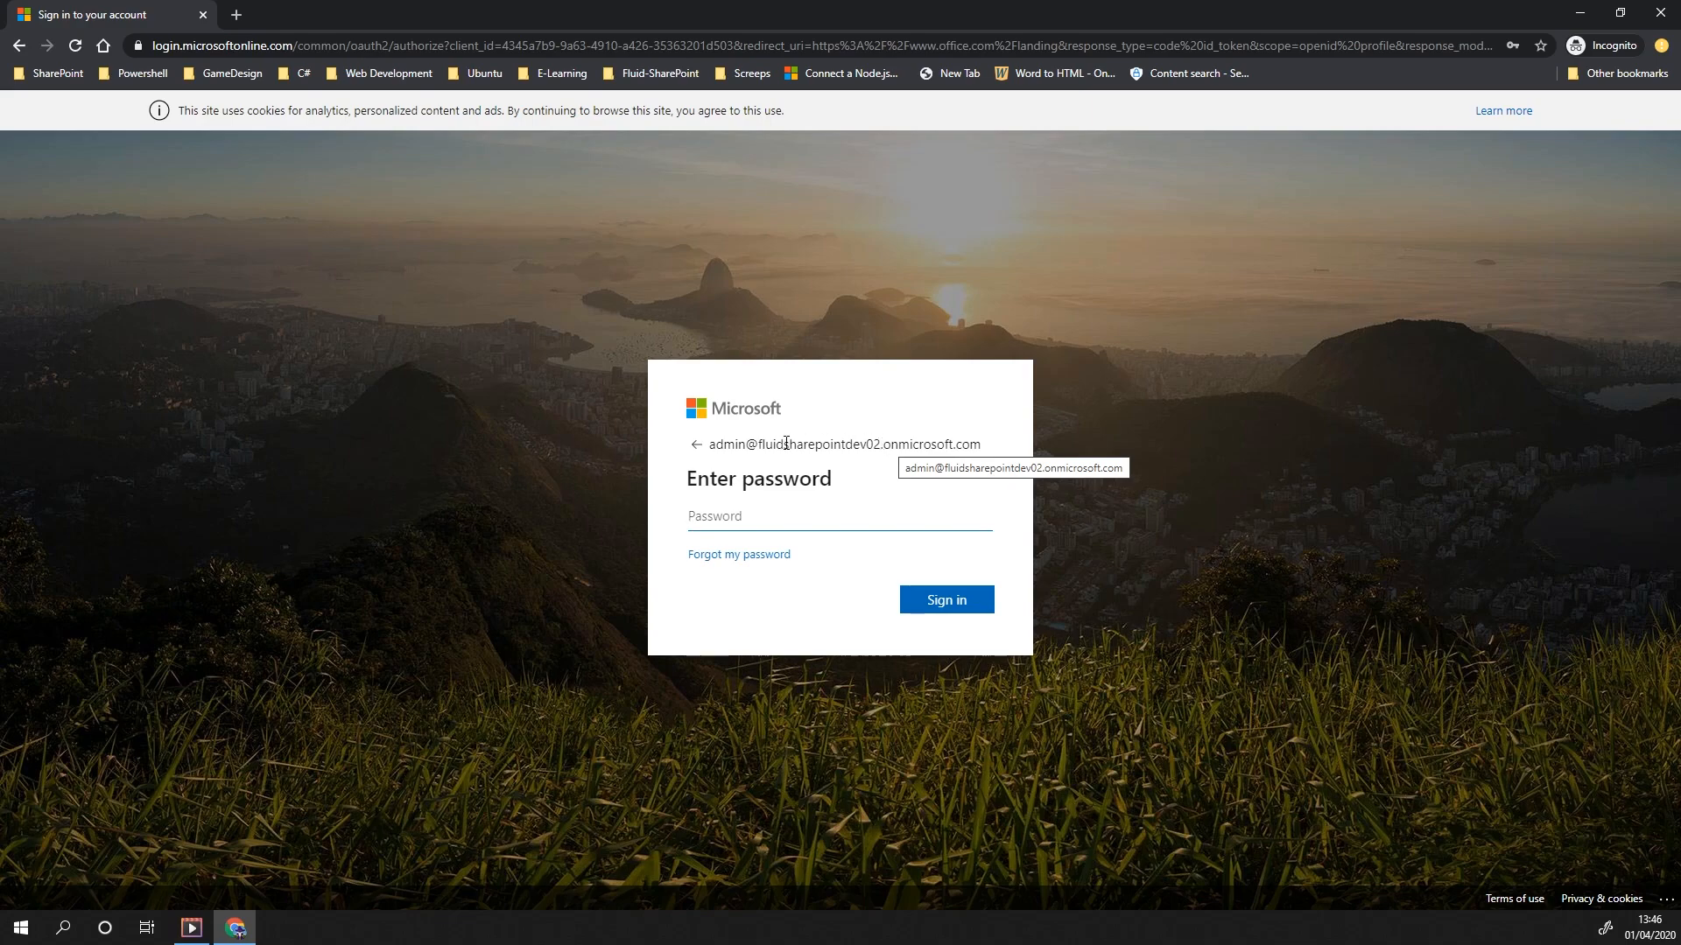
text(••••)
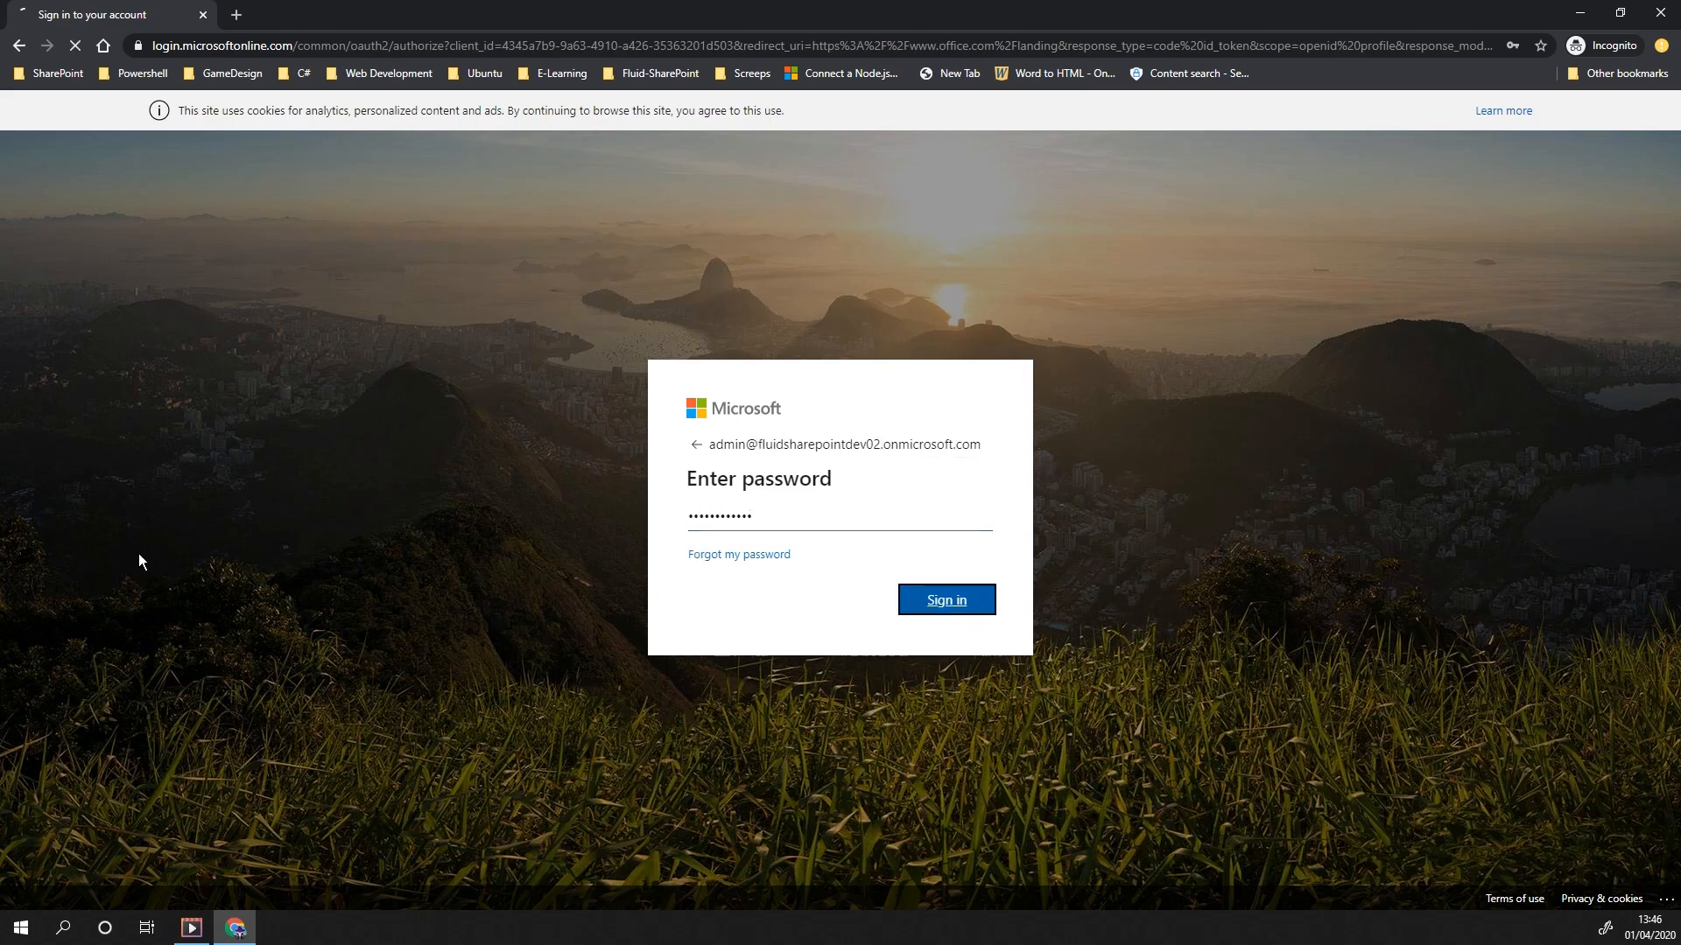
click(946, 600)
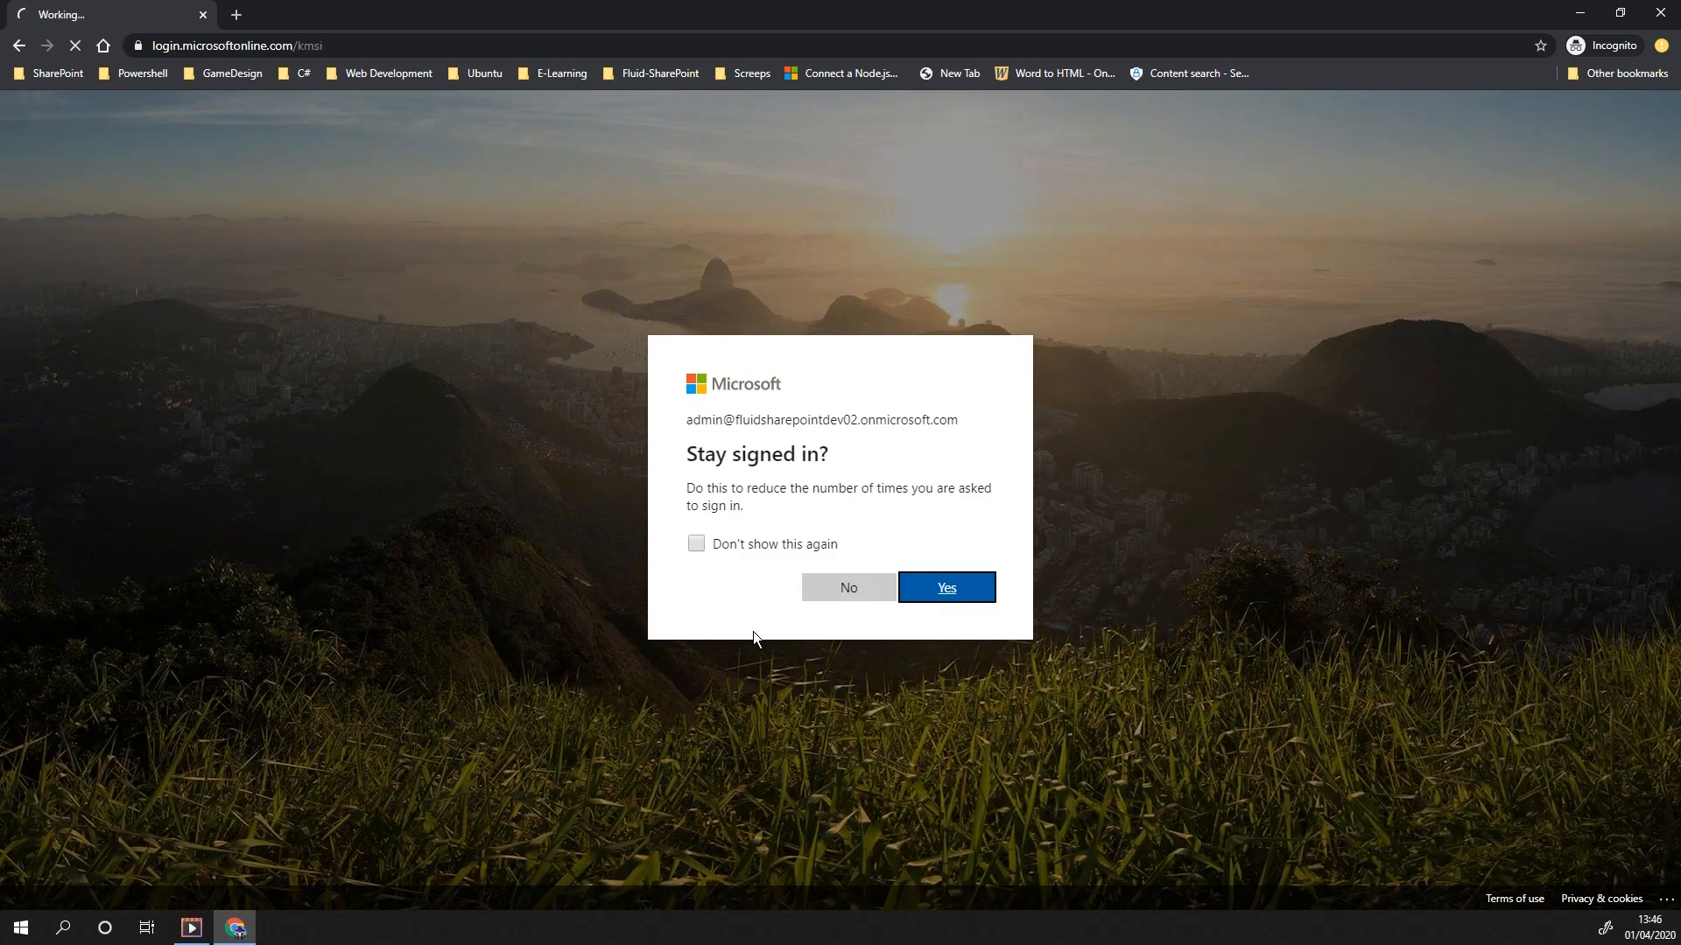
click(946, 587)
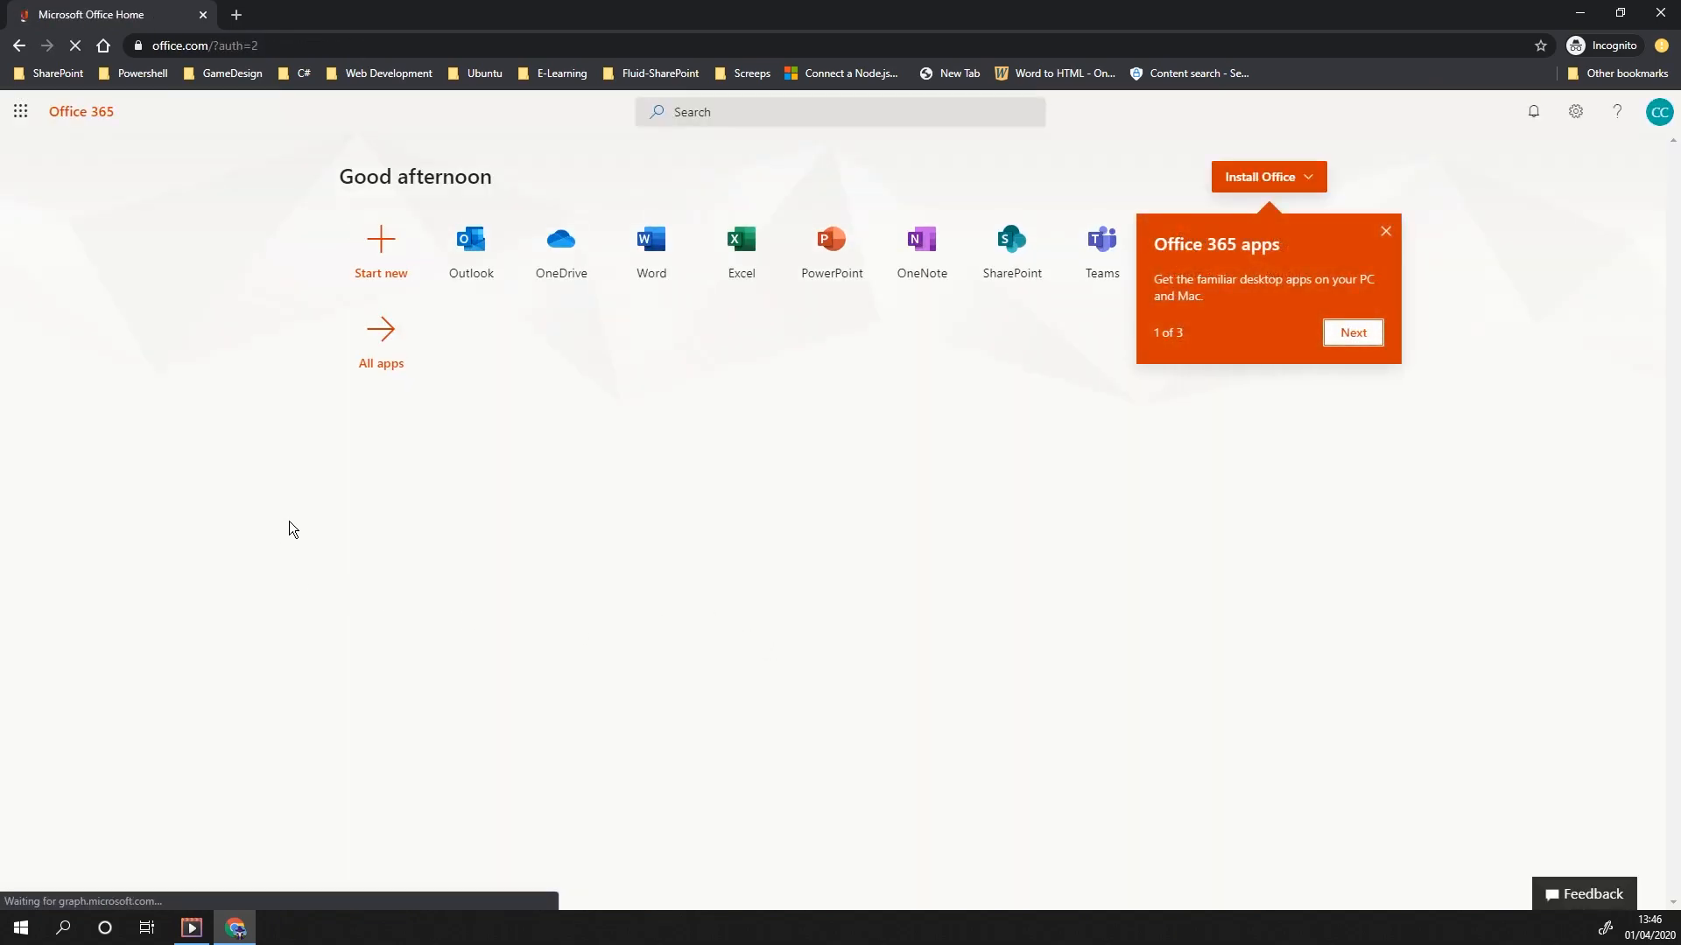
Dismiss the Office 365 welcome tour and open Admin from the app launcher.
click(1353, 332)
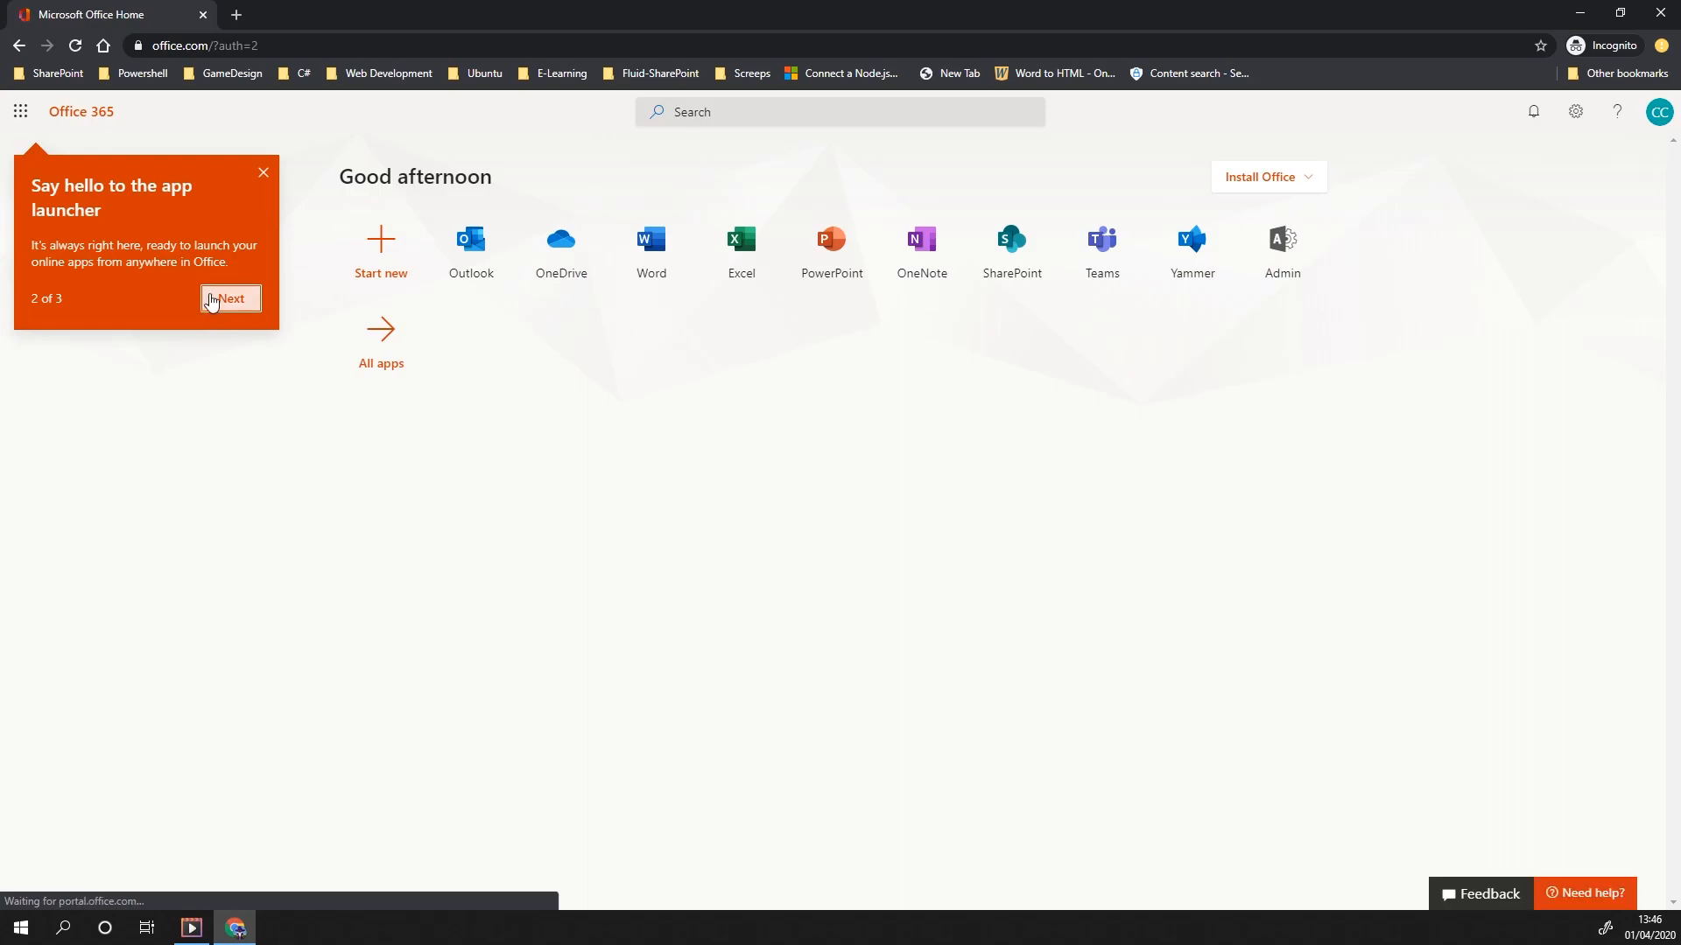
click(230, 298)
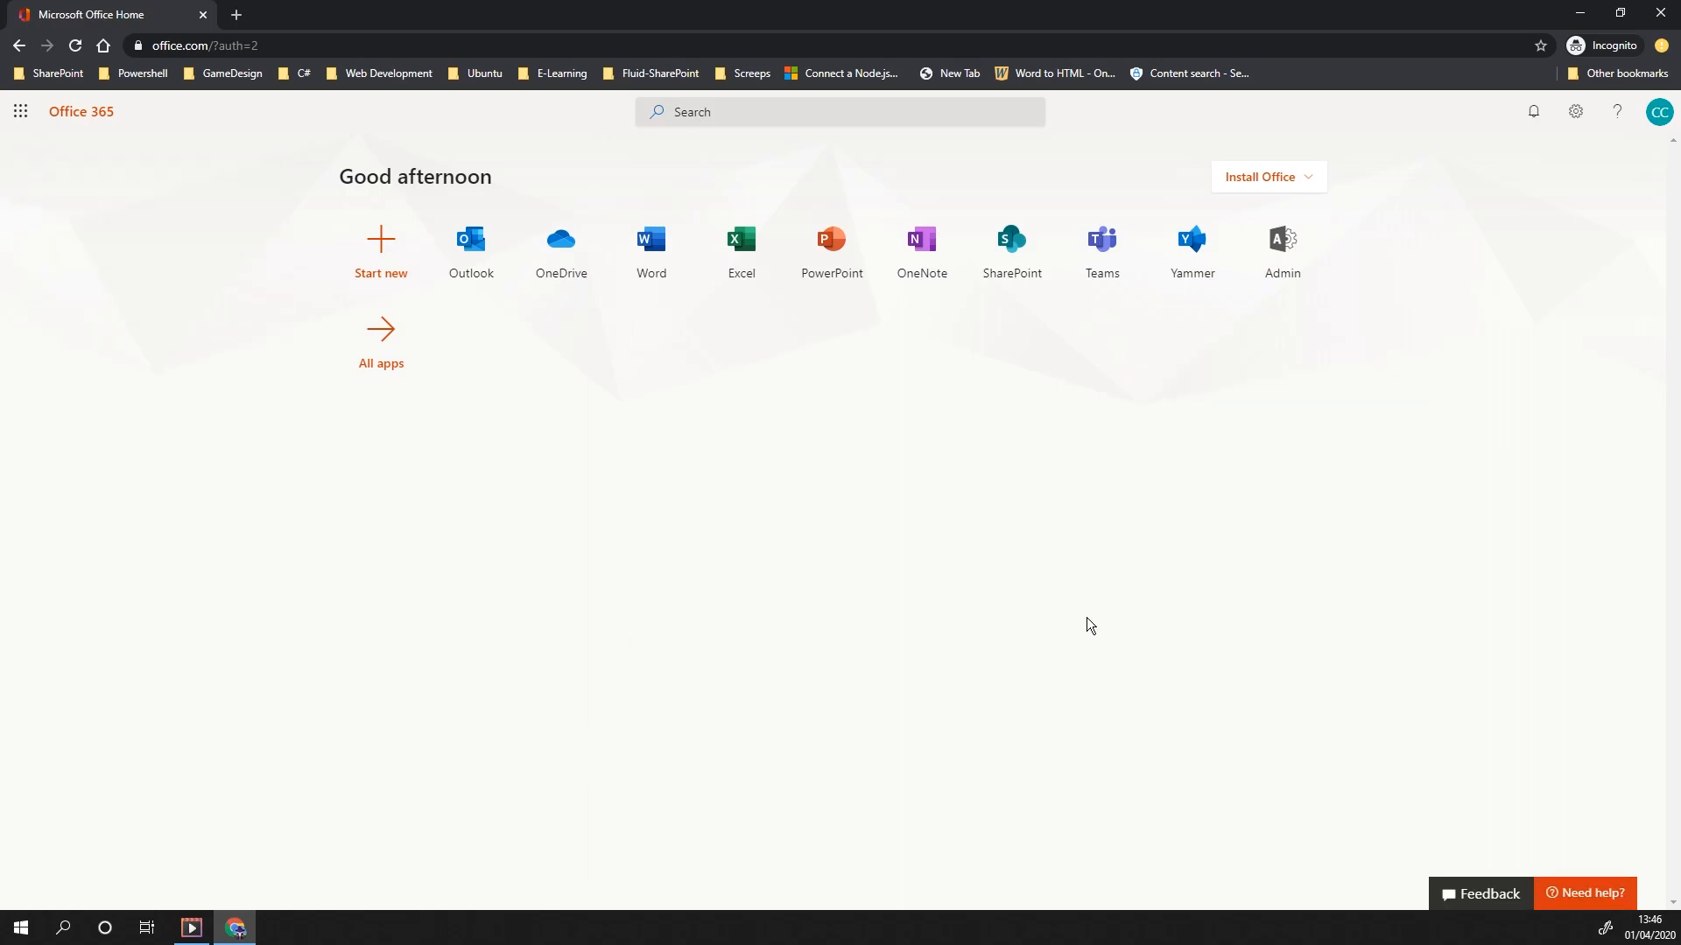
mouse_move(1320, 308)
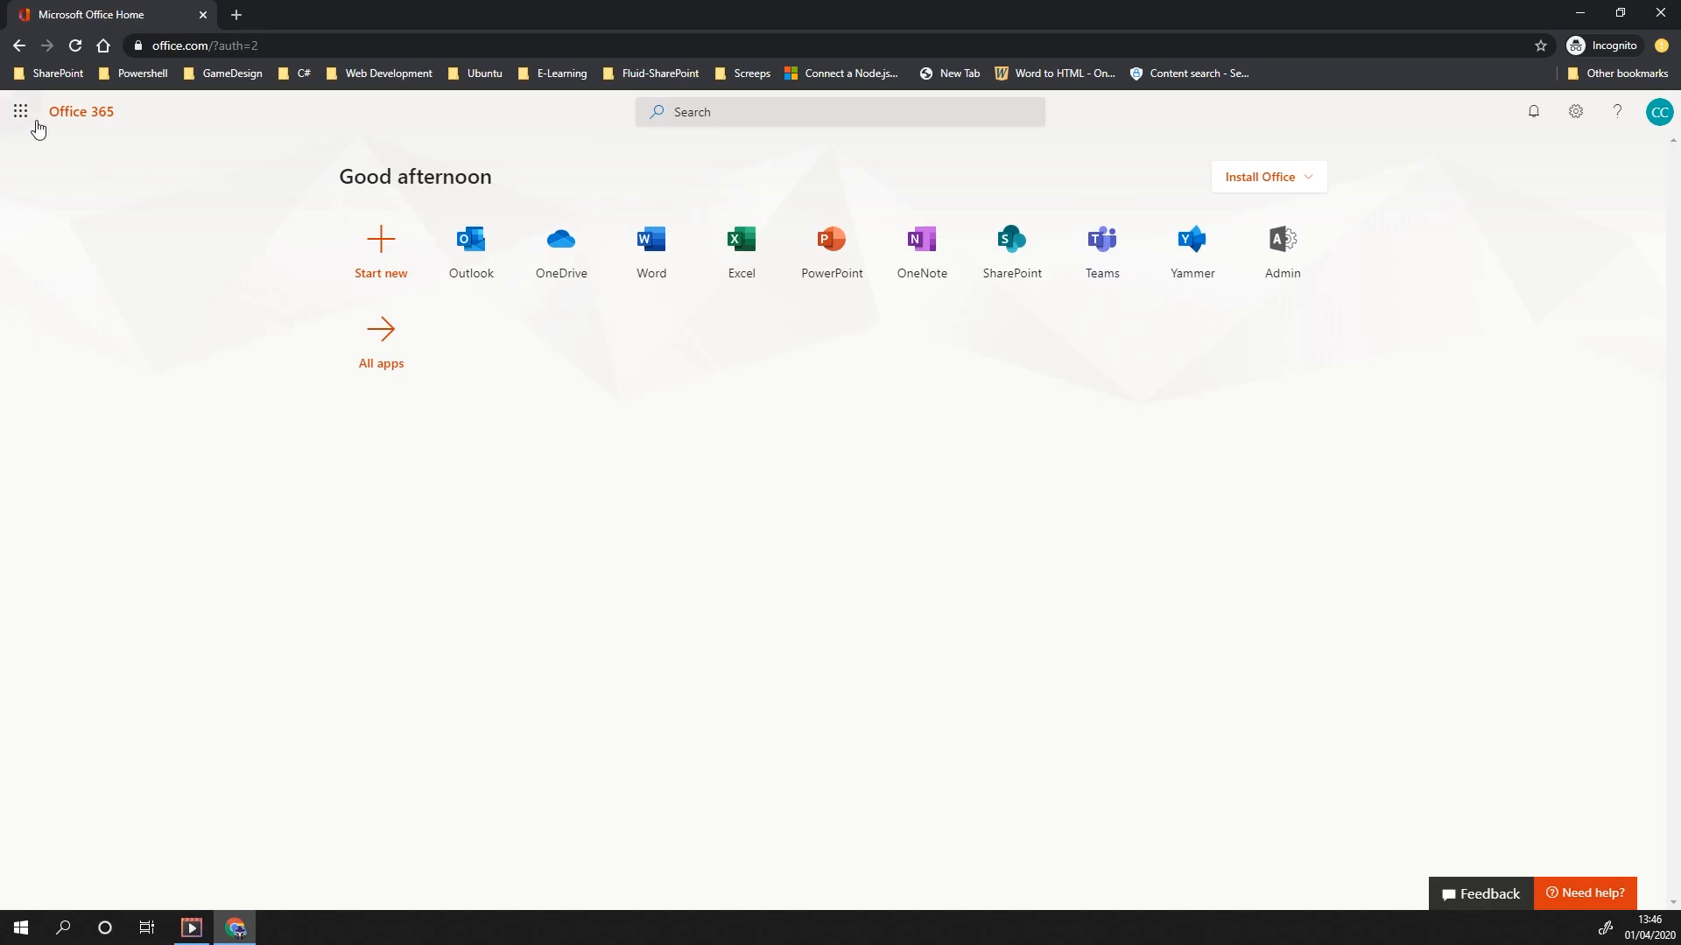
click(20, 111)
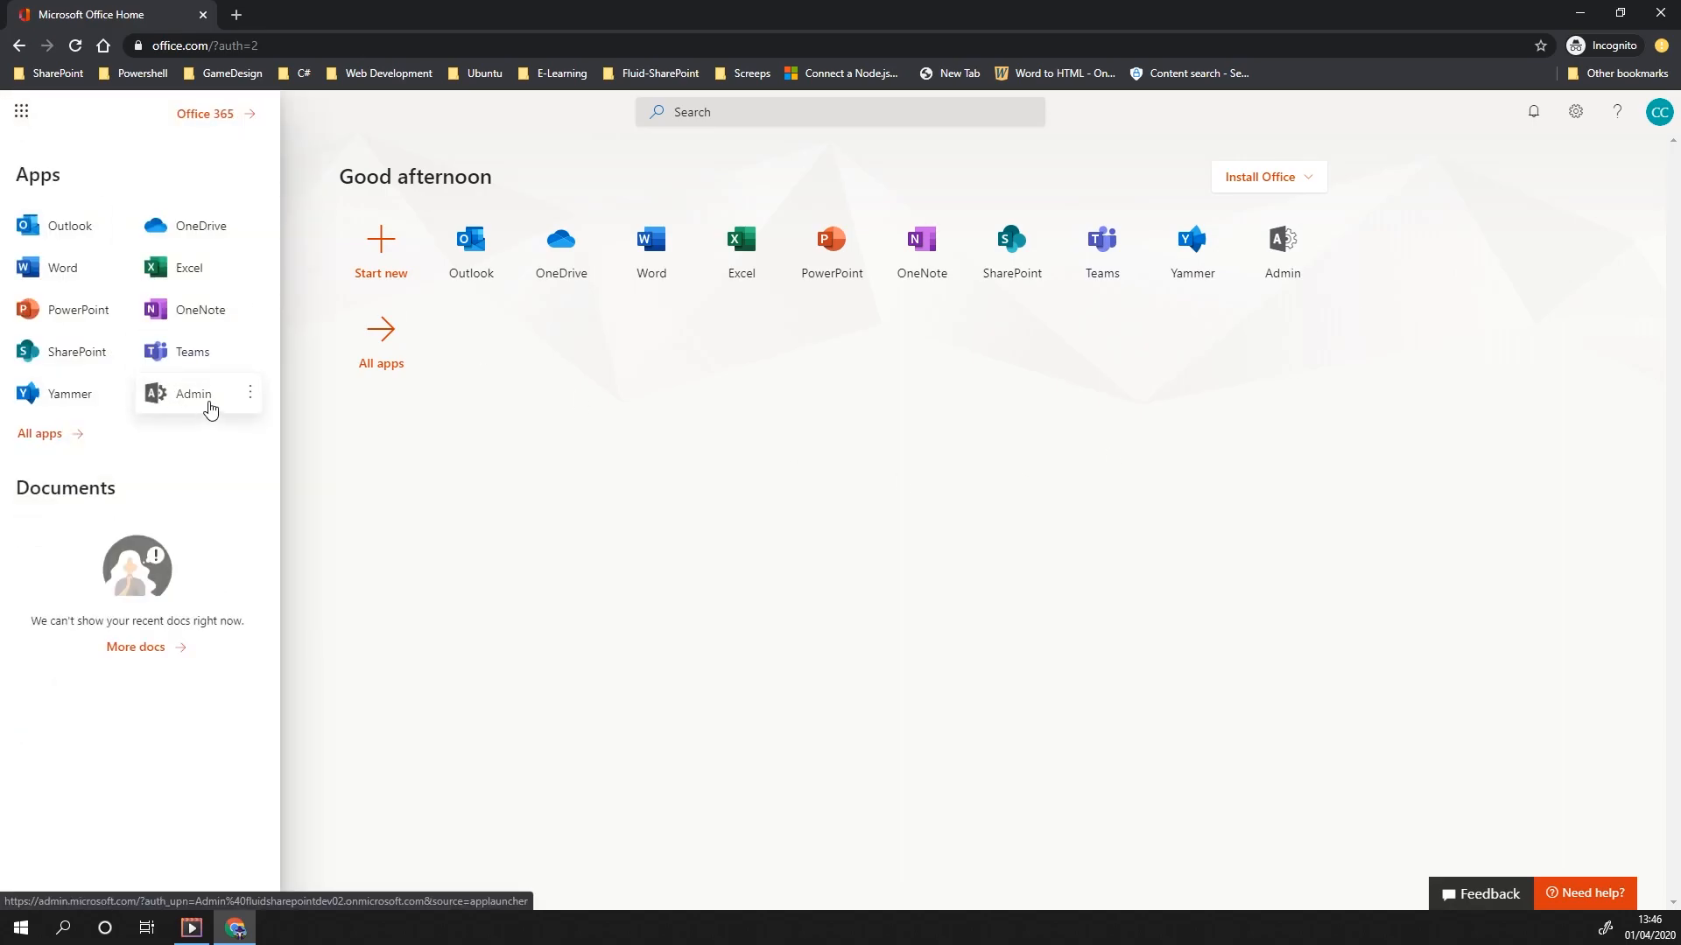
click(193, 394)
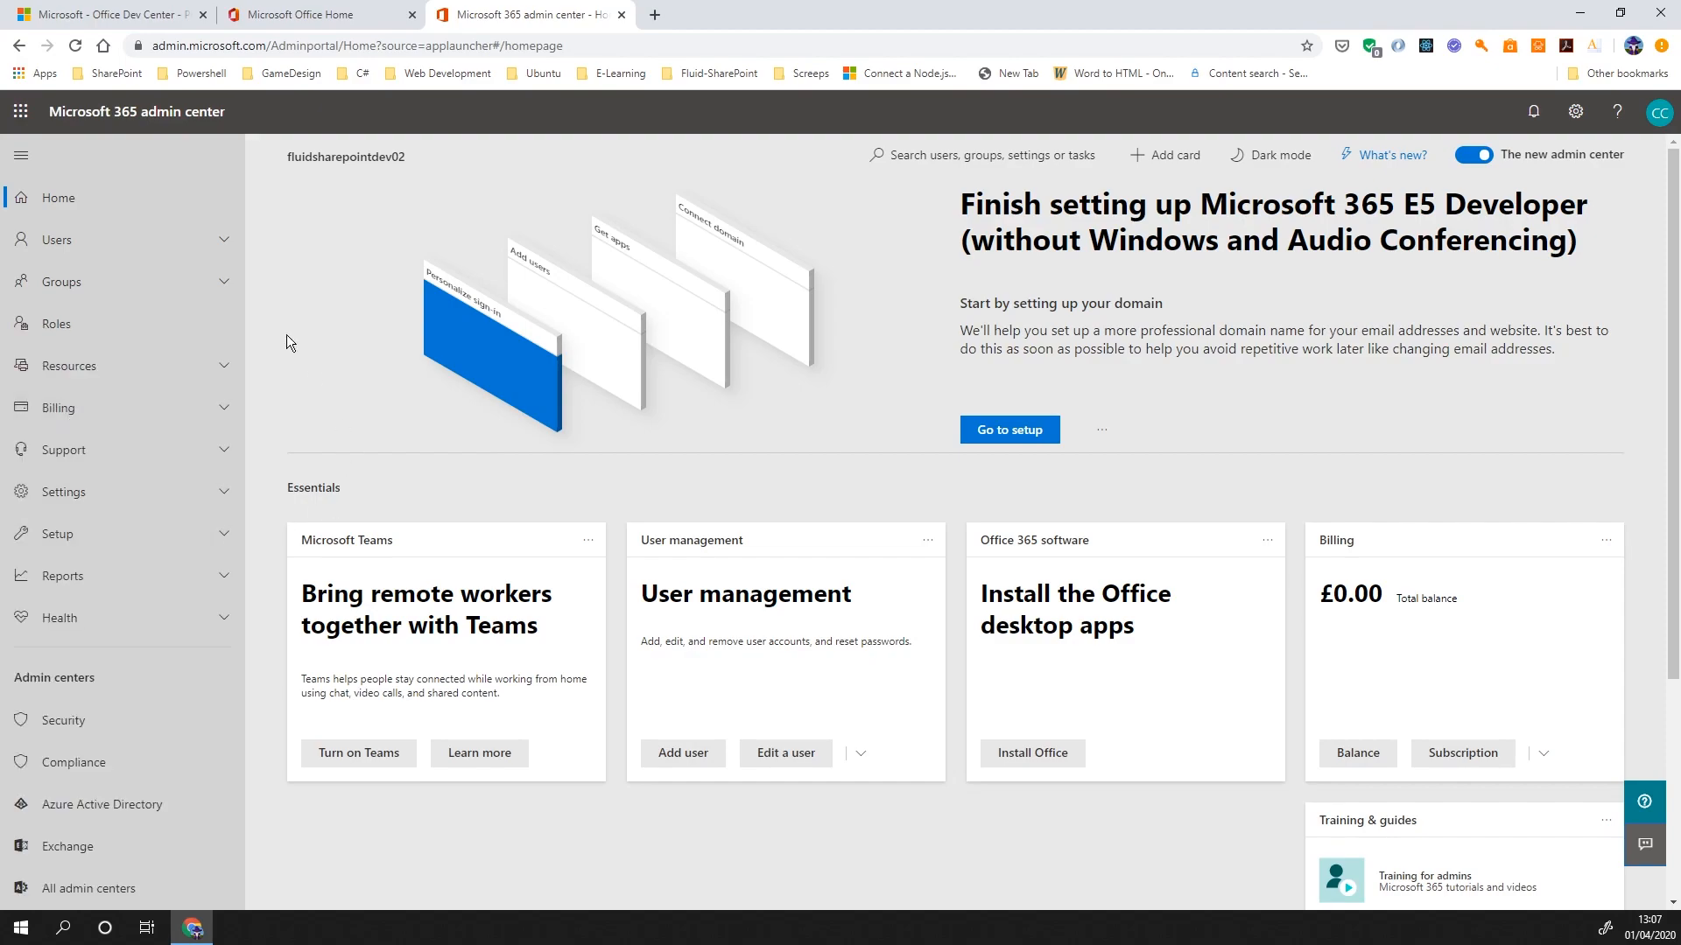
mouse_move(103, 632)
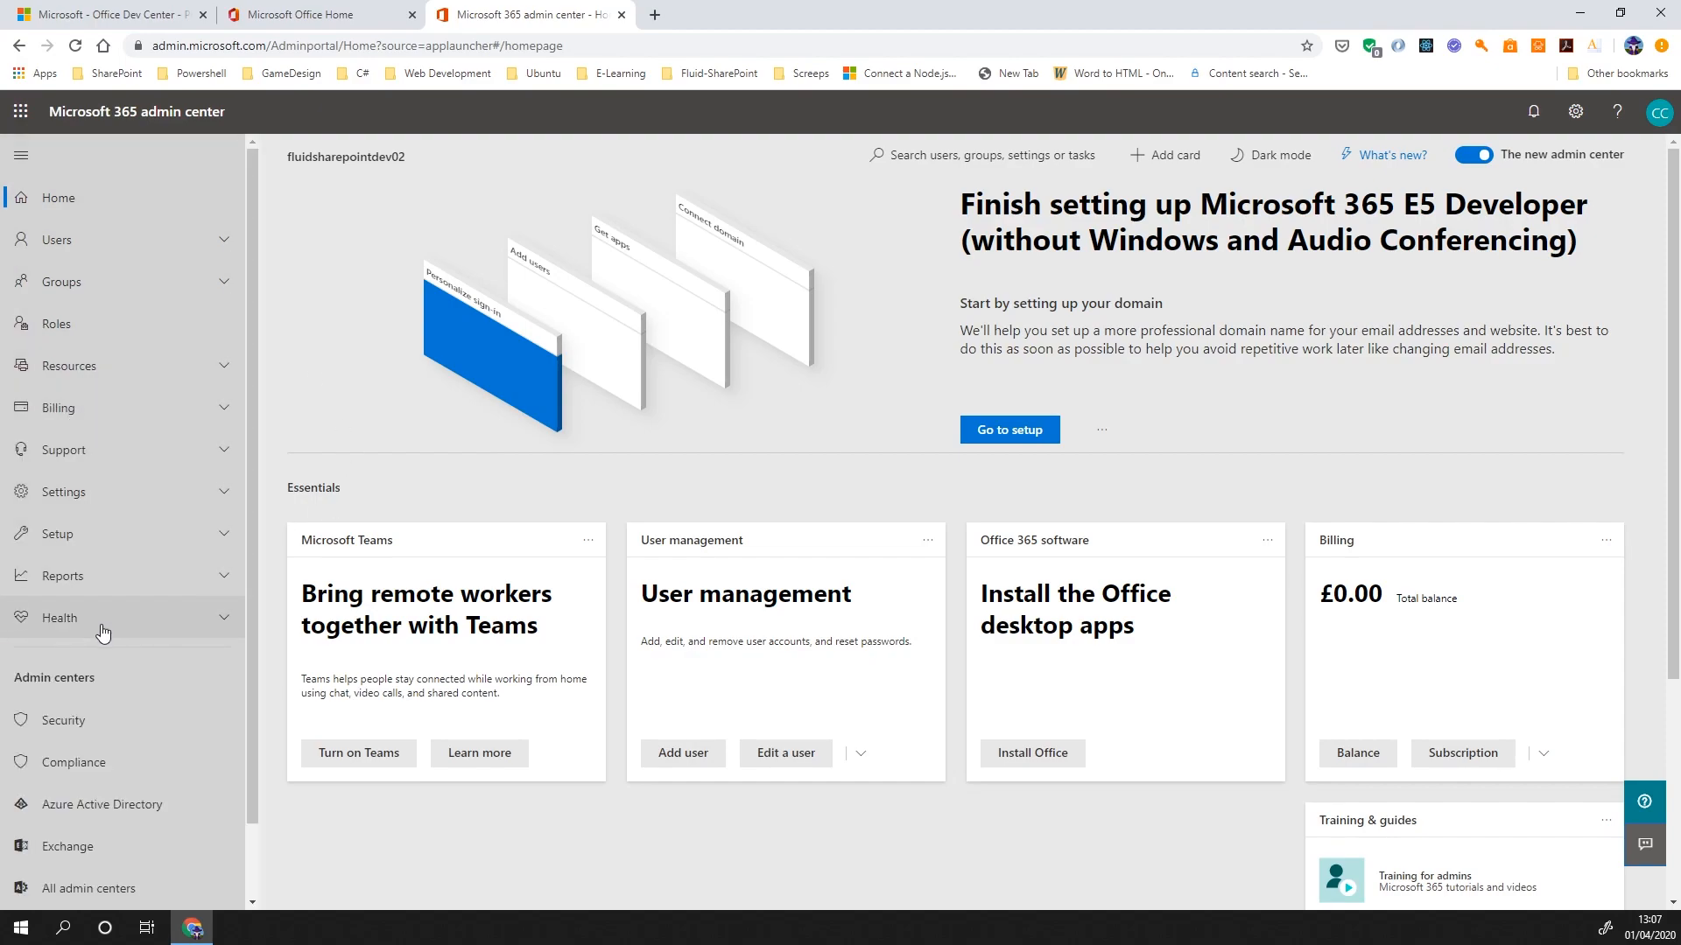
mouse_move(401, 166)
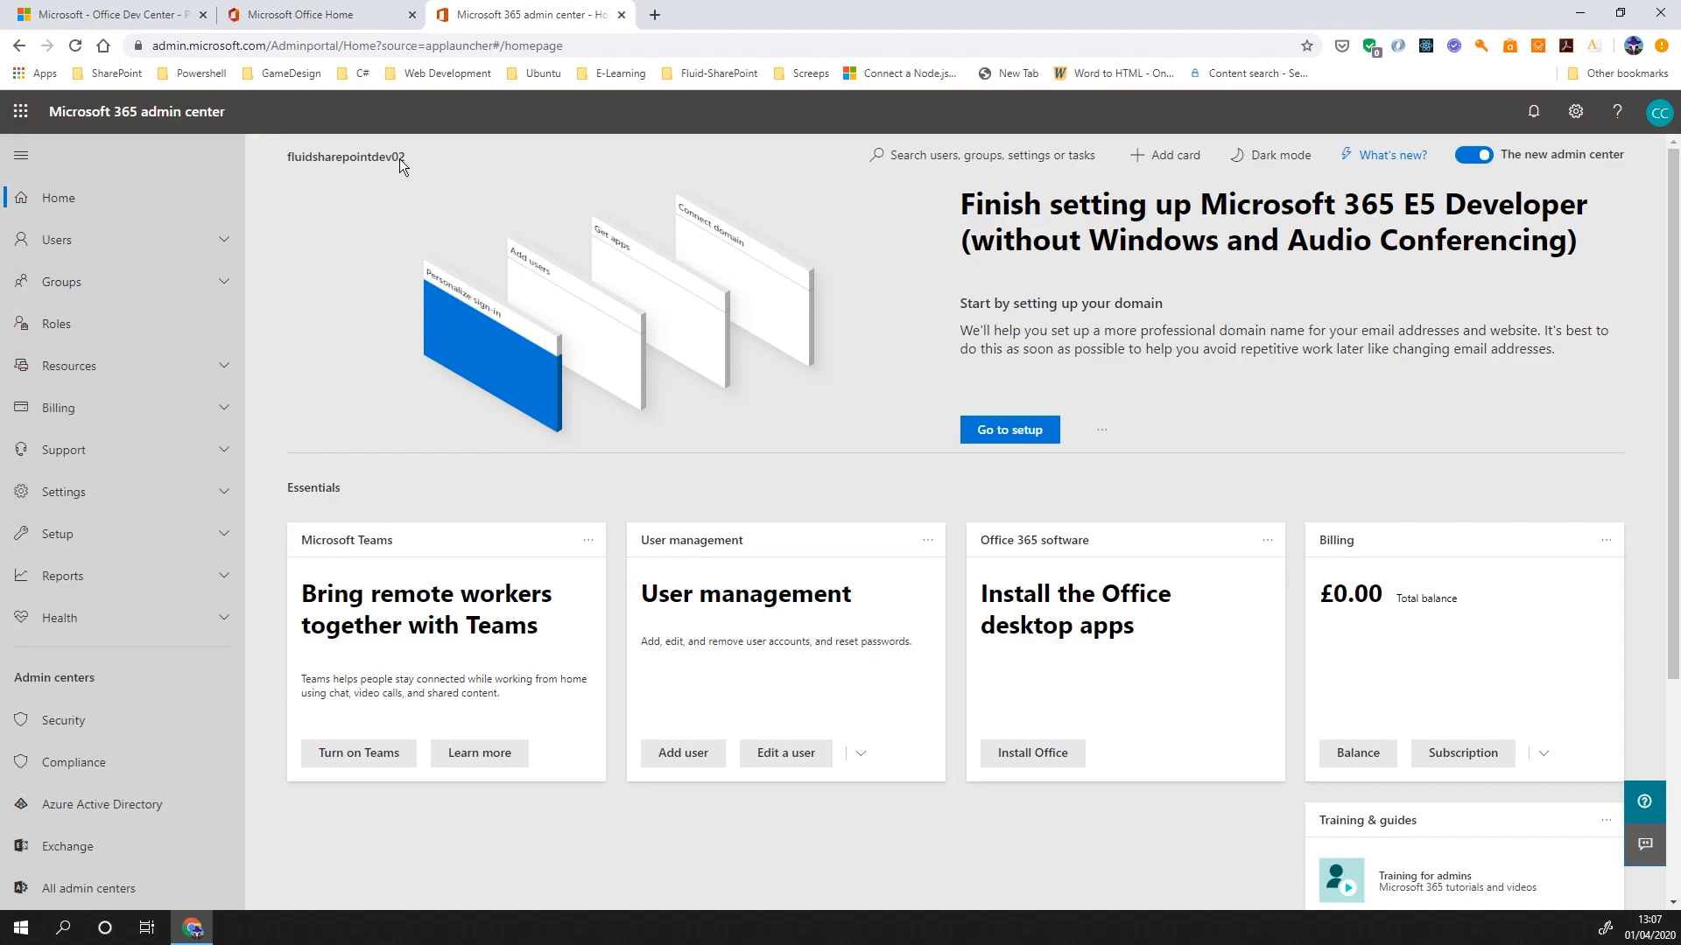
Expand Users in the left navigation and open the Active users page.
click(56, 239)
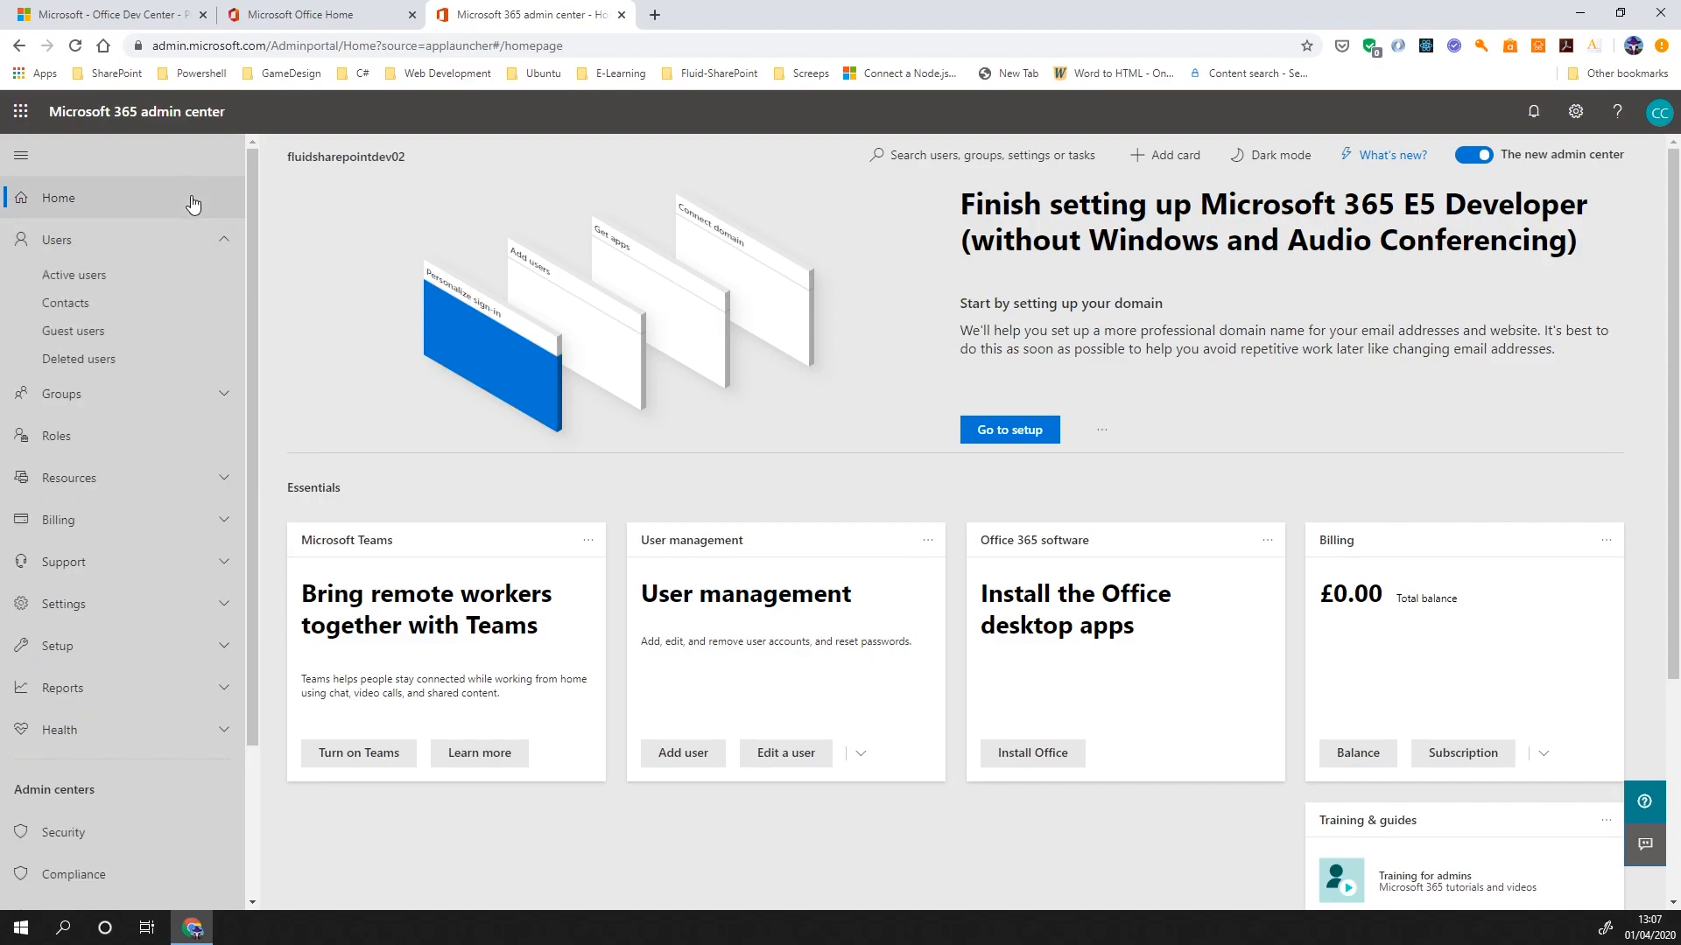
click(73, 275)
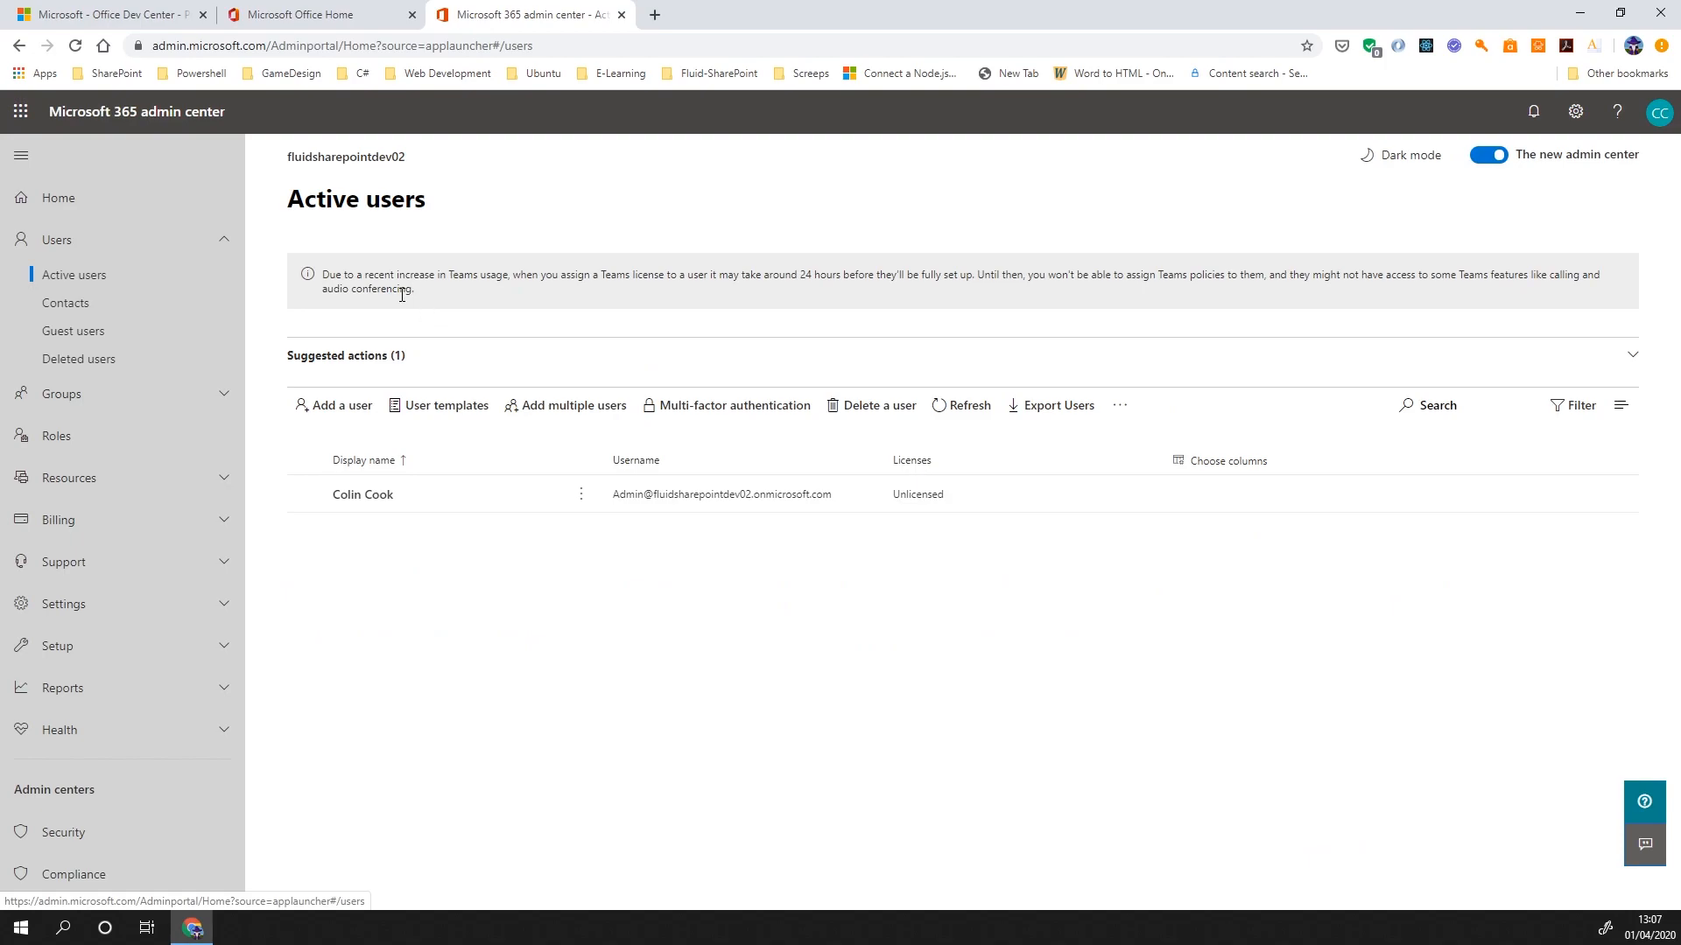
mouse_move(356, 641)
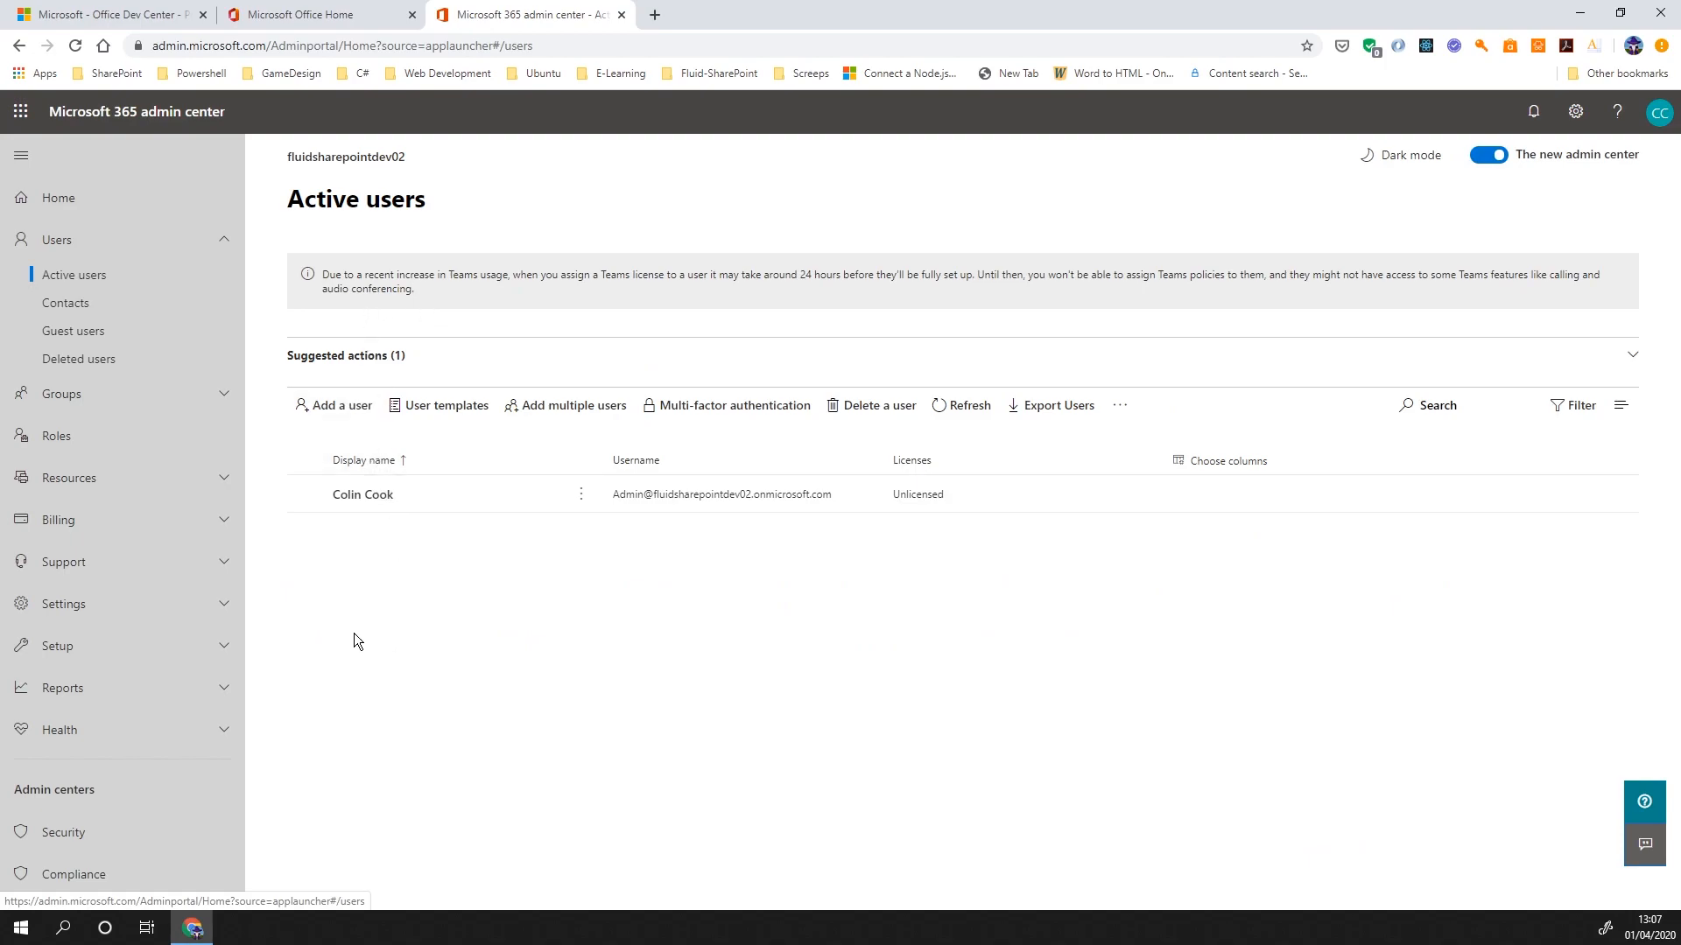
mouse_move(370, 647)
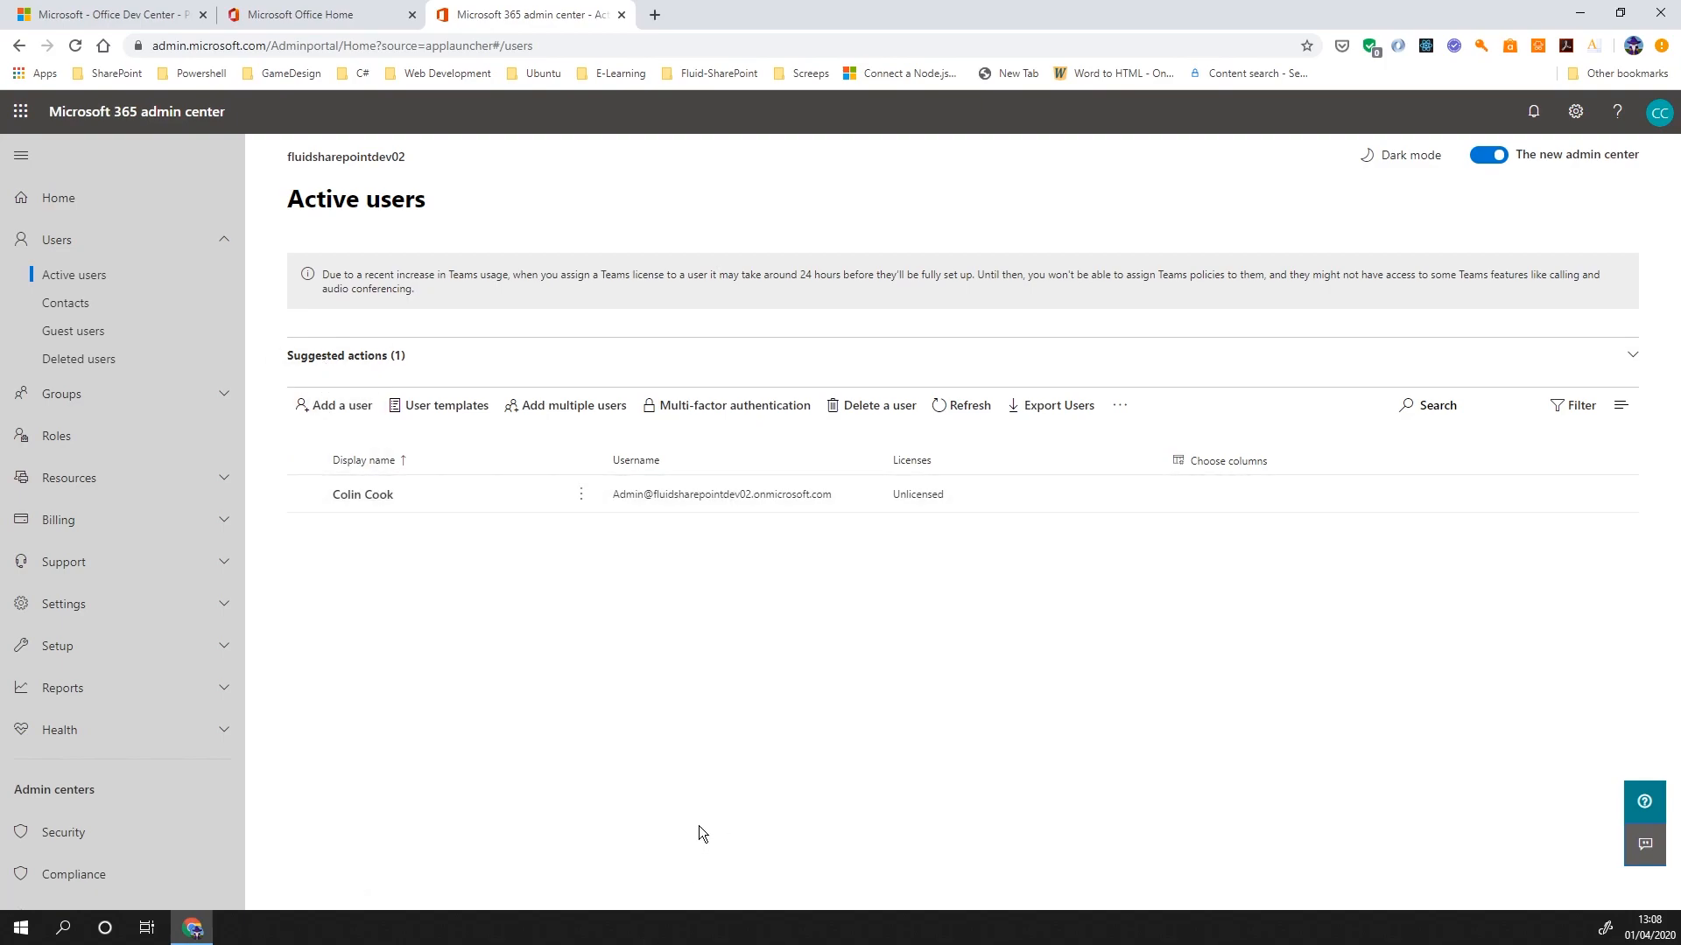
mouse_move(556, 643)
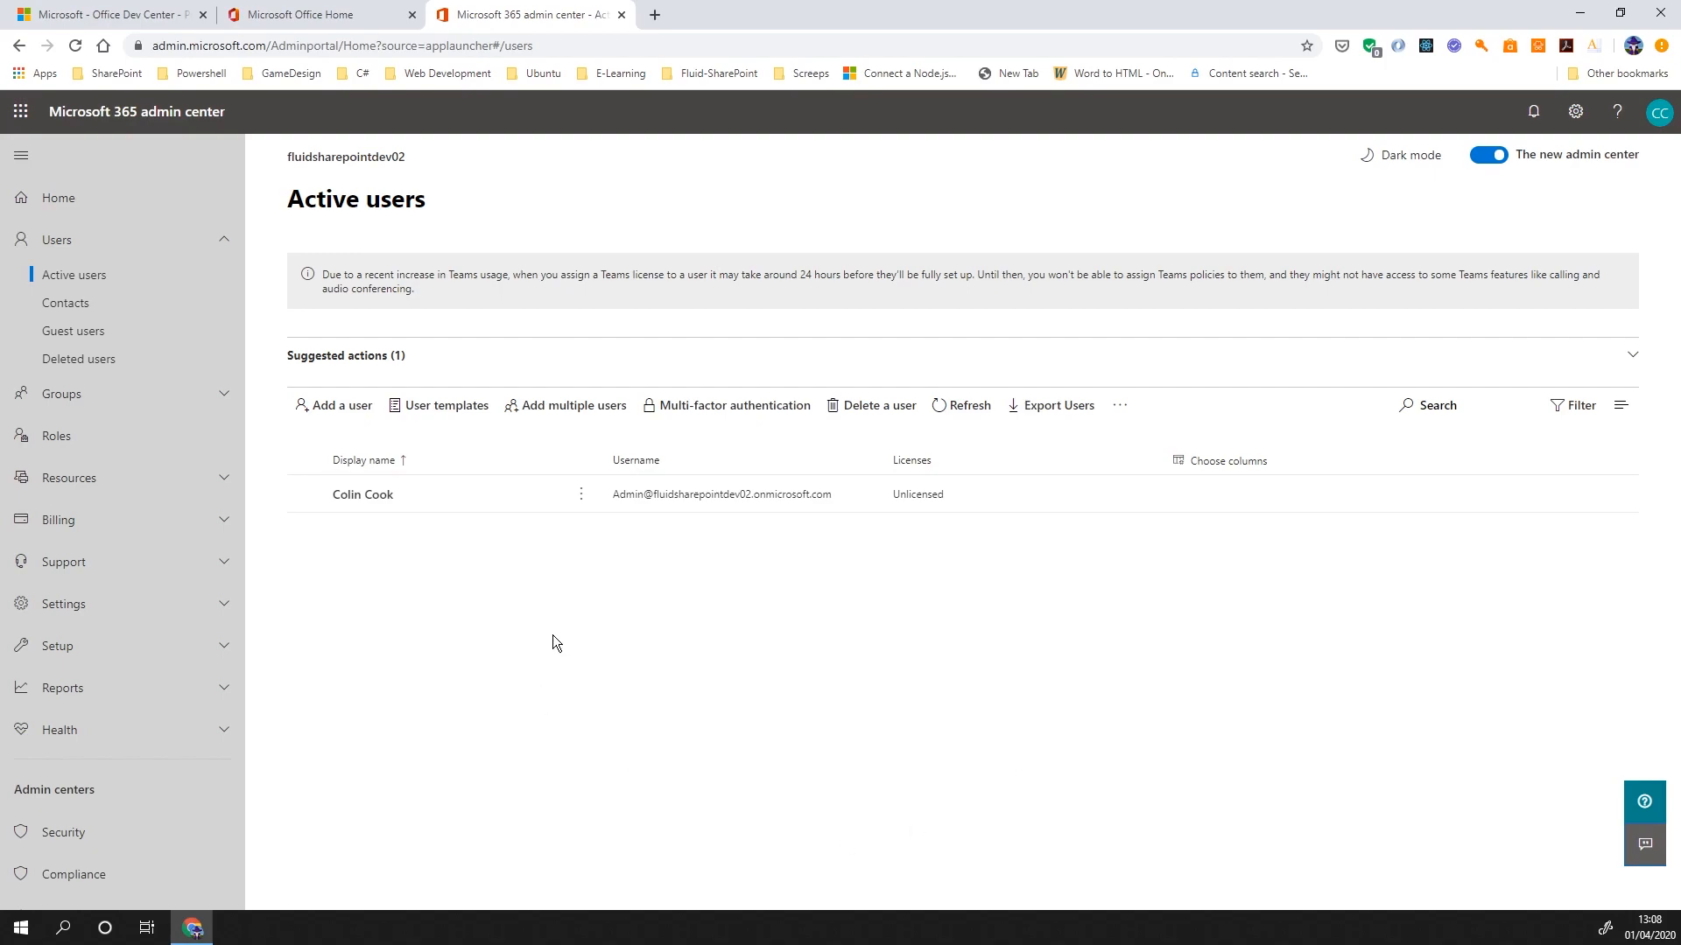
mouse_move(604, 672)
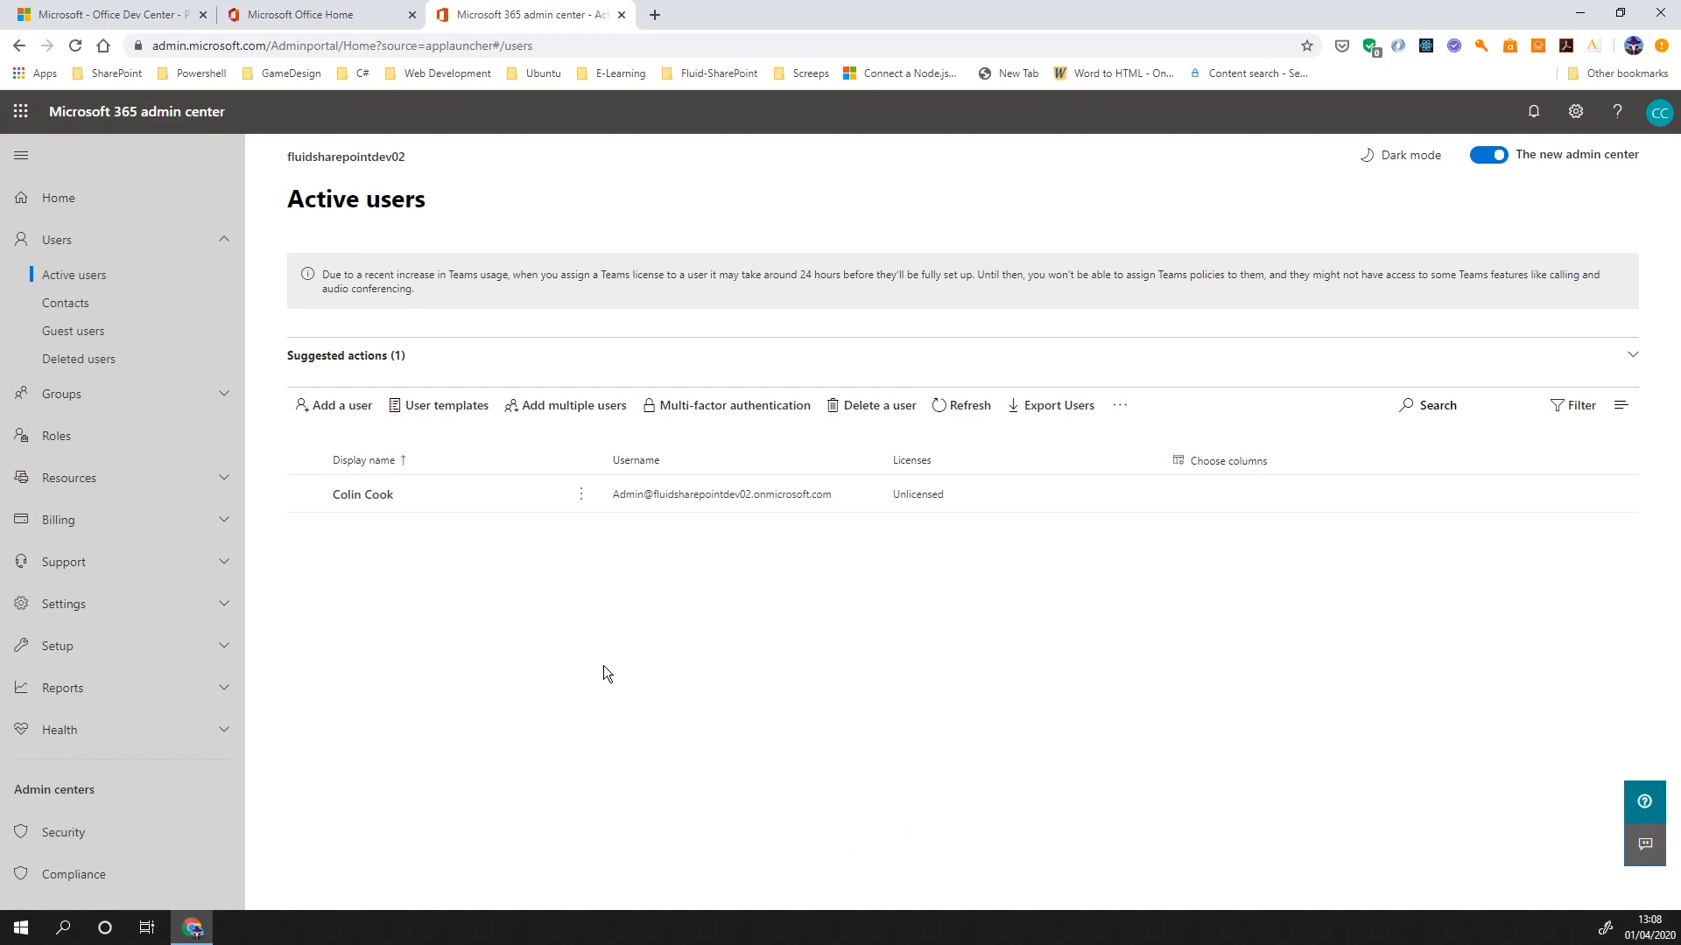
mouse_move(1015, 405)
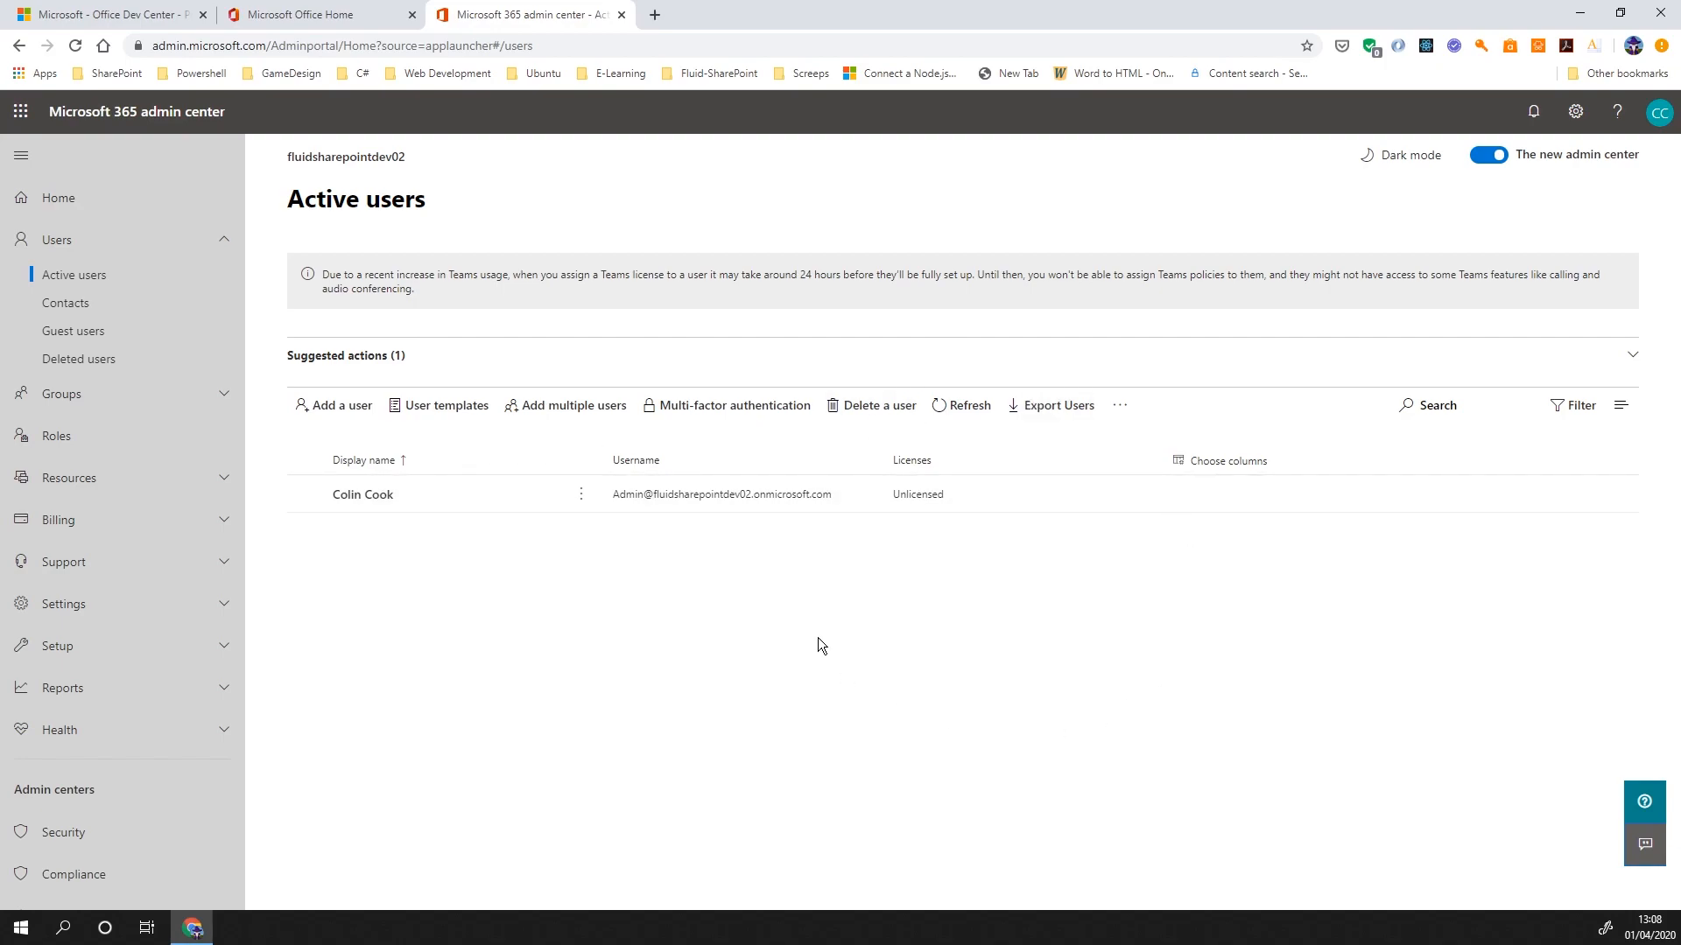
mouse_move(413, 663)
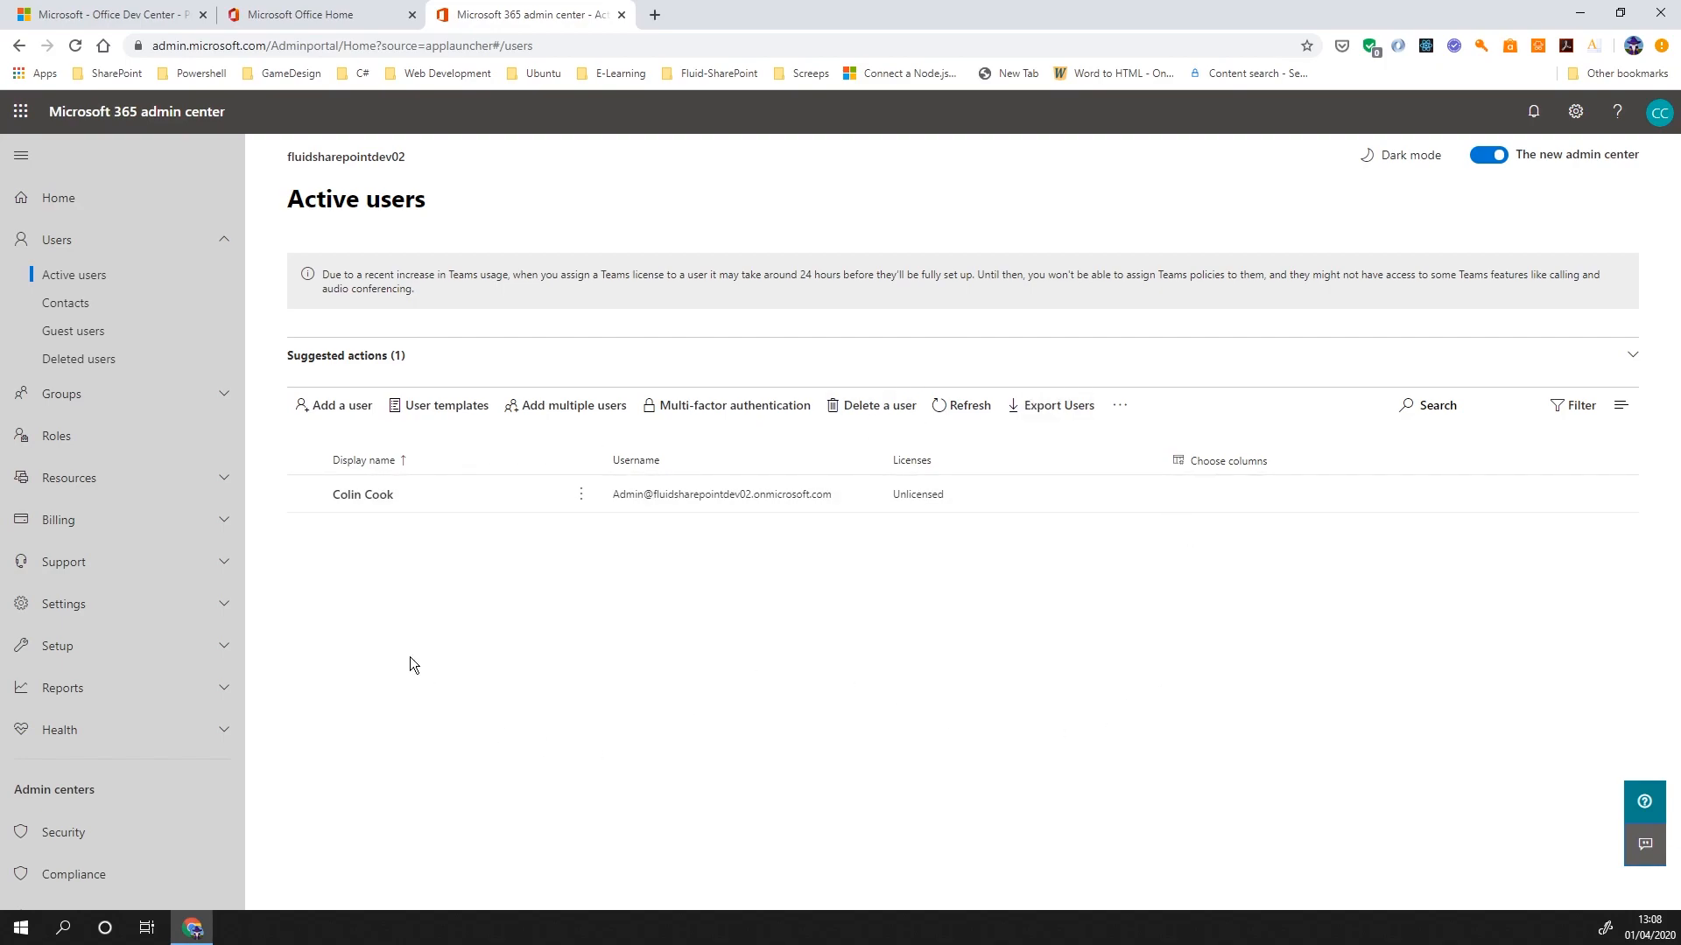
mouse_move(547, 697)
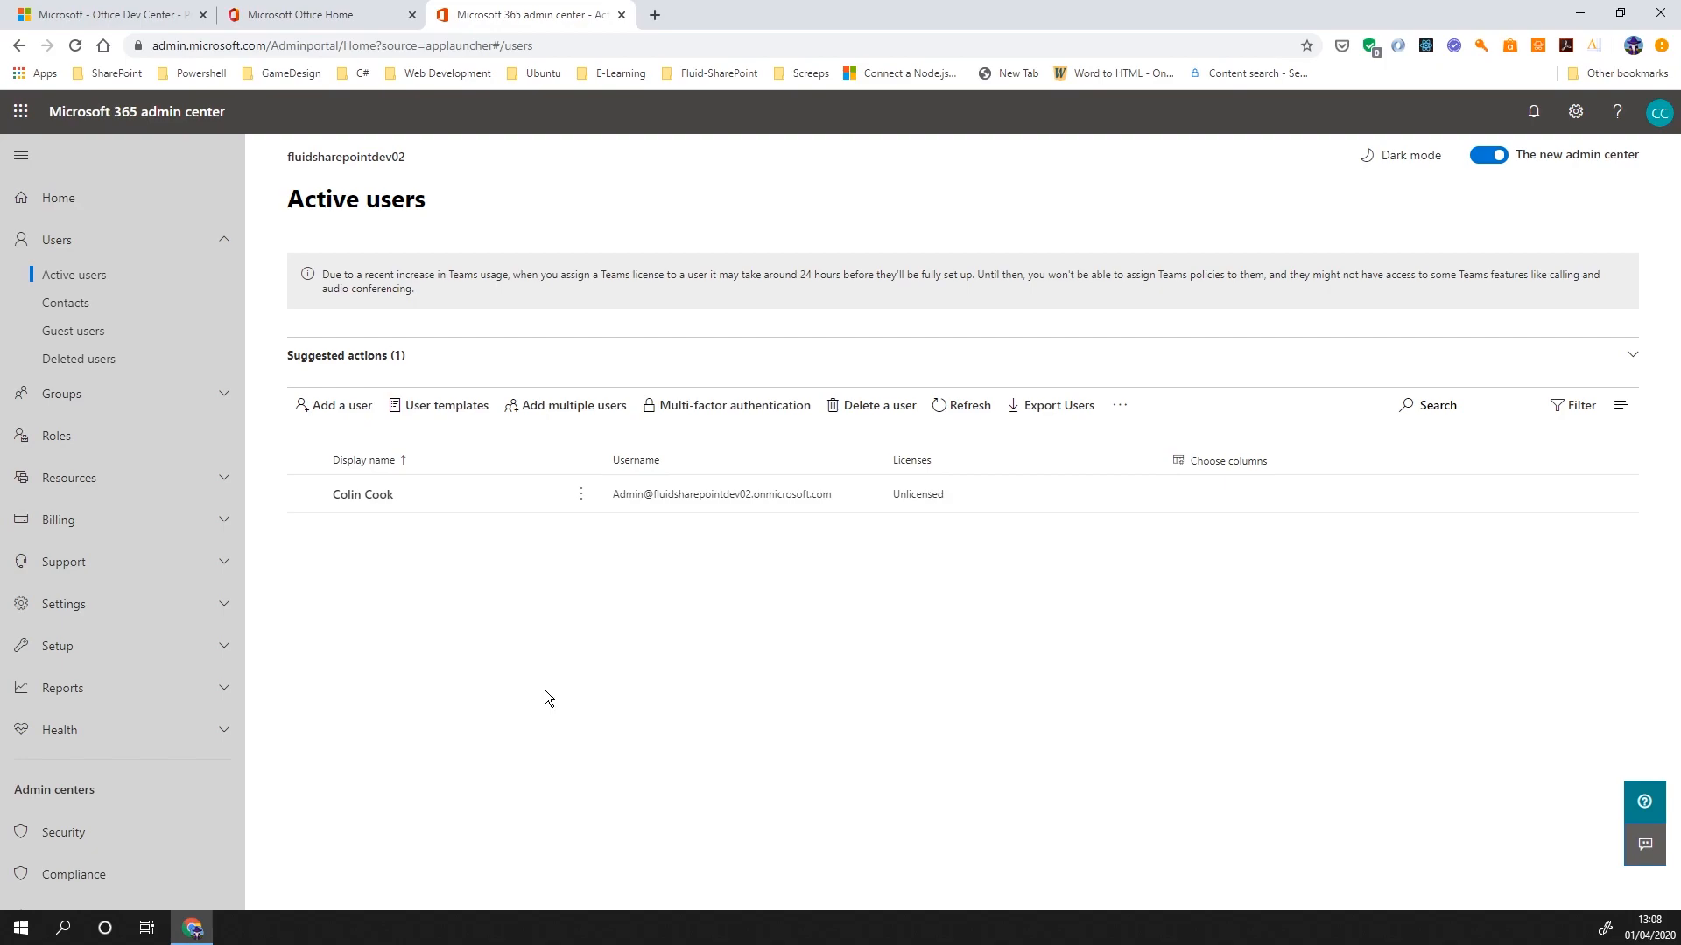
mouse_move(359, 670)
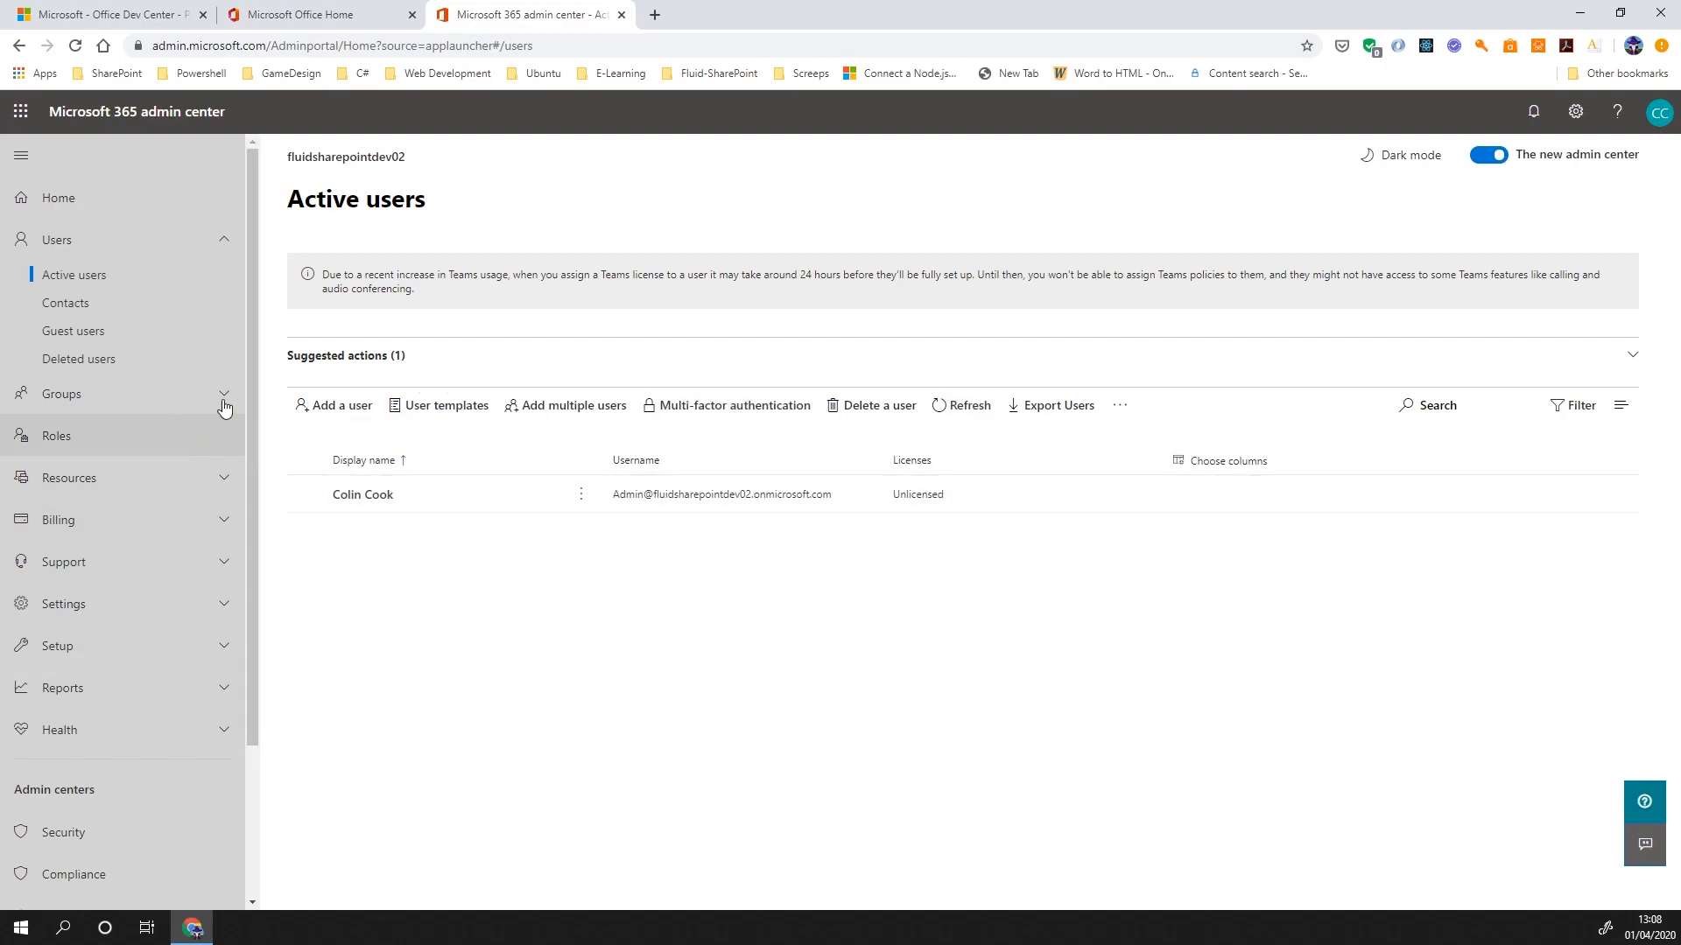
mouse_move(330, 570)
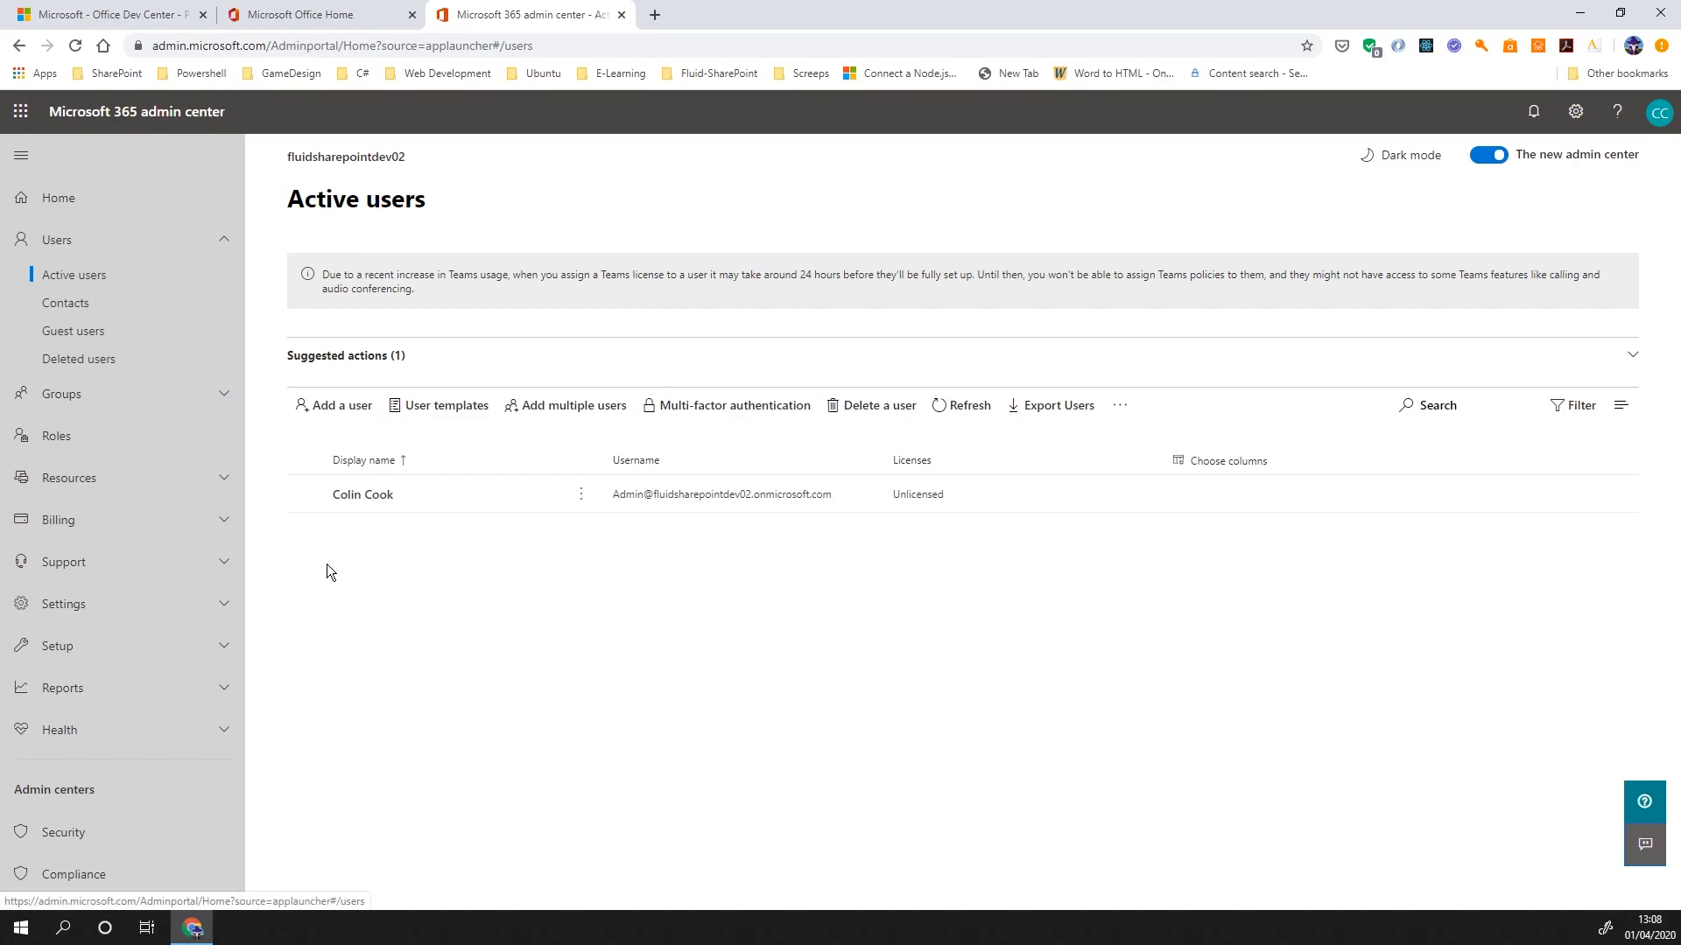
mouse_move(783, 586)
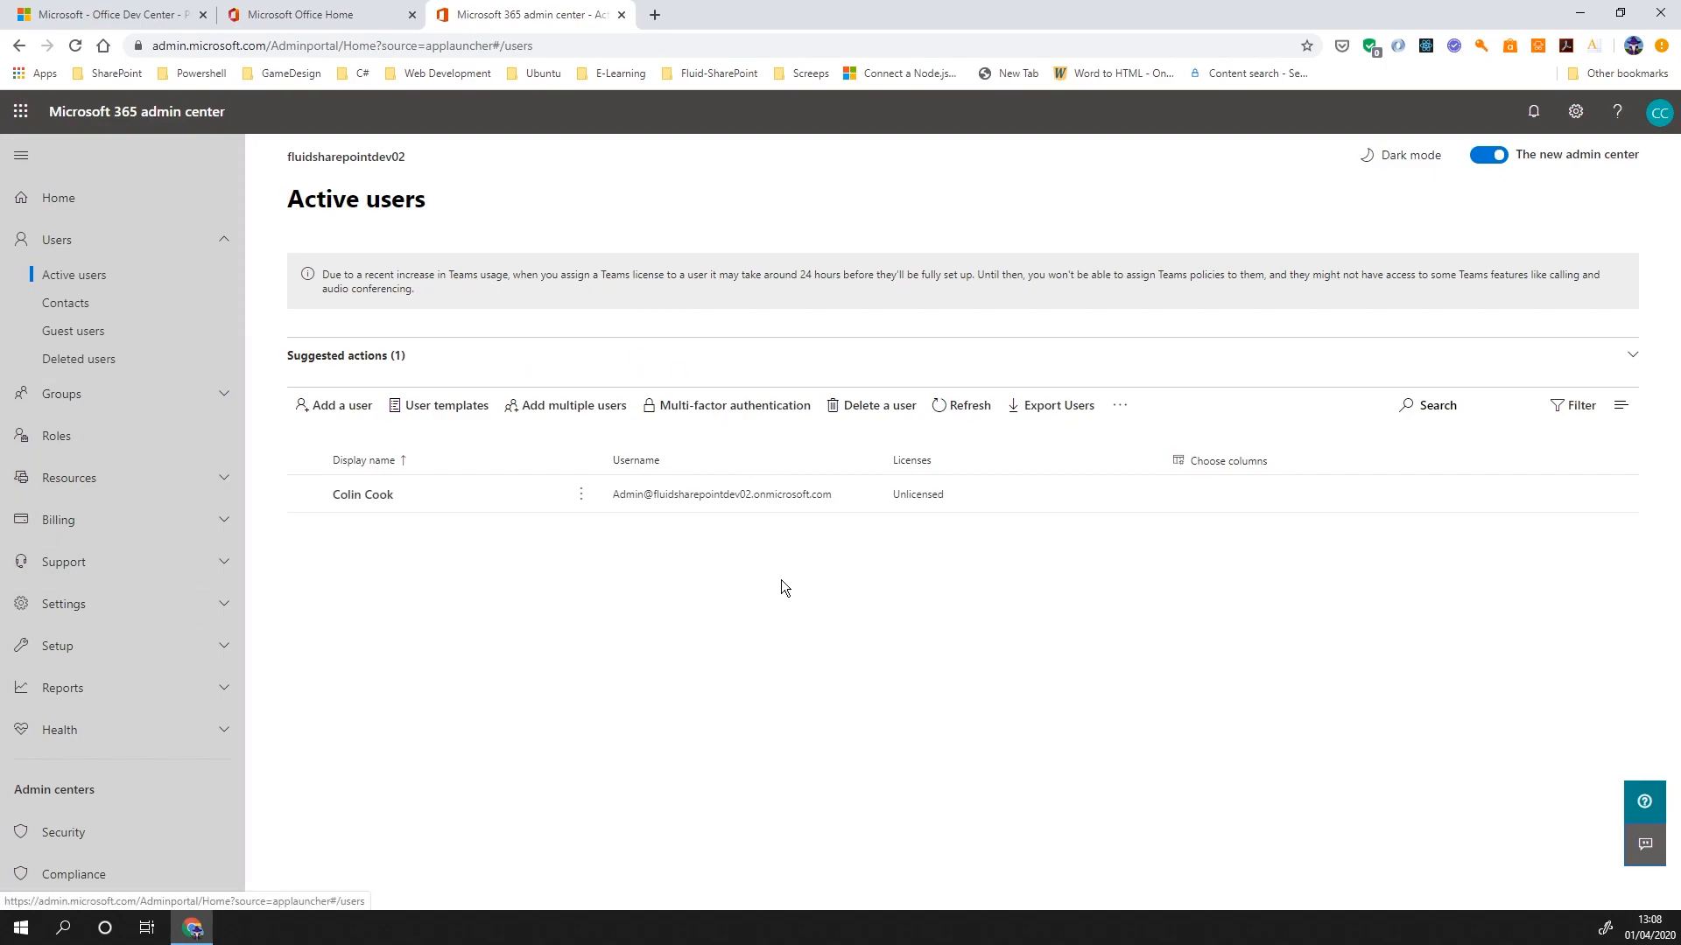
mouse_move(650, 735)
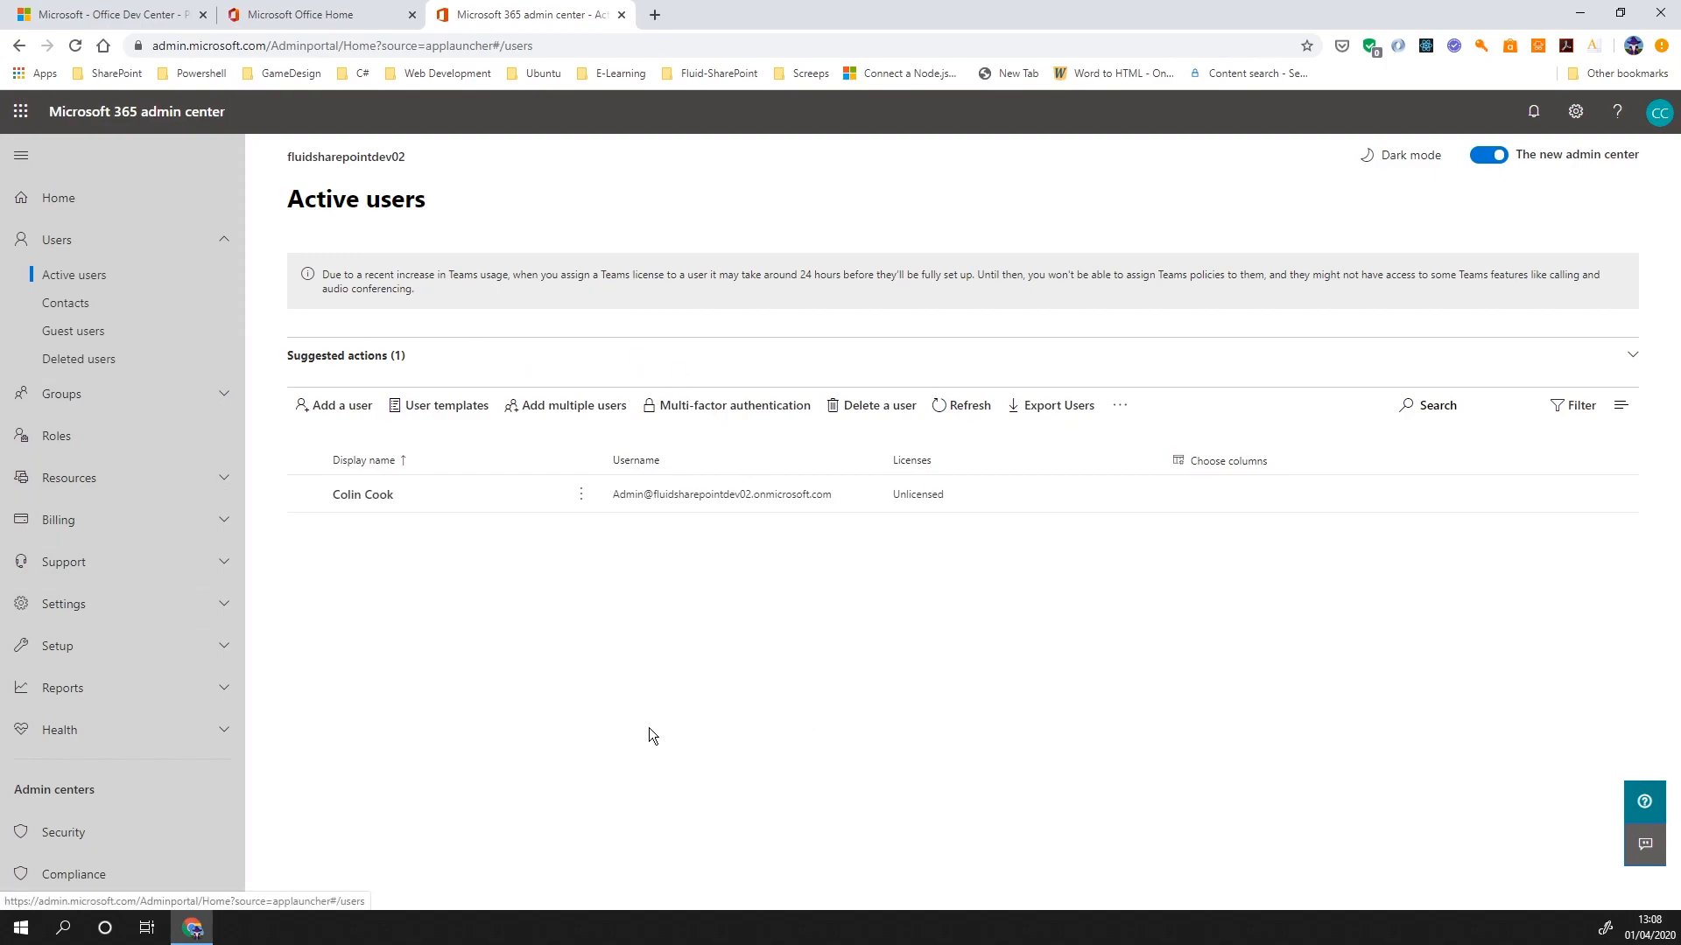
Open the Add a user form from the Active users page.
click(341, 405)
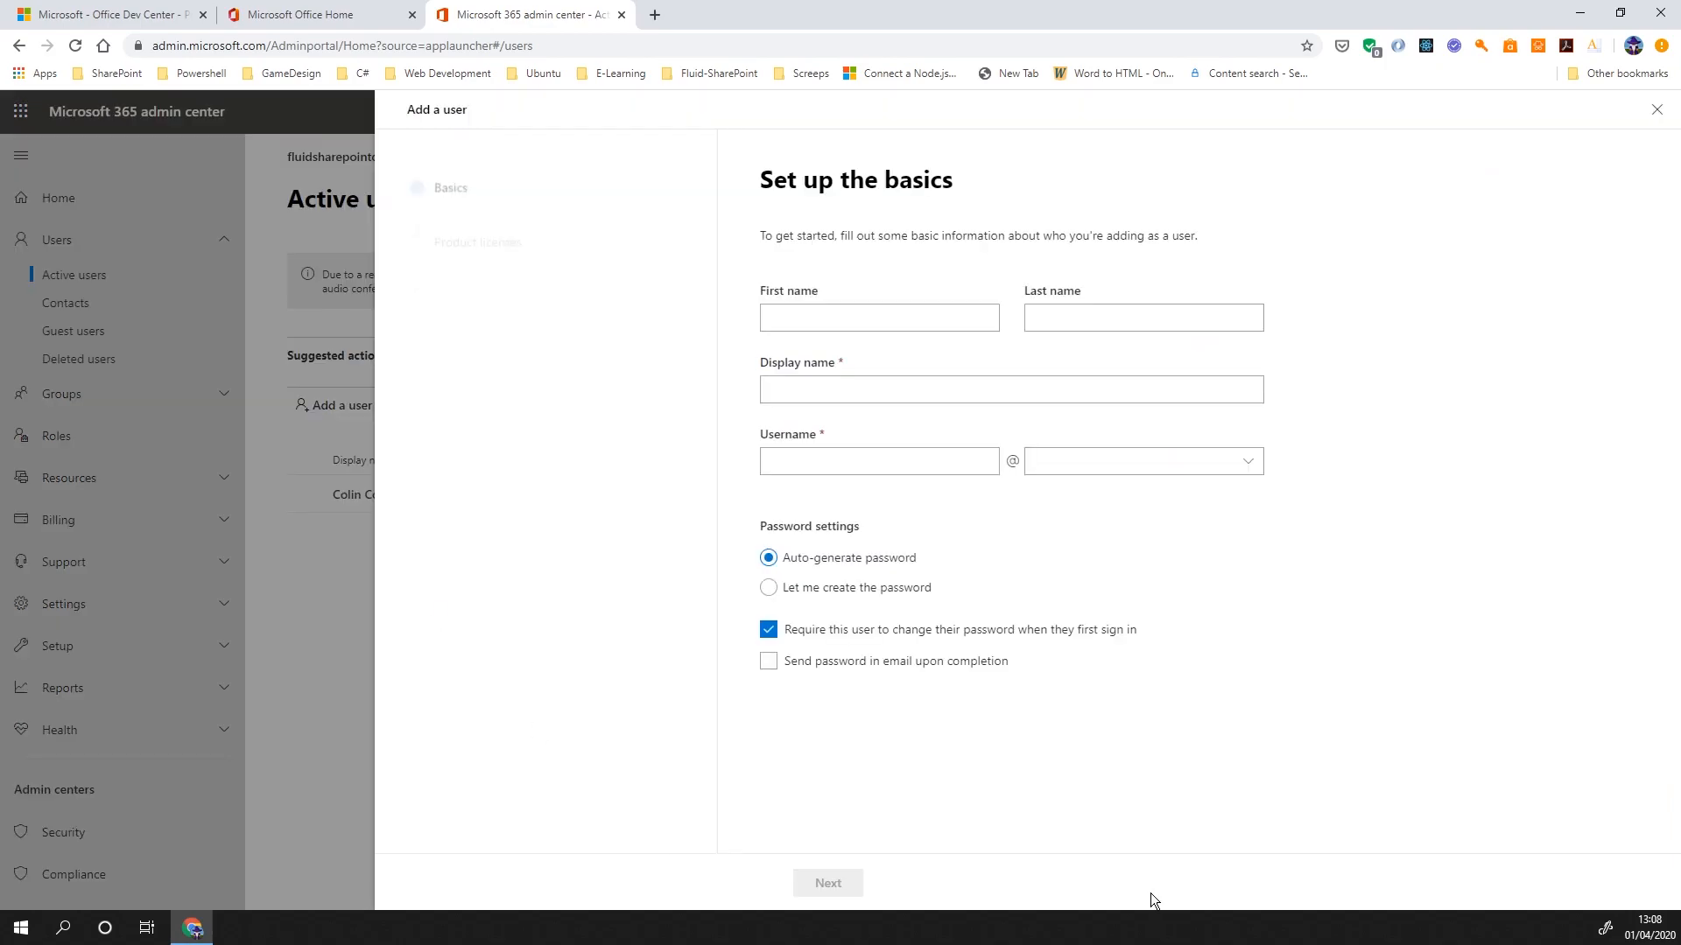
text(C)
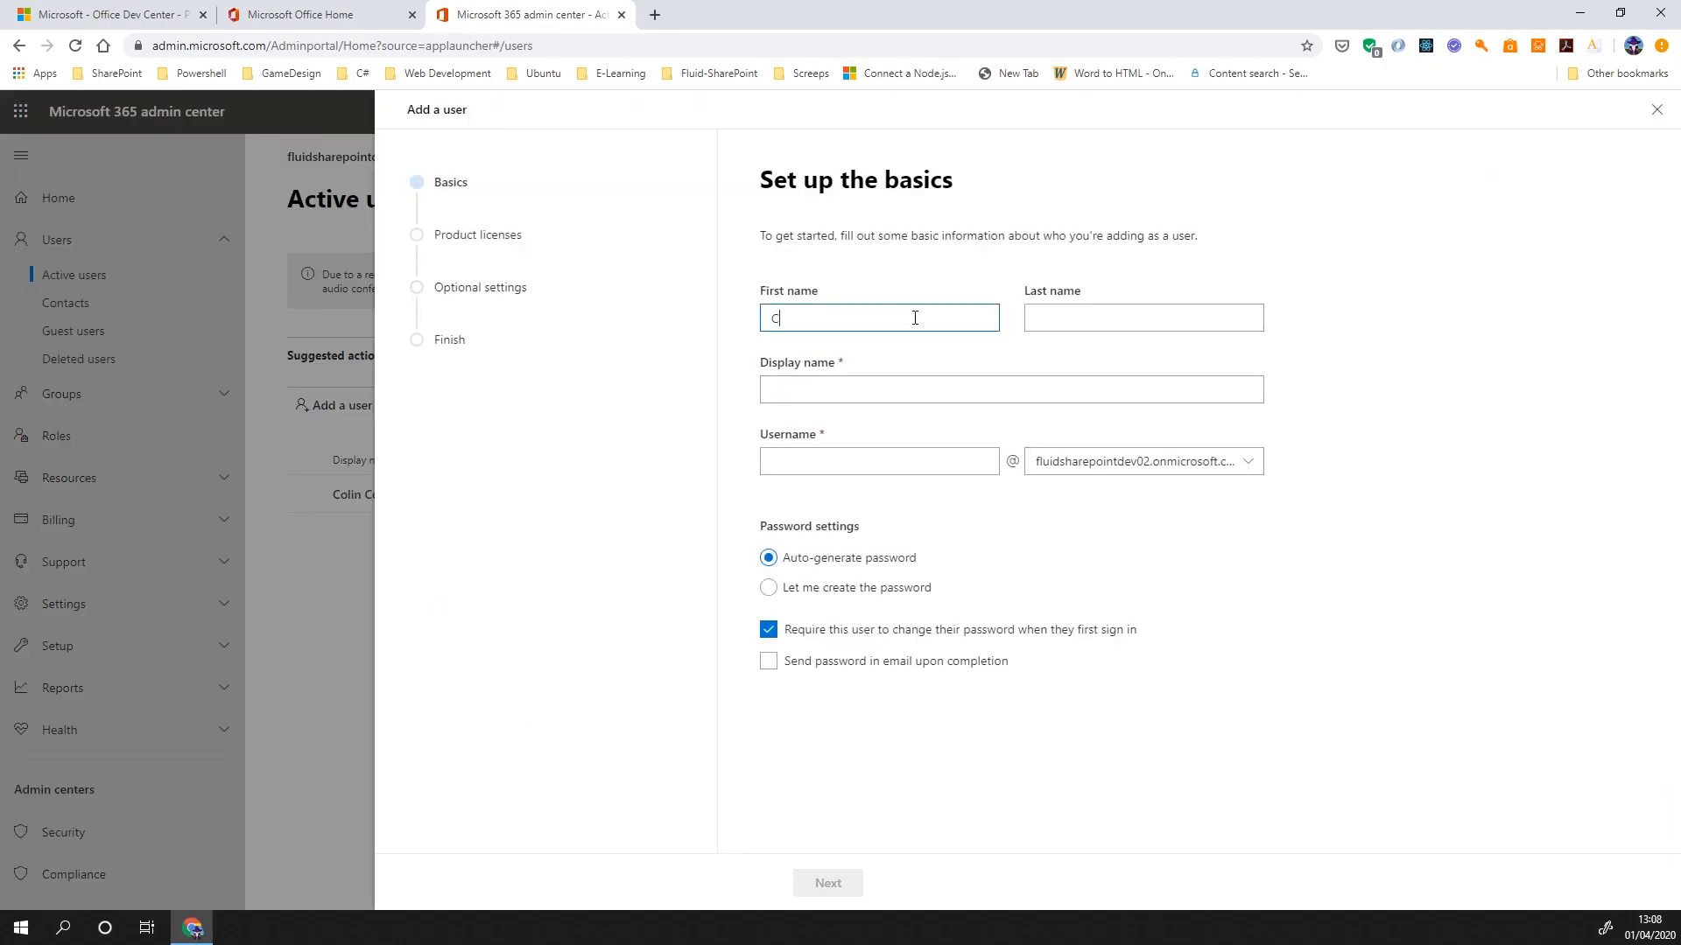
text(Kkell)
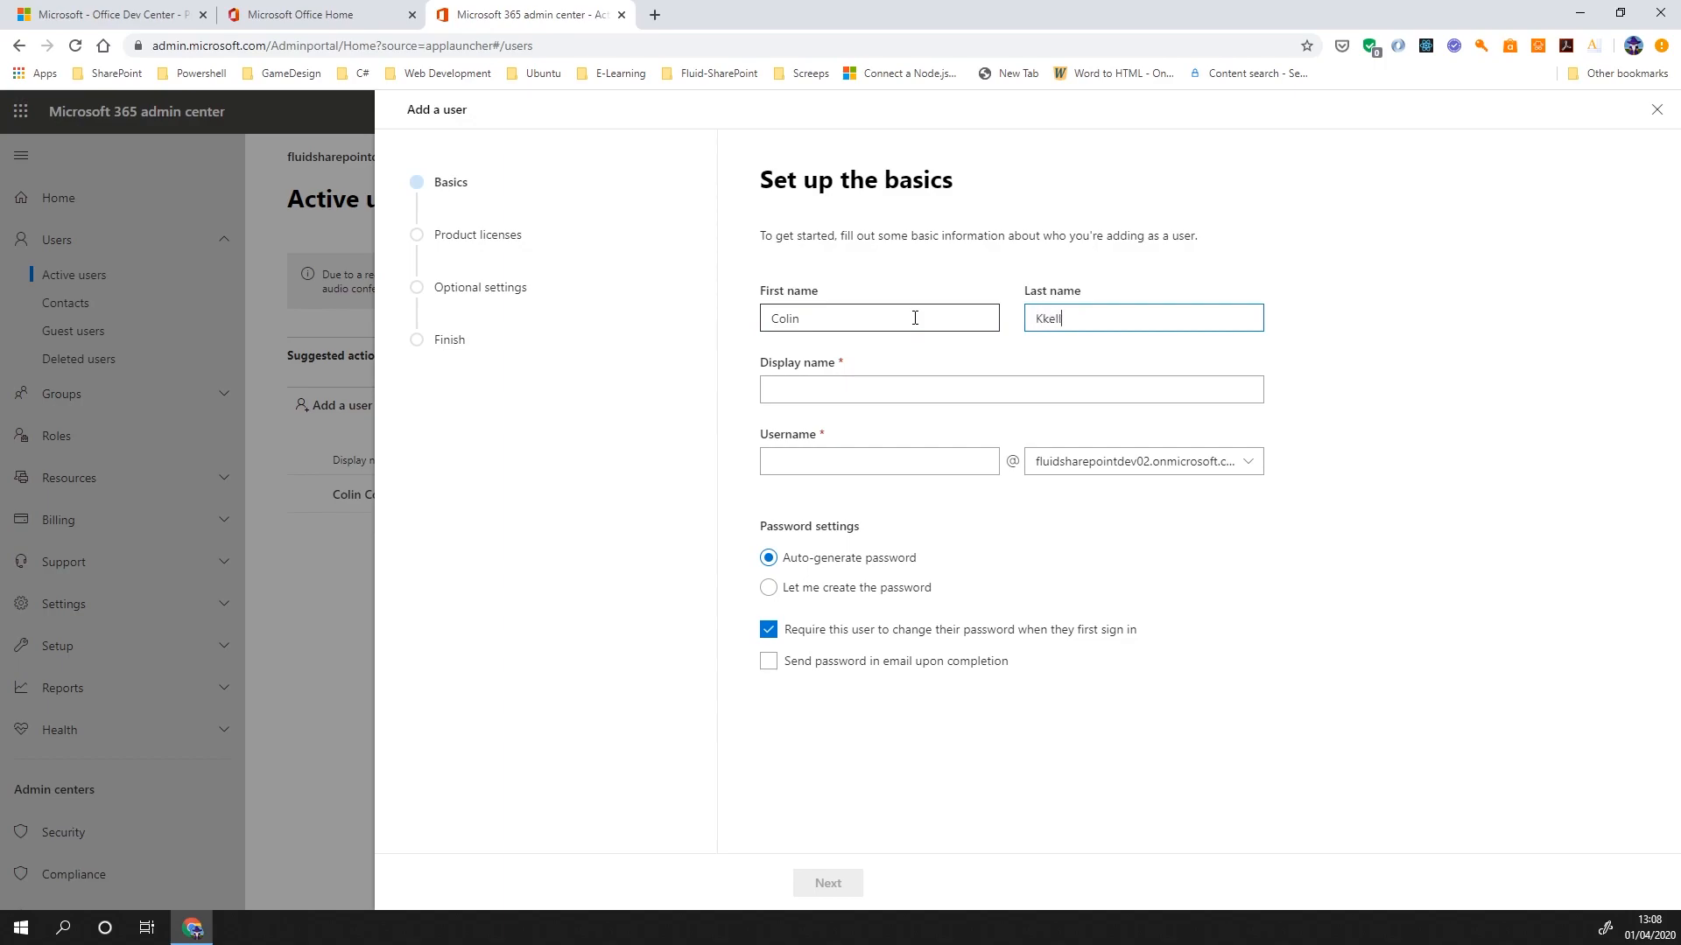
key(Backspace)
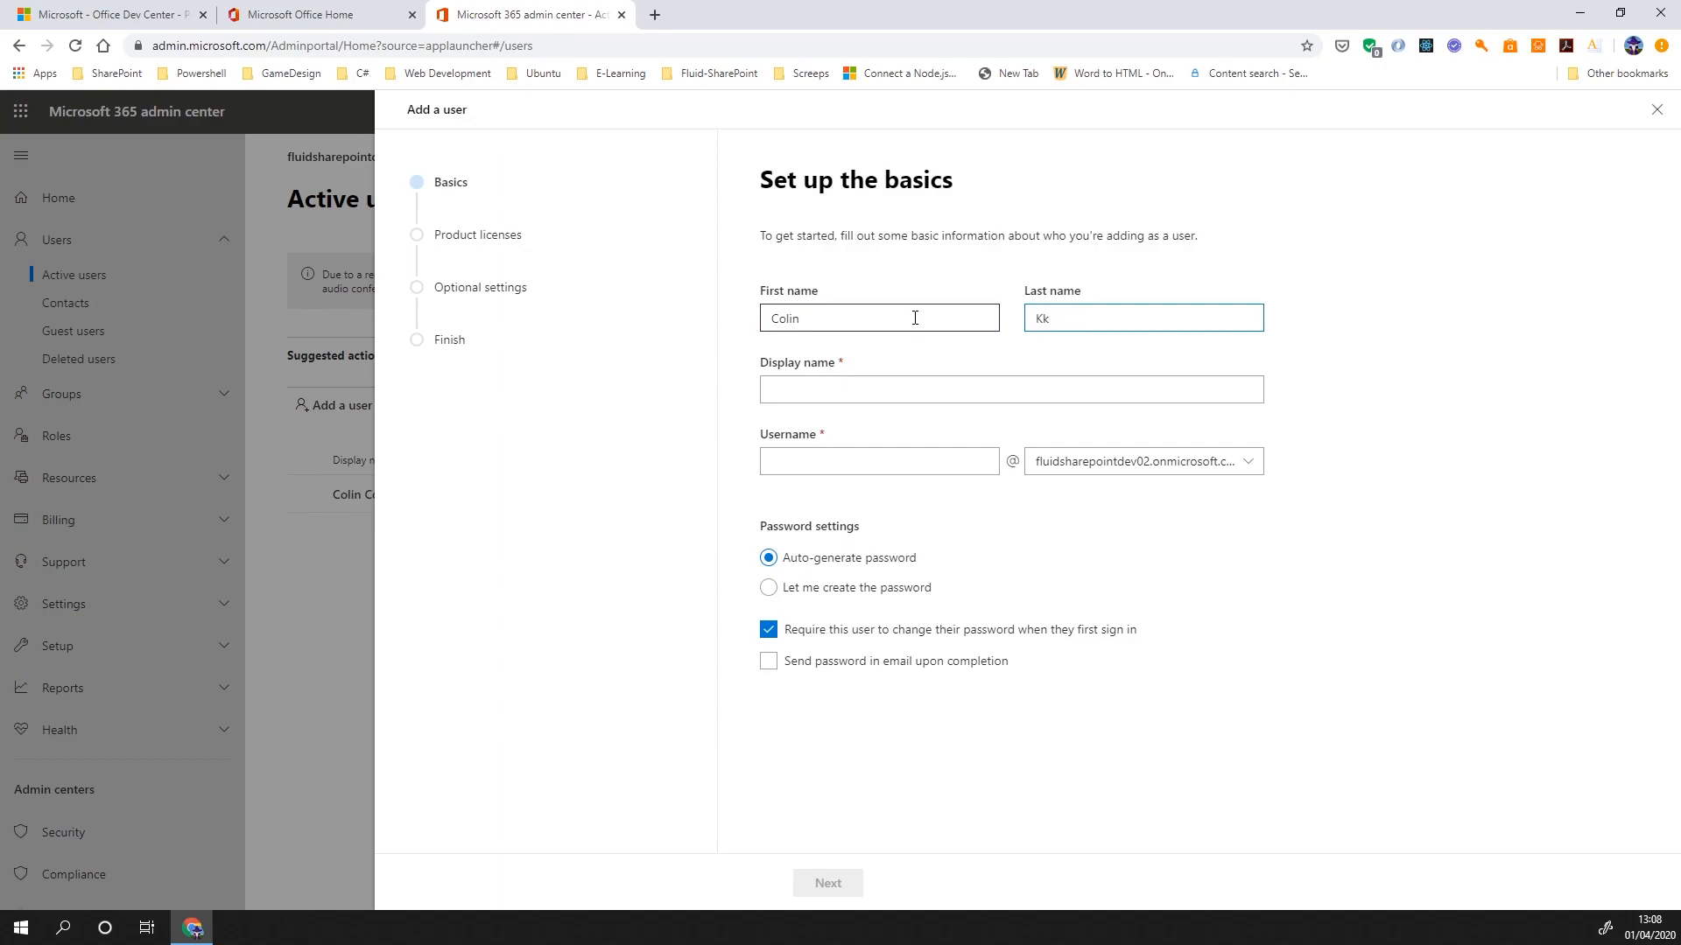
text(Kelly-Cook)
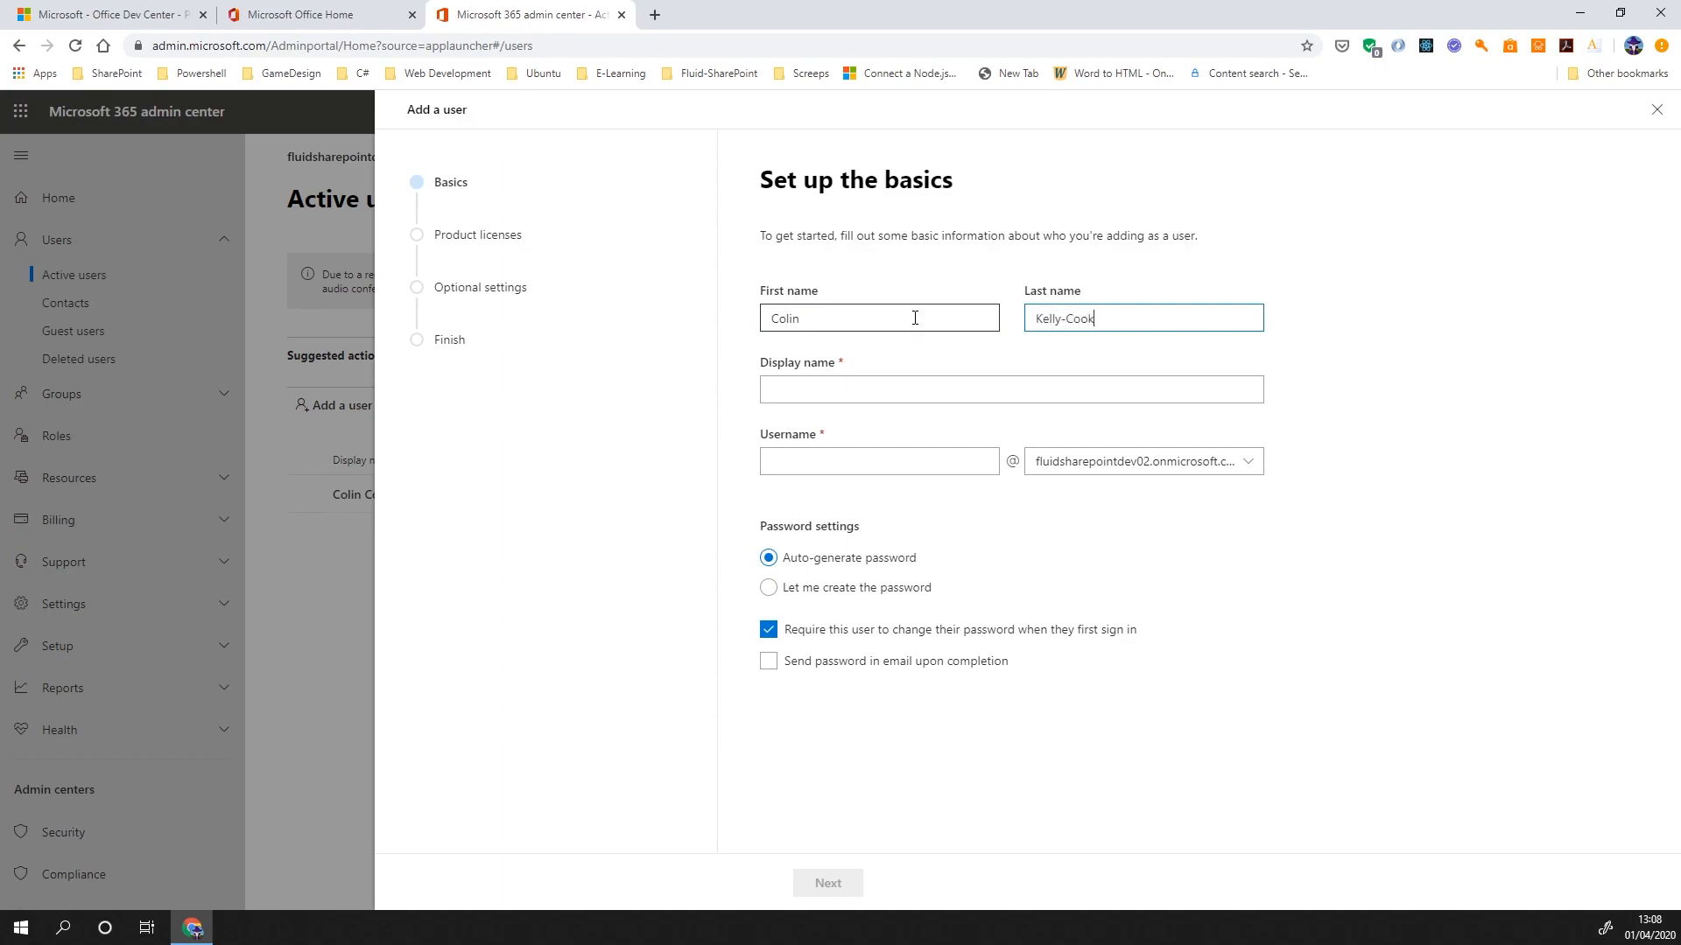
click(1011, 389)
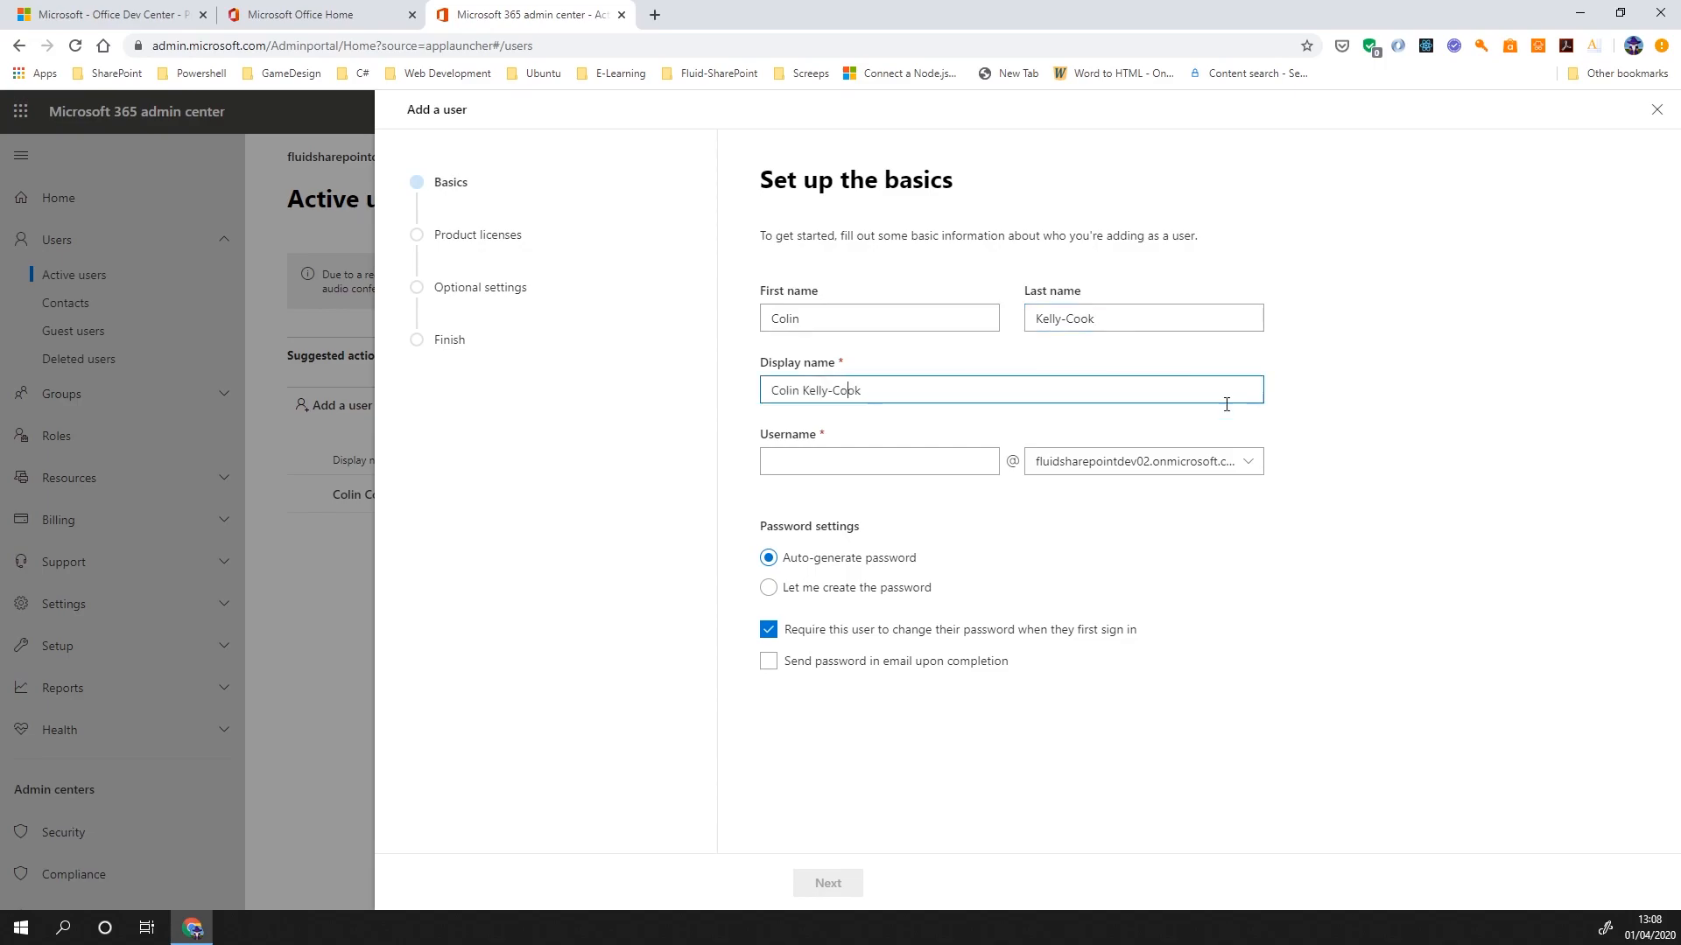
click(879, 460)
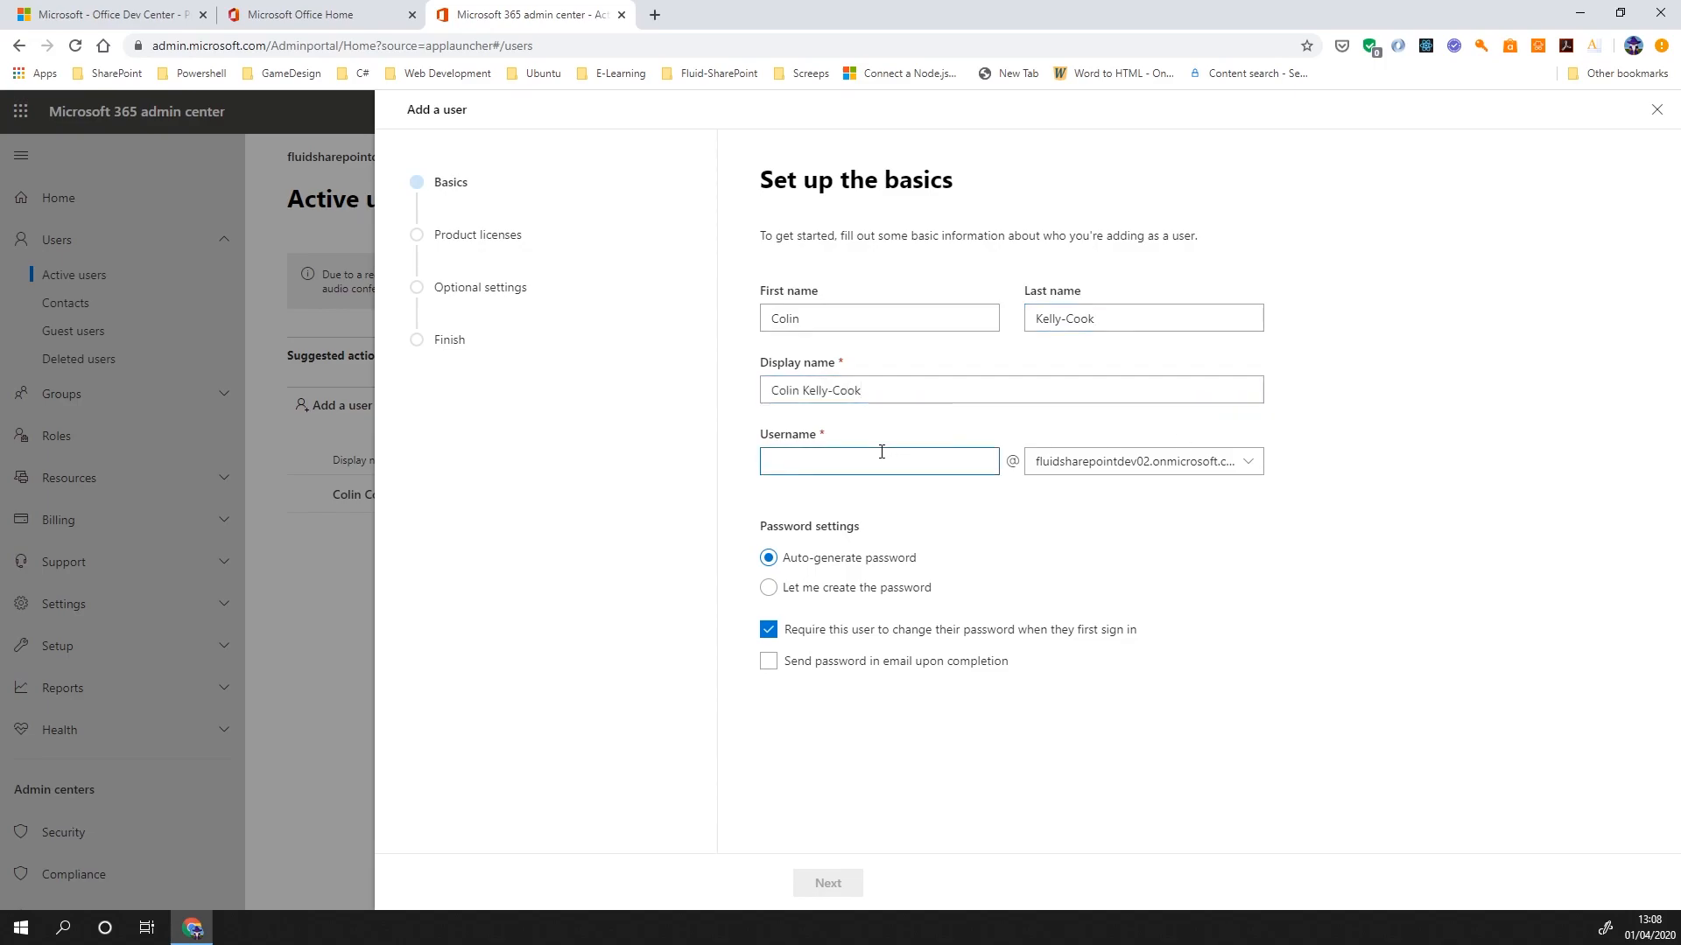
click(879, 461)
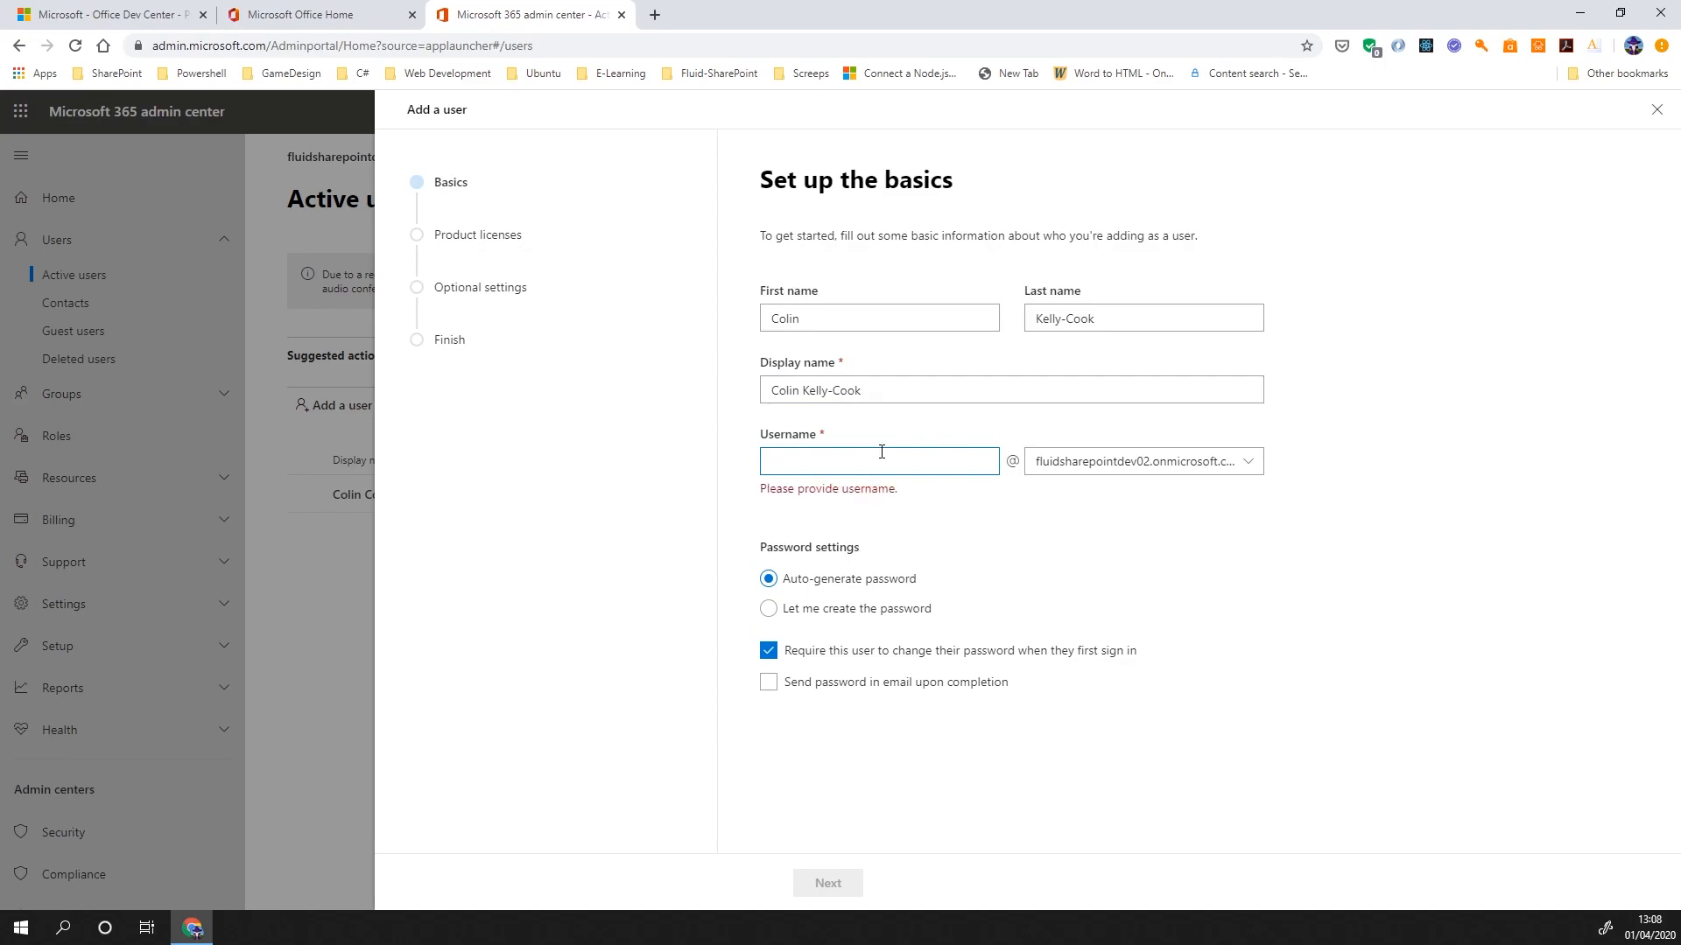
text(CKC)
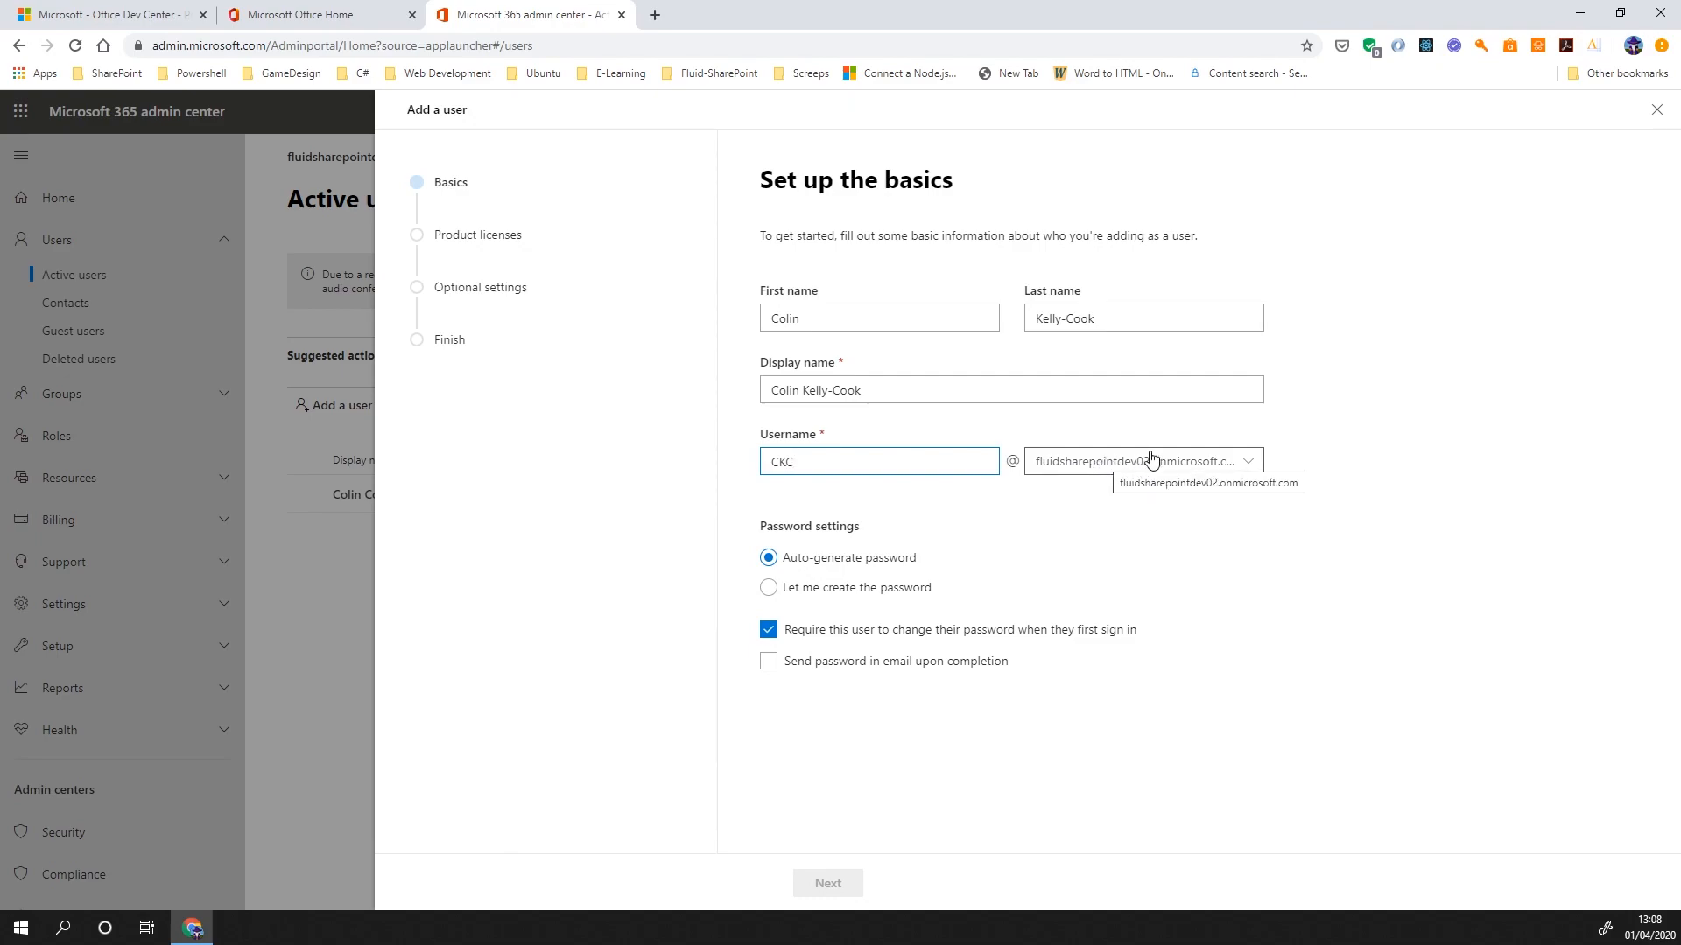
click(1142, 461)
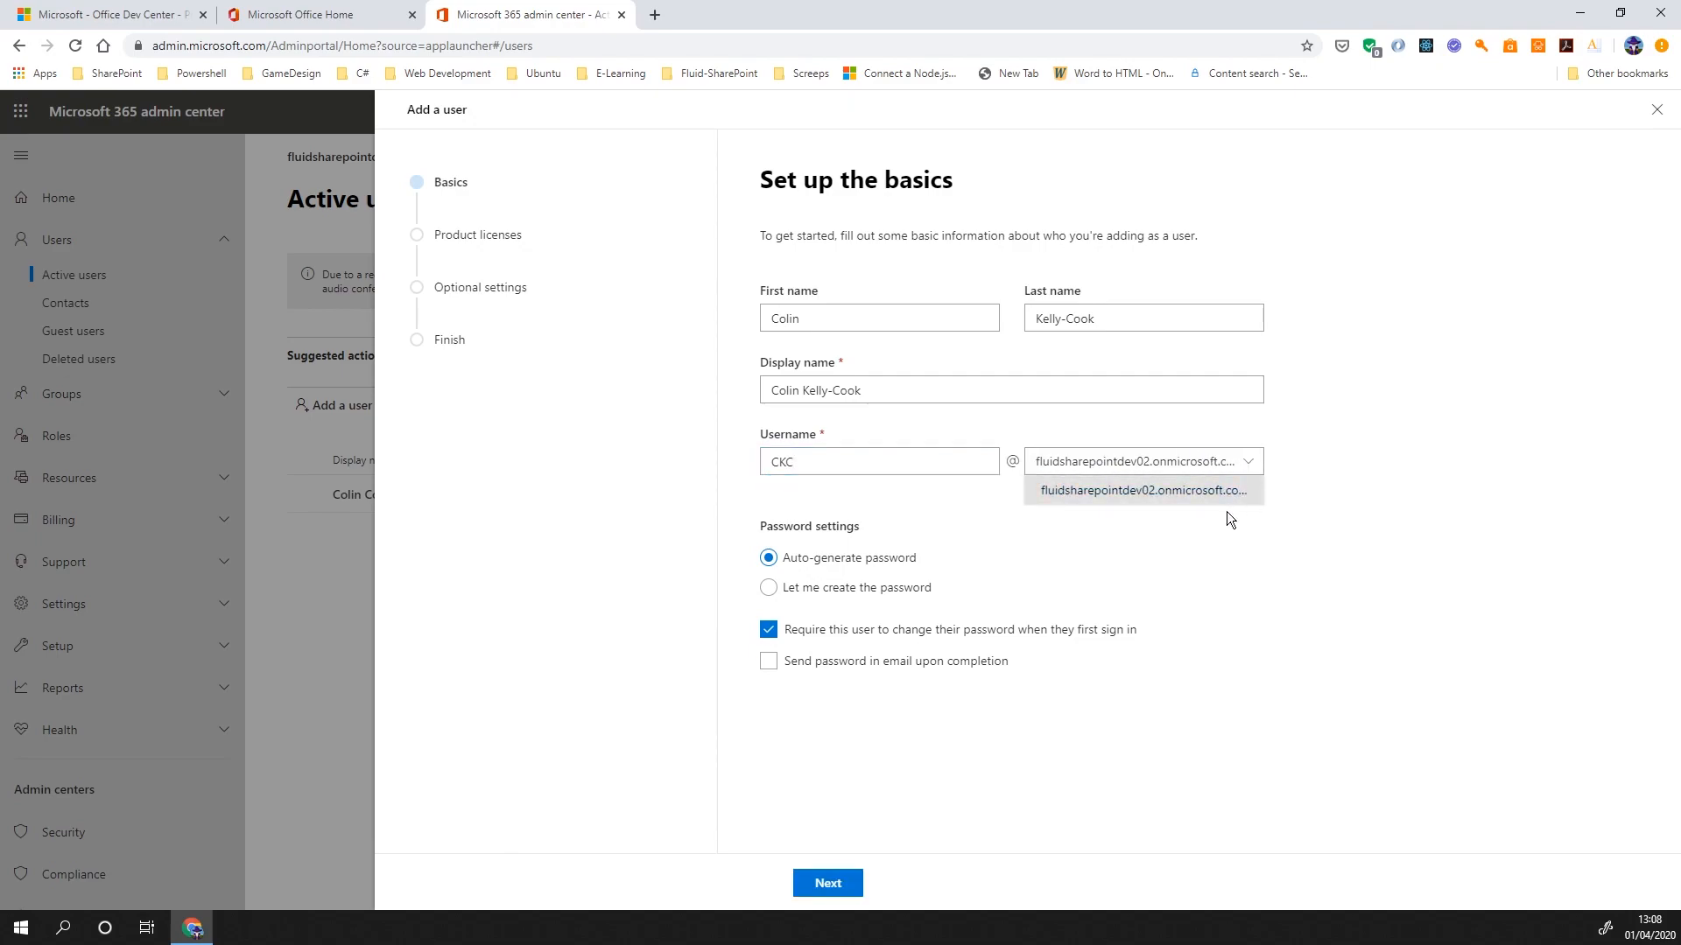
mouse_move(1266, 417)
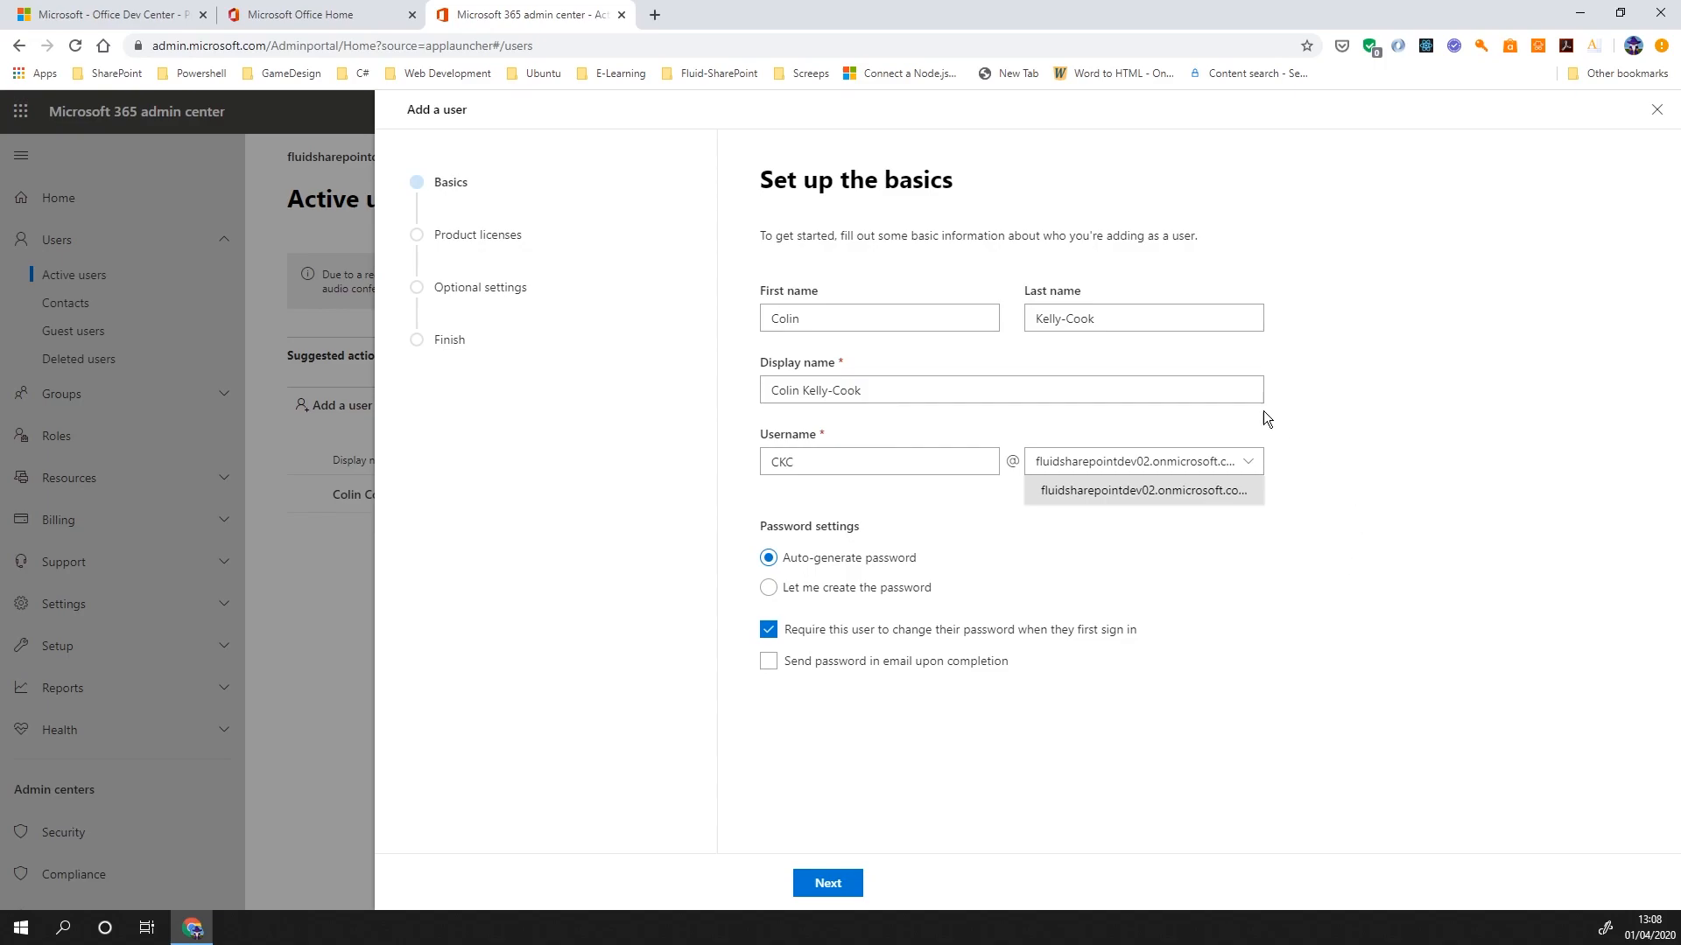
mouse_move(971, 501)
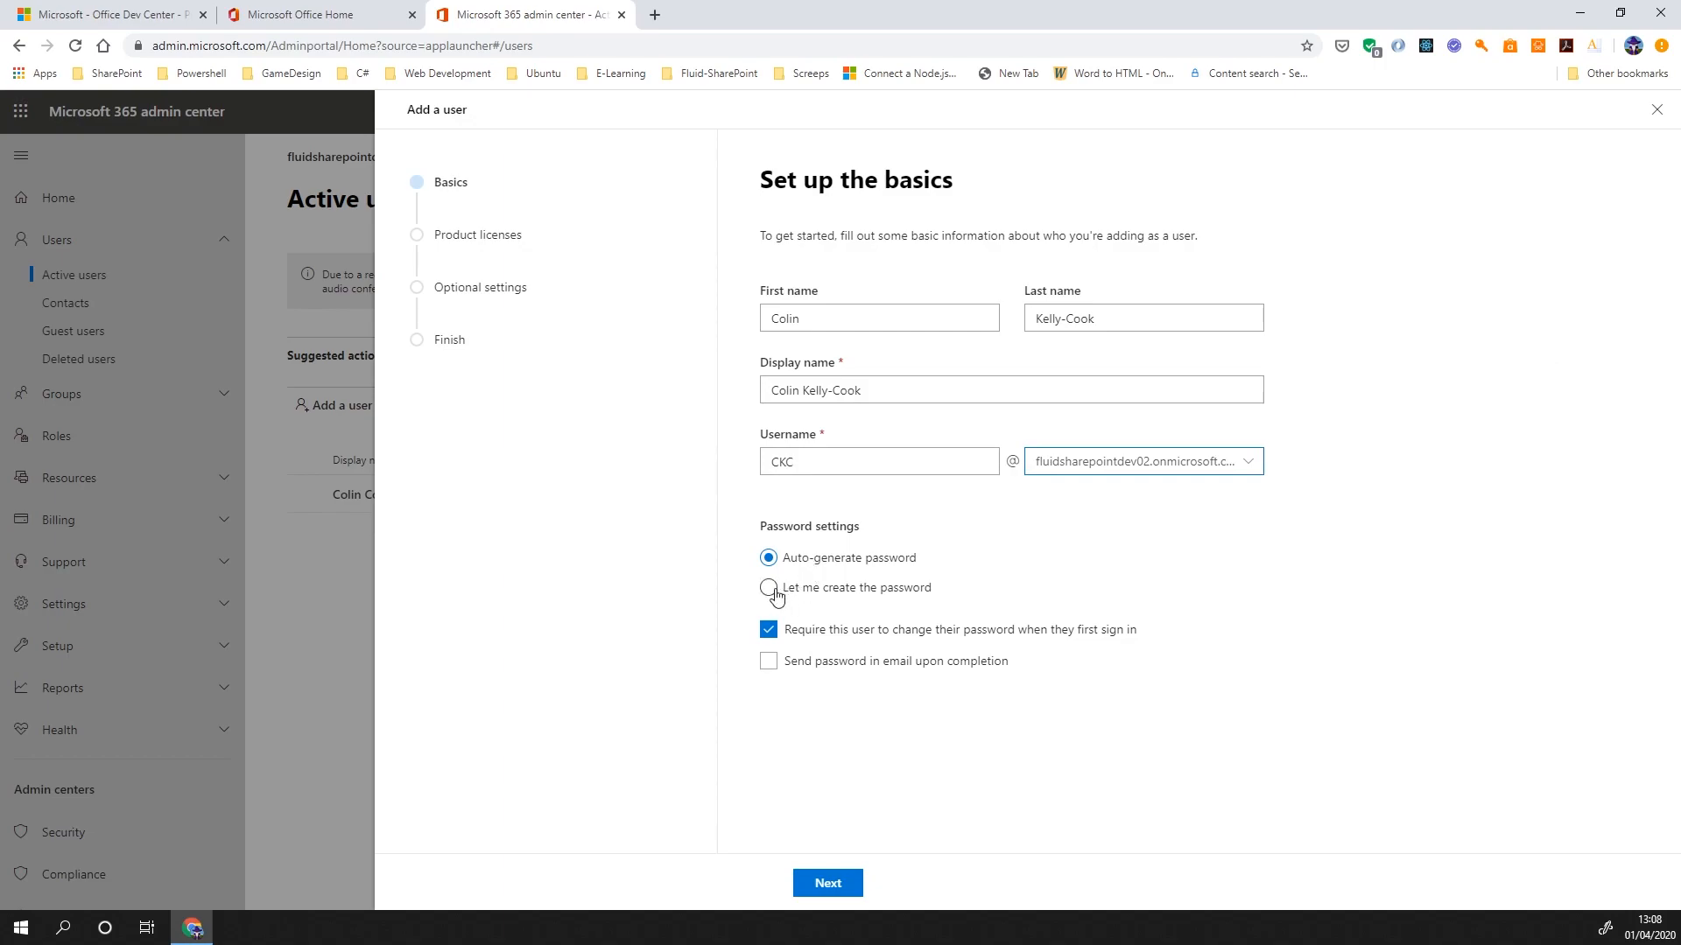
Choose a custom password without forced change at first sign-in, then continue.
click(767, 587)
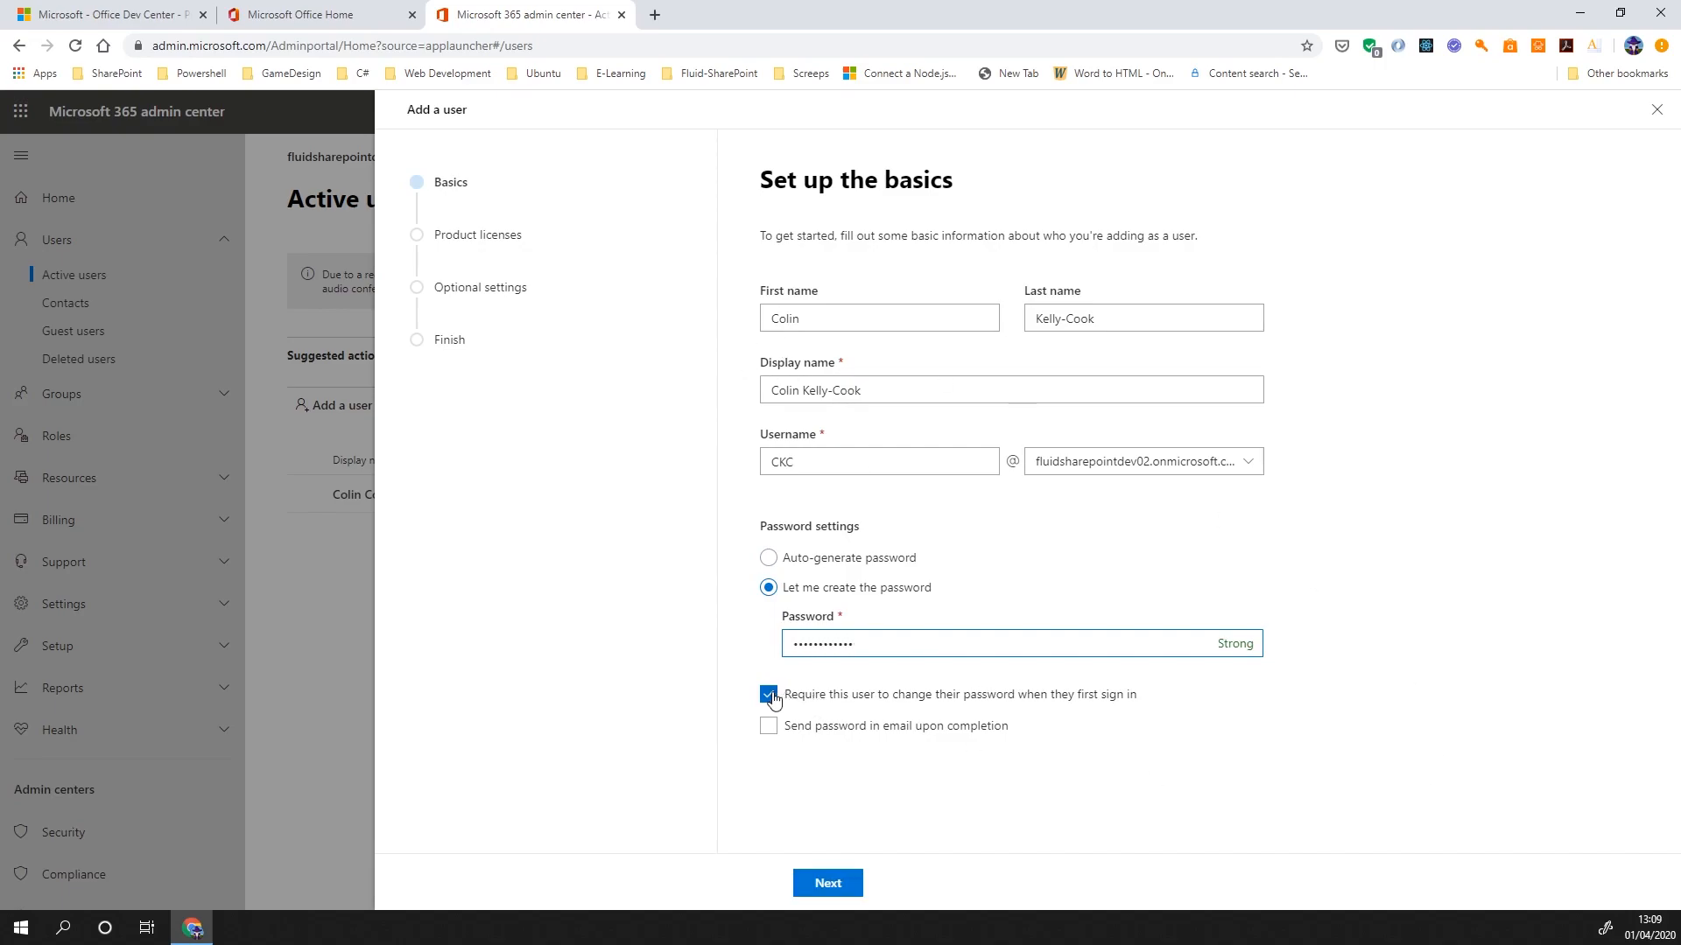
click(768, 694)
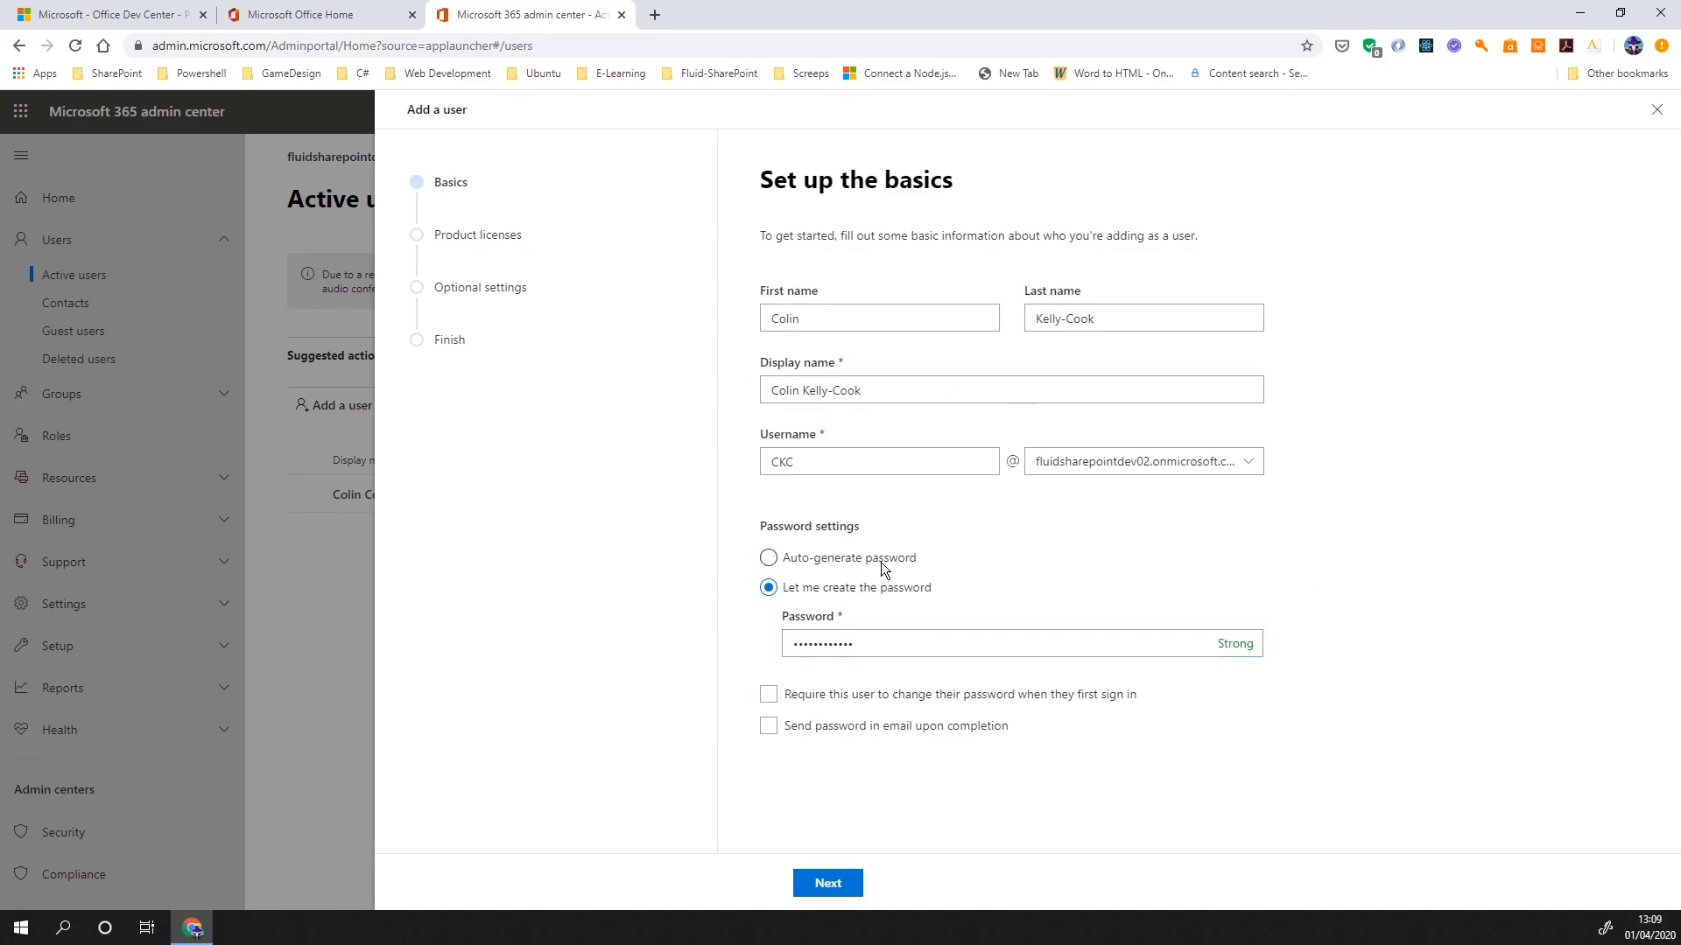
mouse_move(893, 574)
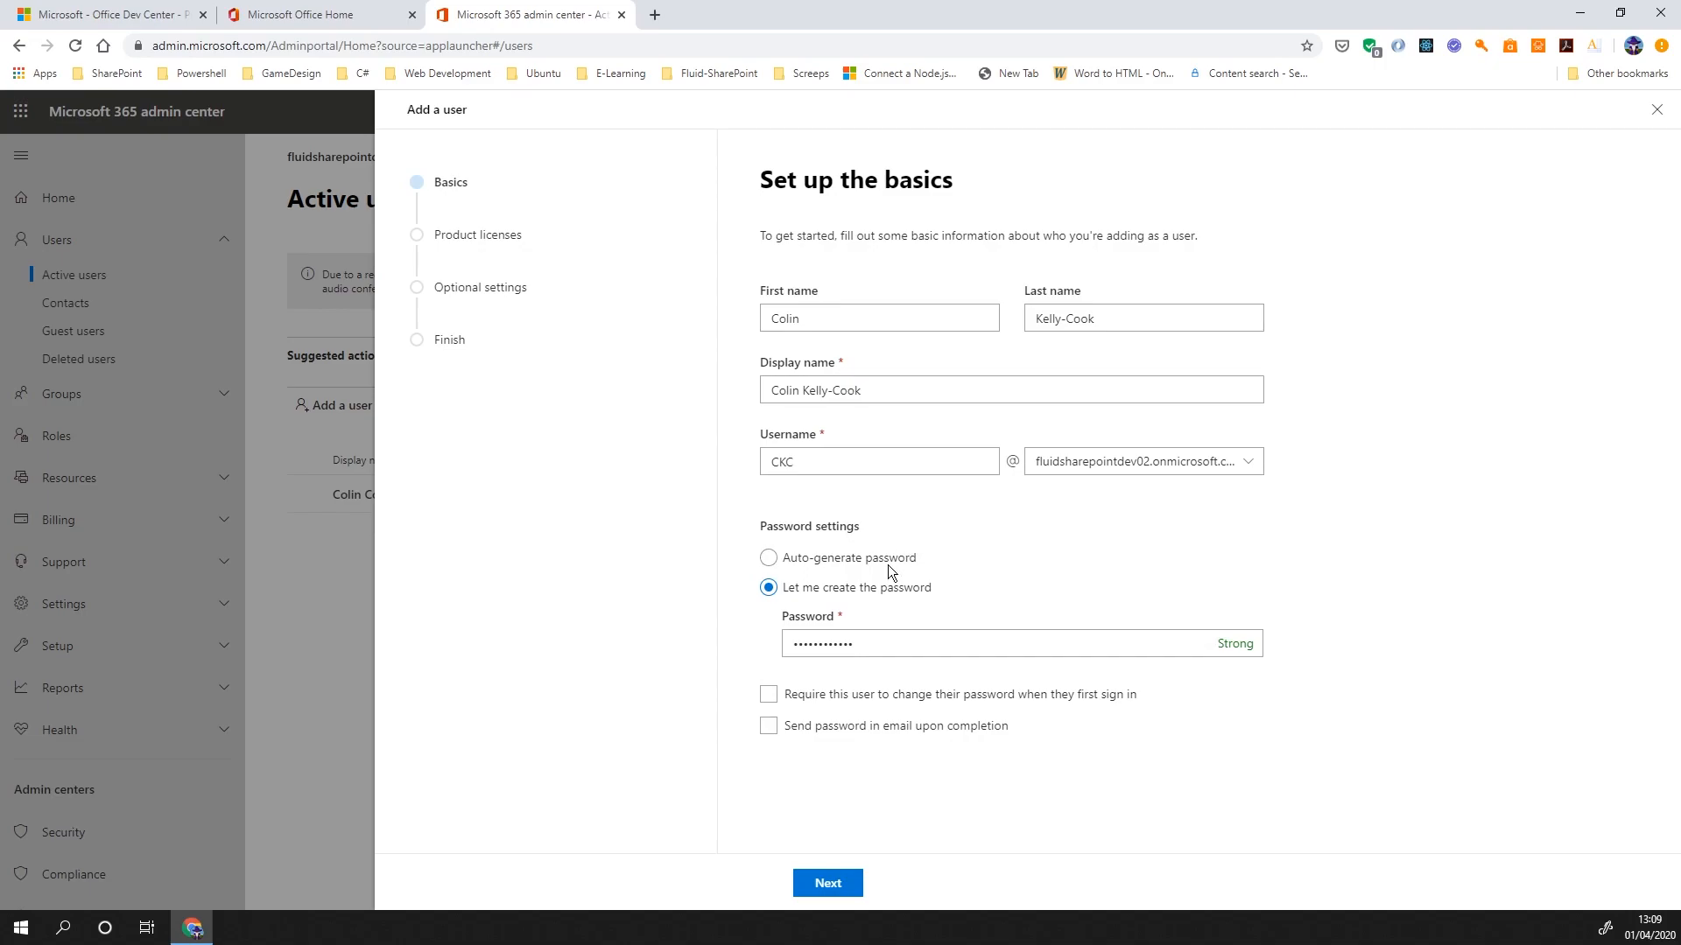
click(827, 882)
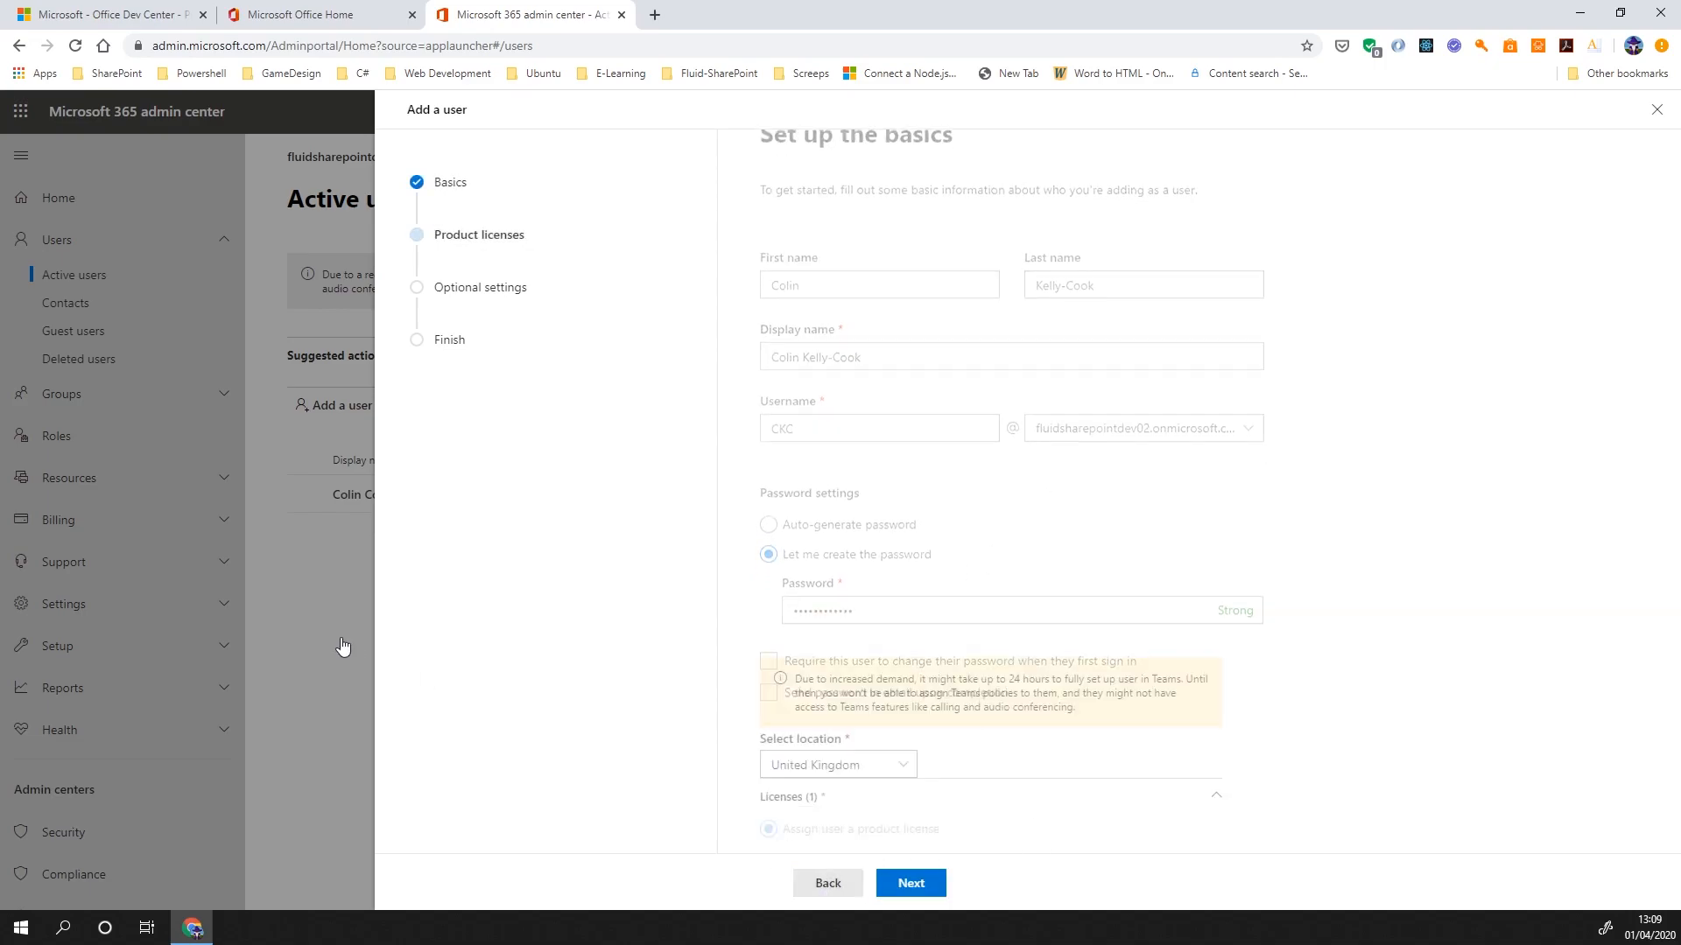
click(910, 882)
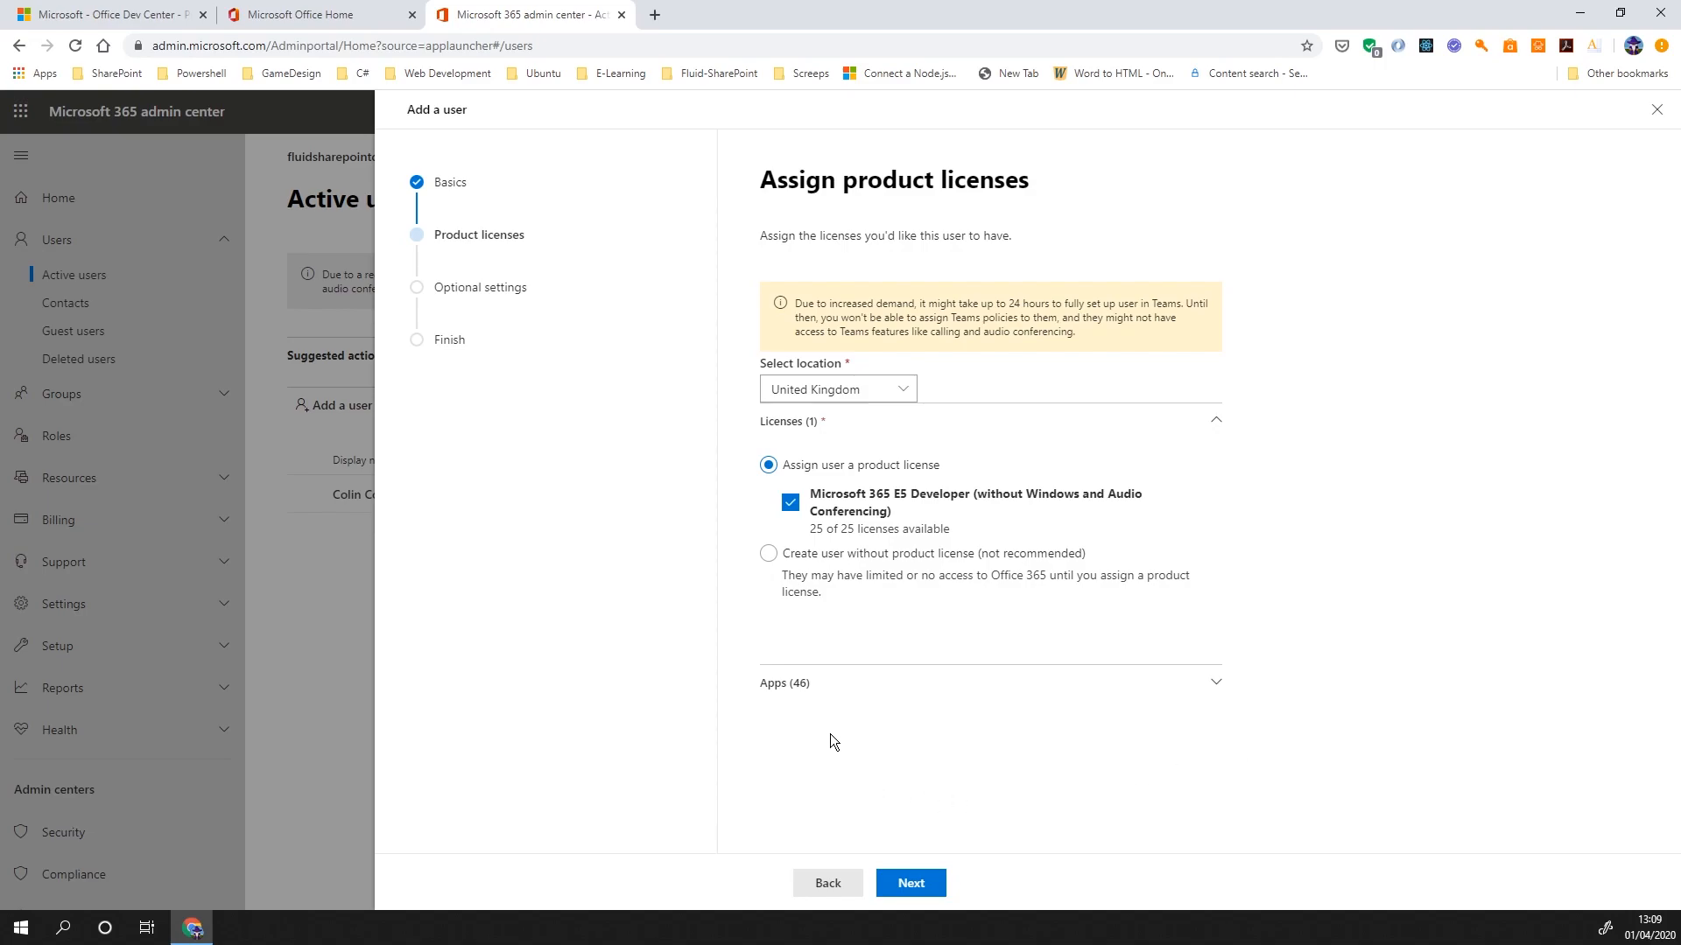
mouse_move(856, 277)
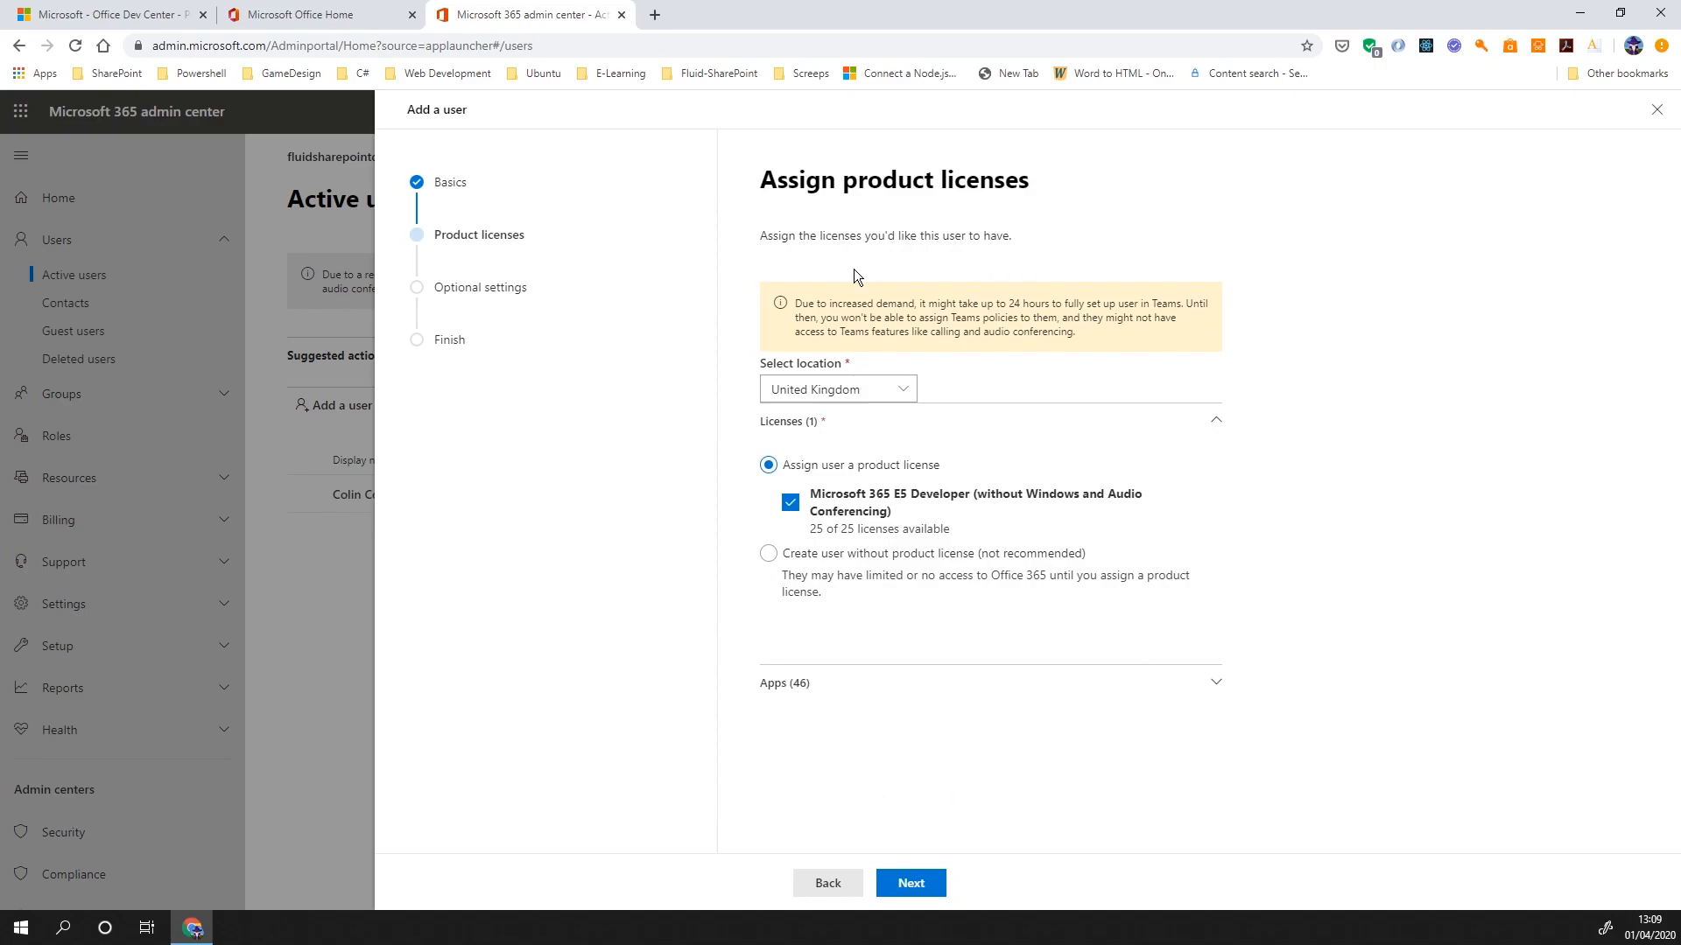
mouse_move(726, 406)
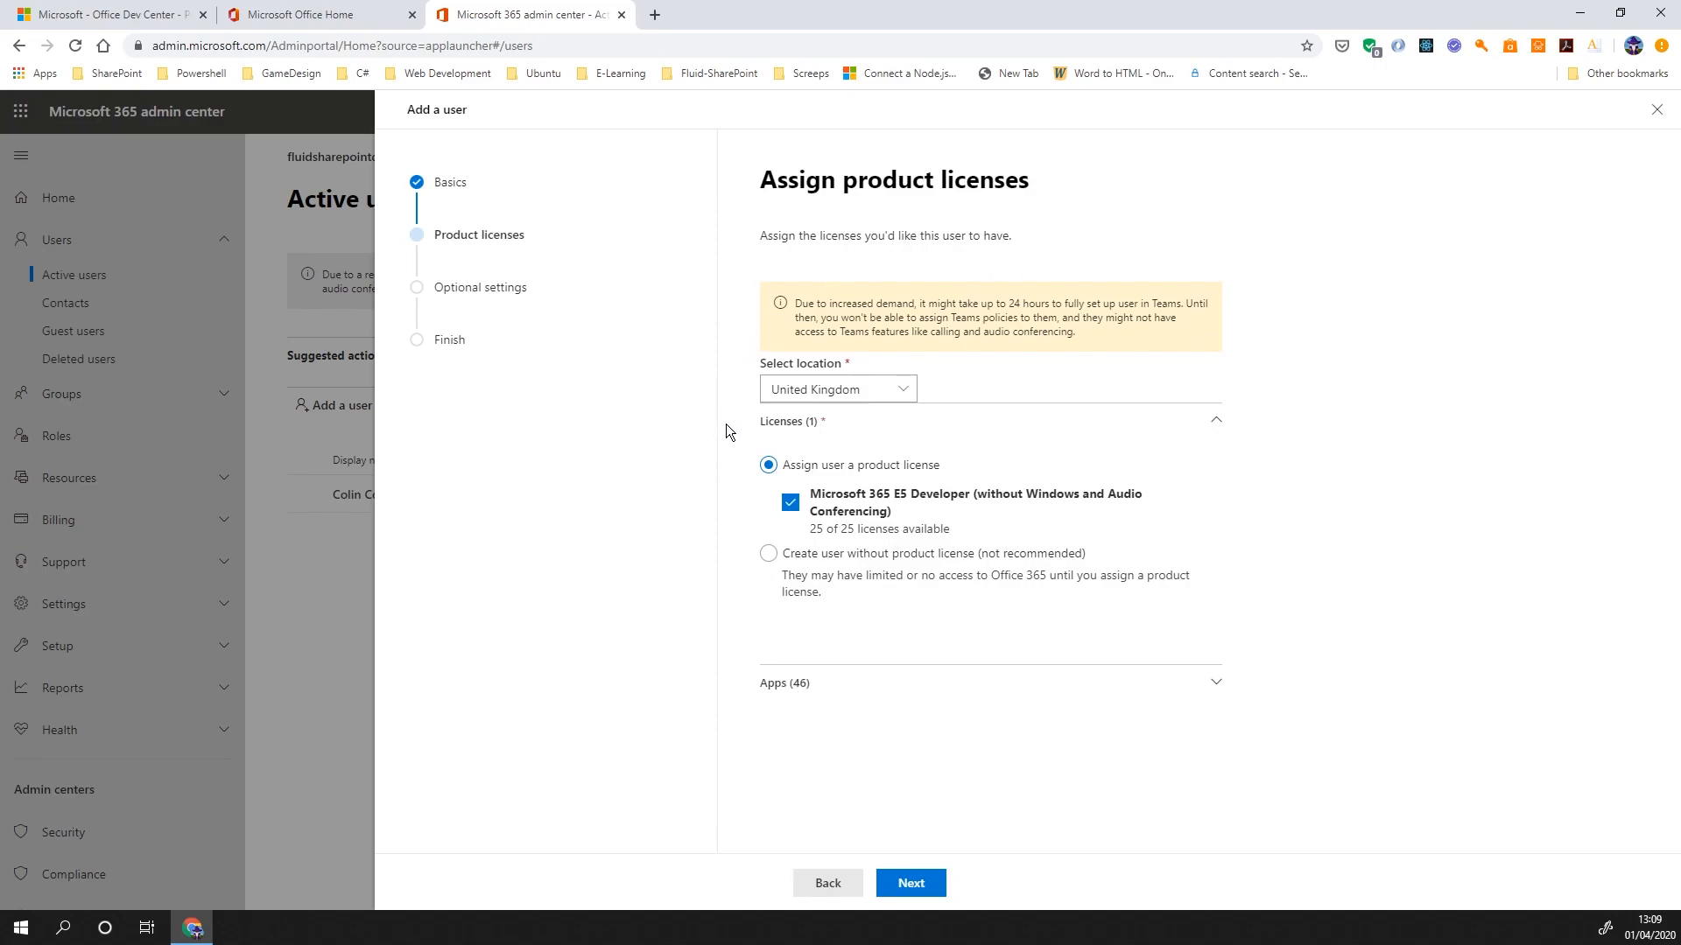